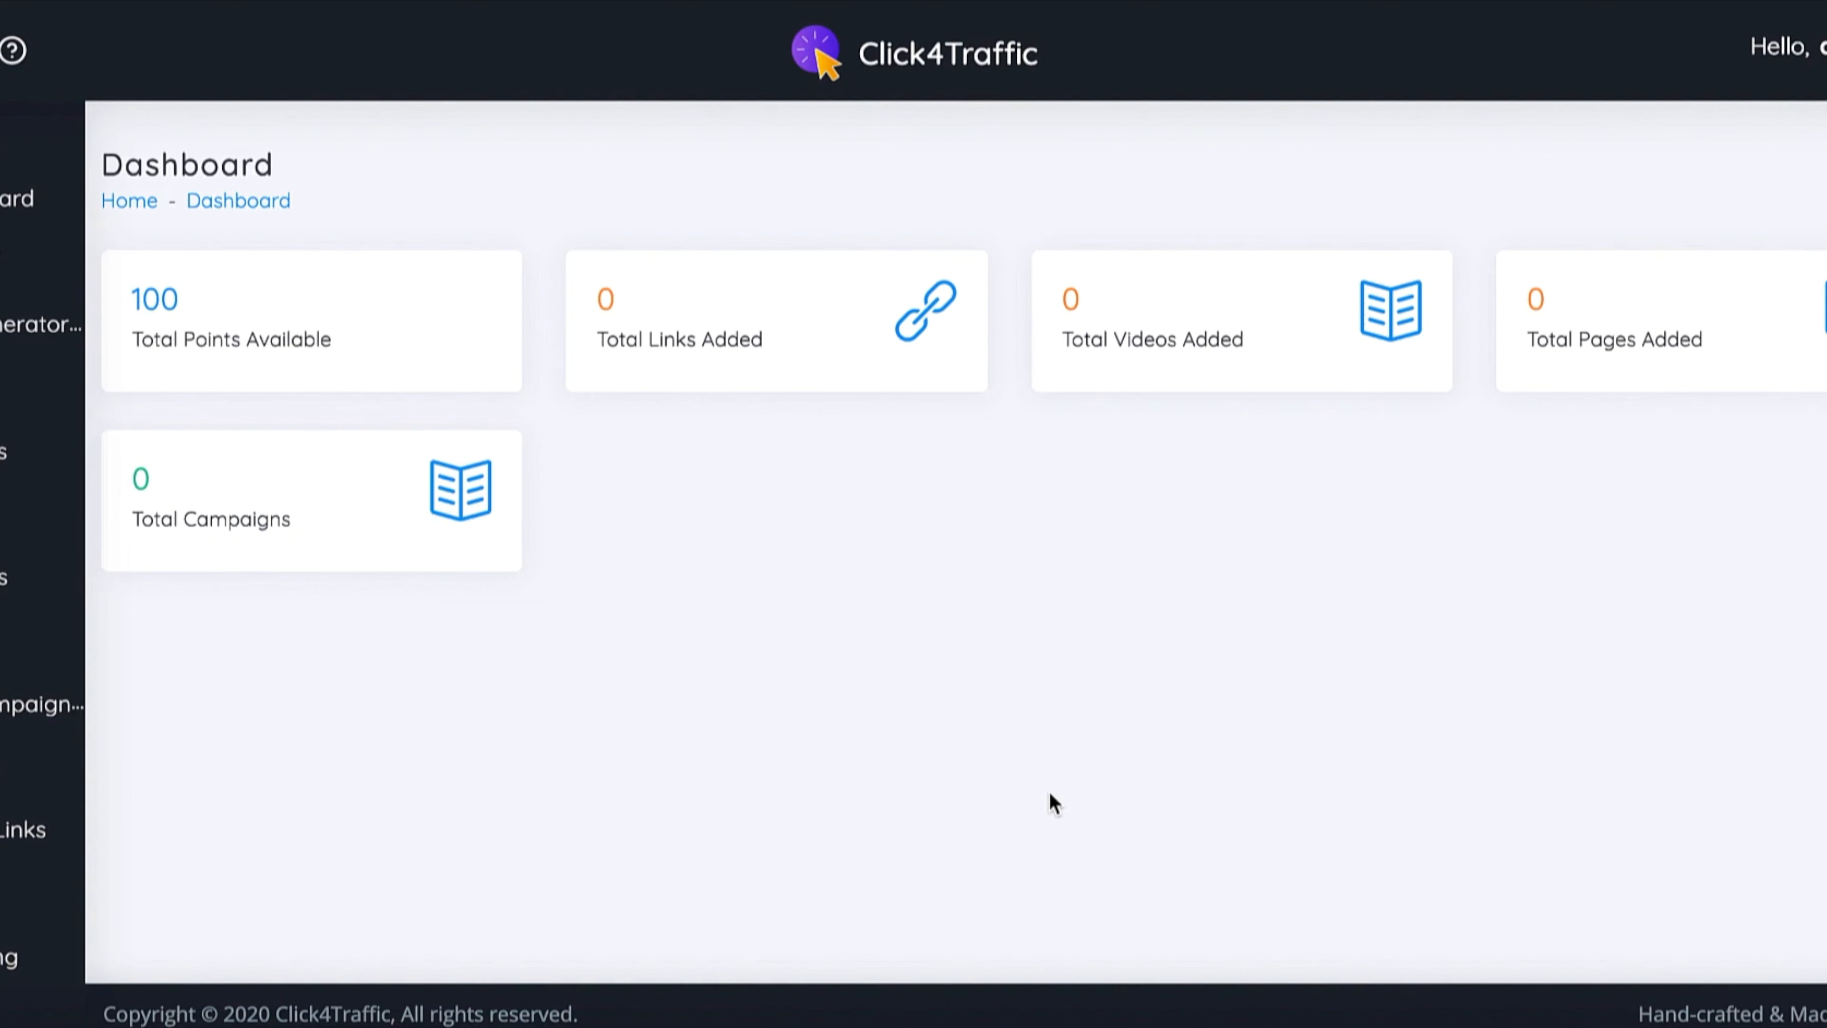
{"action": "mouse_move", "coordinate": [950, 716]}
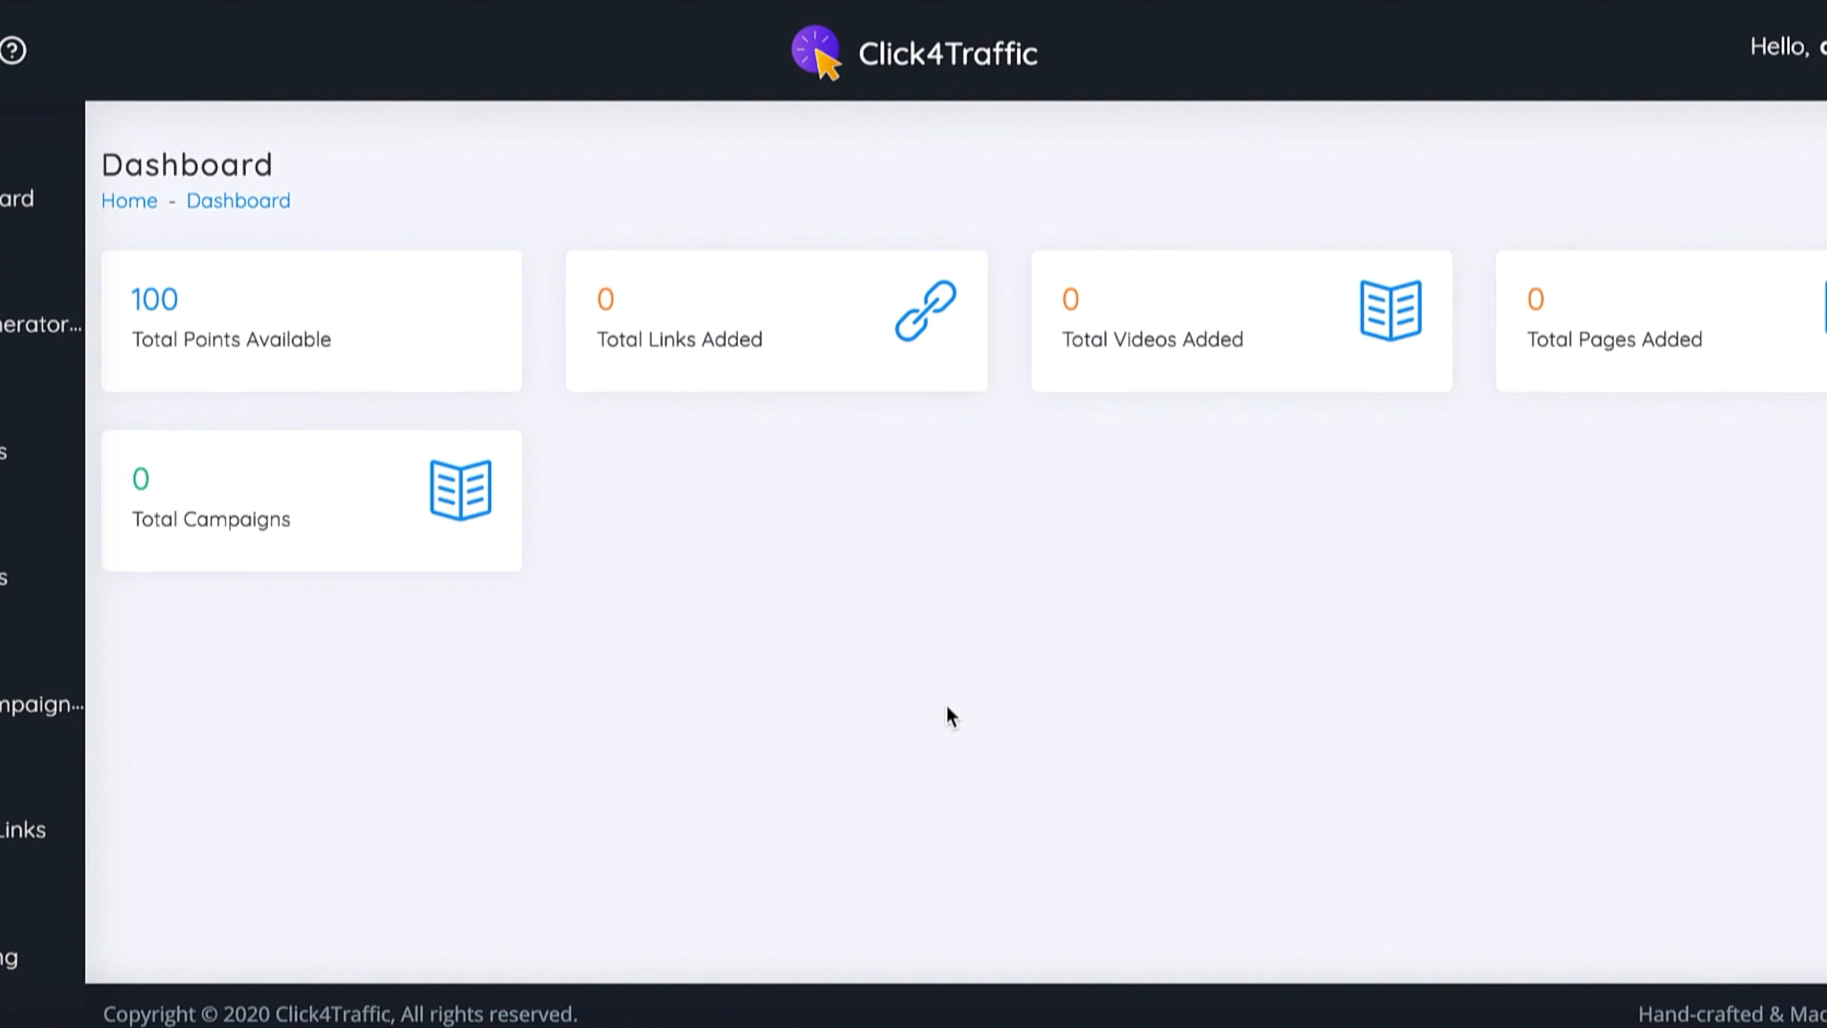
{"action": "mouse_move", "coordinate": [930, 685]}
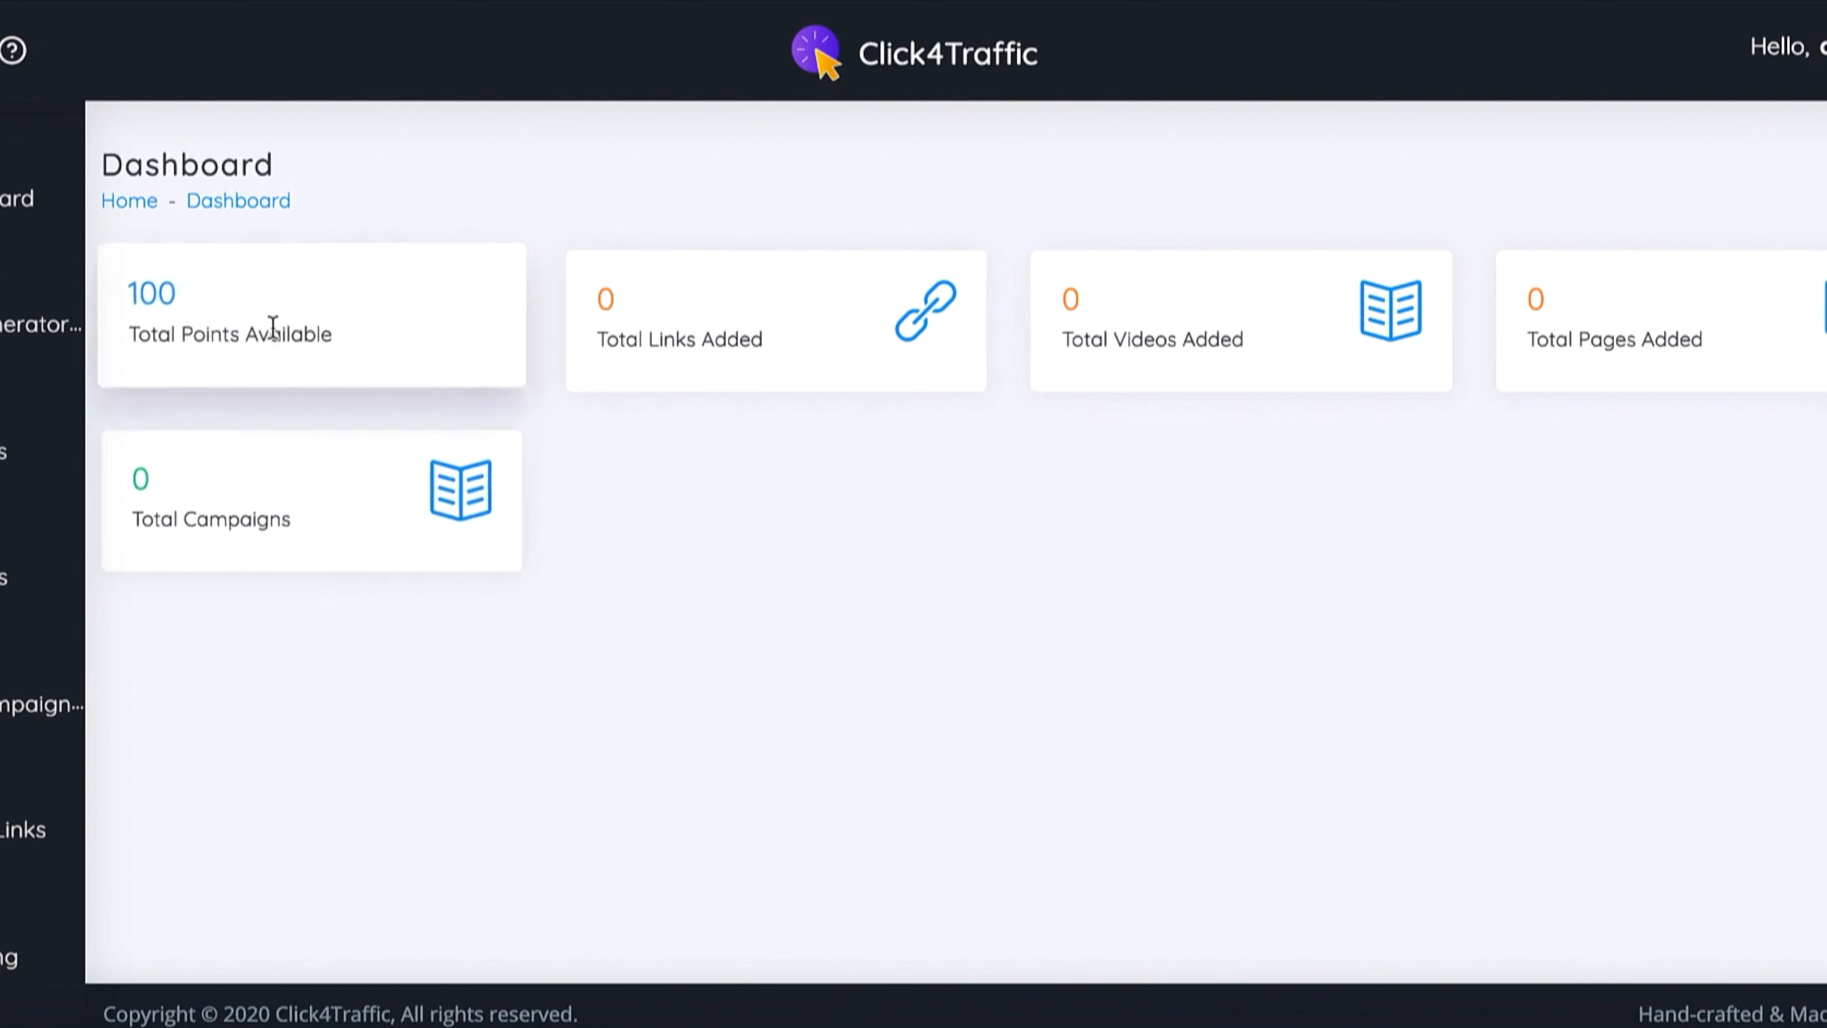
{"action": "mouse_move", "coordinate": [489, 300]}
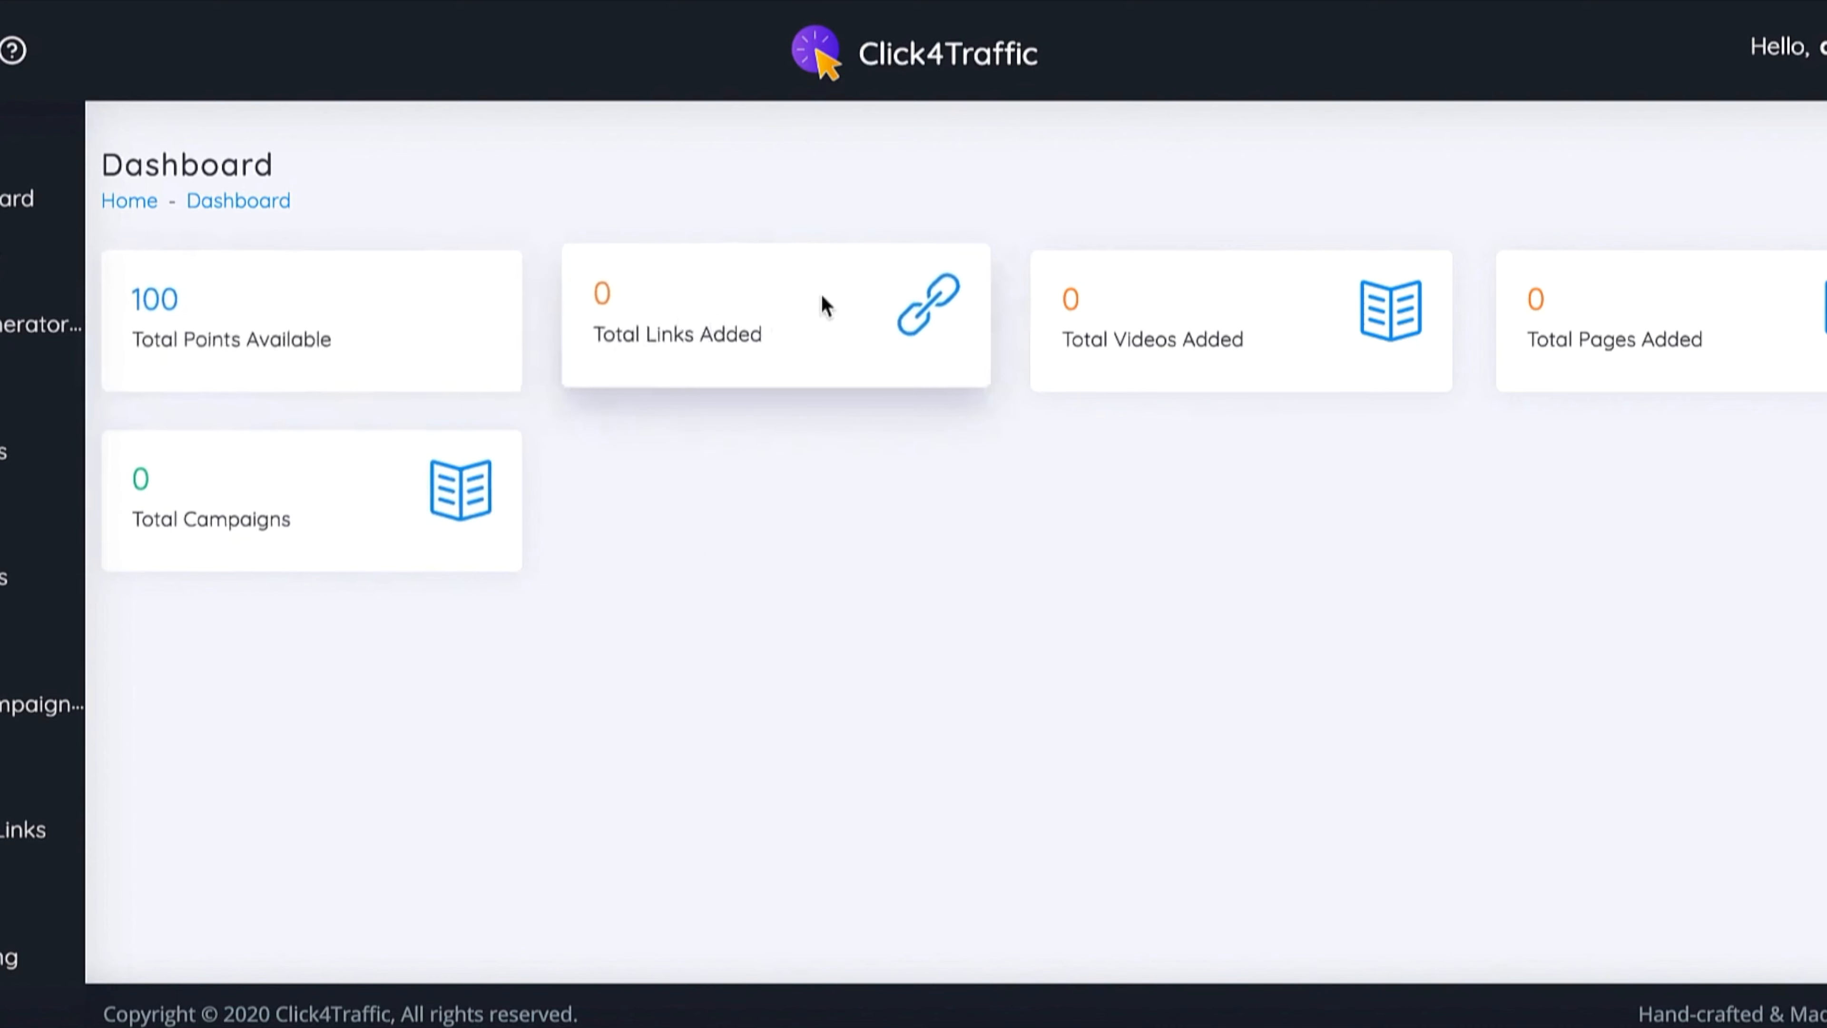
{"action": "mouse_move", "coordinate": [1315, 320]}
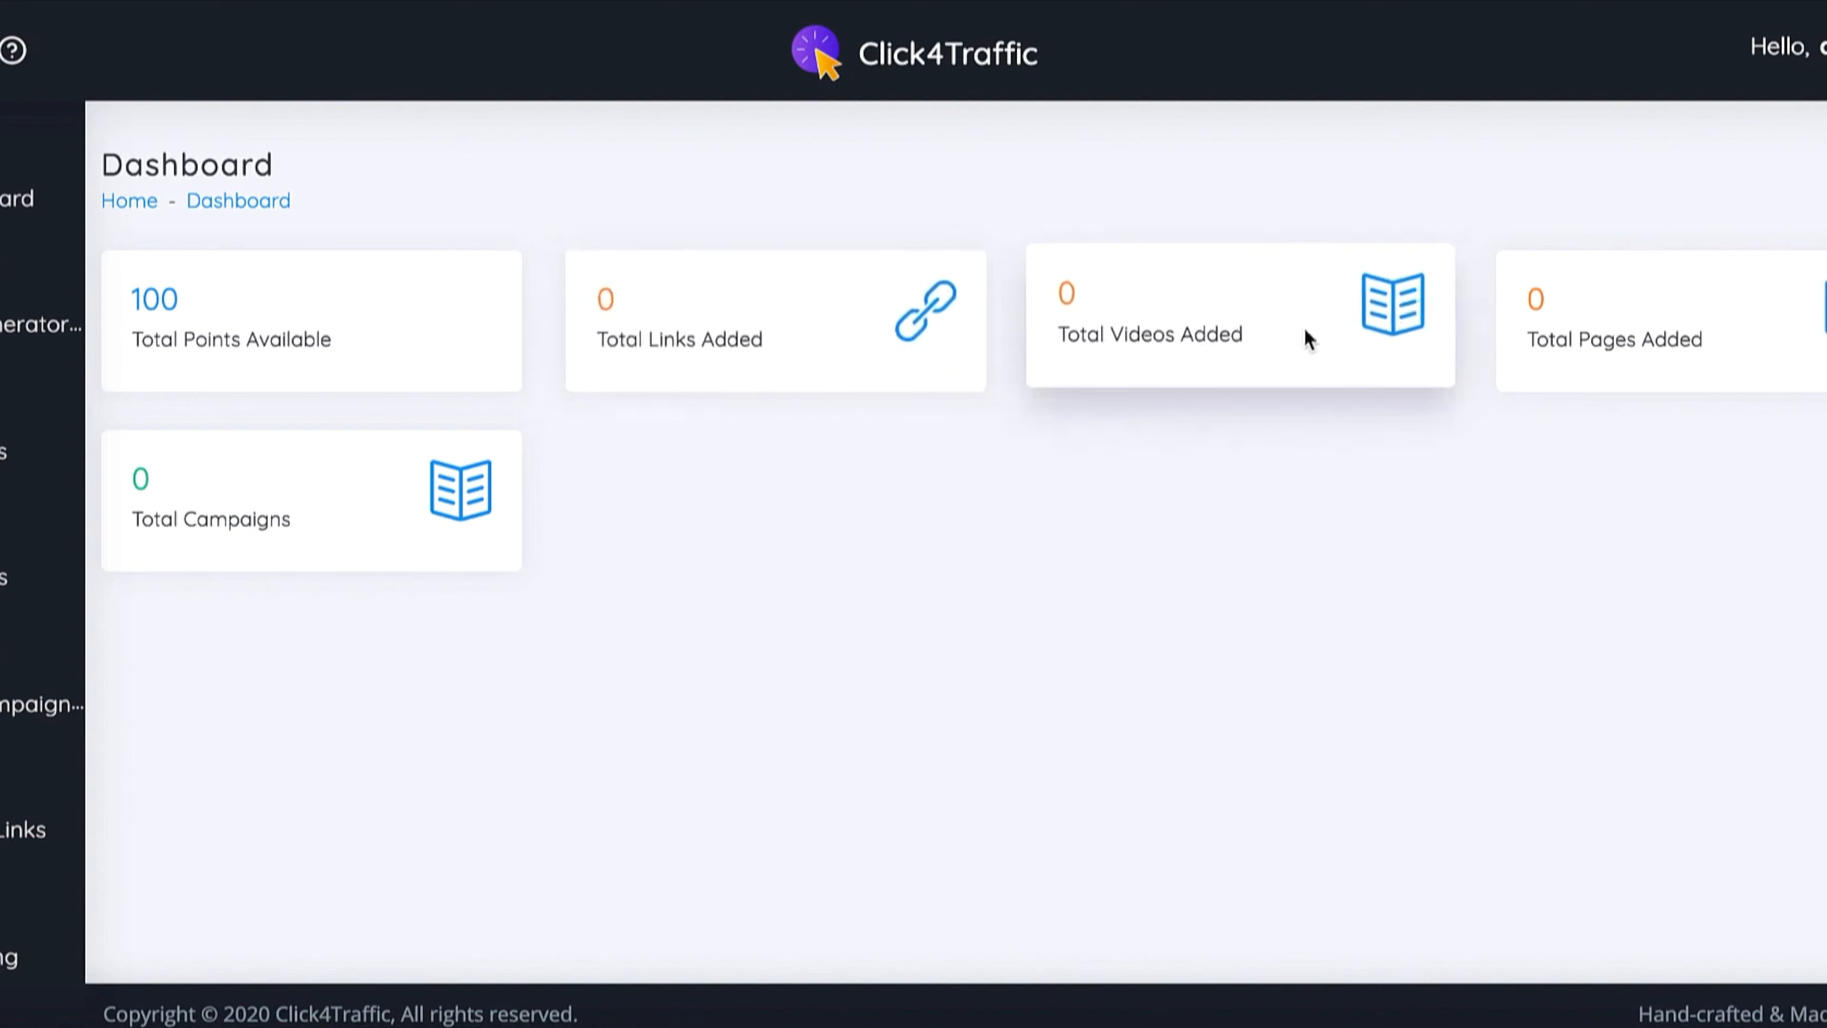
{"action": "mouse_move", "coordinate": [1682, 315]}
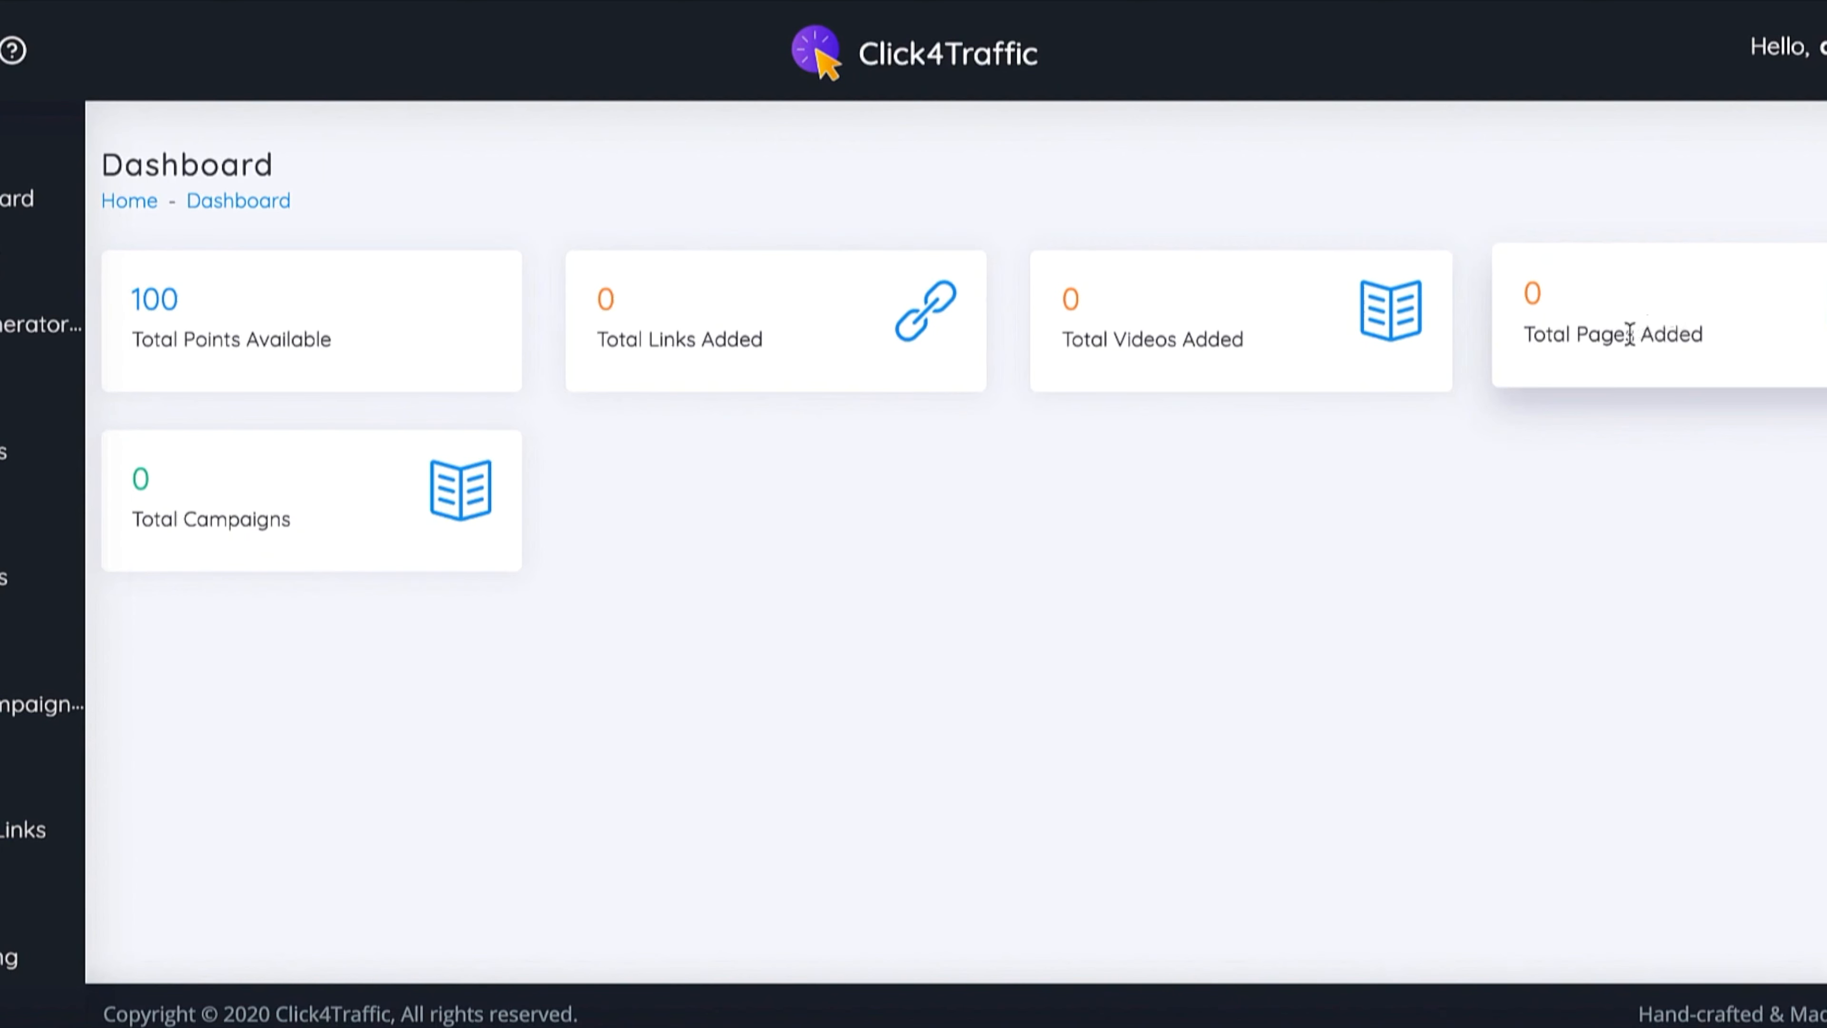
{"action": "mouse_move", "coordinate": [1624, 385]}
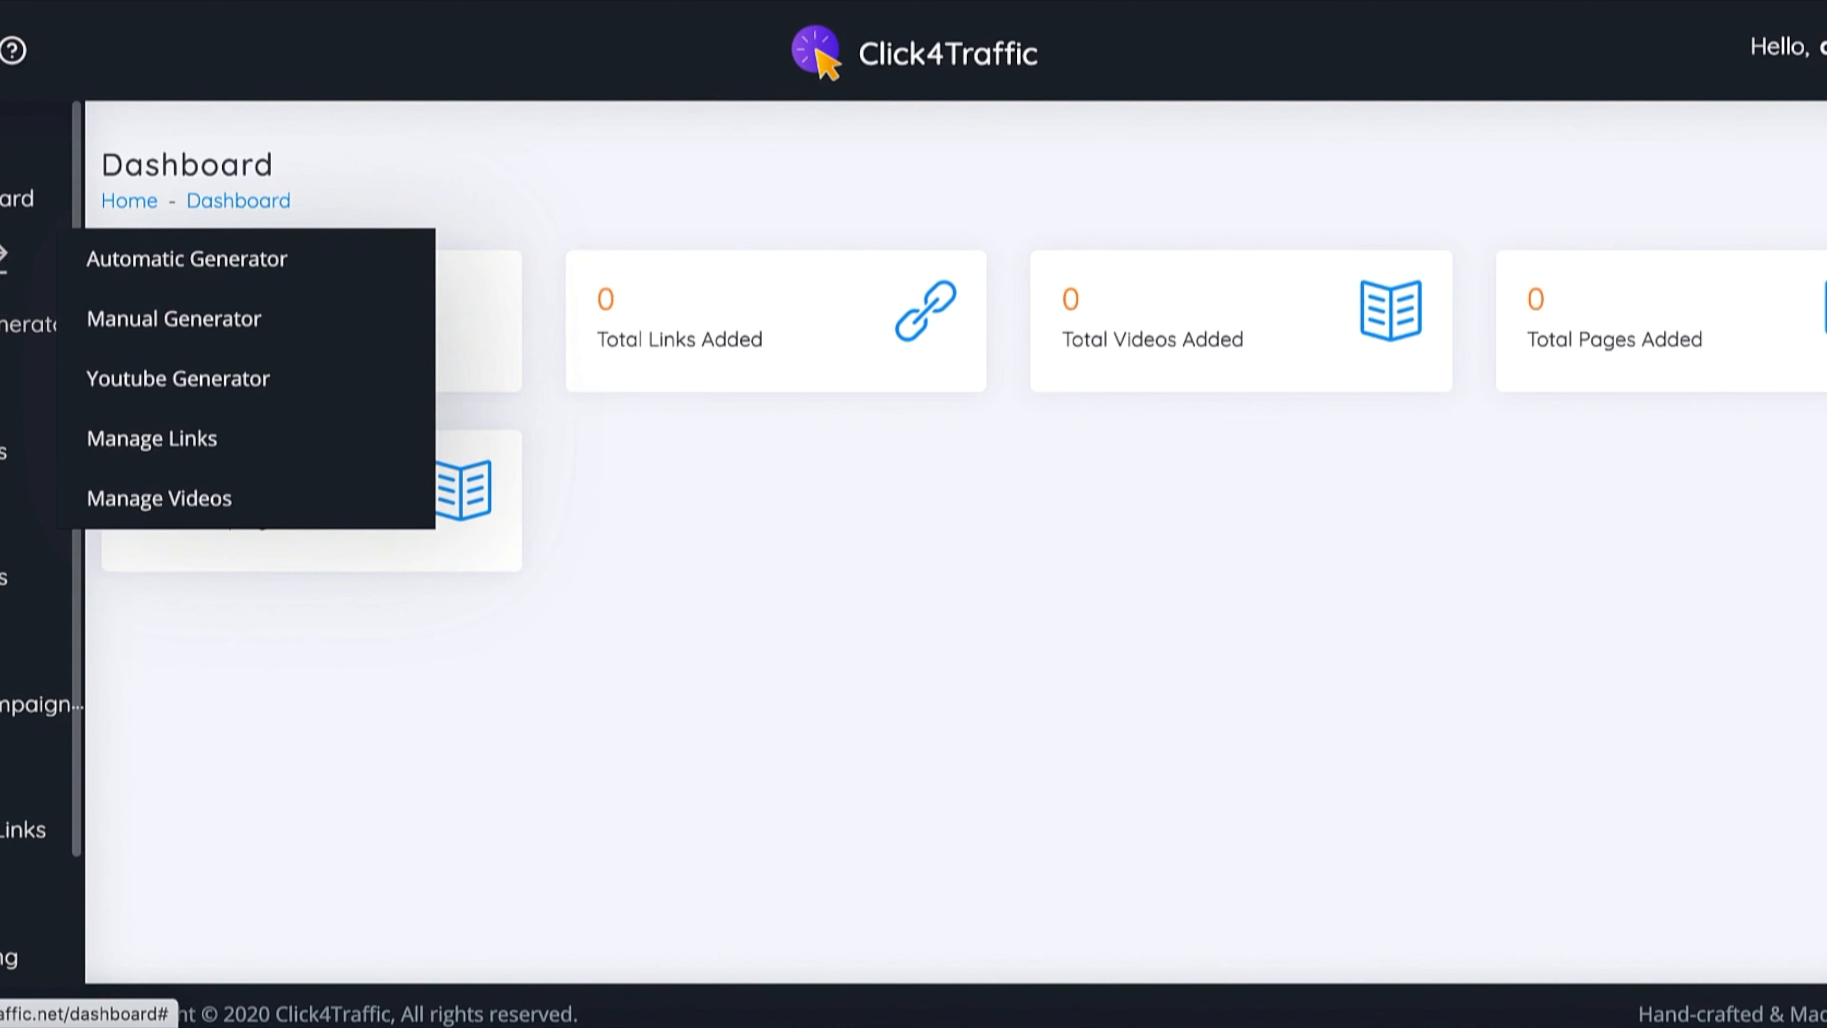
{"action": "mouse_move", "coordinate": [141, 287]}
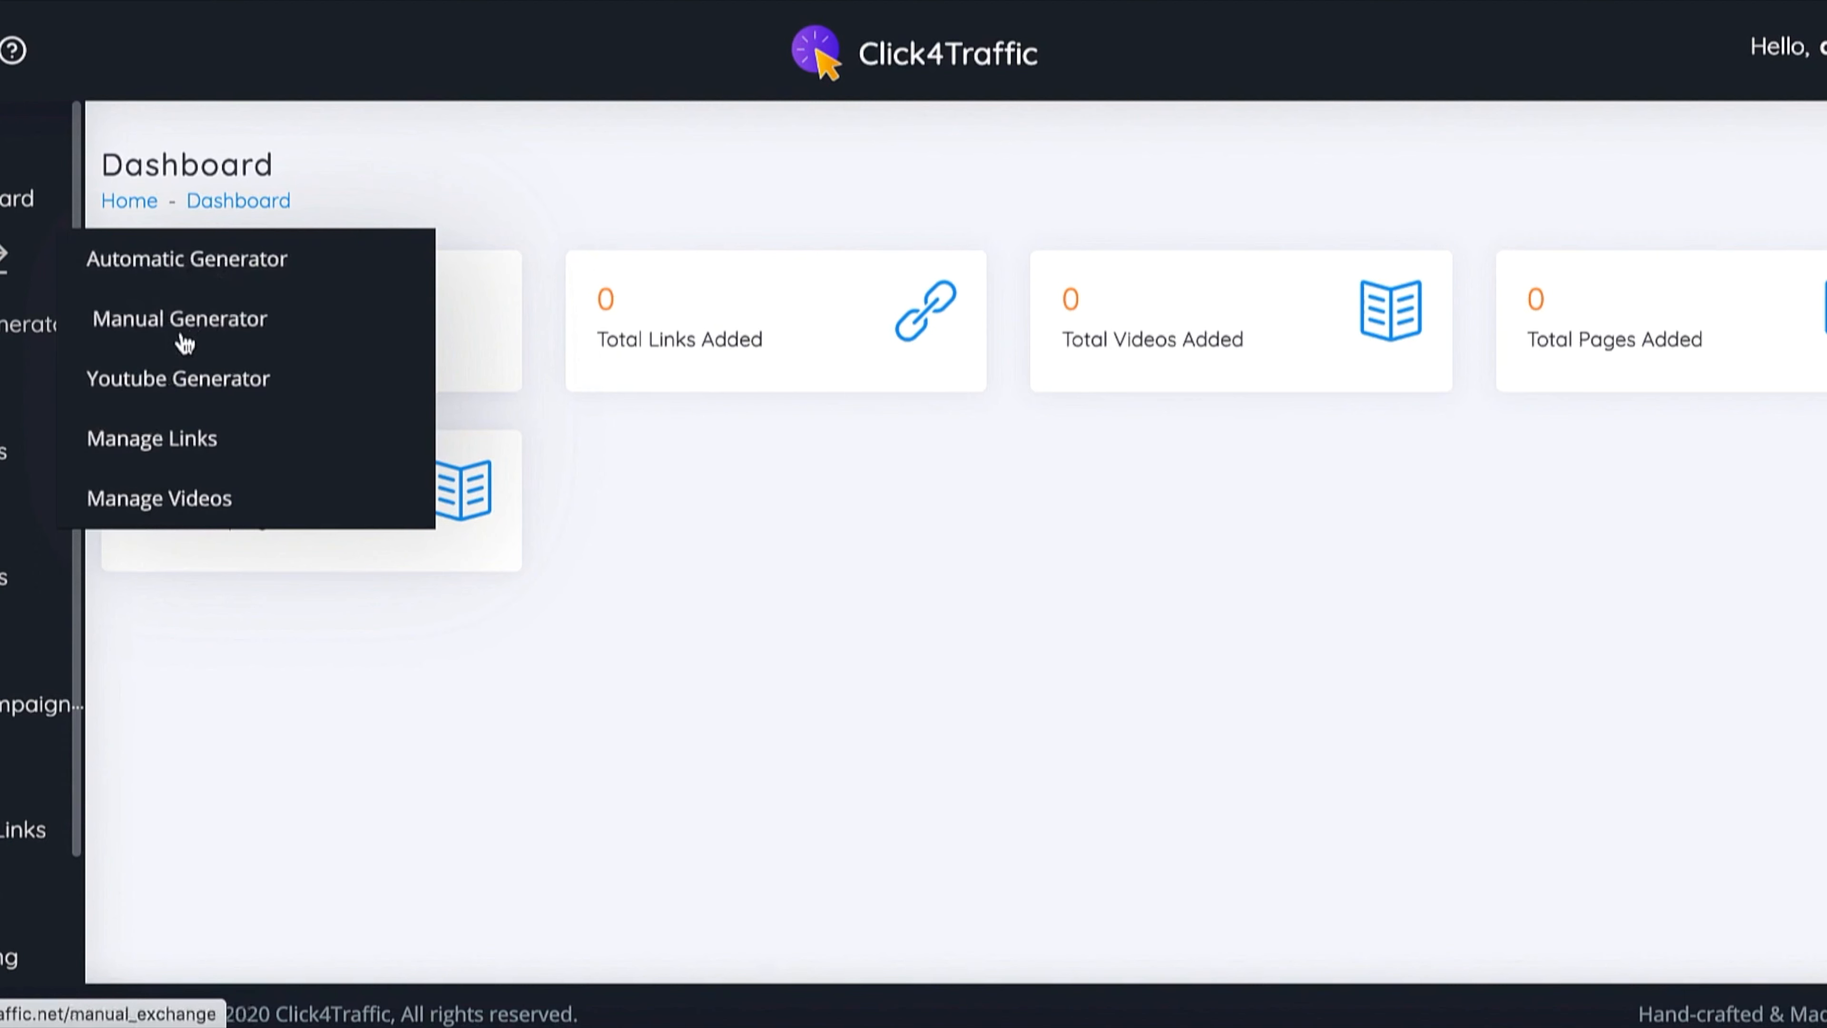
{"action": "mouse_move", "coordinate": [224, 405]}
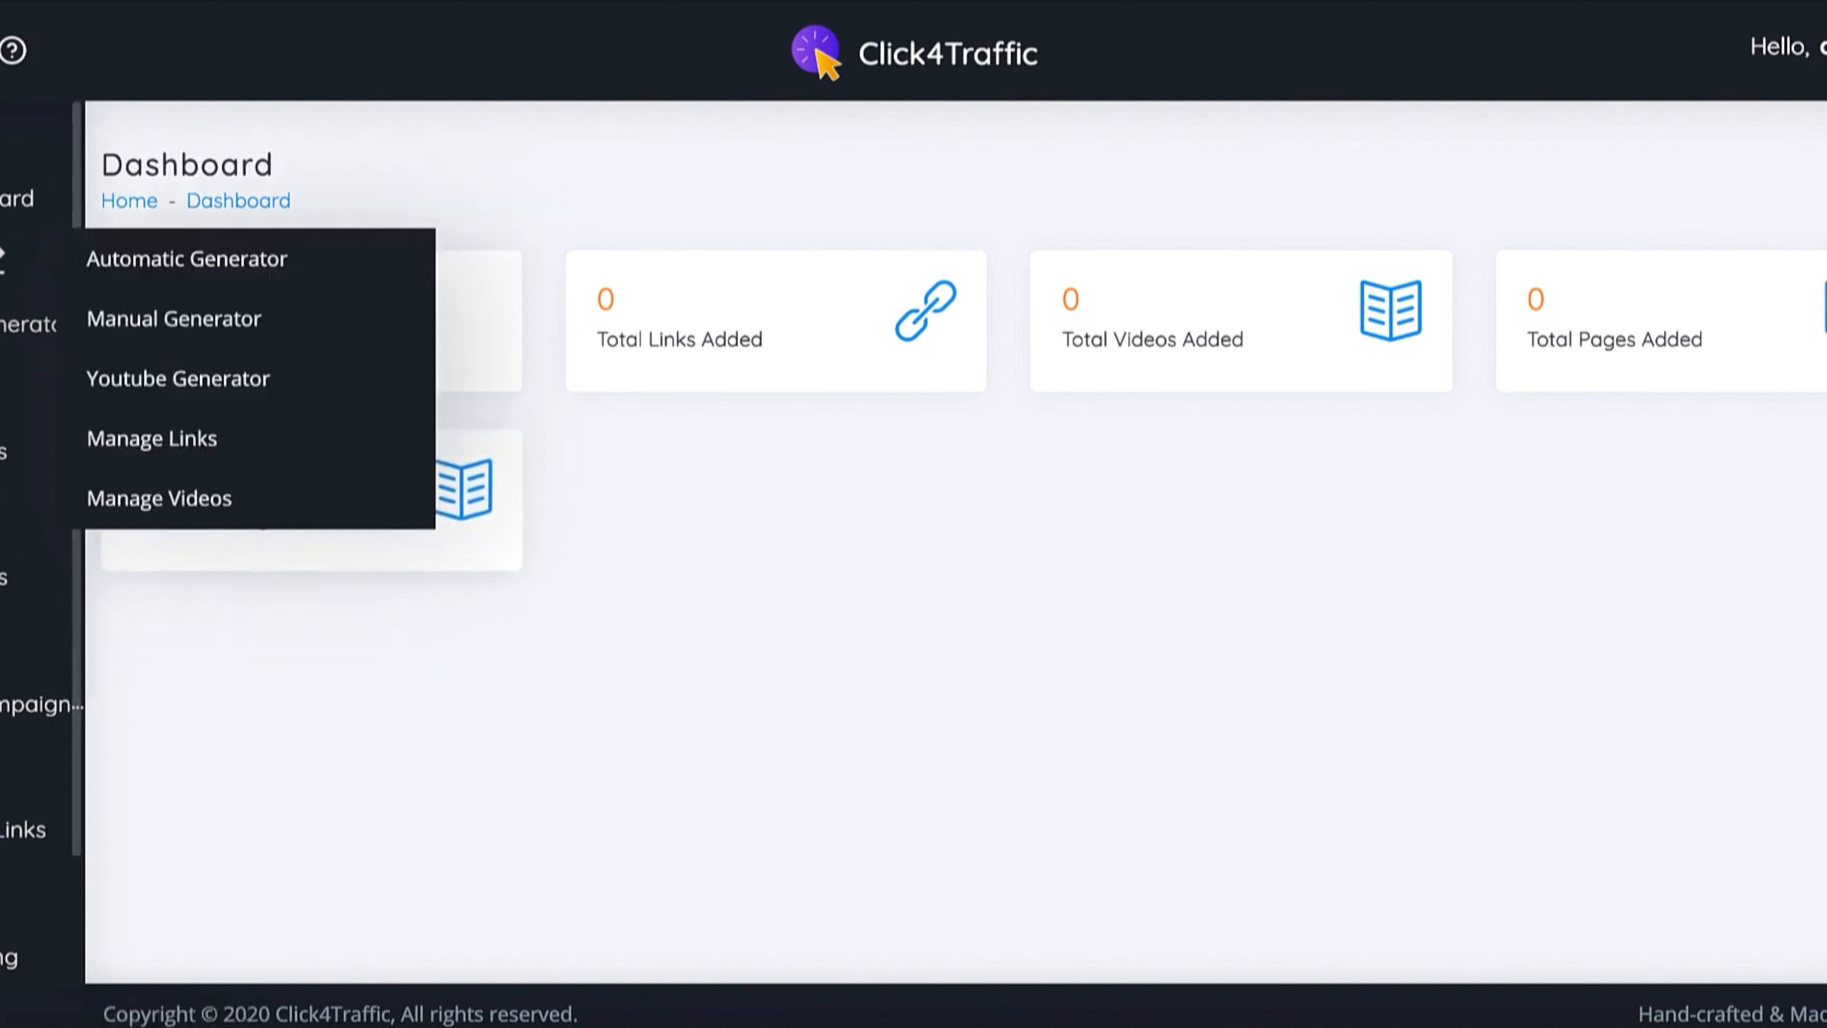
{"action": "mouse_move", "coordinate": [163, 489]}
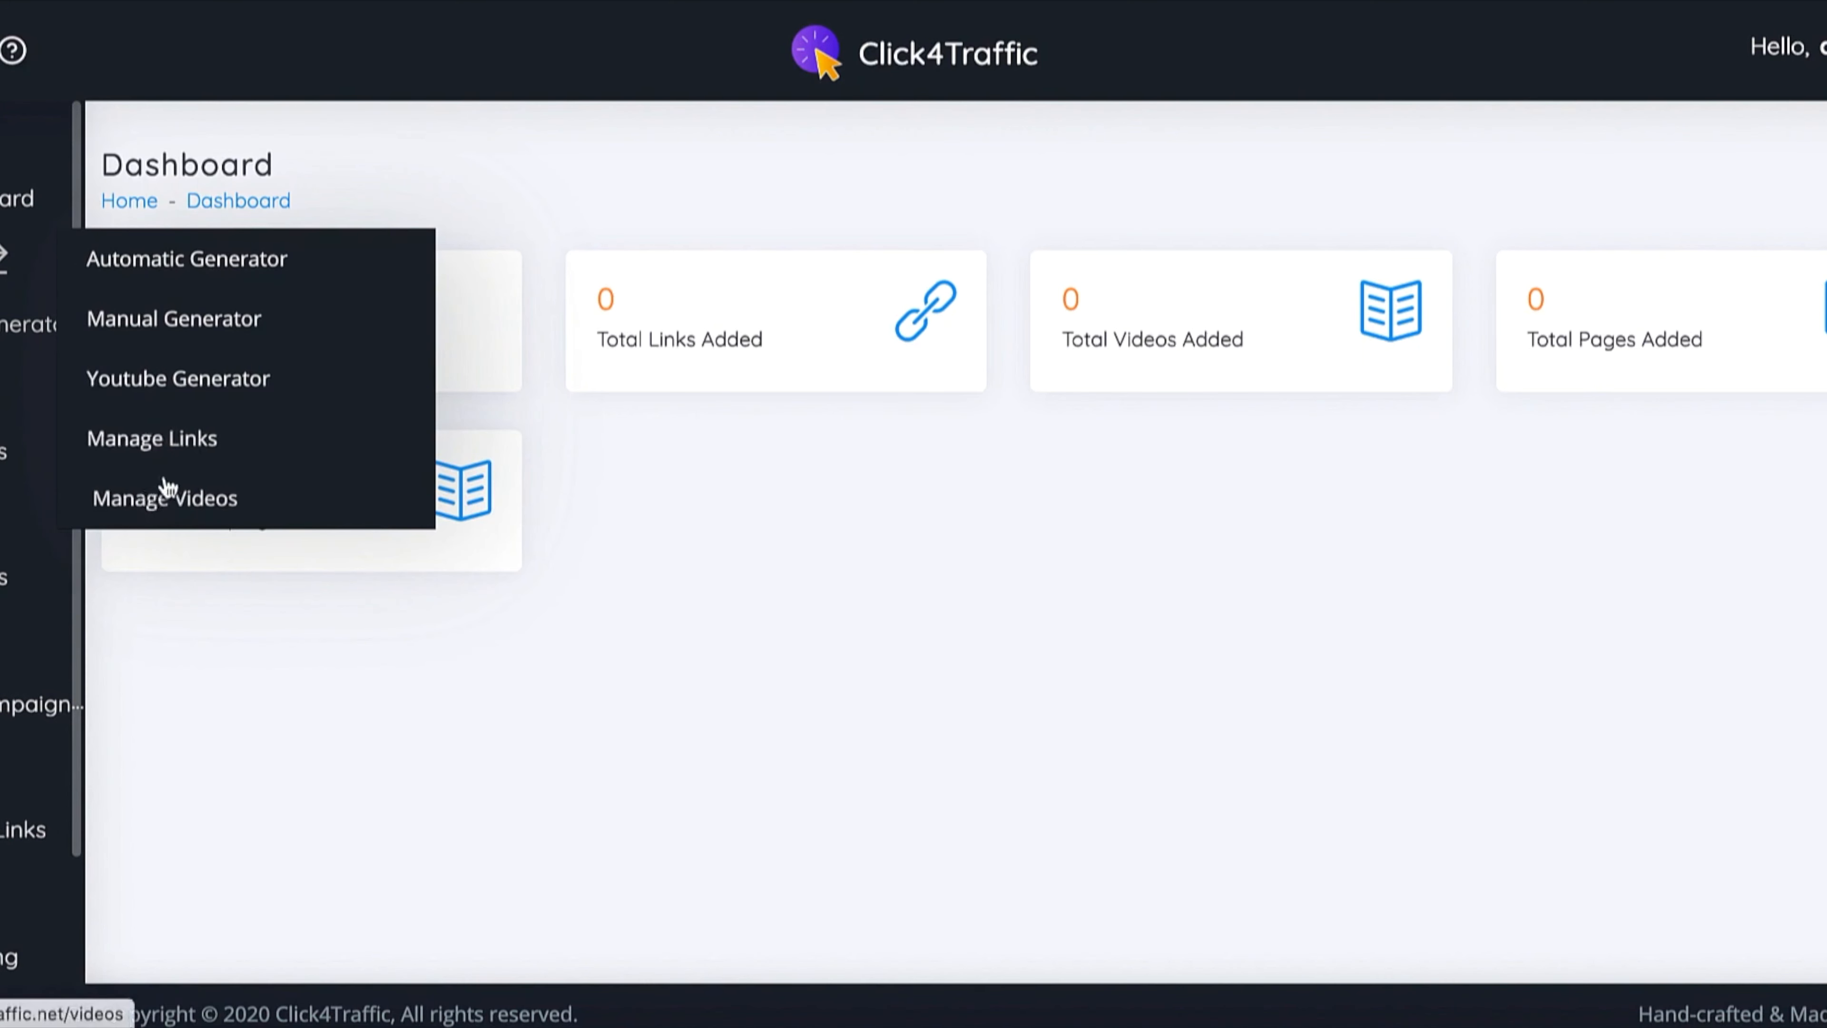
{"action": "left_click", "coordinate": [152, 438]}
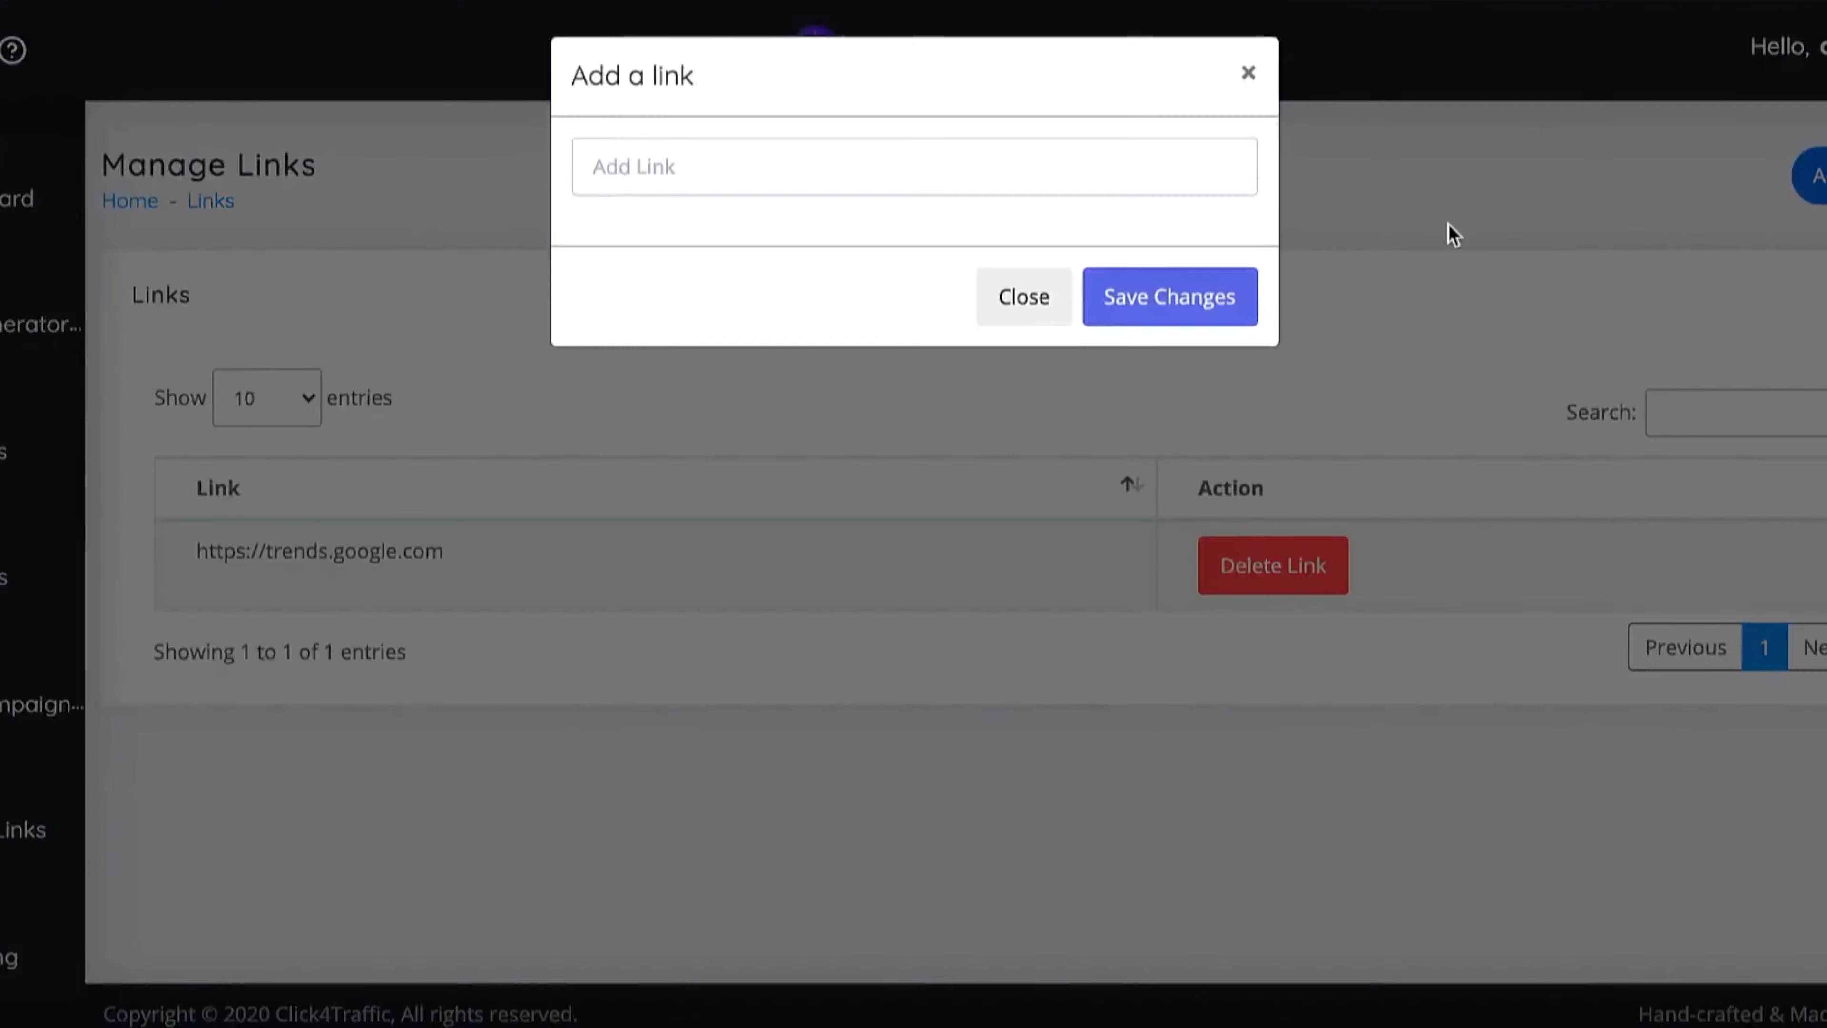
{"action": "type", "text": "https://alcheeseman.com"}
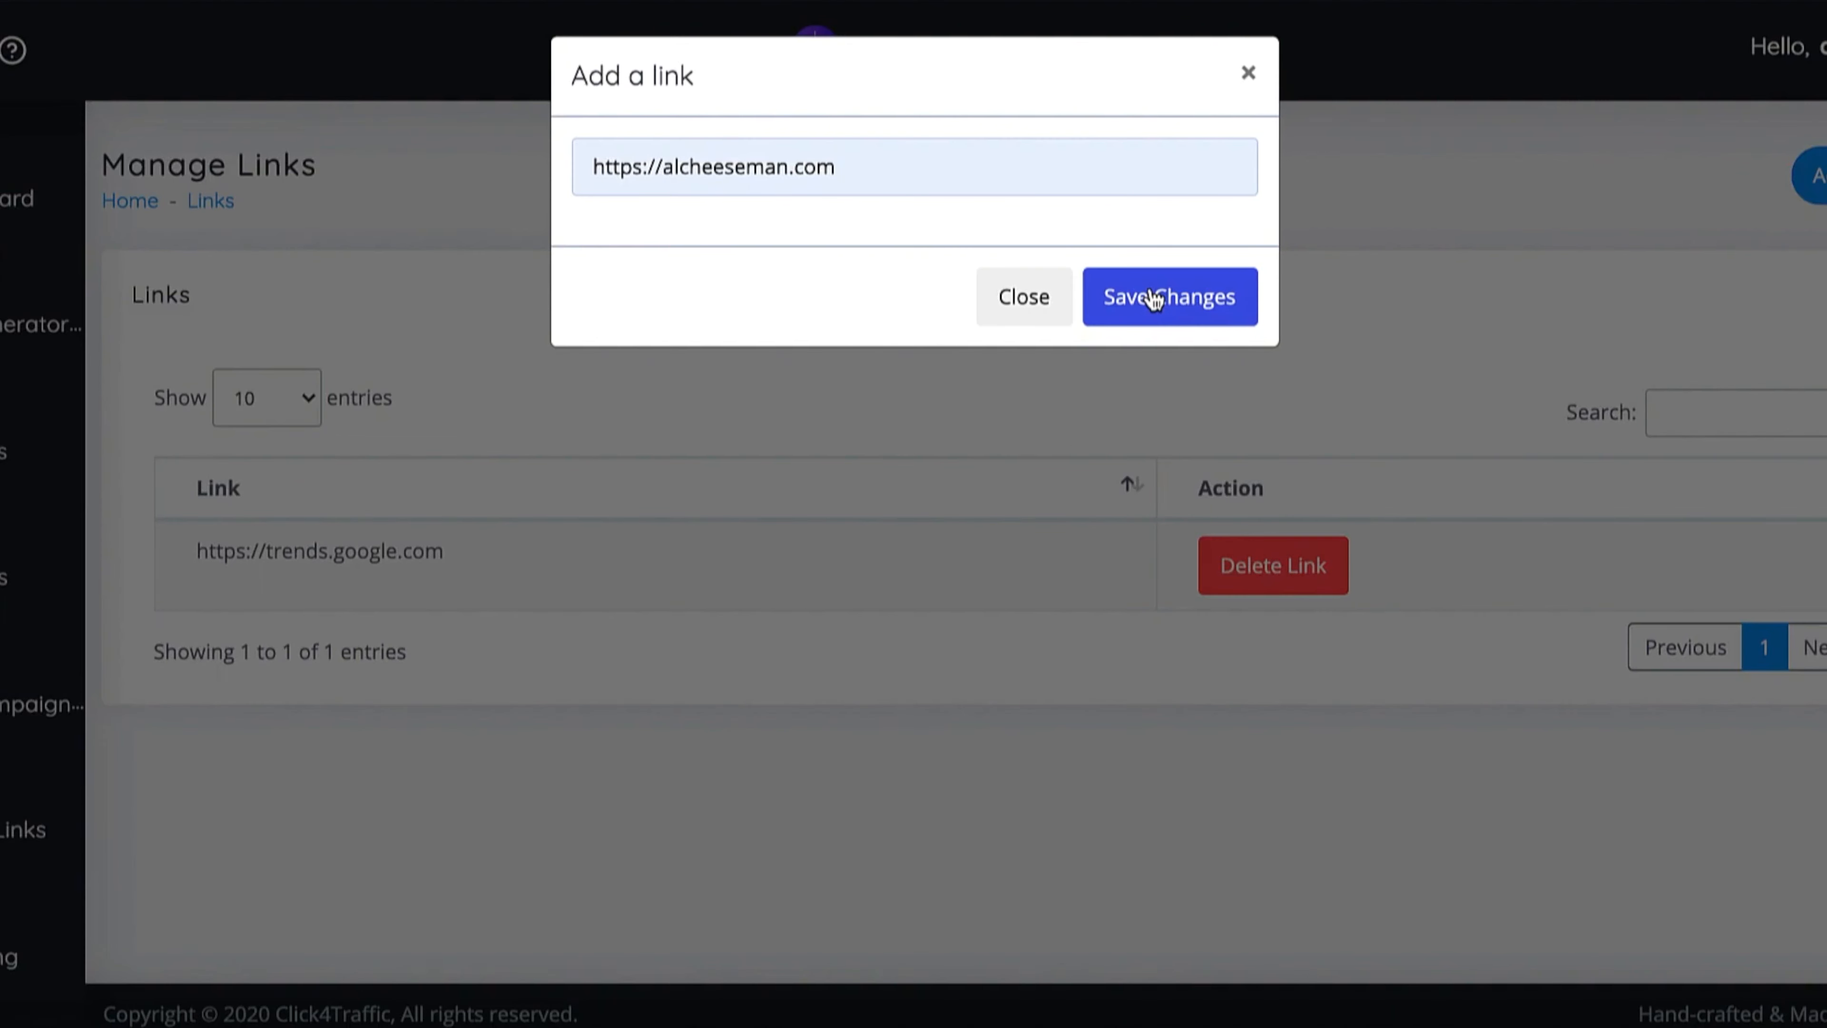
{"action": "left_click", "coordinate": [1169, 296]}
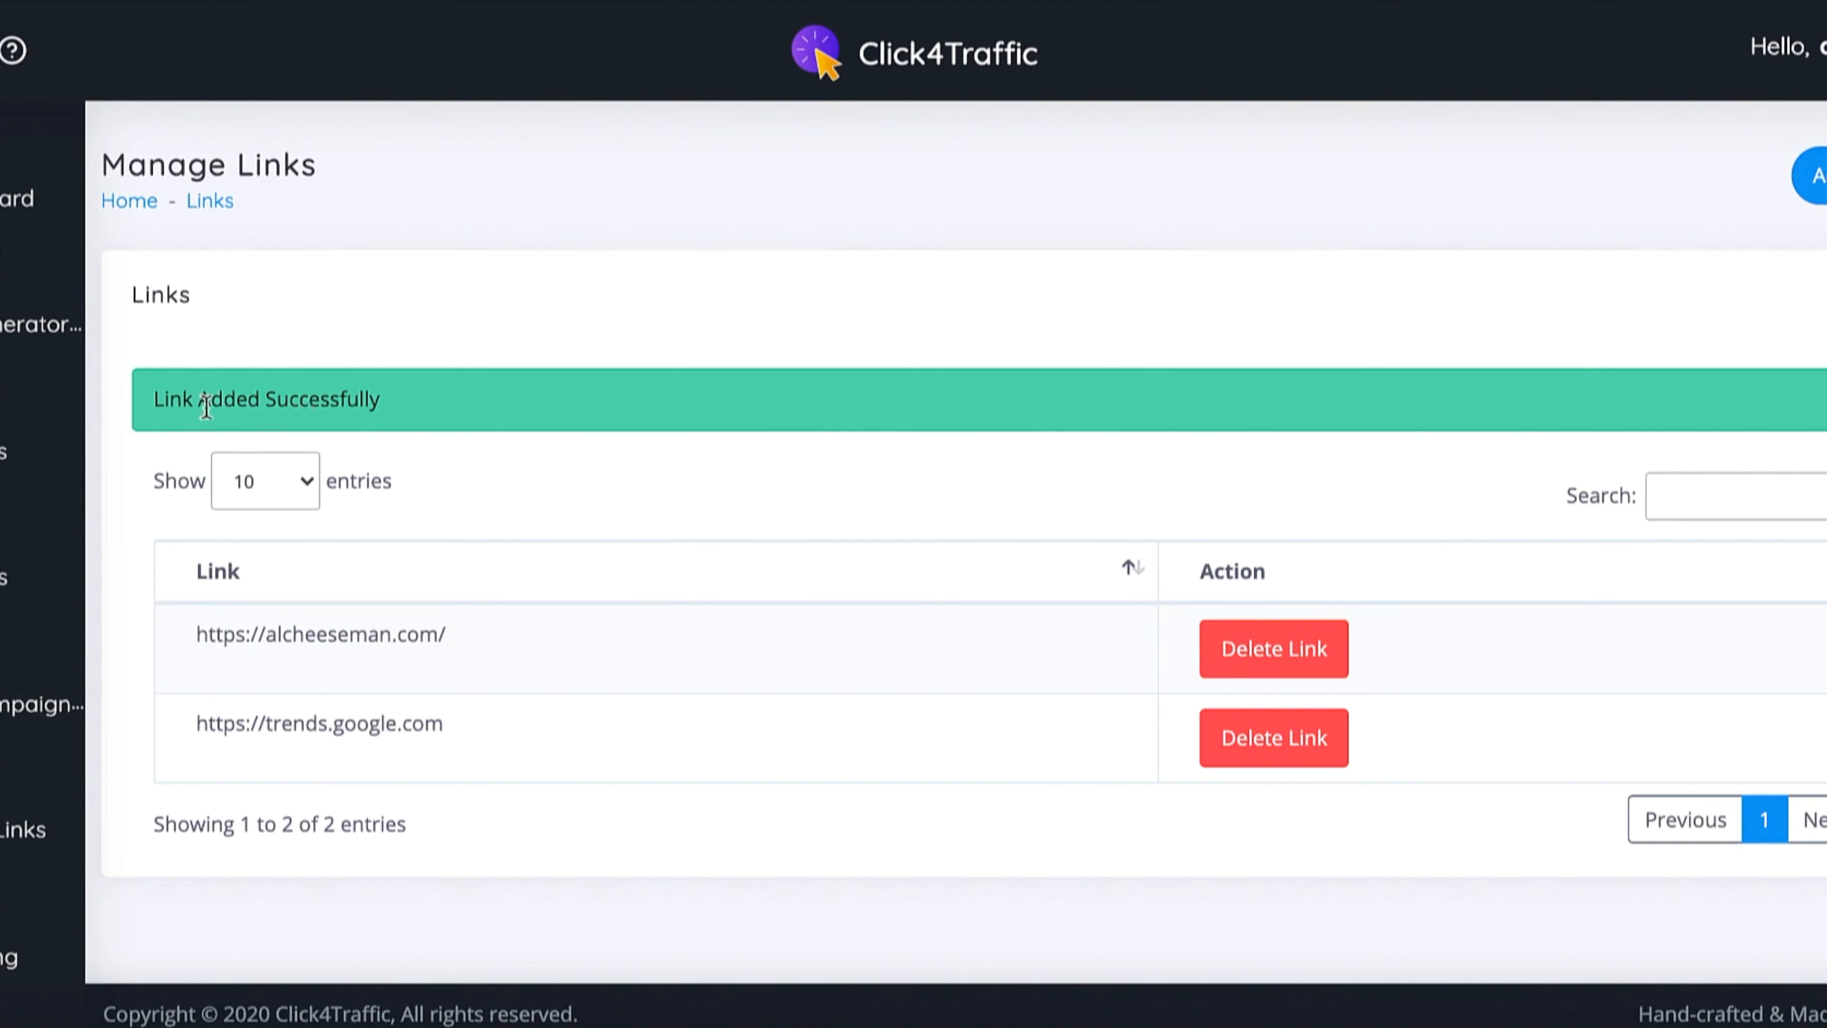
{"action": "mouse_move", "coordinate": [401, 347]}
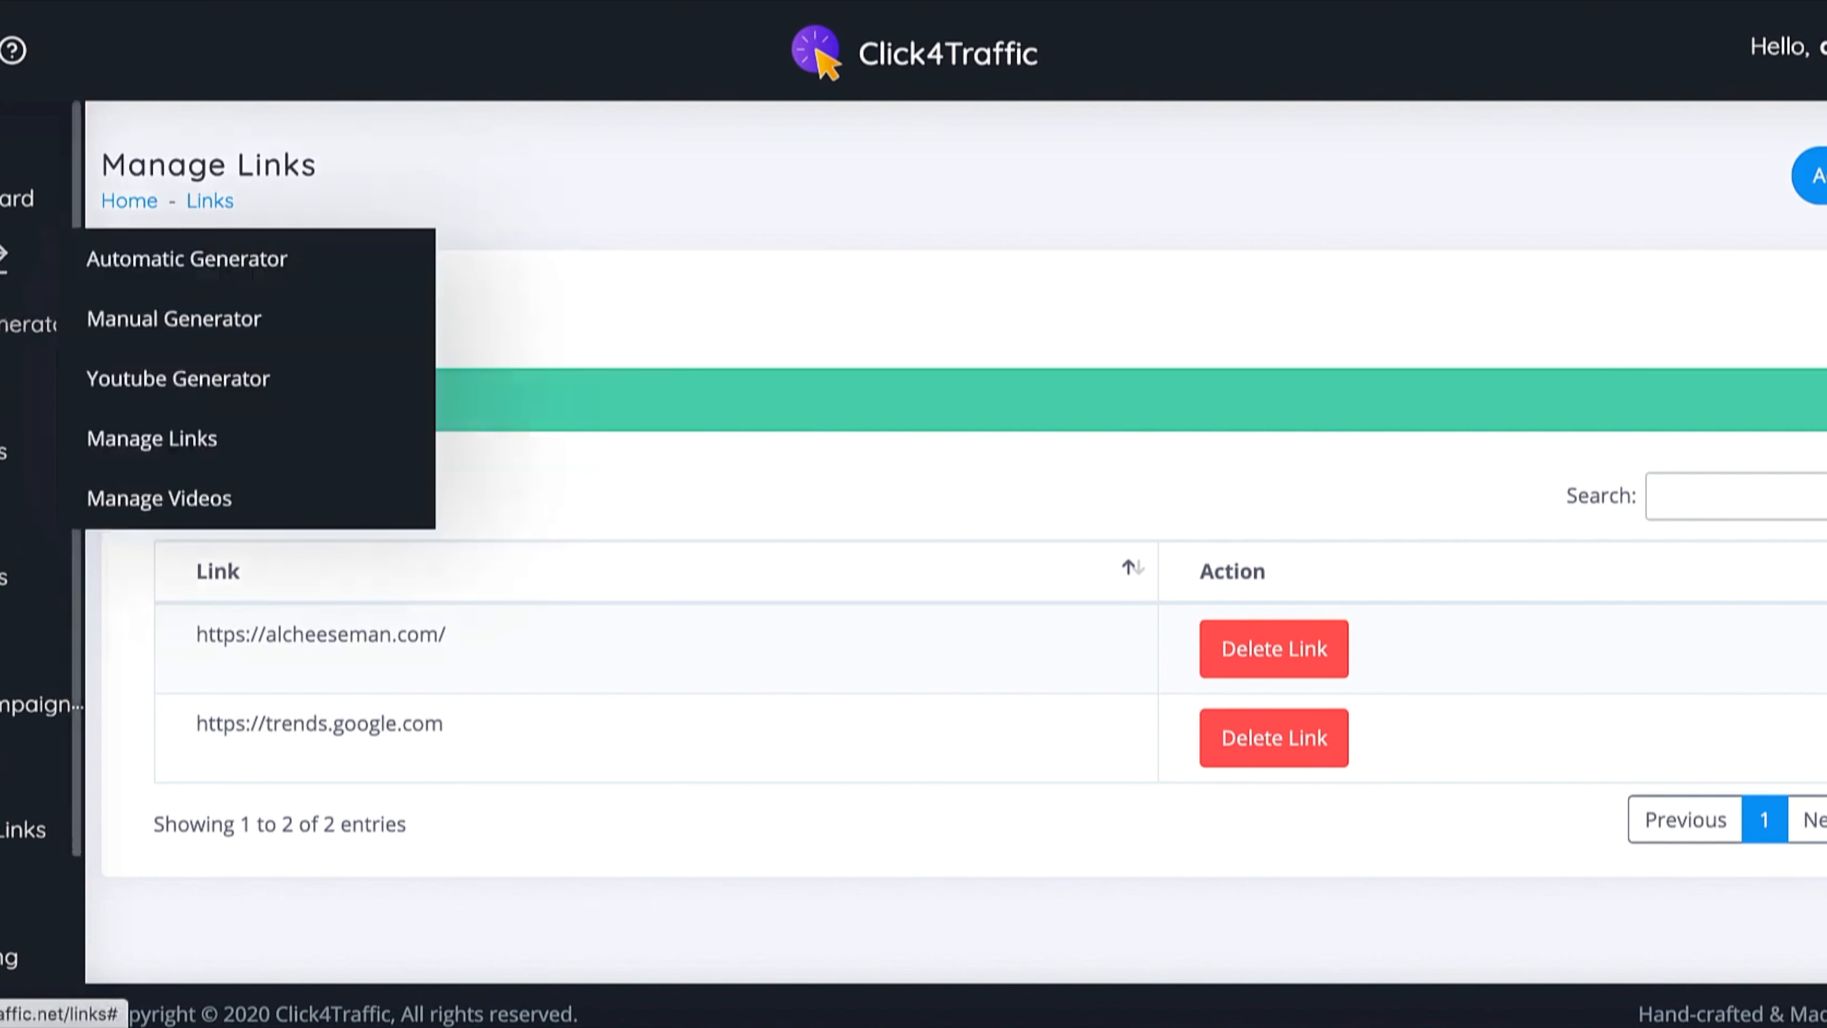
{"action": "mouse_move", "coordinate": [194, 259]}
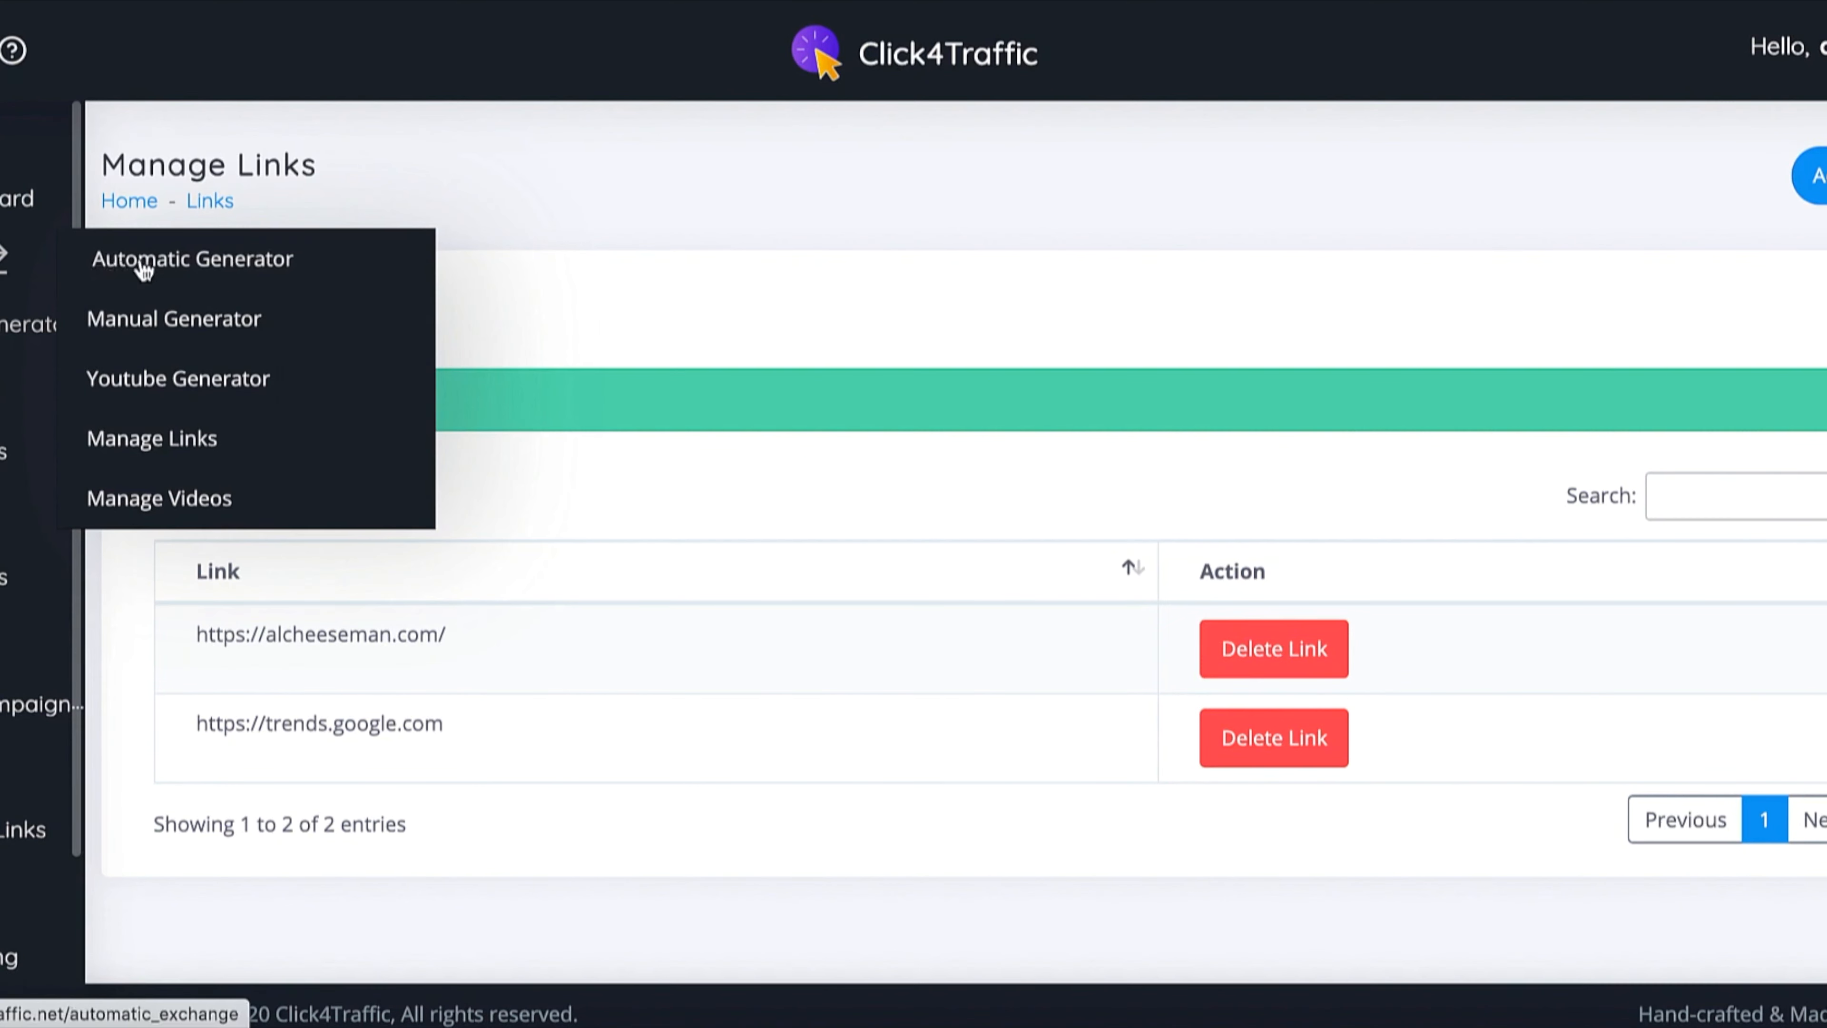
Start a regular browser session on Automatic Generator, then stop it once points reach 102
{"action": "left_click", "coordinate": [193, 258]}
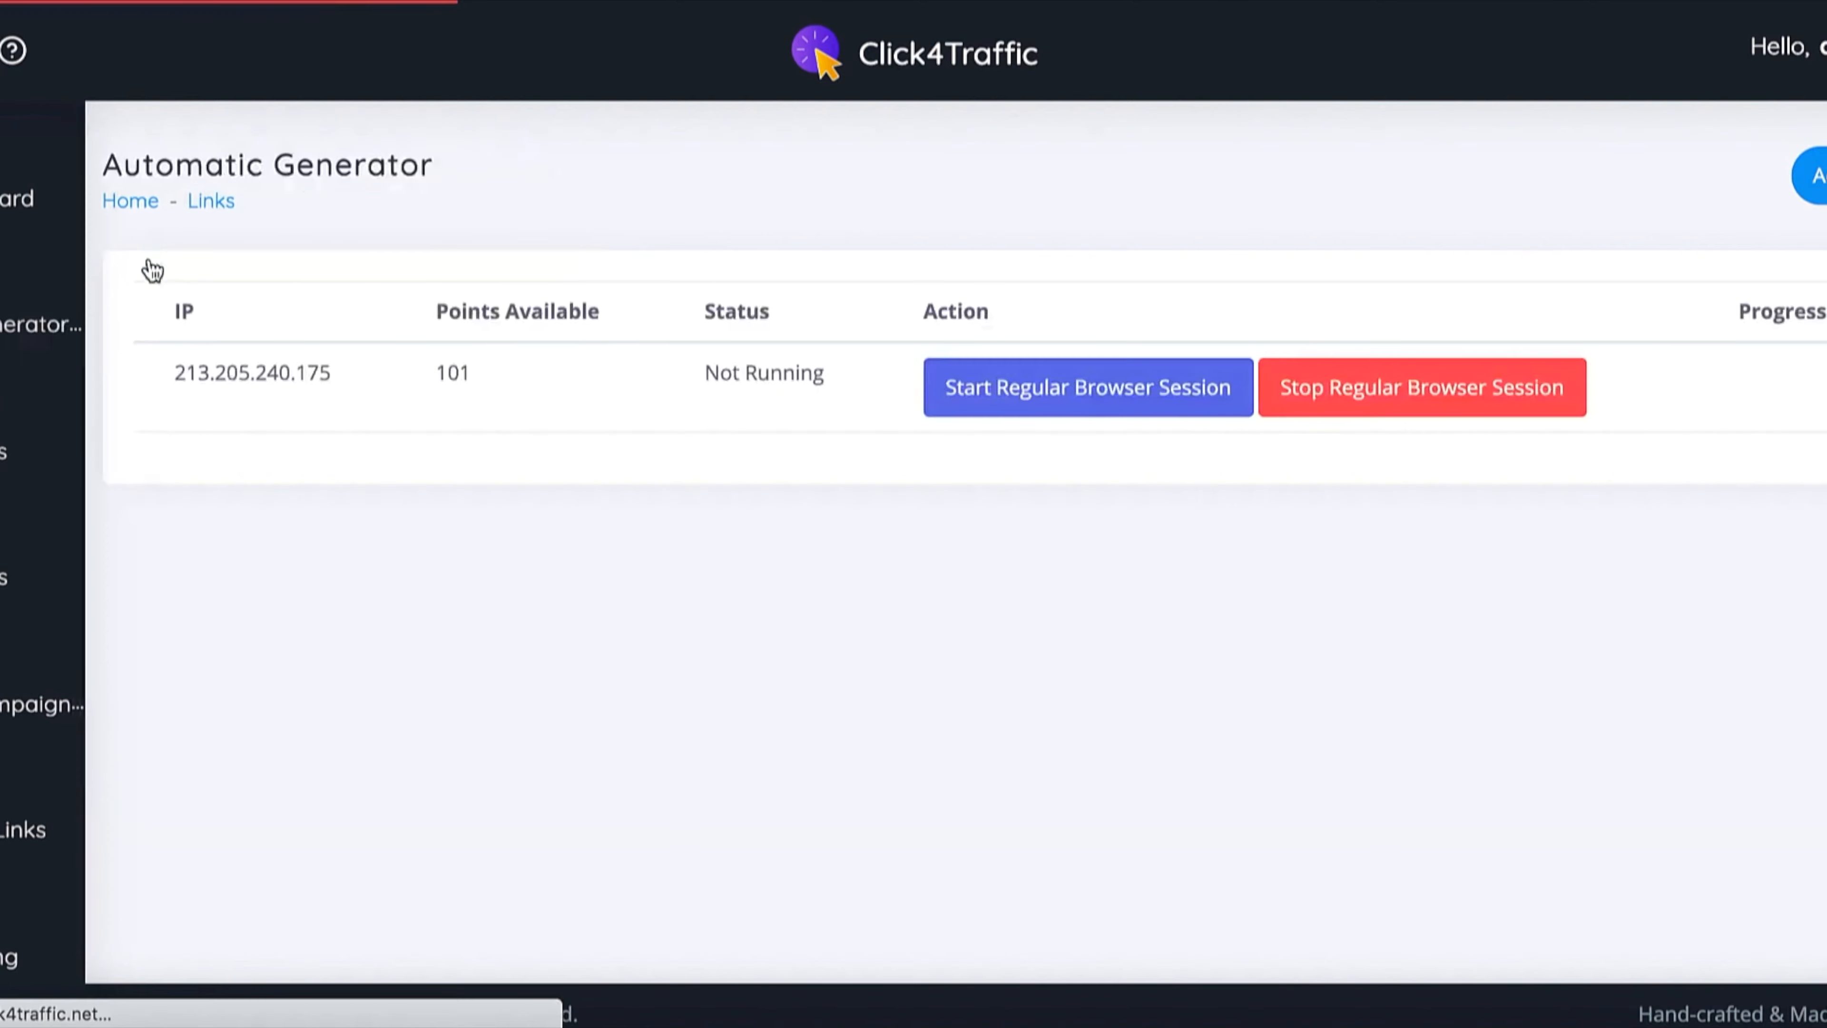
{"action": "left_click", "coordinate": [1060, 387]}
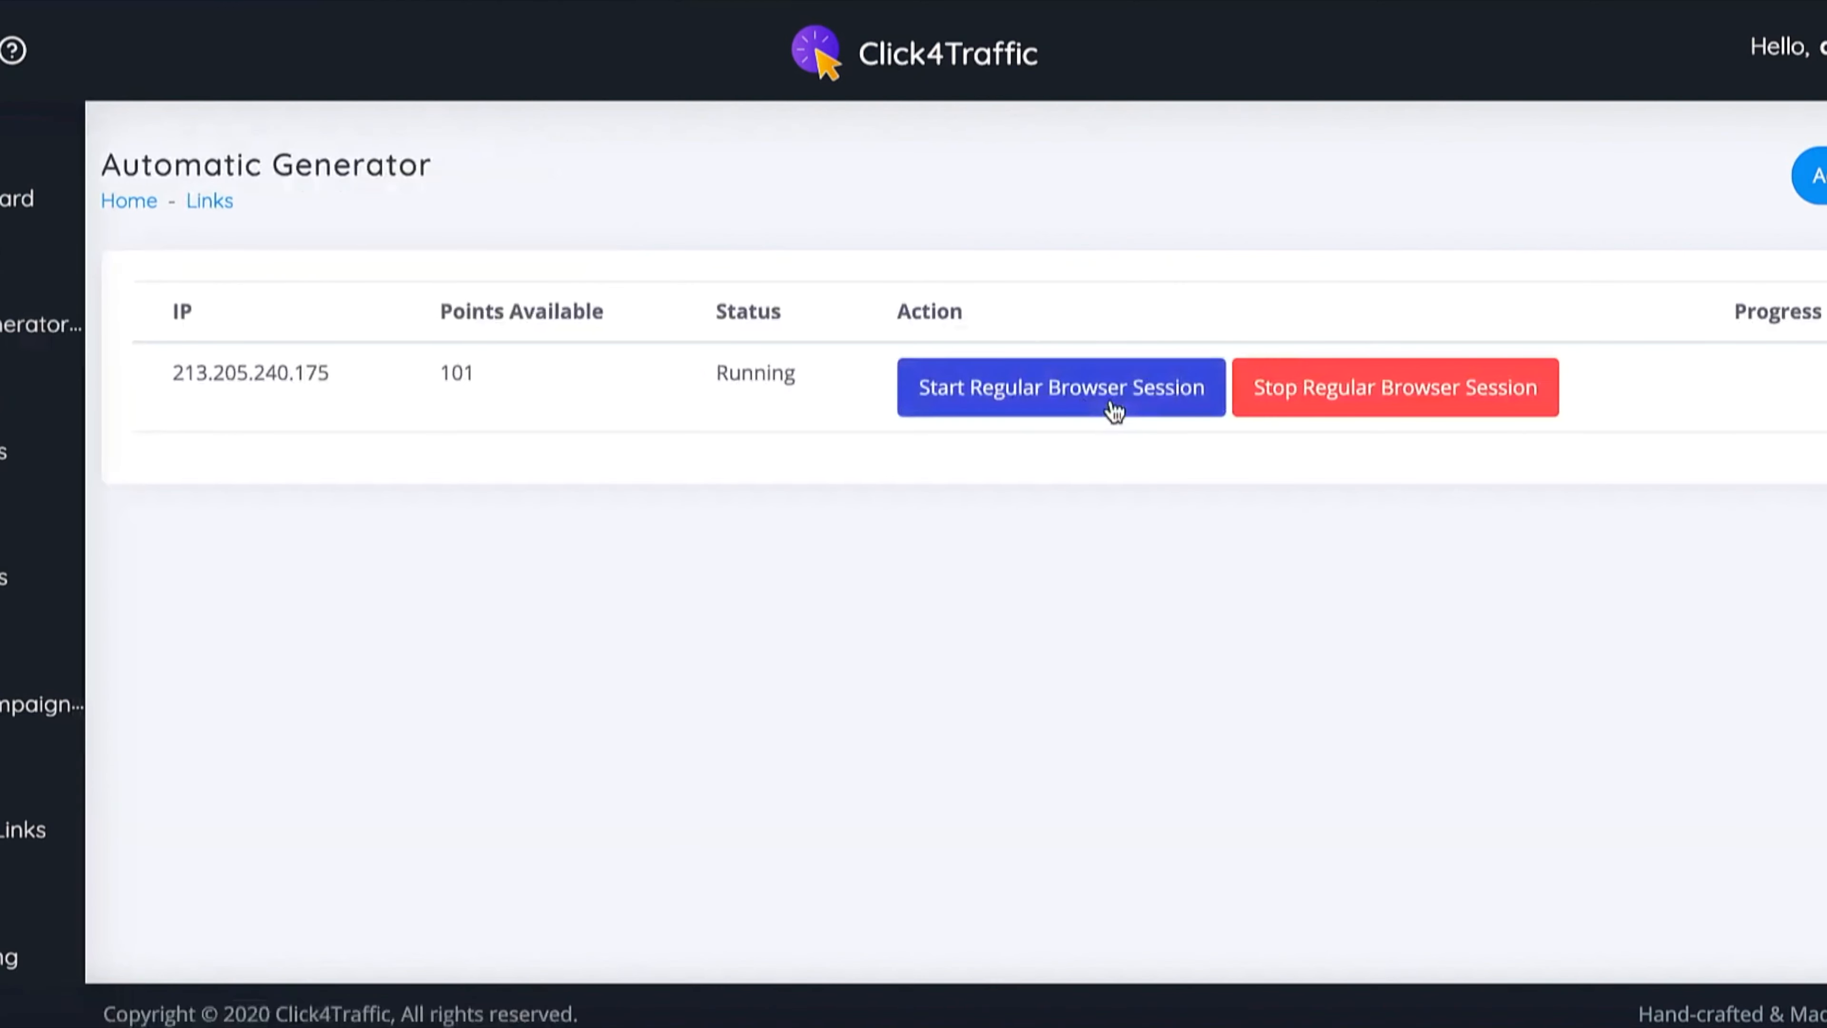
{"action": "left_click", "coordinate": [1059, 388]}
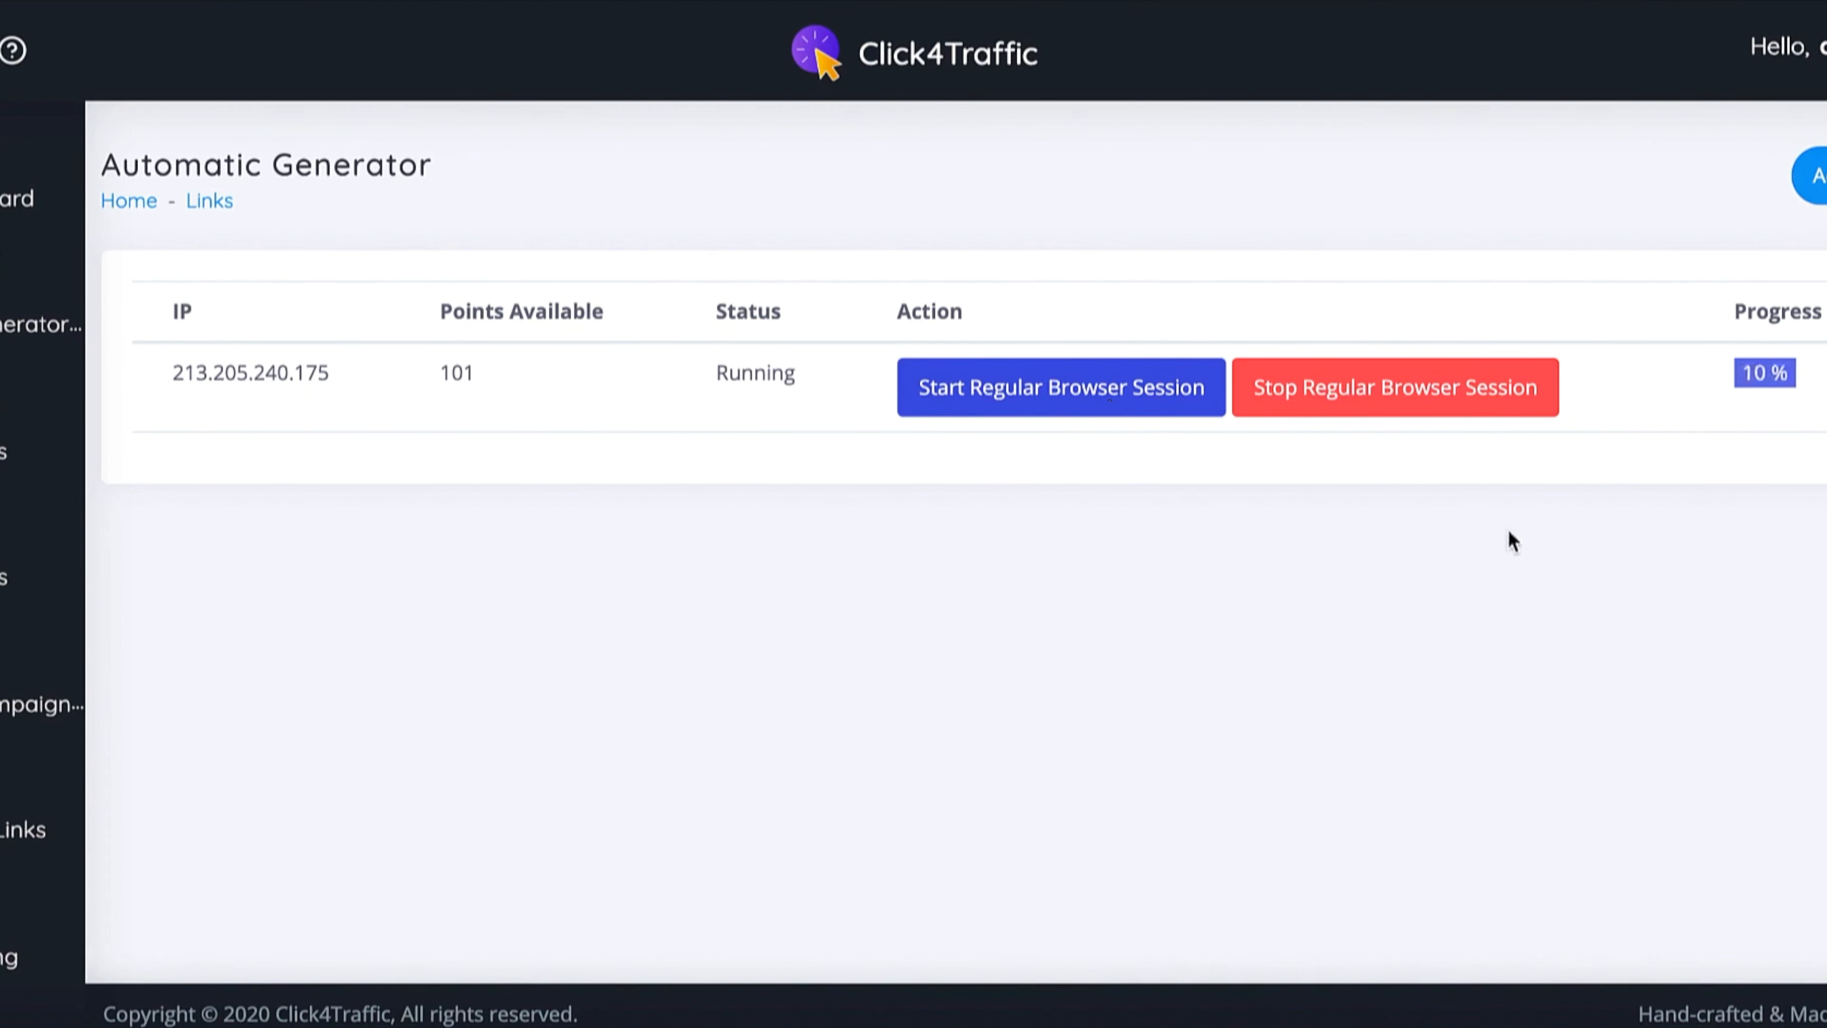
{"action": "mouse_move", "coordinate": [740, 437]}
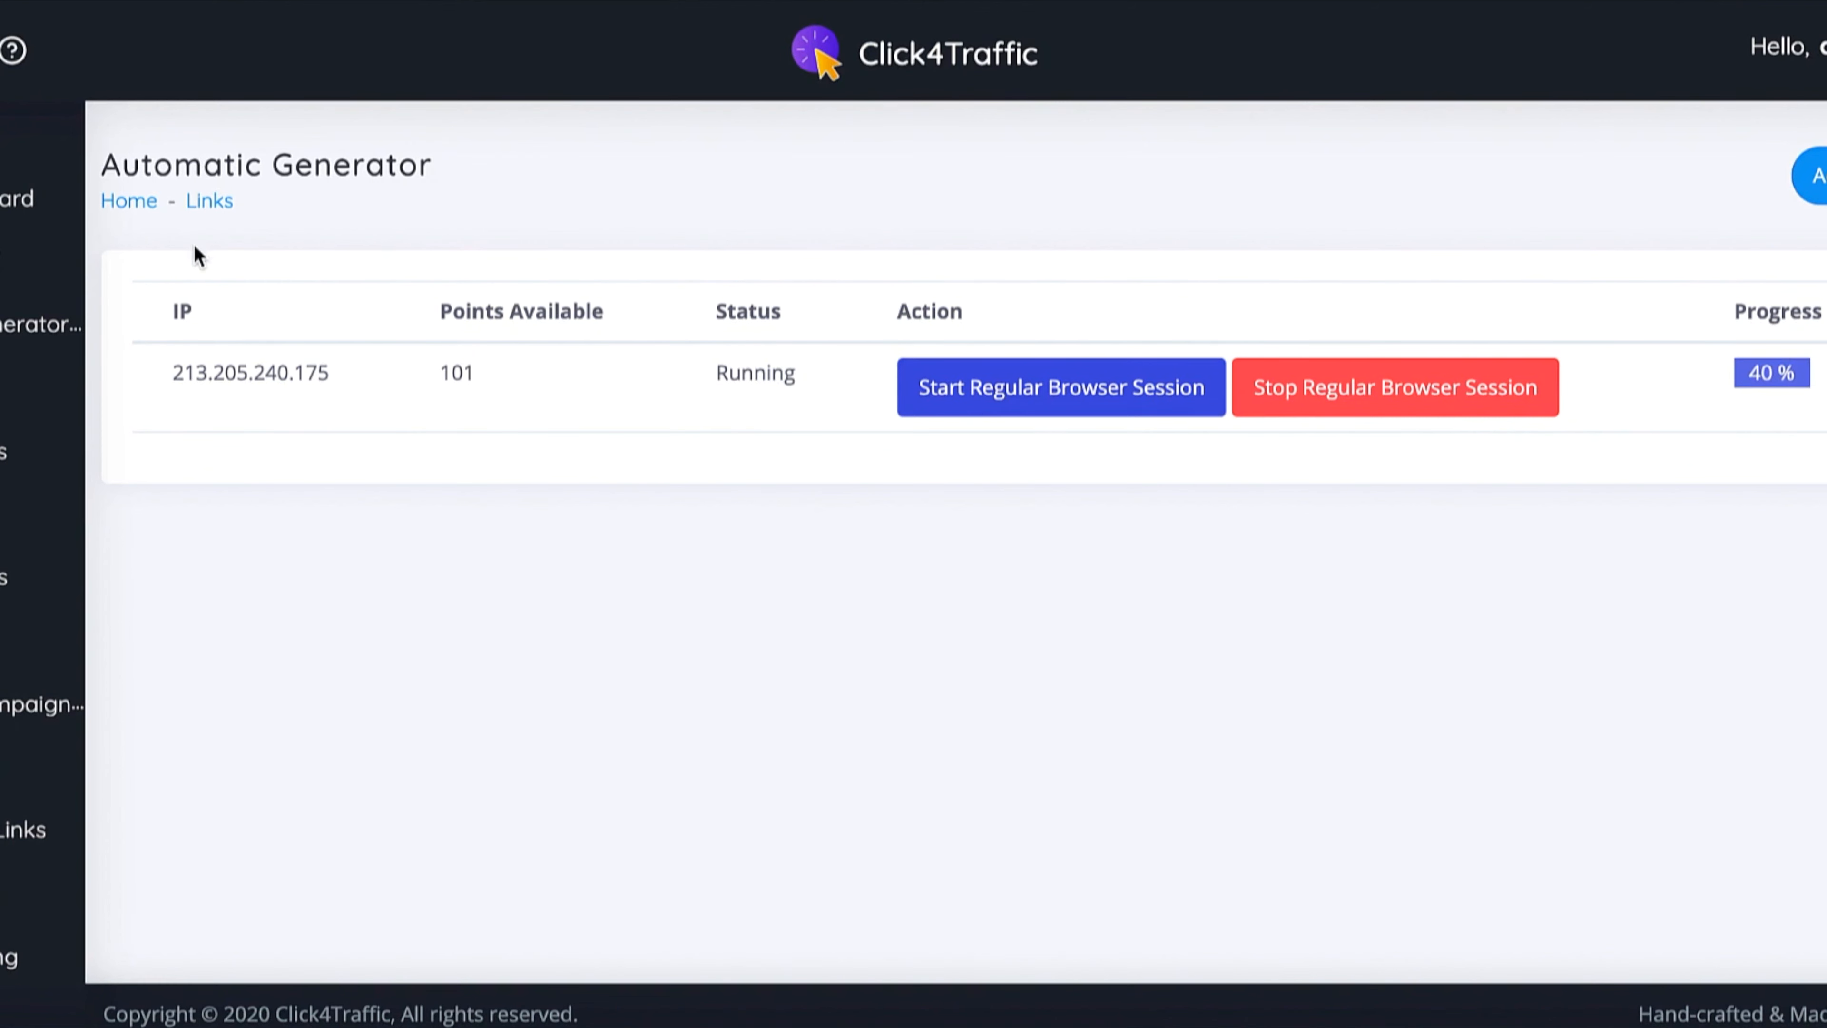
{"action": "mouse_move", "coordinate": [990, 318]}
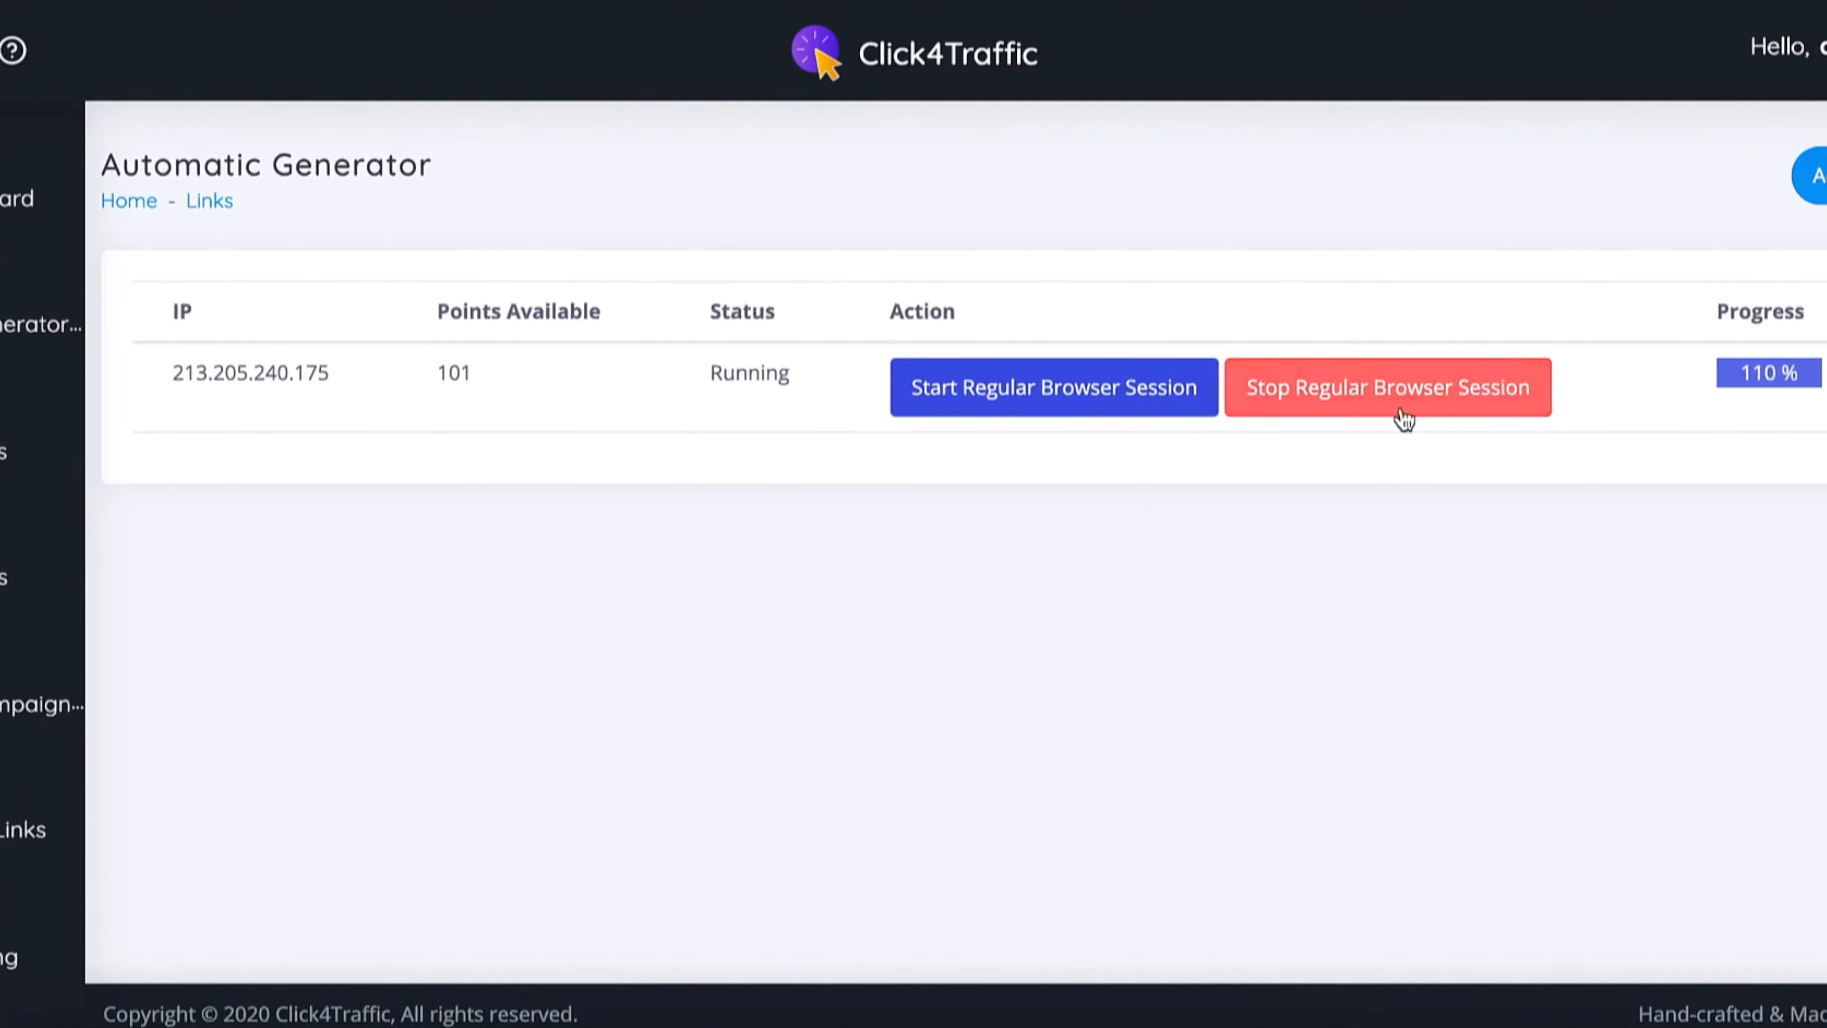
{"action": "left_click", "coordinate": [1387, 388]}
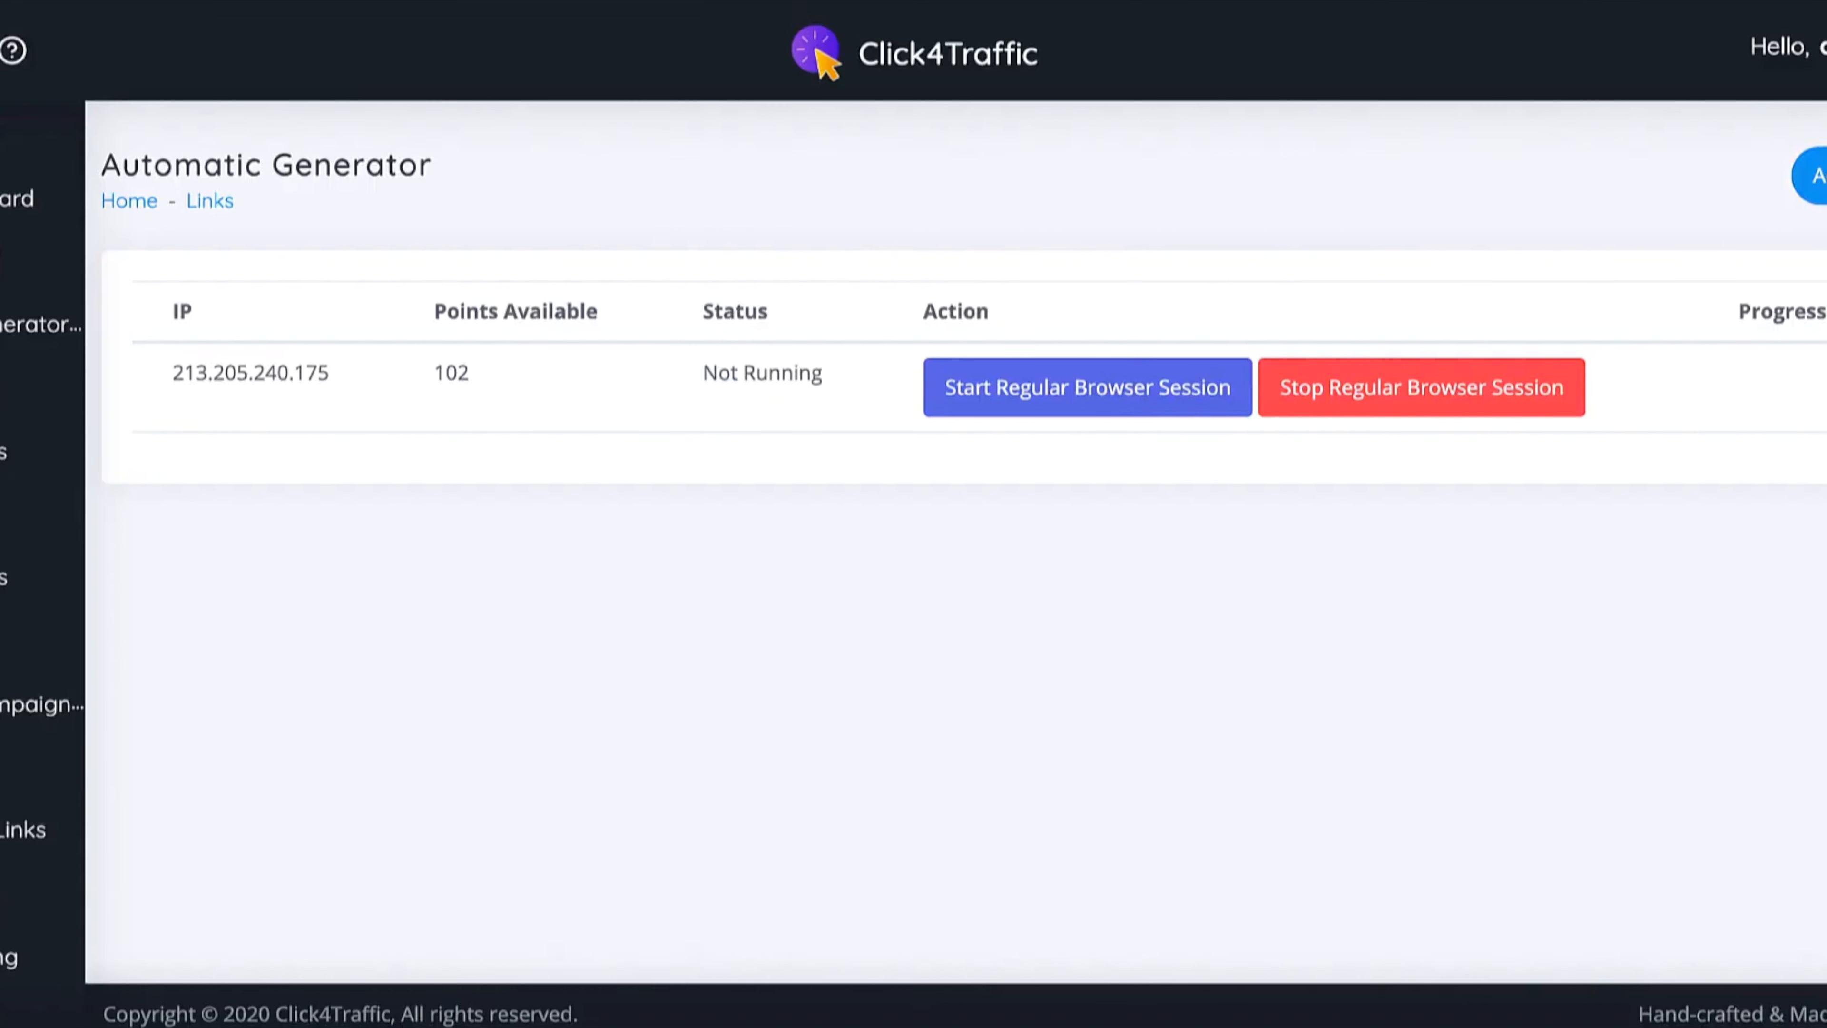
{"action": "mouse_move", "coordinate": [965, 230]}
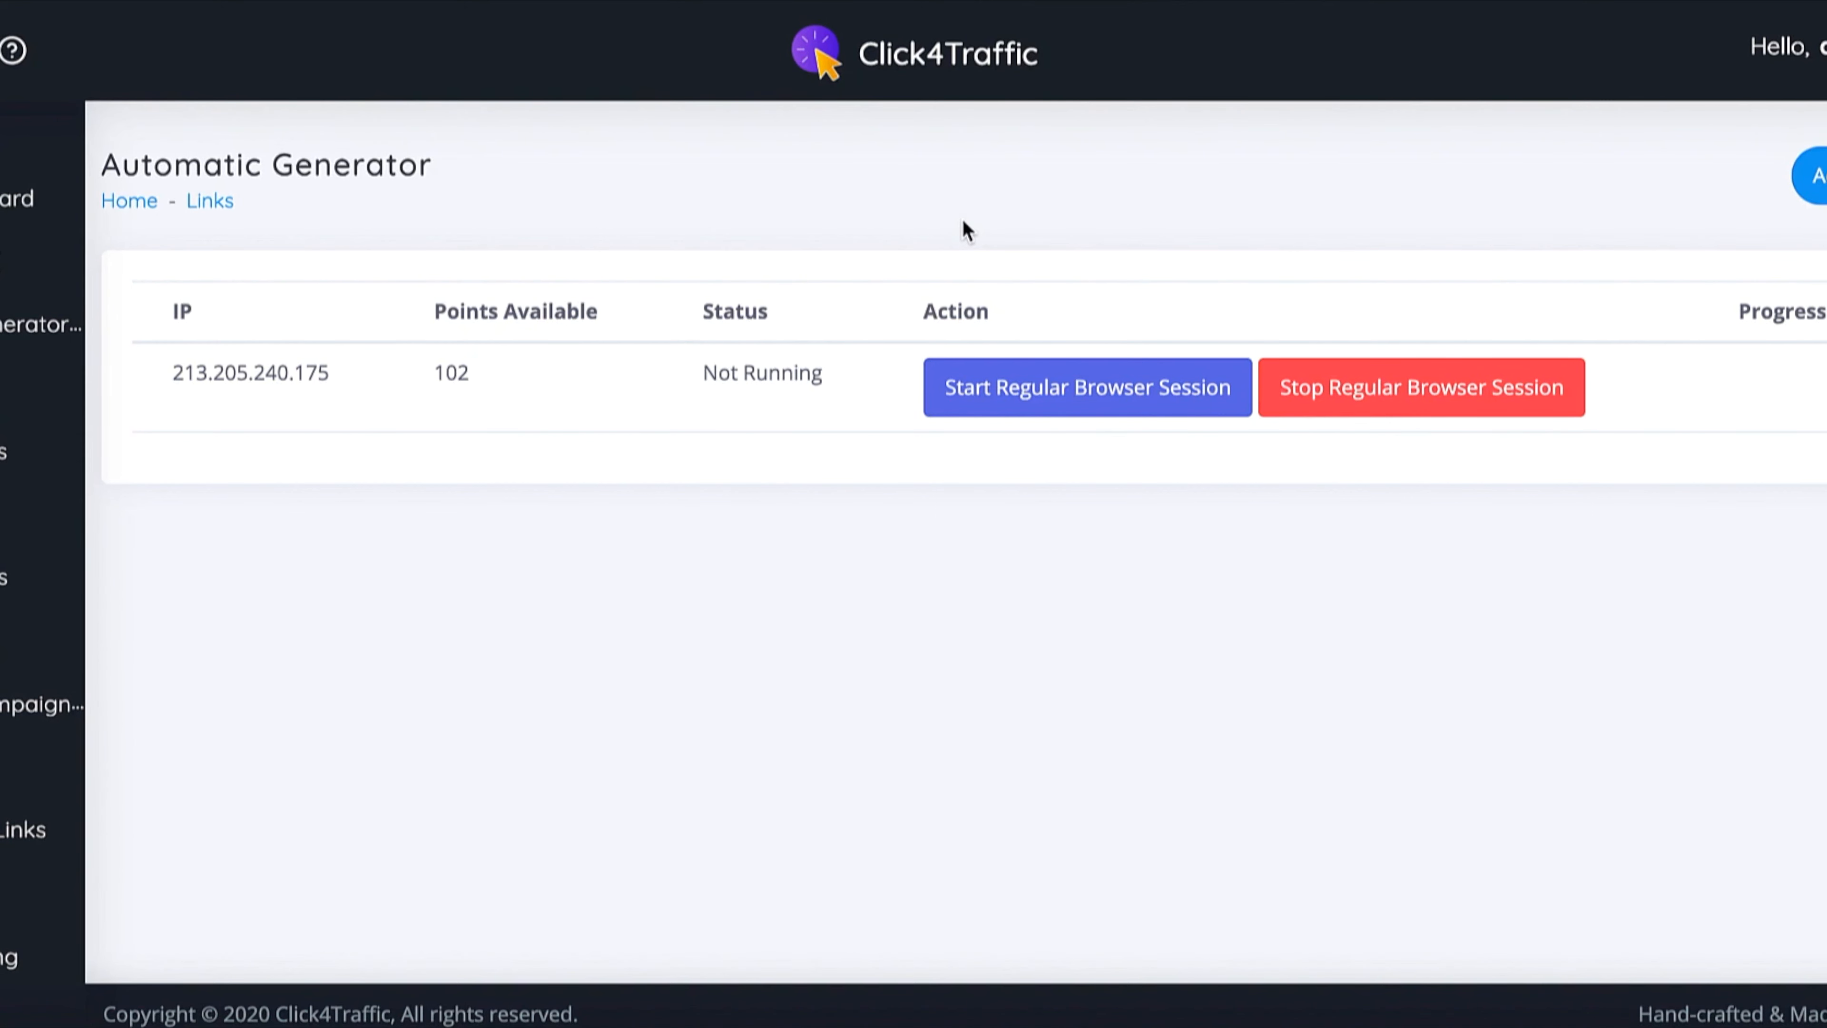
{"action": "mouse_move", "coordinate": [621, 344]}
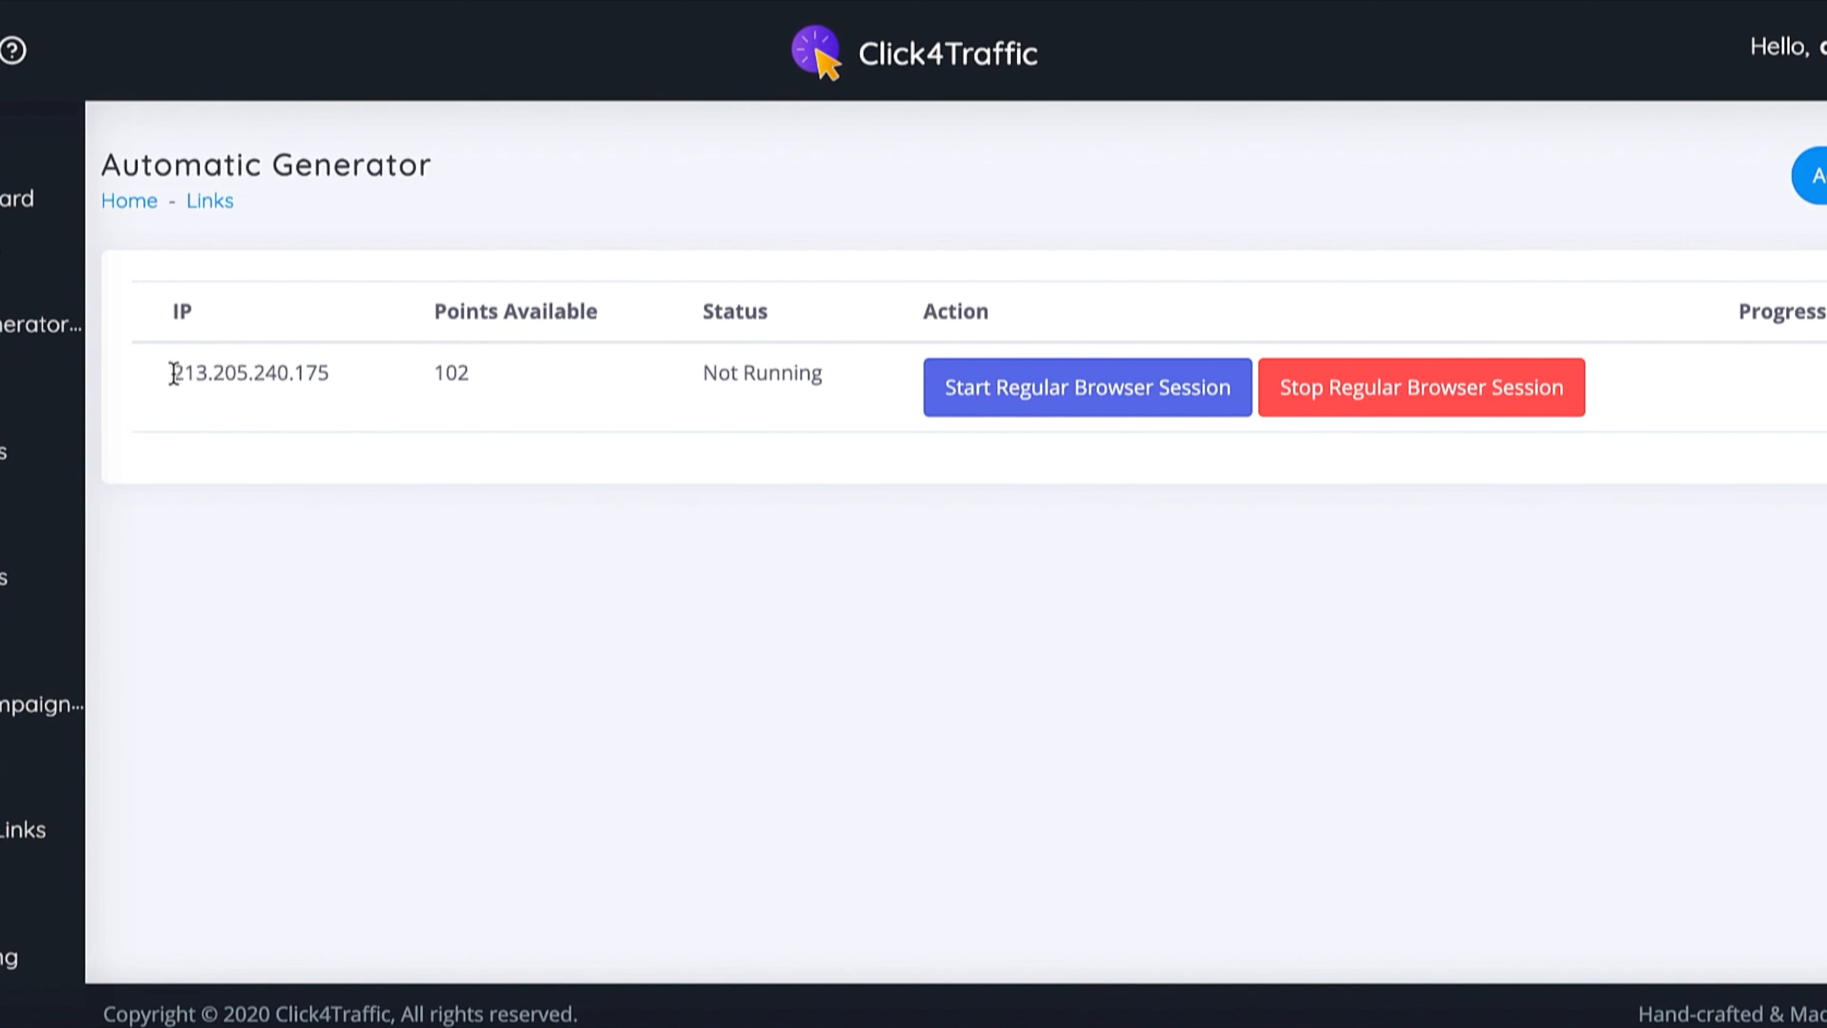
{"action": "mouse_move", "coordinate": [573, 353]}
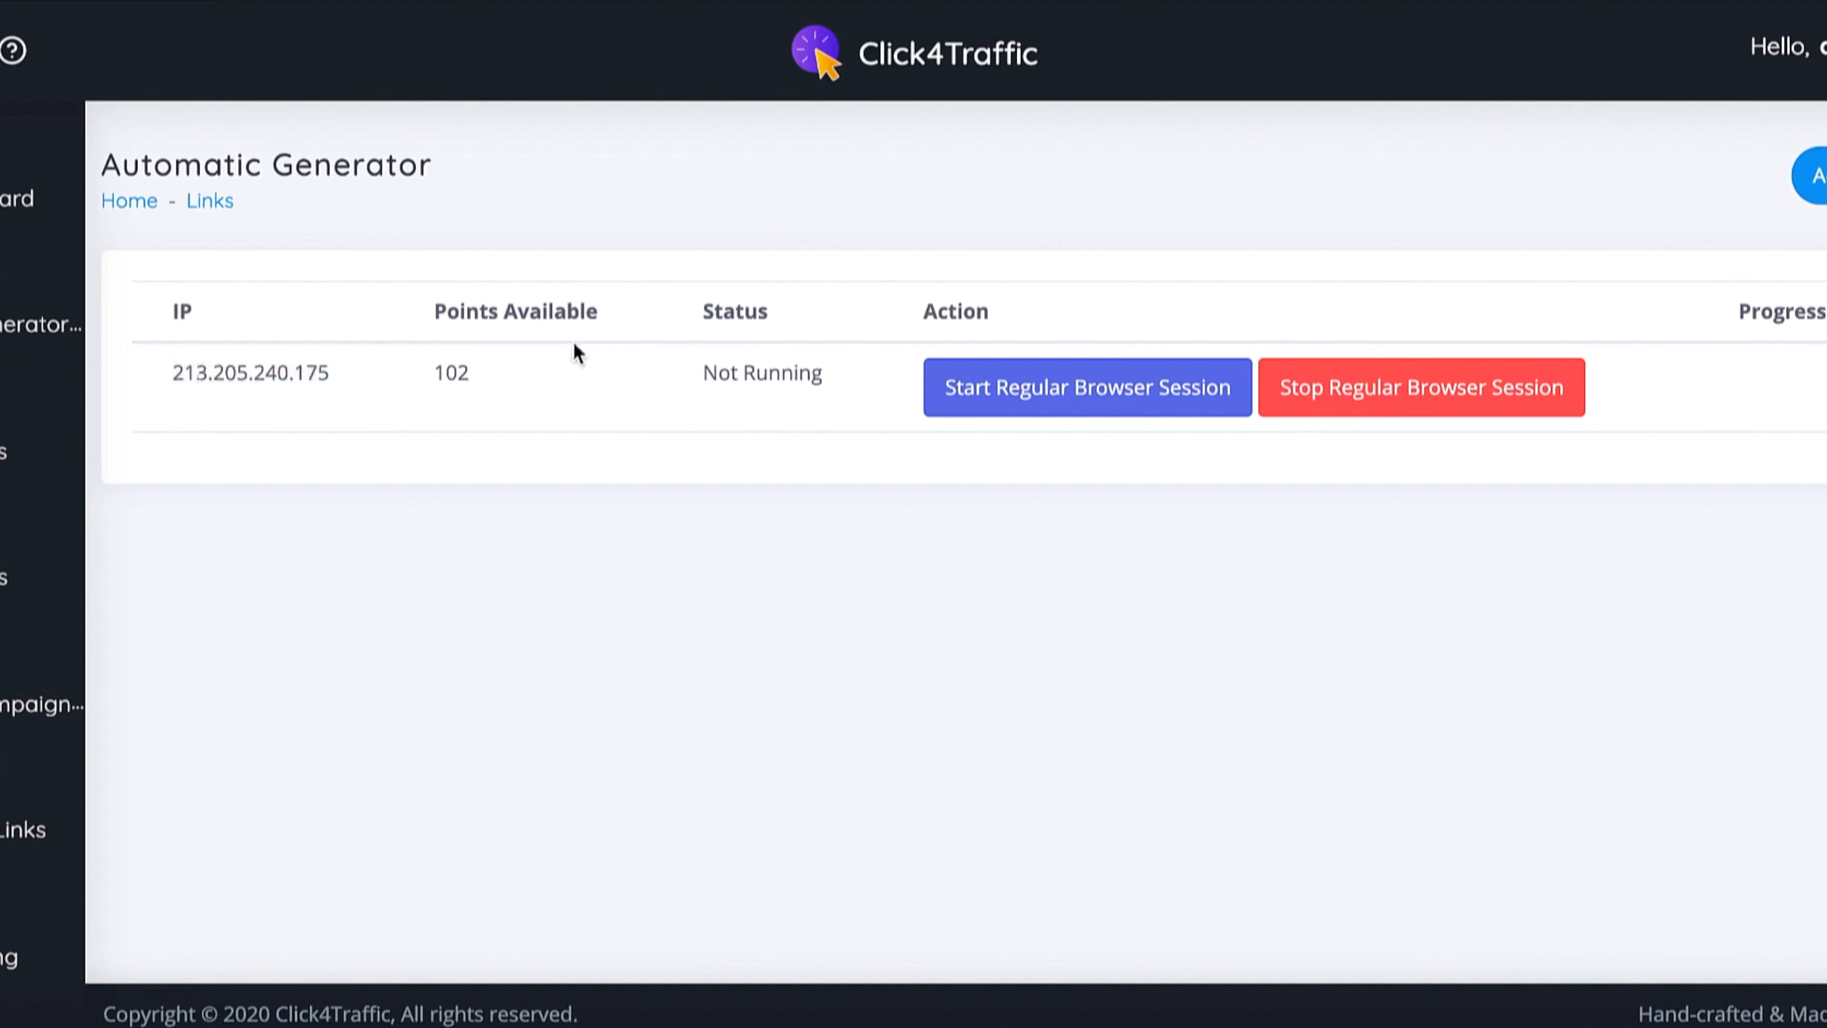
{"action": "mouse_move", "coordinate": [670, 425]}
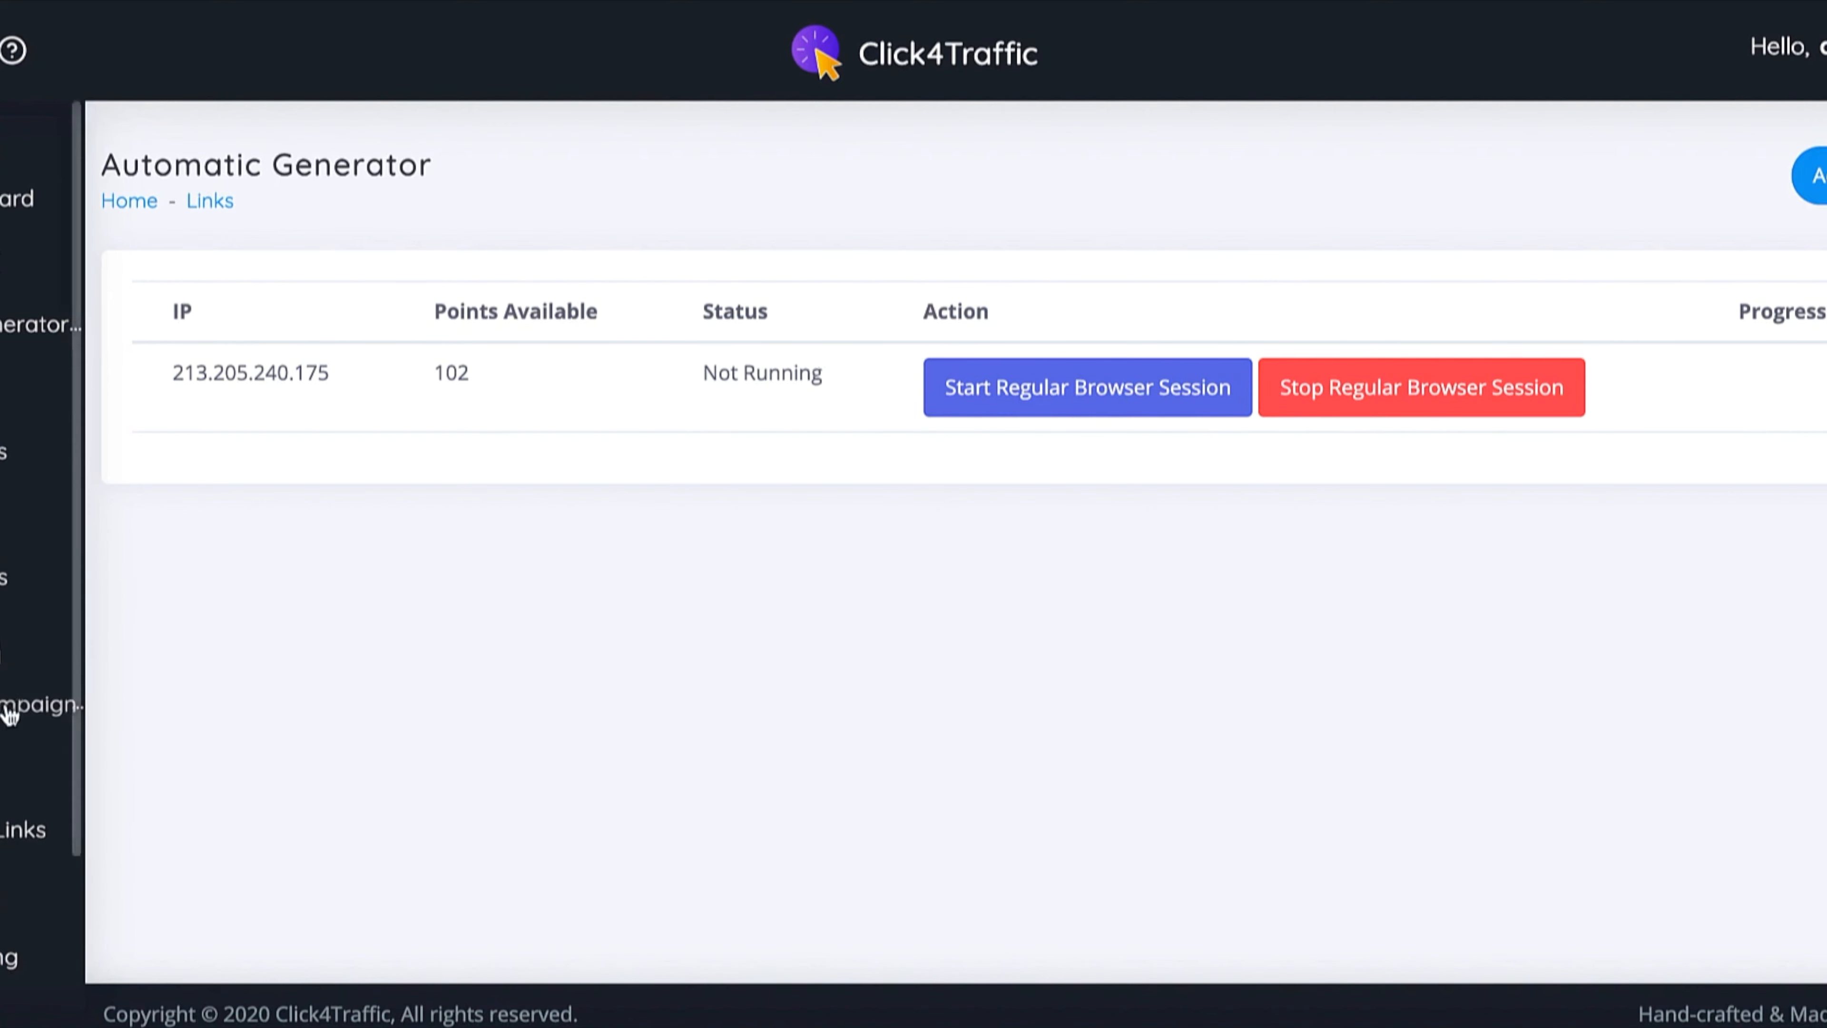
{"action": "mouse_move", "coordinate": [720, 346]}
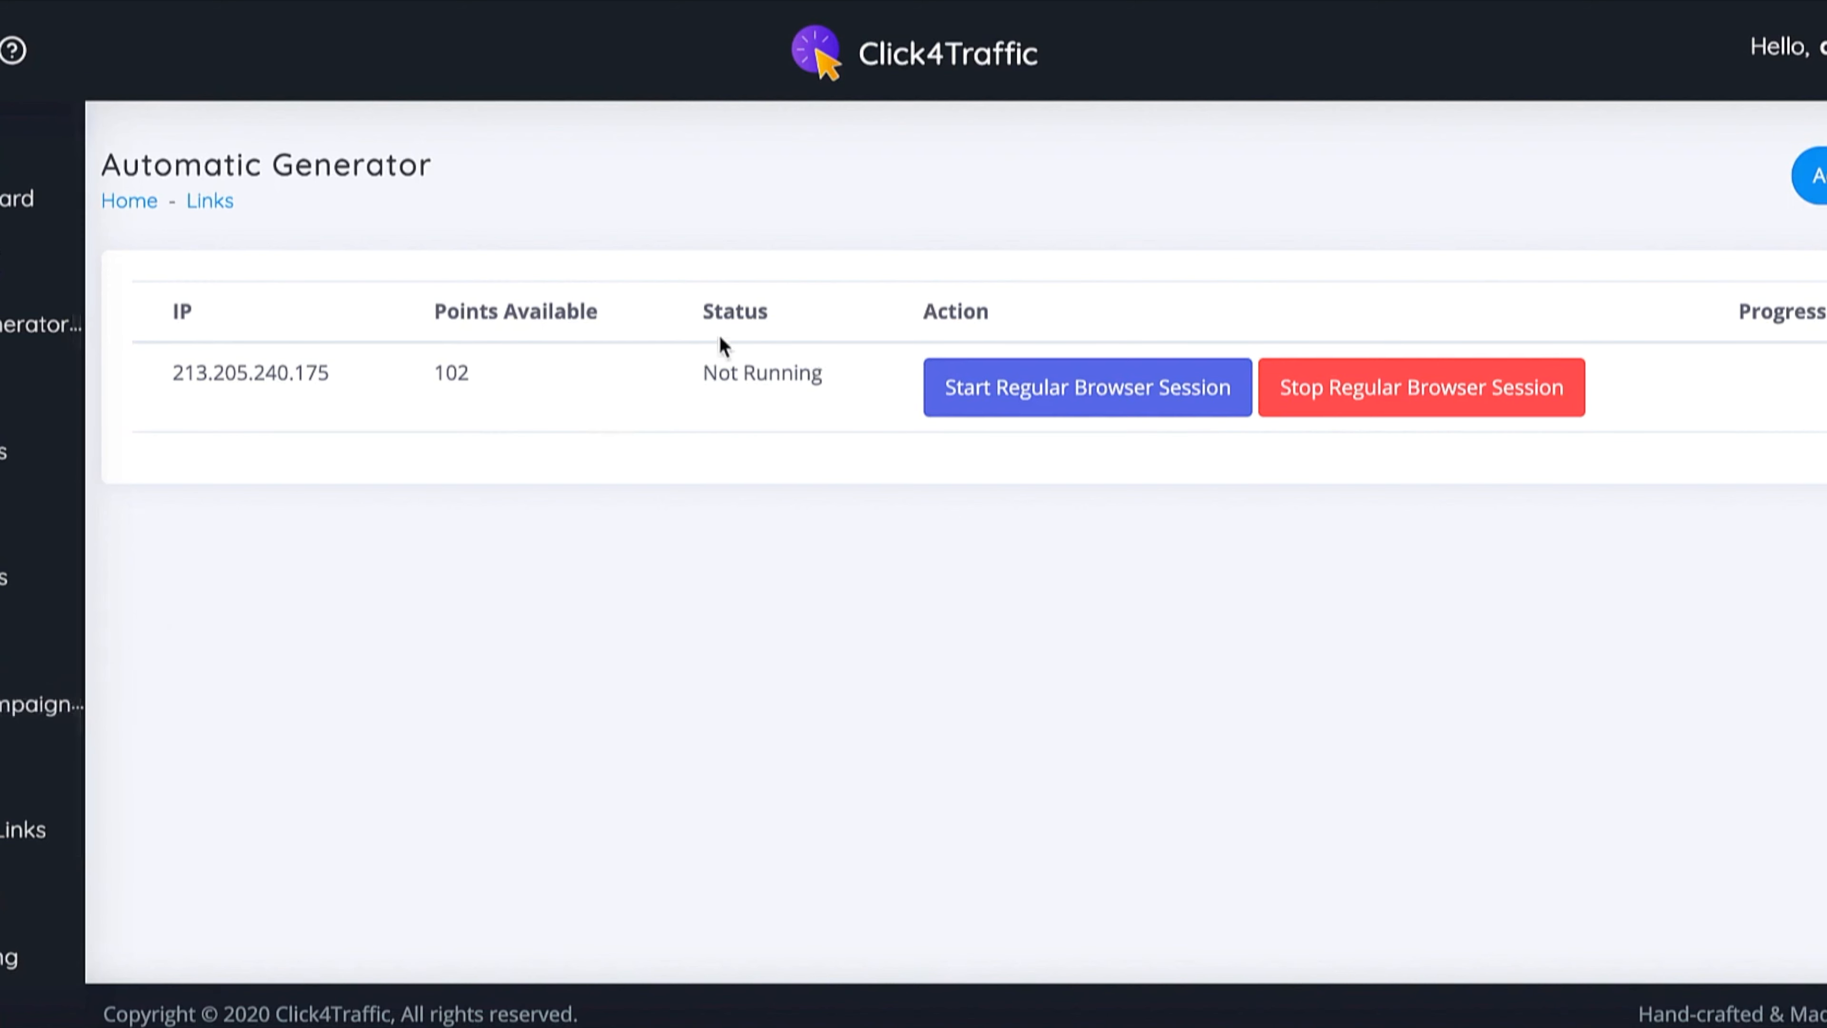
{"action": "mouse_move", "coordinate": [554, 291]}
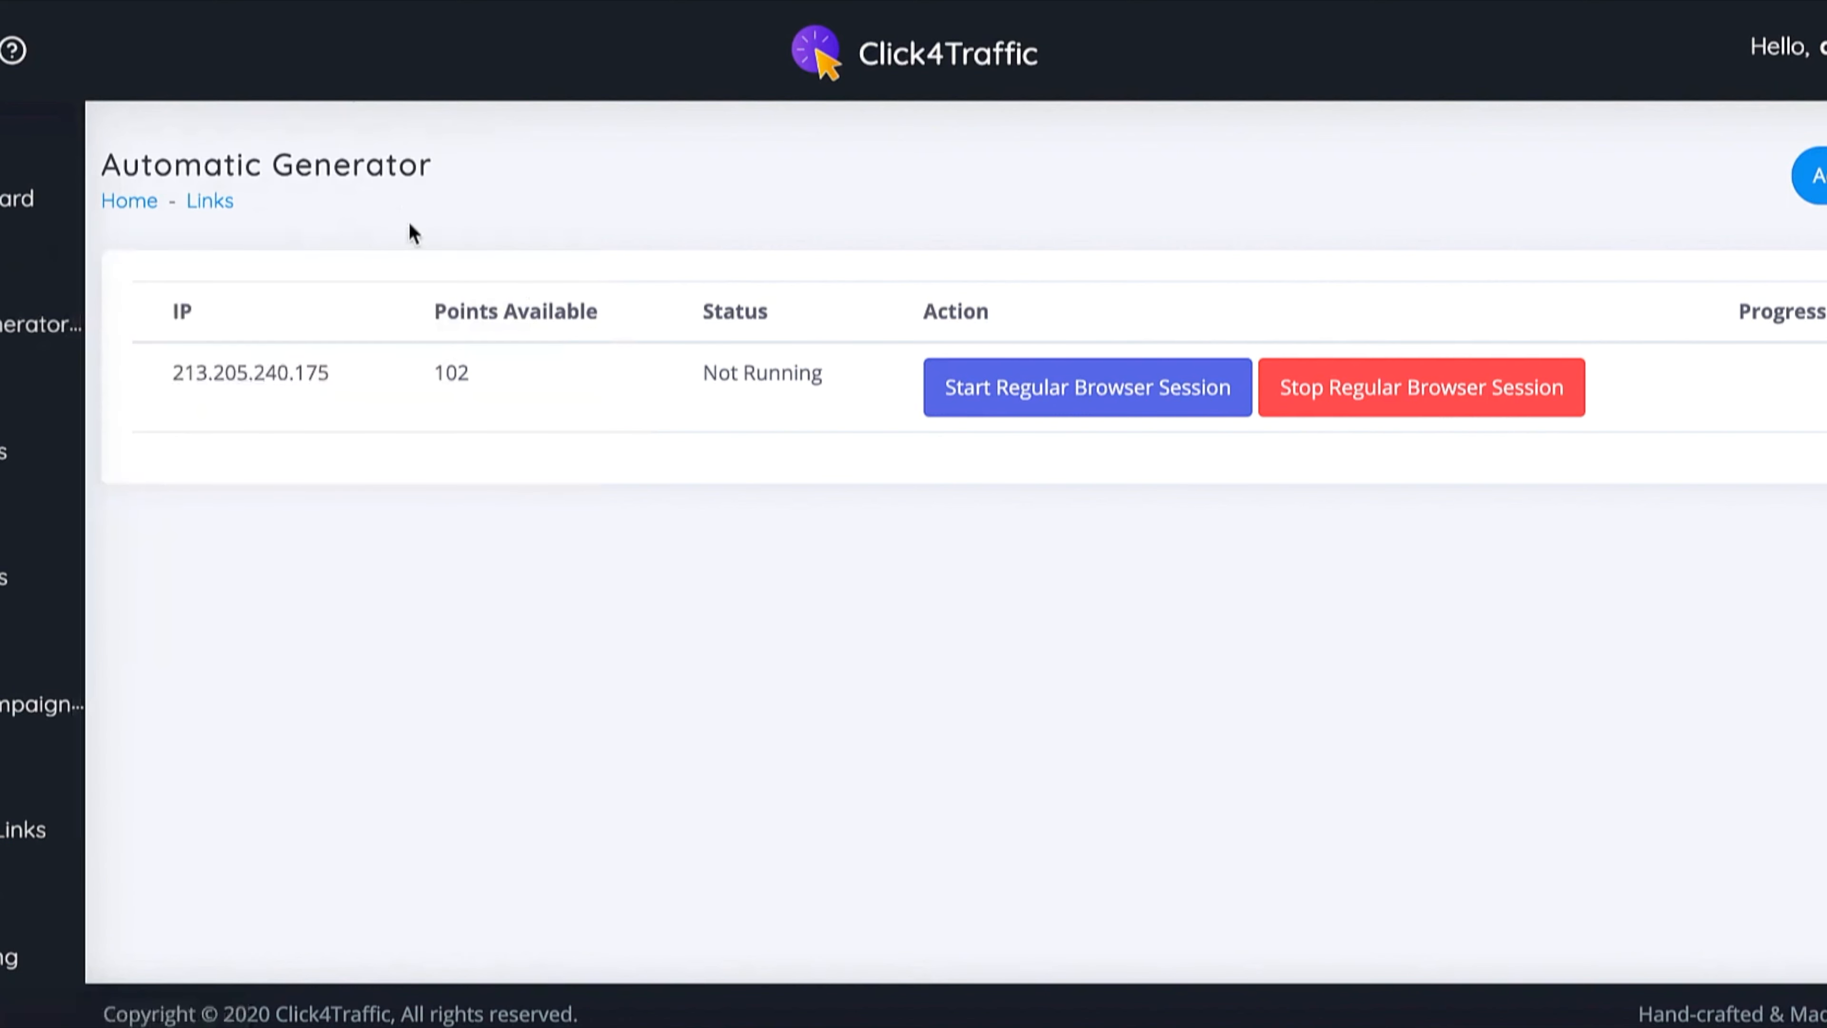
{"action": "mouse_move", "coordinate": [23, 703]}
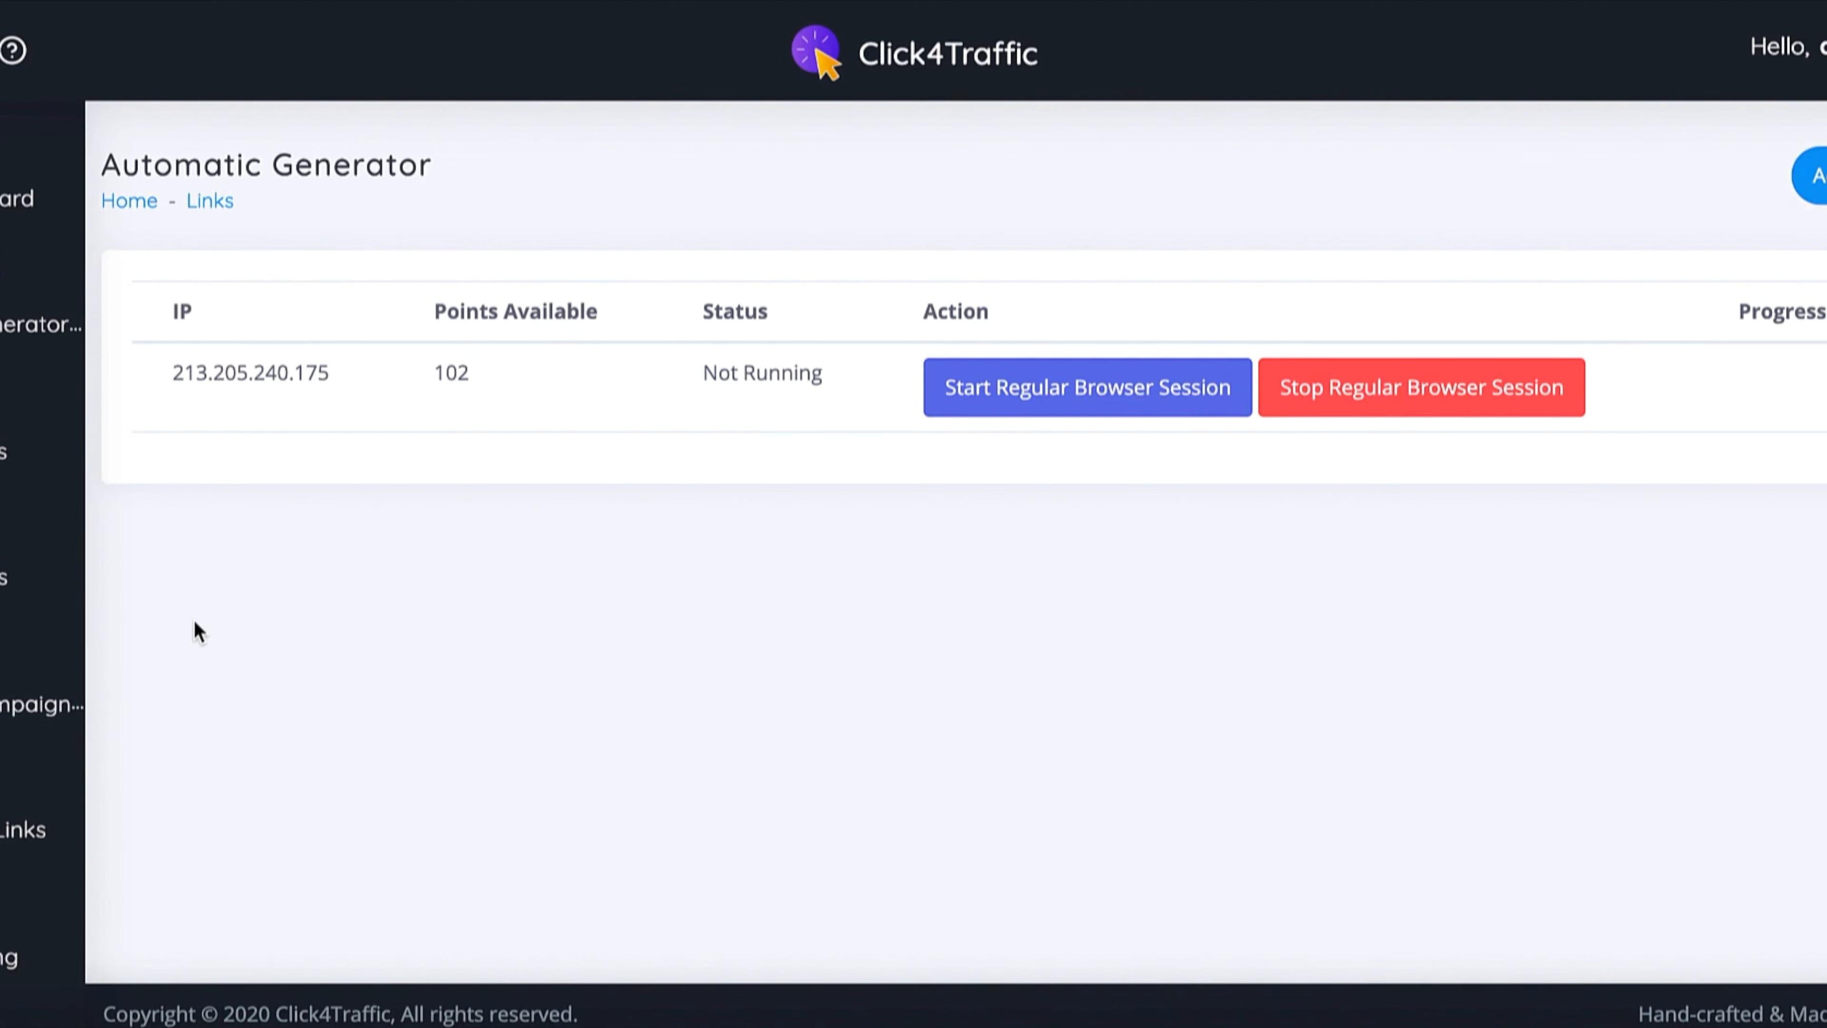
{"action": "mouse_move", "coordinate": [343, 370]}
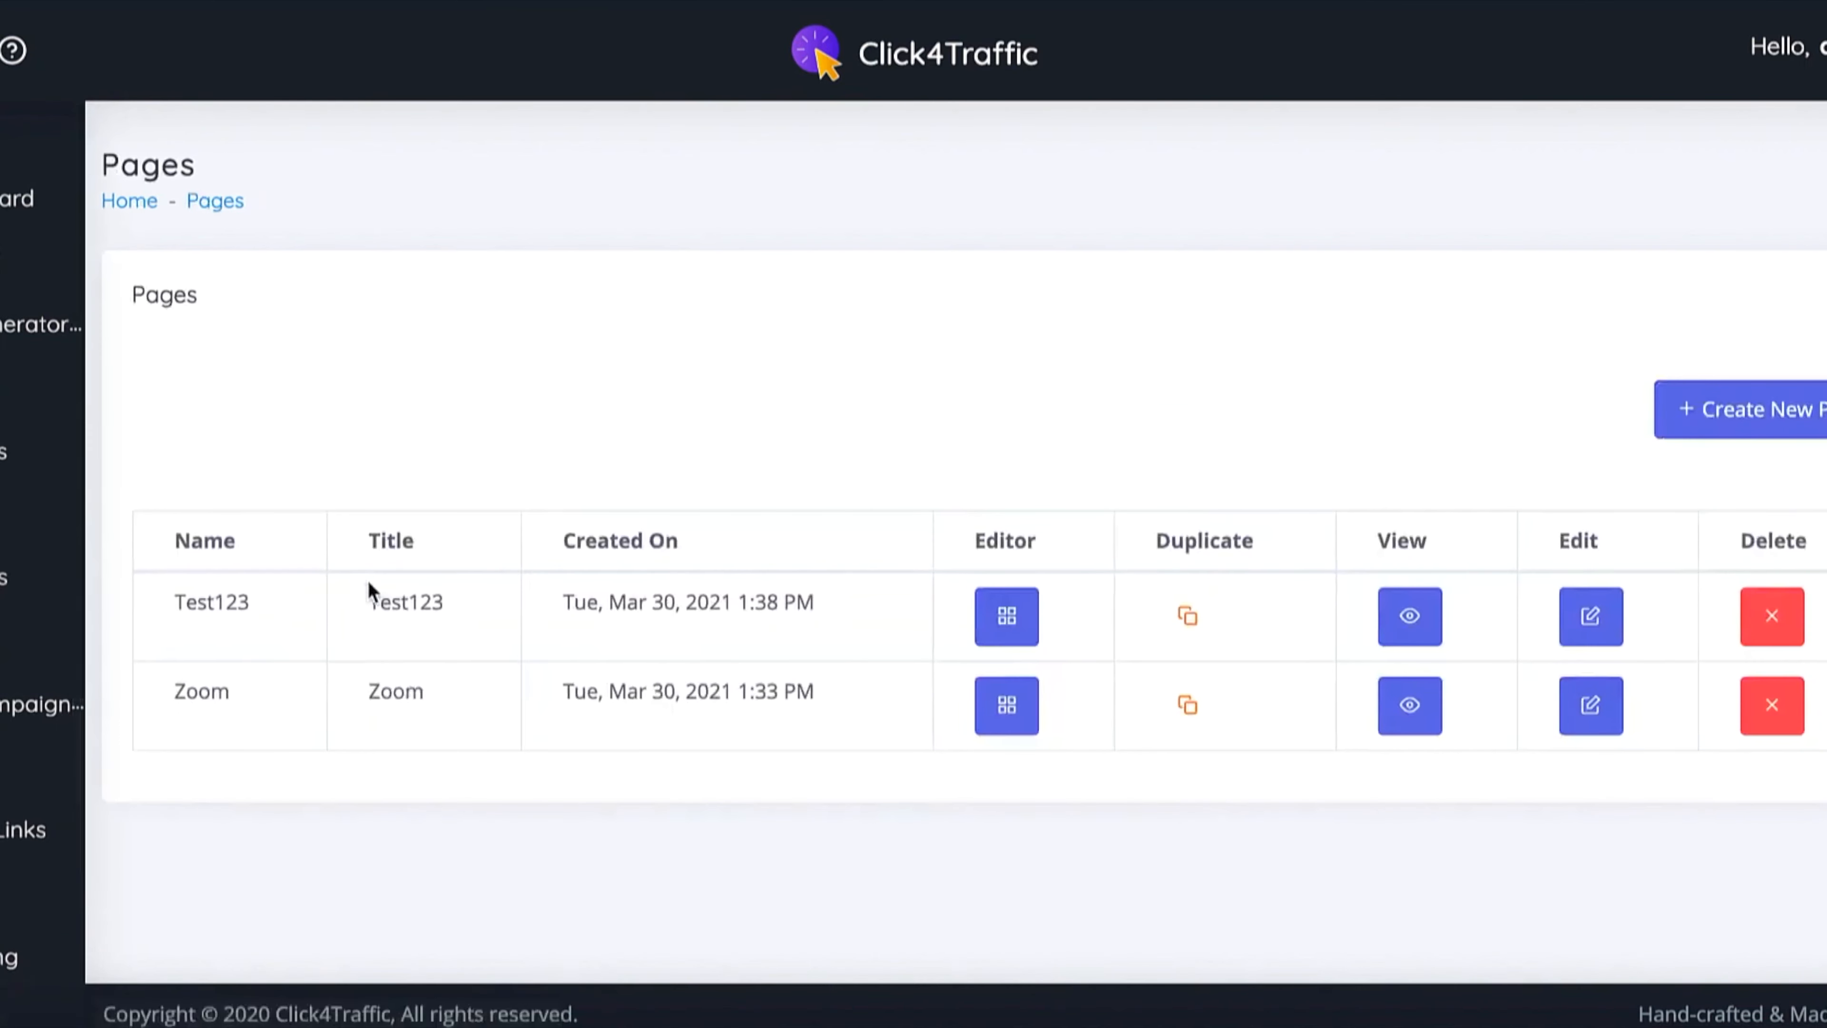
{"action": "mouse_move", "coordinate": [1733, 373]}
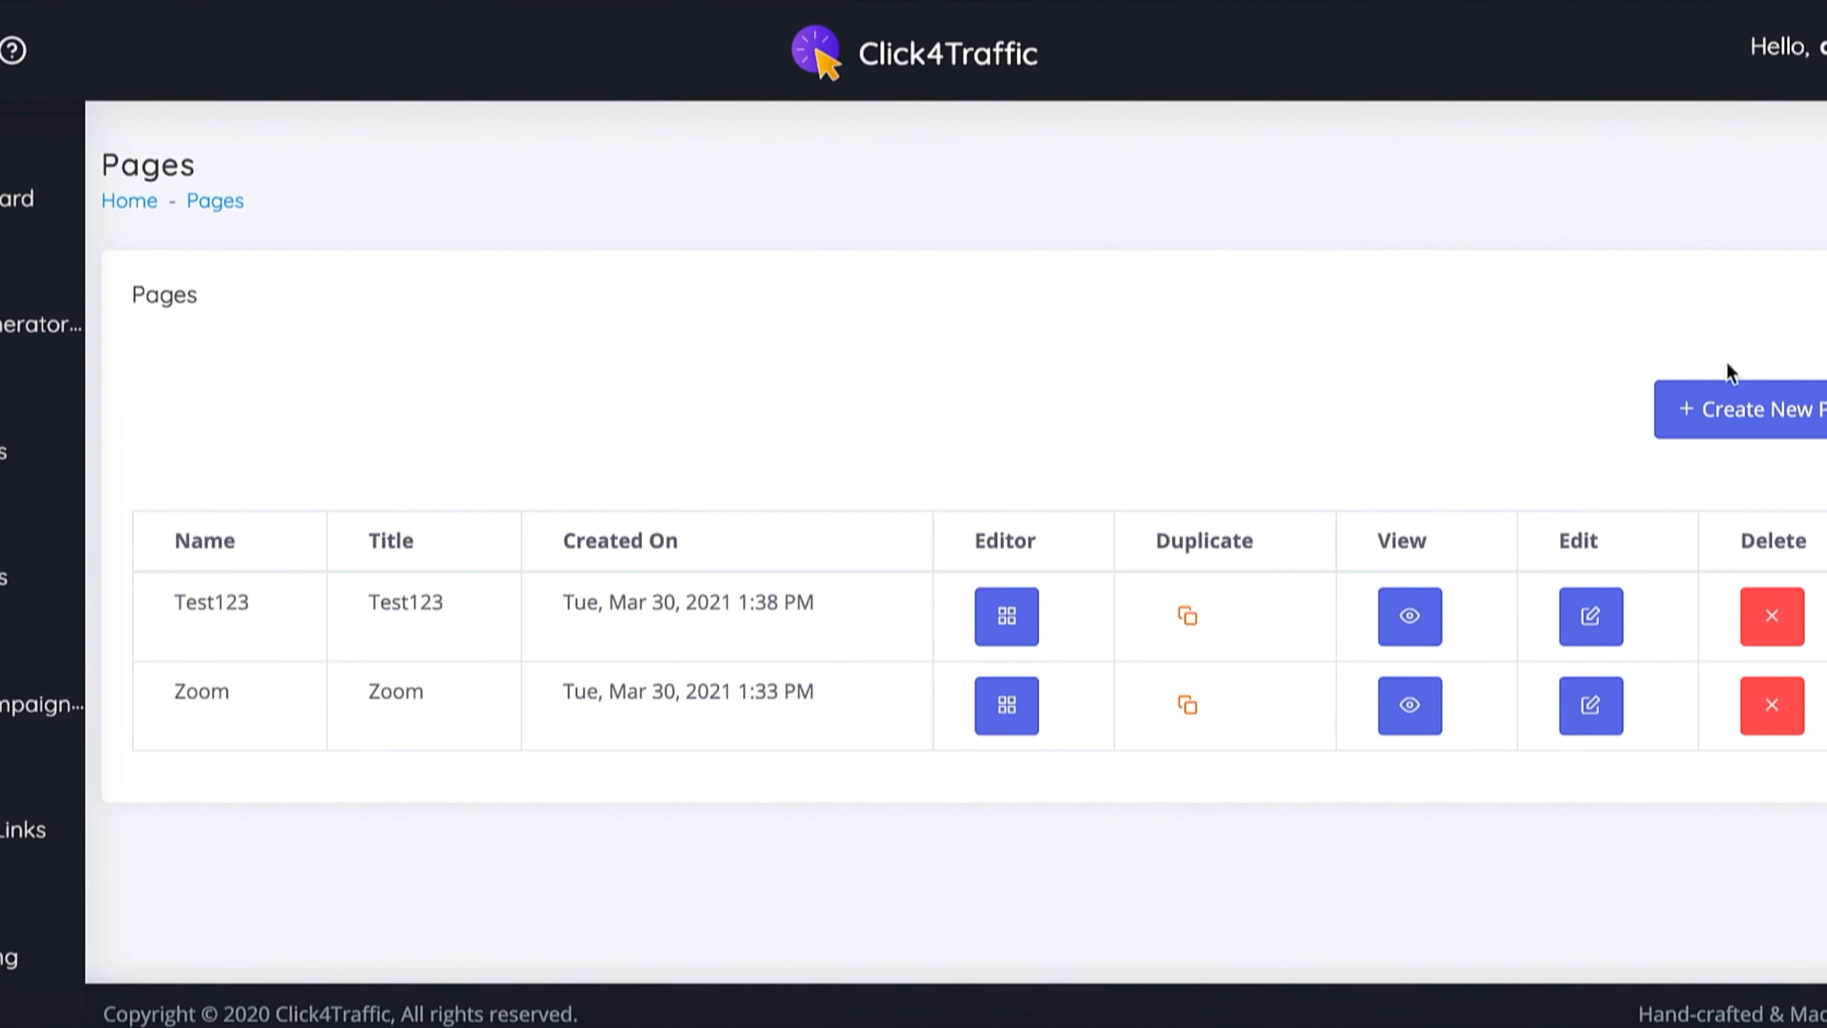
Create and save a new landing page 'al' titled Opt In Midnight
{"action": "left_click", "coordinate": [1748, 409]}
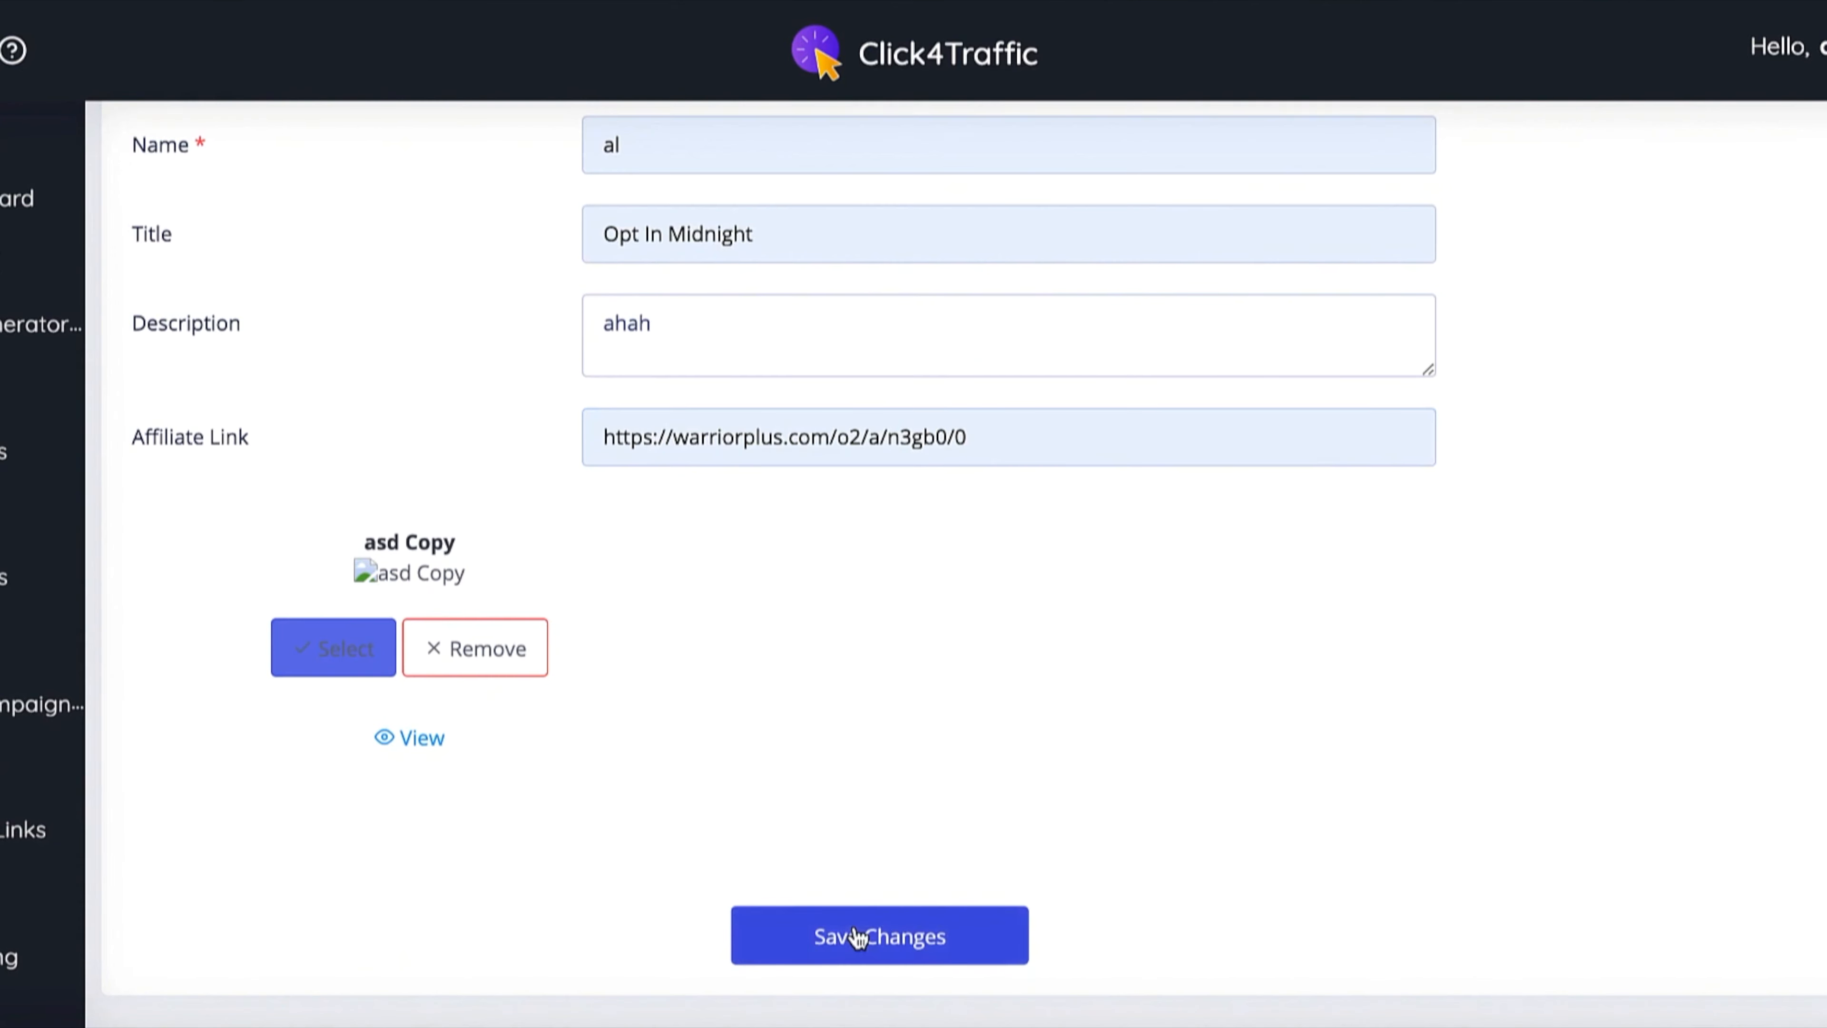
{"action": "left_click", "coordinate": [879, 935]}
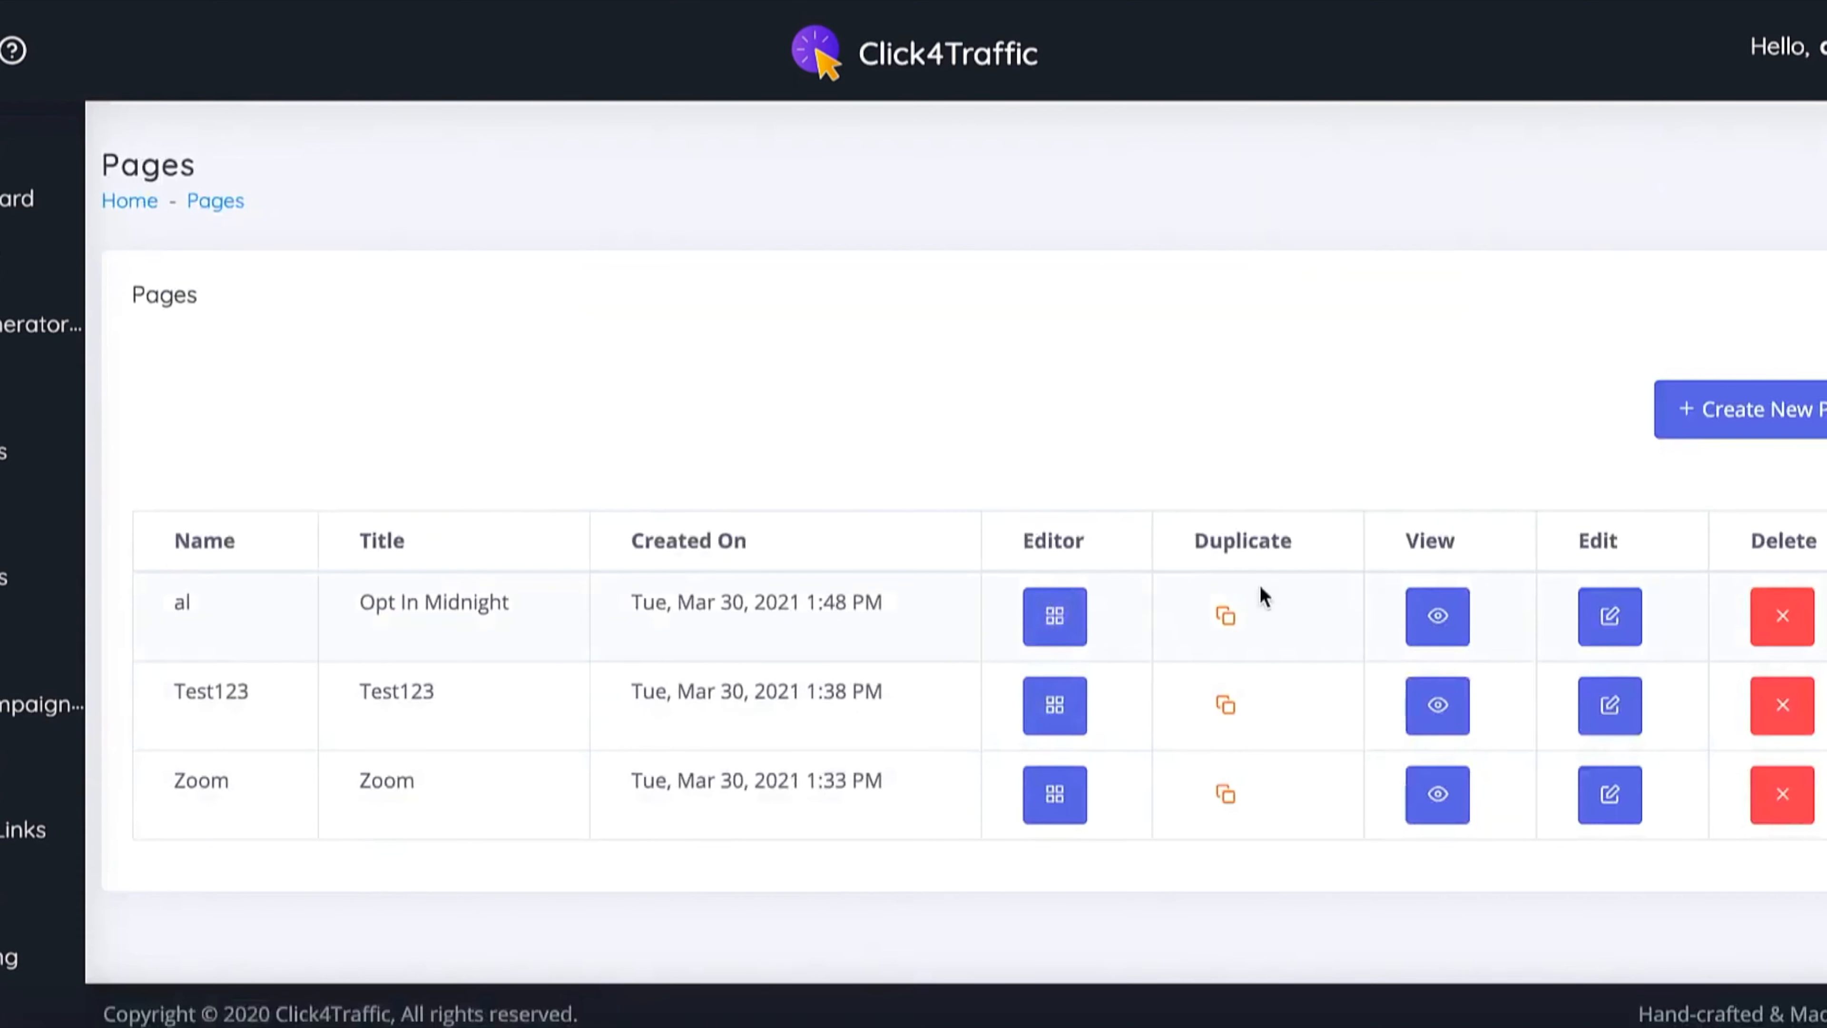
Open page al in the editor and place a container with a column at the top
{"action": "left_click", "coordinate": [1053, 617]}
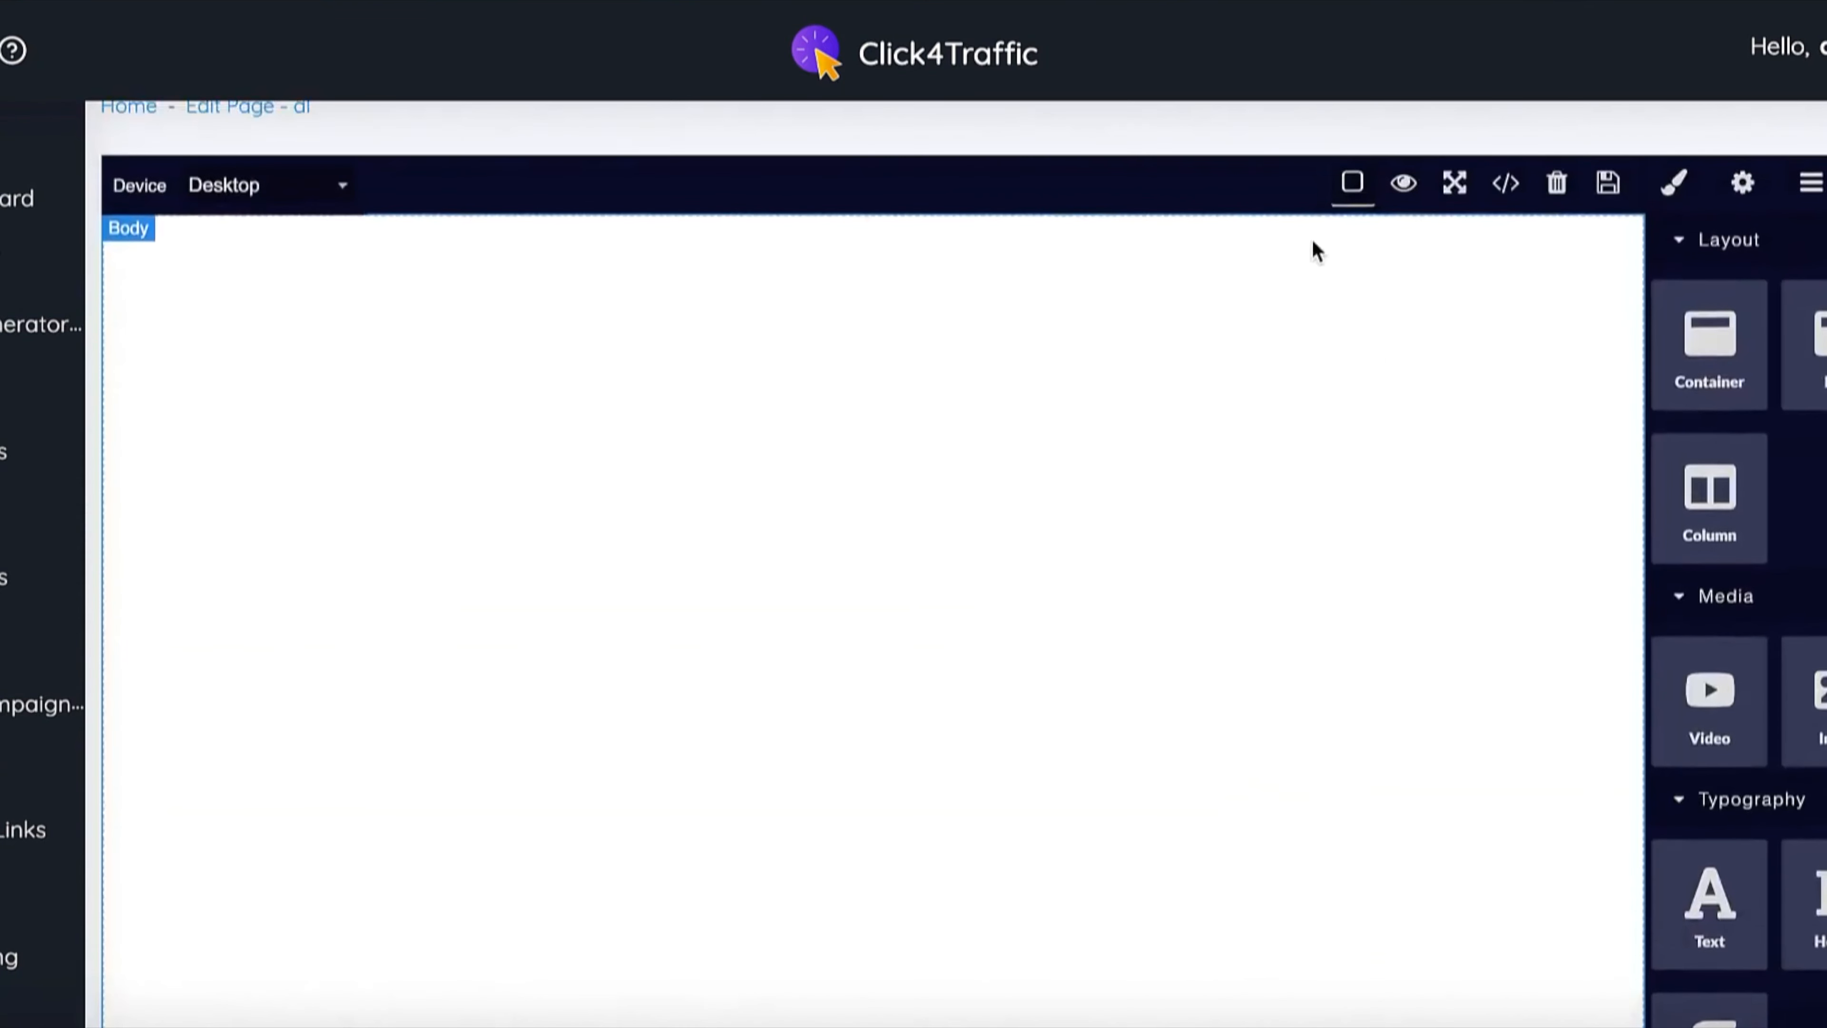
{"action": "scroll", "scroll_direction": "down", "scroll_amount": 3}
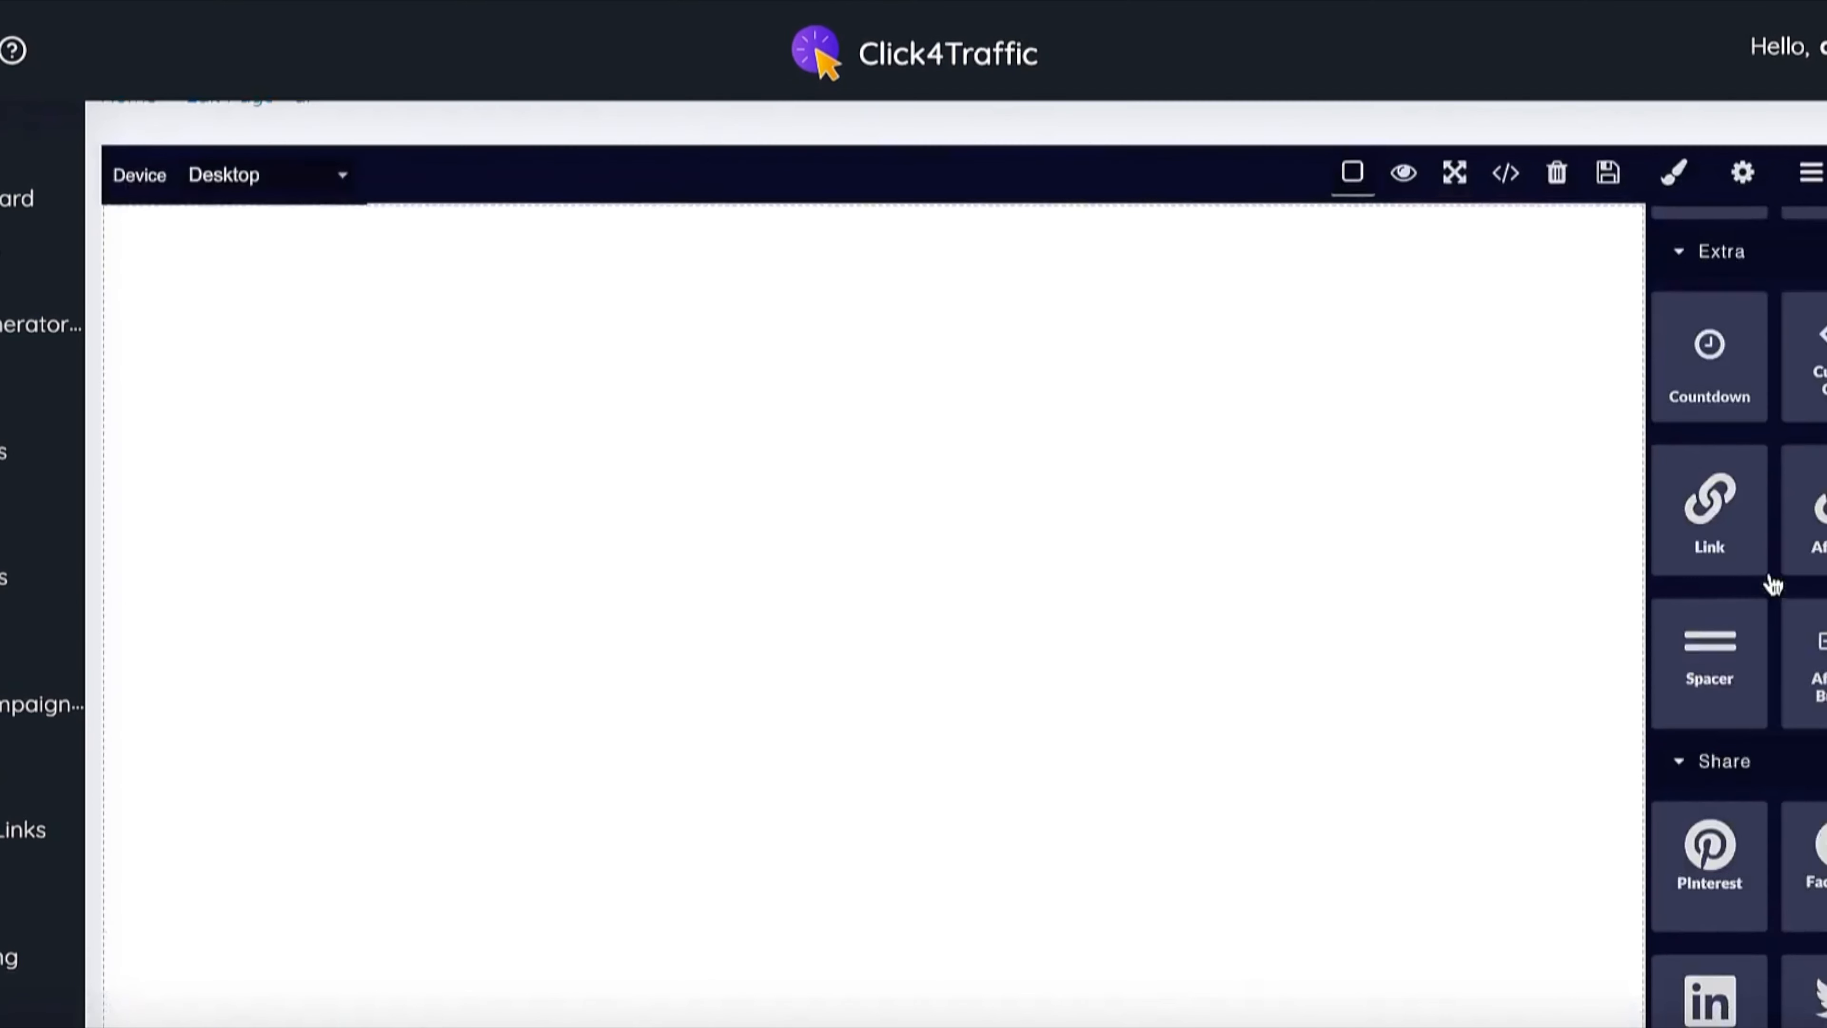
{"action": "scroll", "scroll_direction": "down", "scroll_amount": 3}
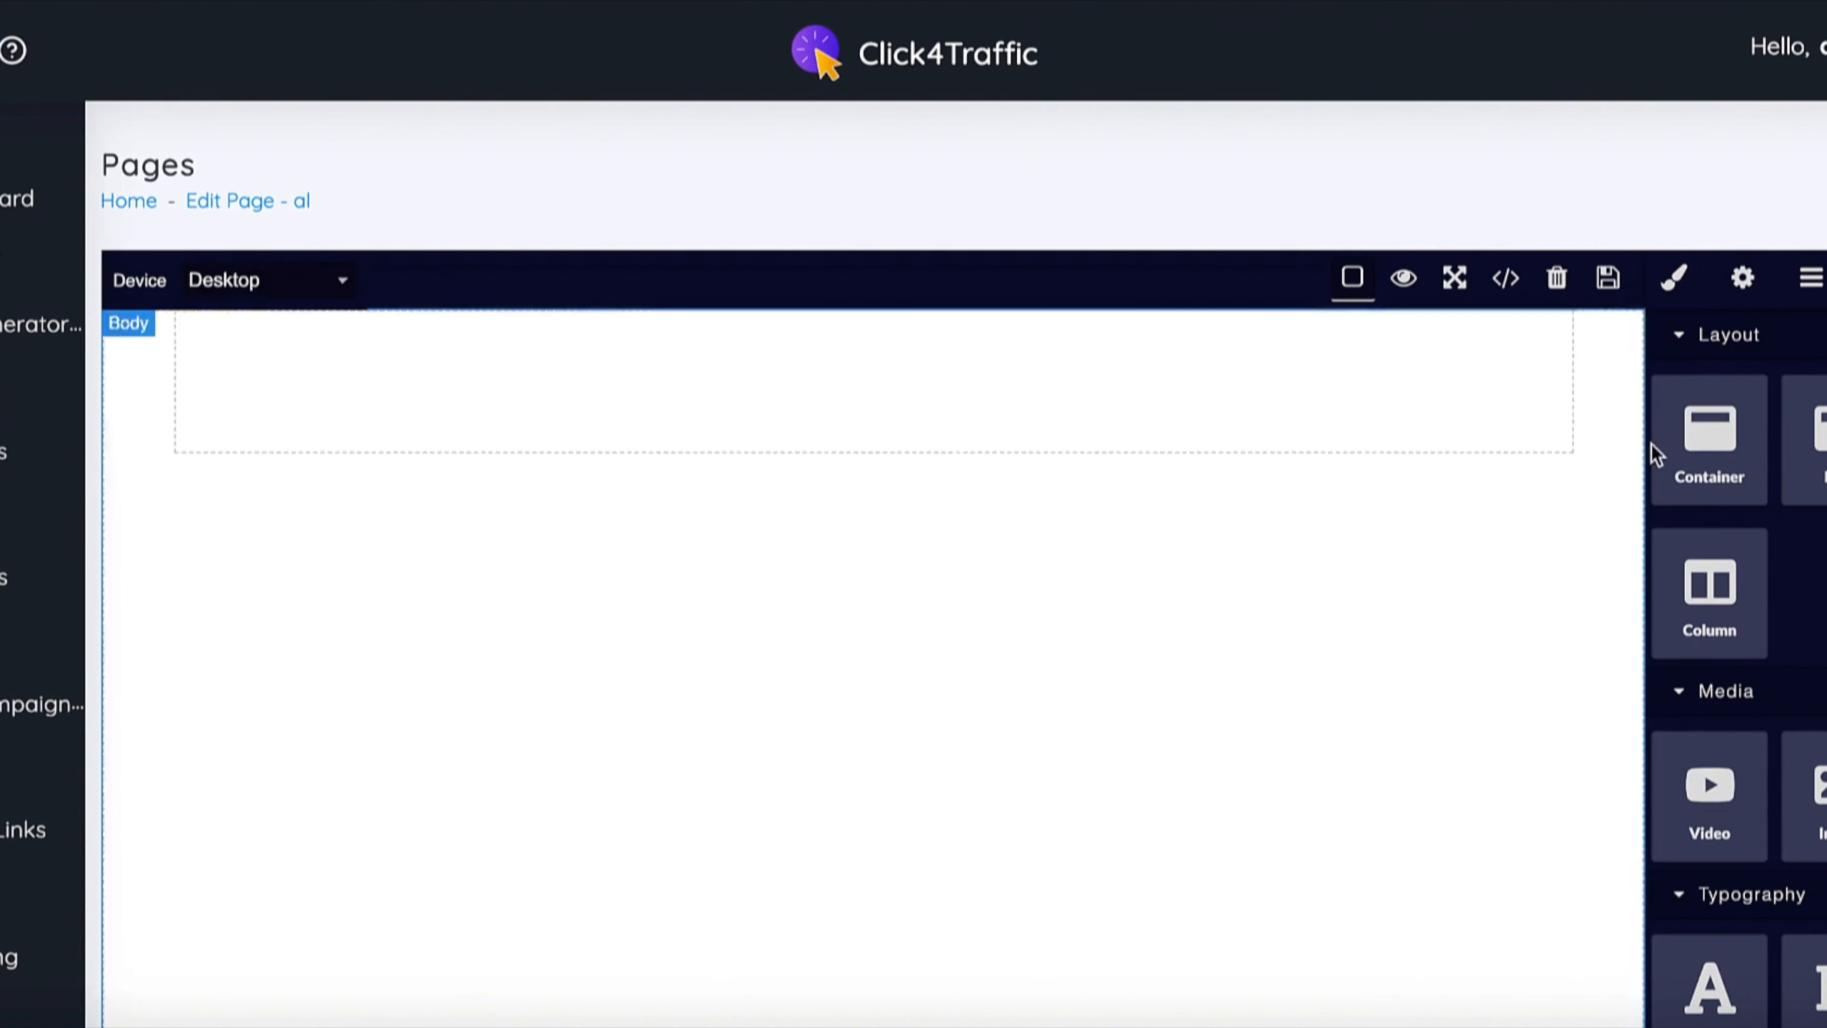
{"action": "mouse_move", "coordinate": [1296, 367]}
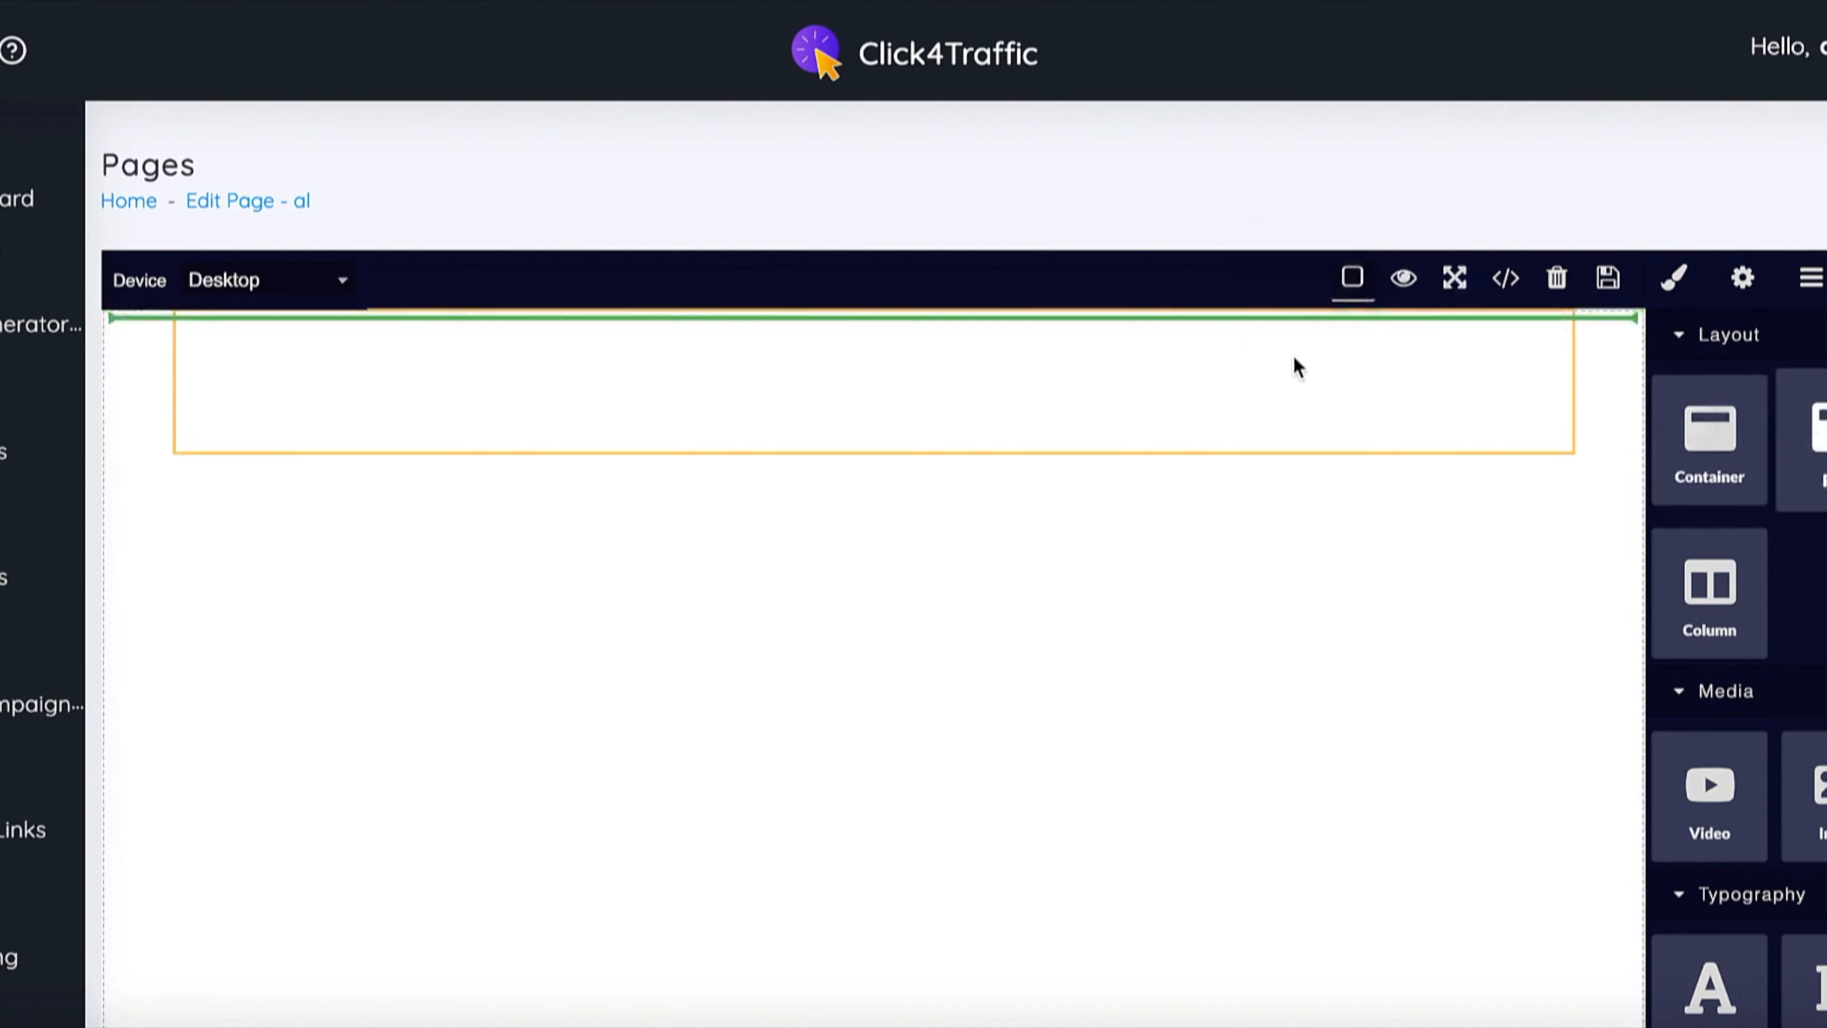
{"action": "left_click", "coordinate": [1247, 327]}
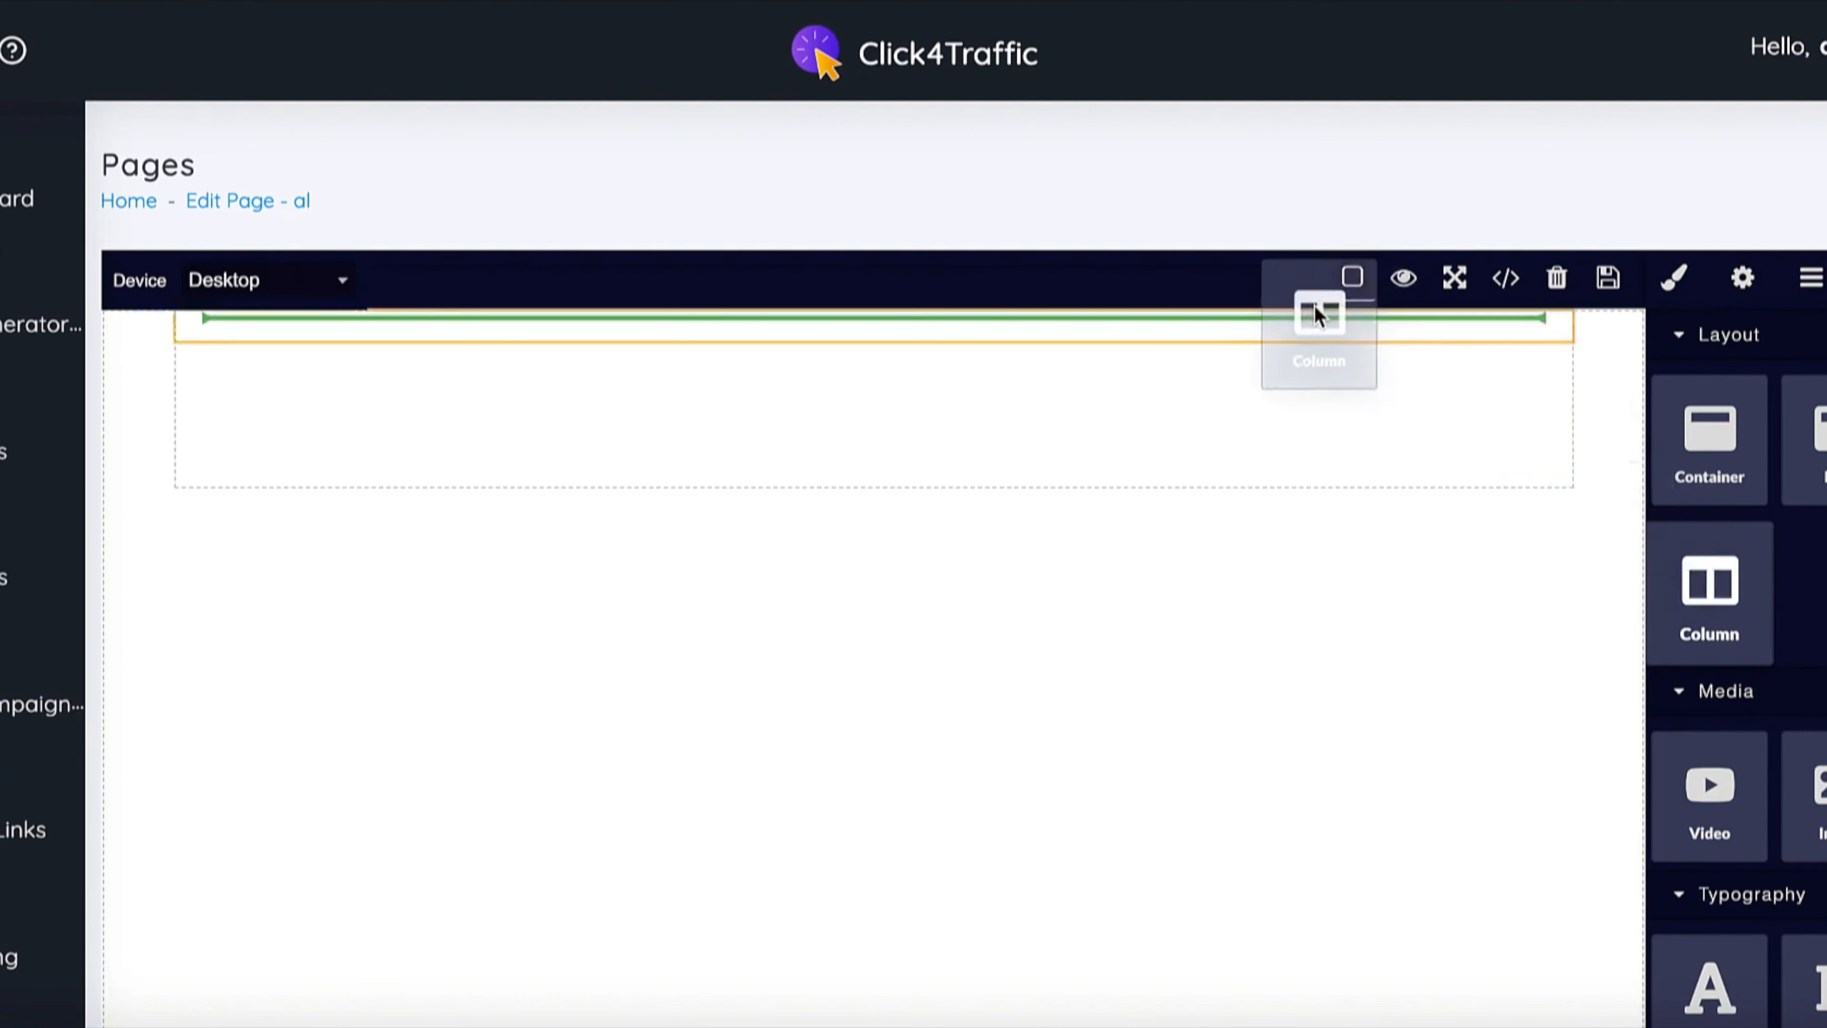
{"action": "left_click", "coordinate": [1318, 315]}
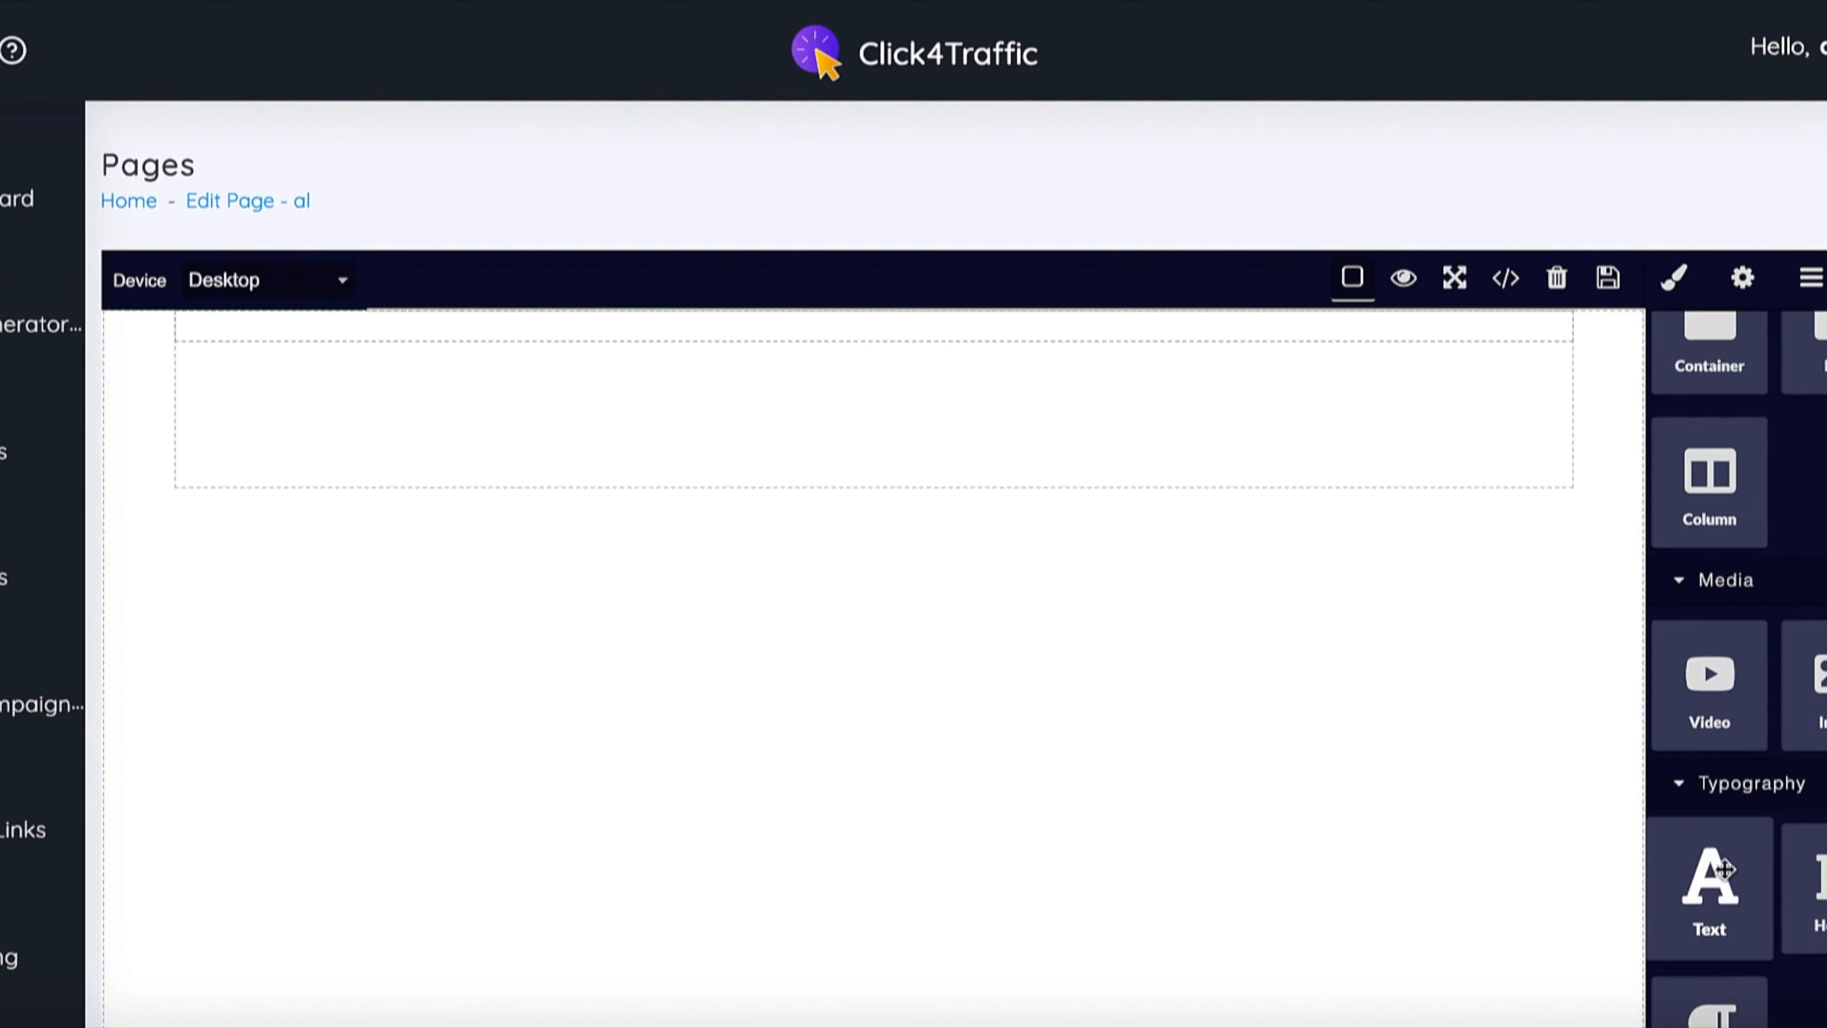
Add a centred text block to the column, enlarge it and set the font to Concert One
{"action": "left_click_drag", "start_coordinate": [1710, 868], "coordinate": [1180, 332]}
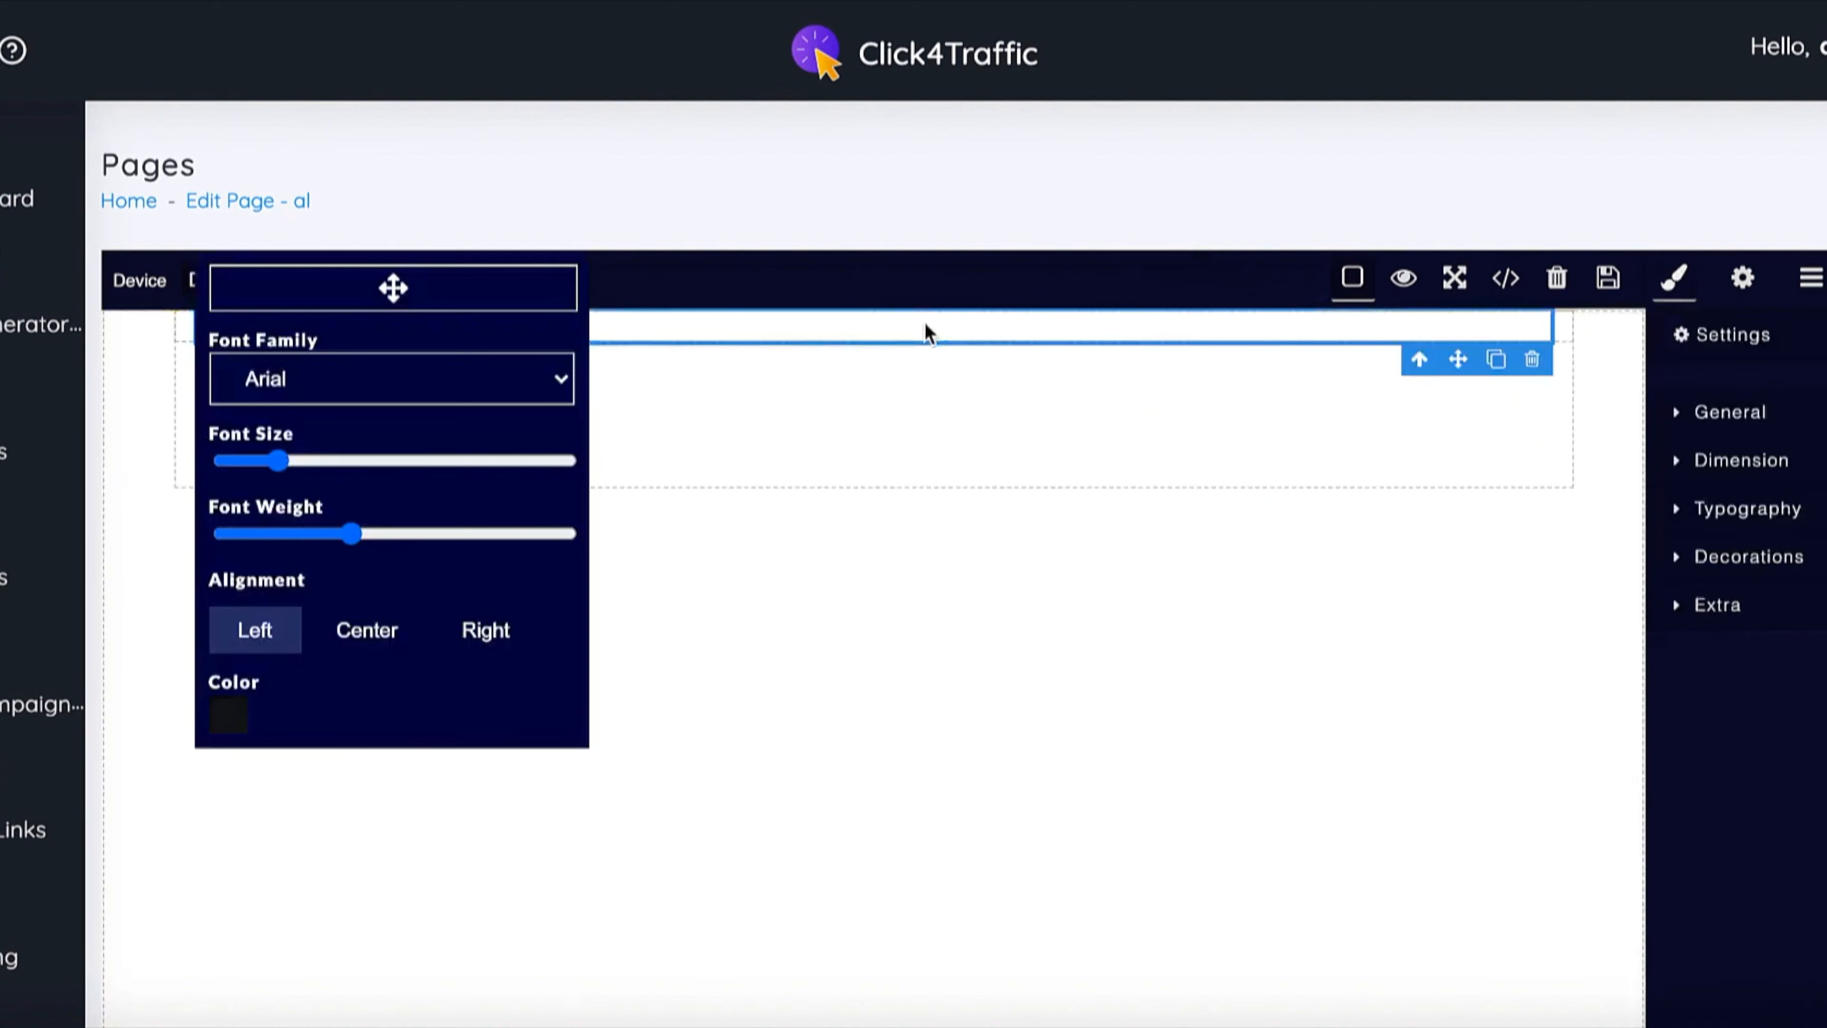
{"action": "left_click", "coordinate": [366, 629]}
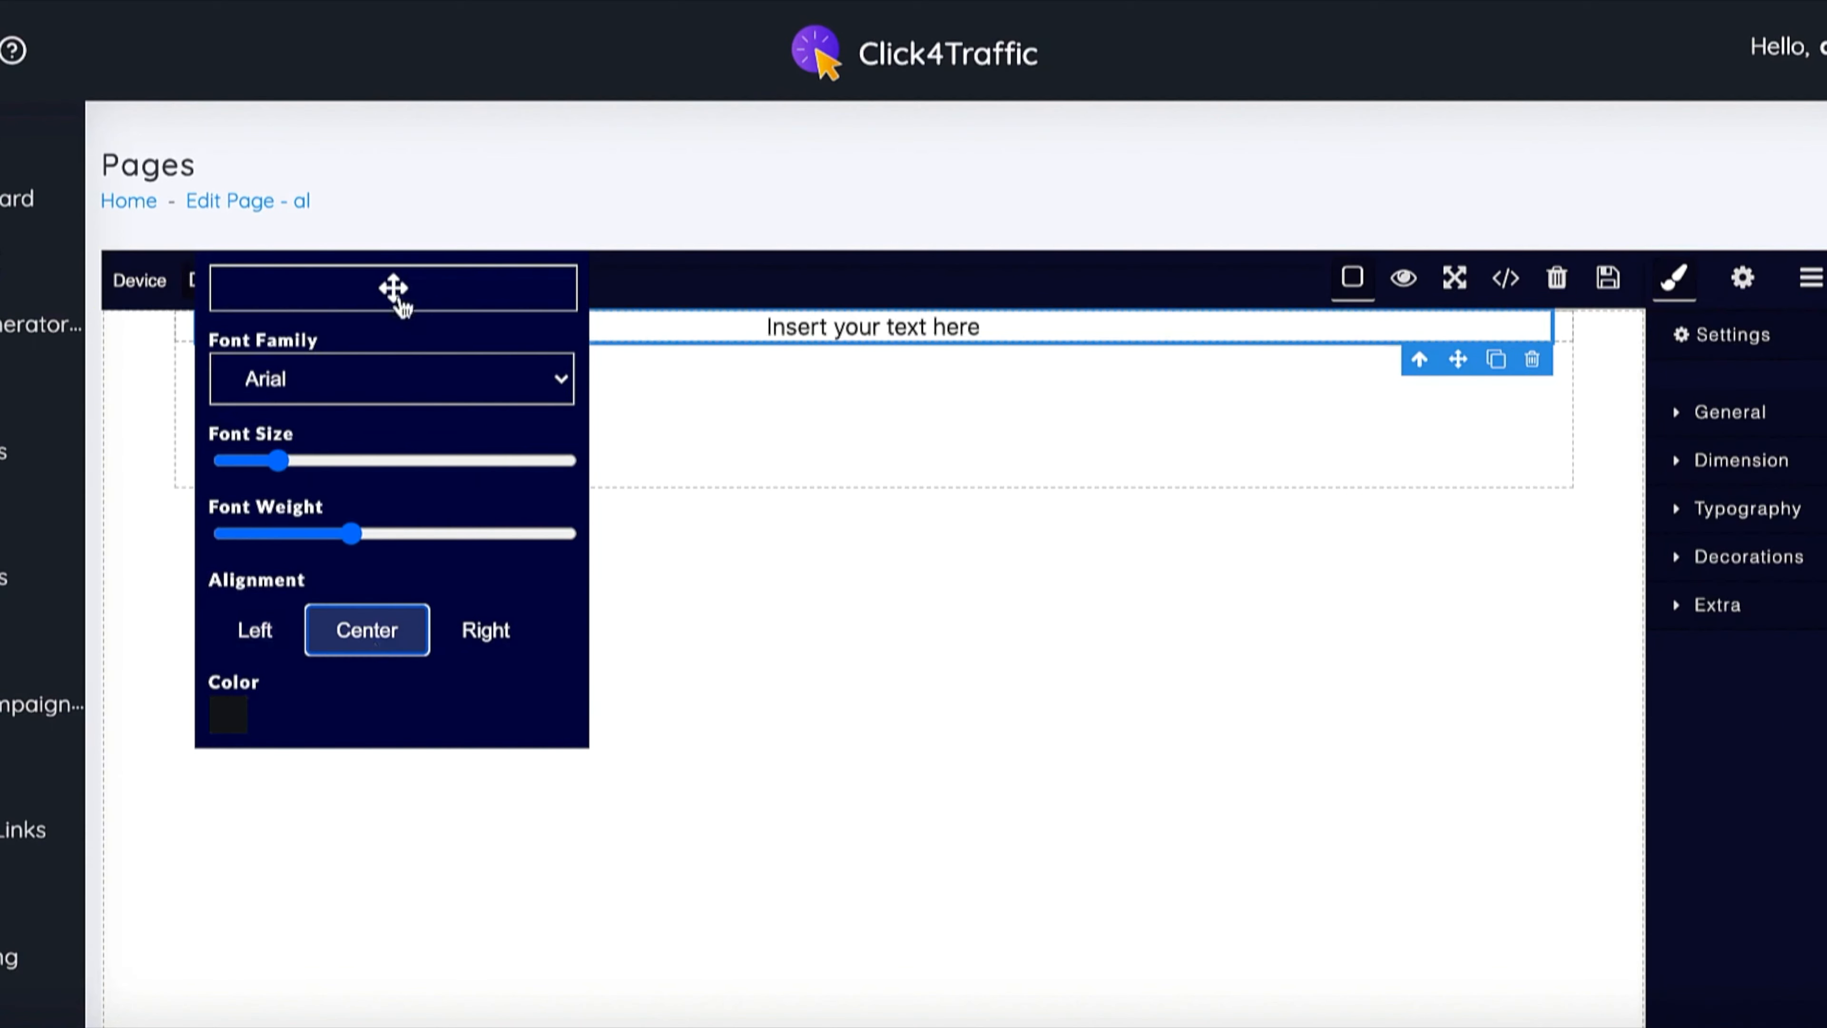
{"action": "left_click_drag", "start_coordinate": [401, 287], "coordinate": [1550, 536]}
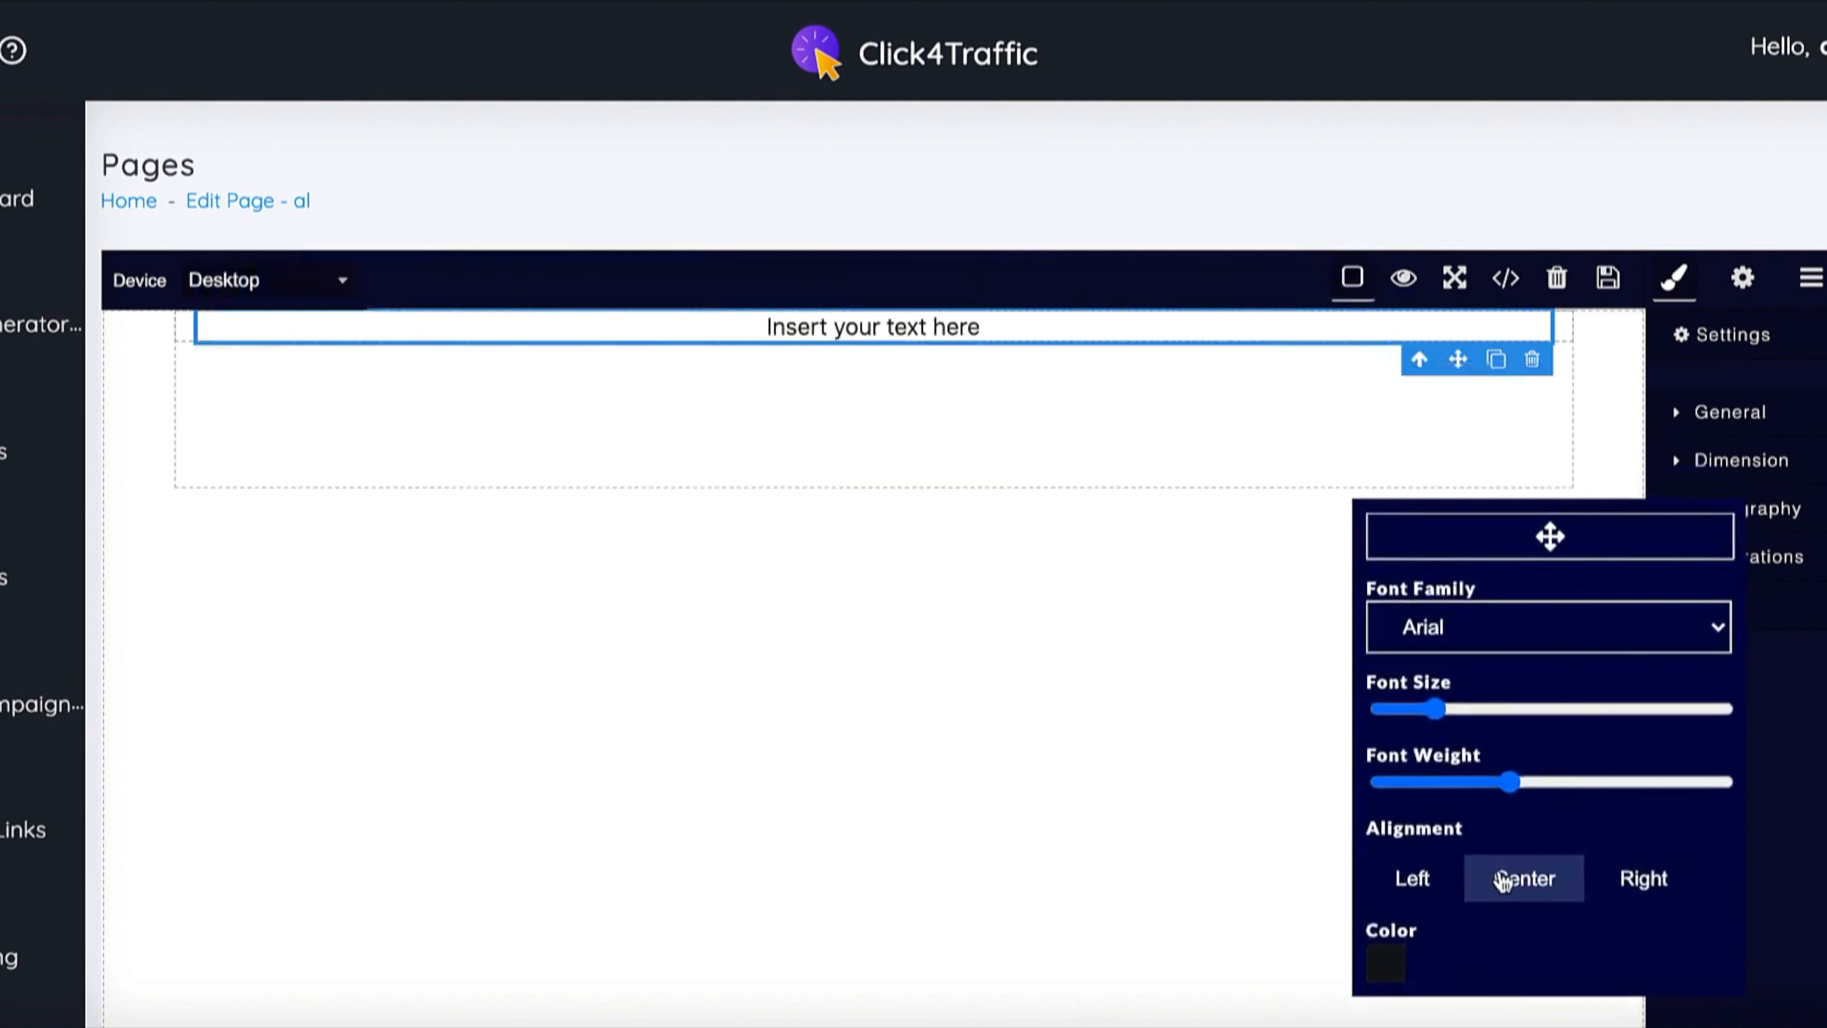
{"action": "left_click_drag", "start_coordinate": [1415, 709], "coordinate": [1508, 709]}
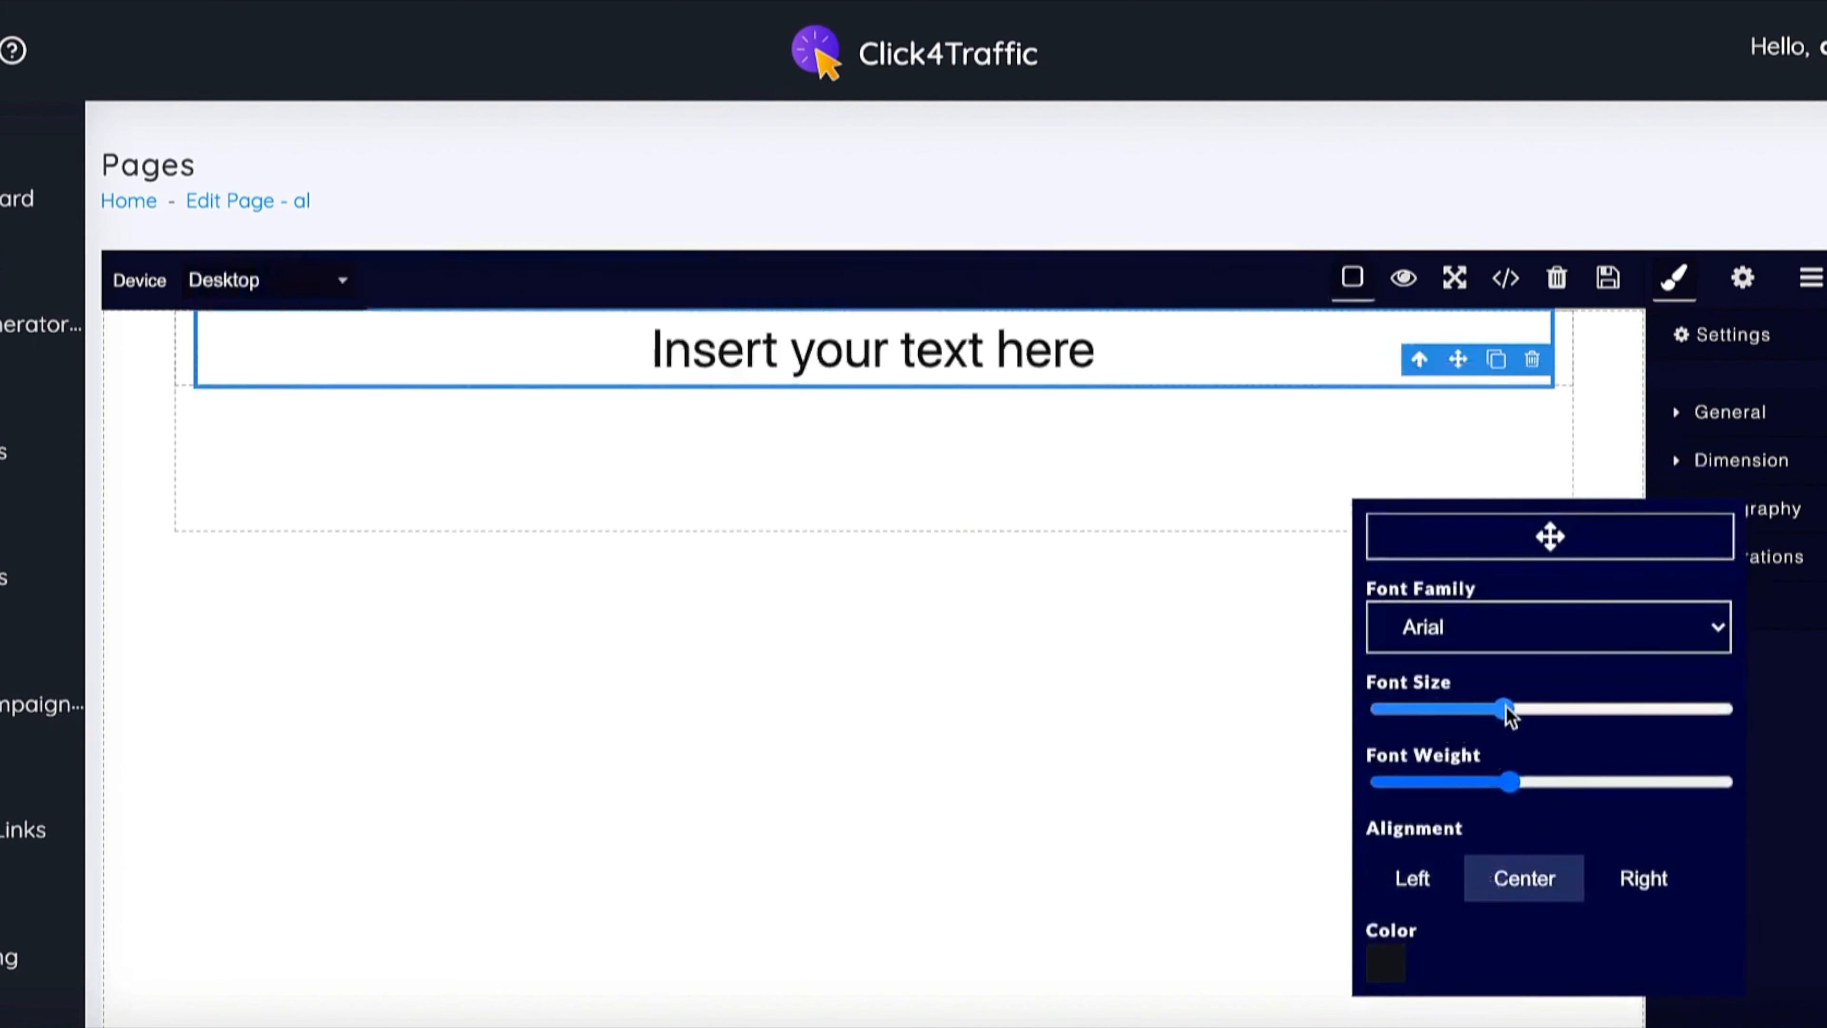
{"action": "left_click", "coordinate": [1546, 627]}
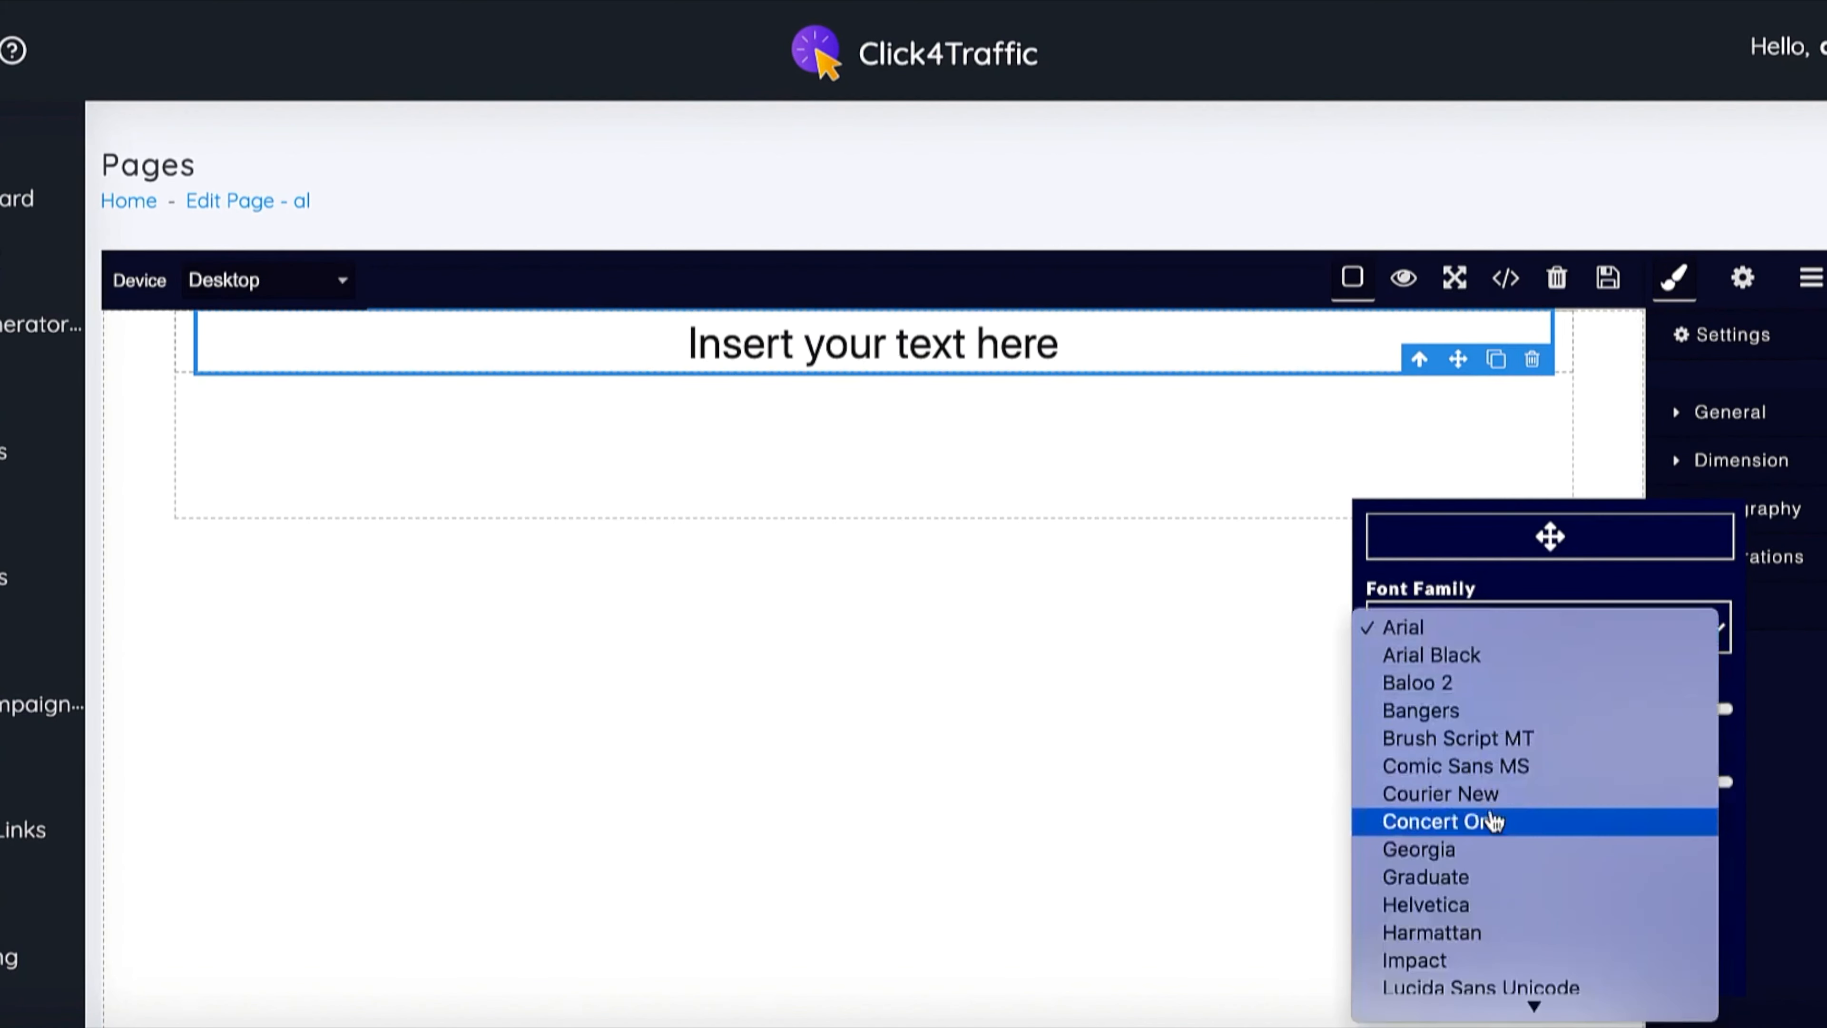
{"action": "left_click", "coordinate": [1442, 821]}
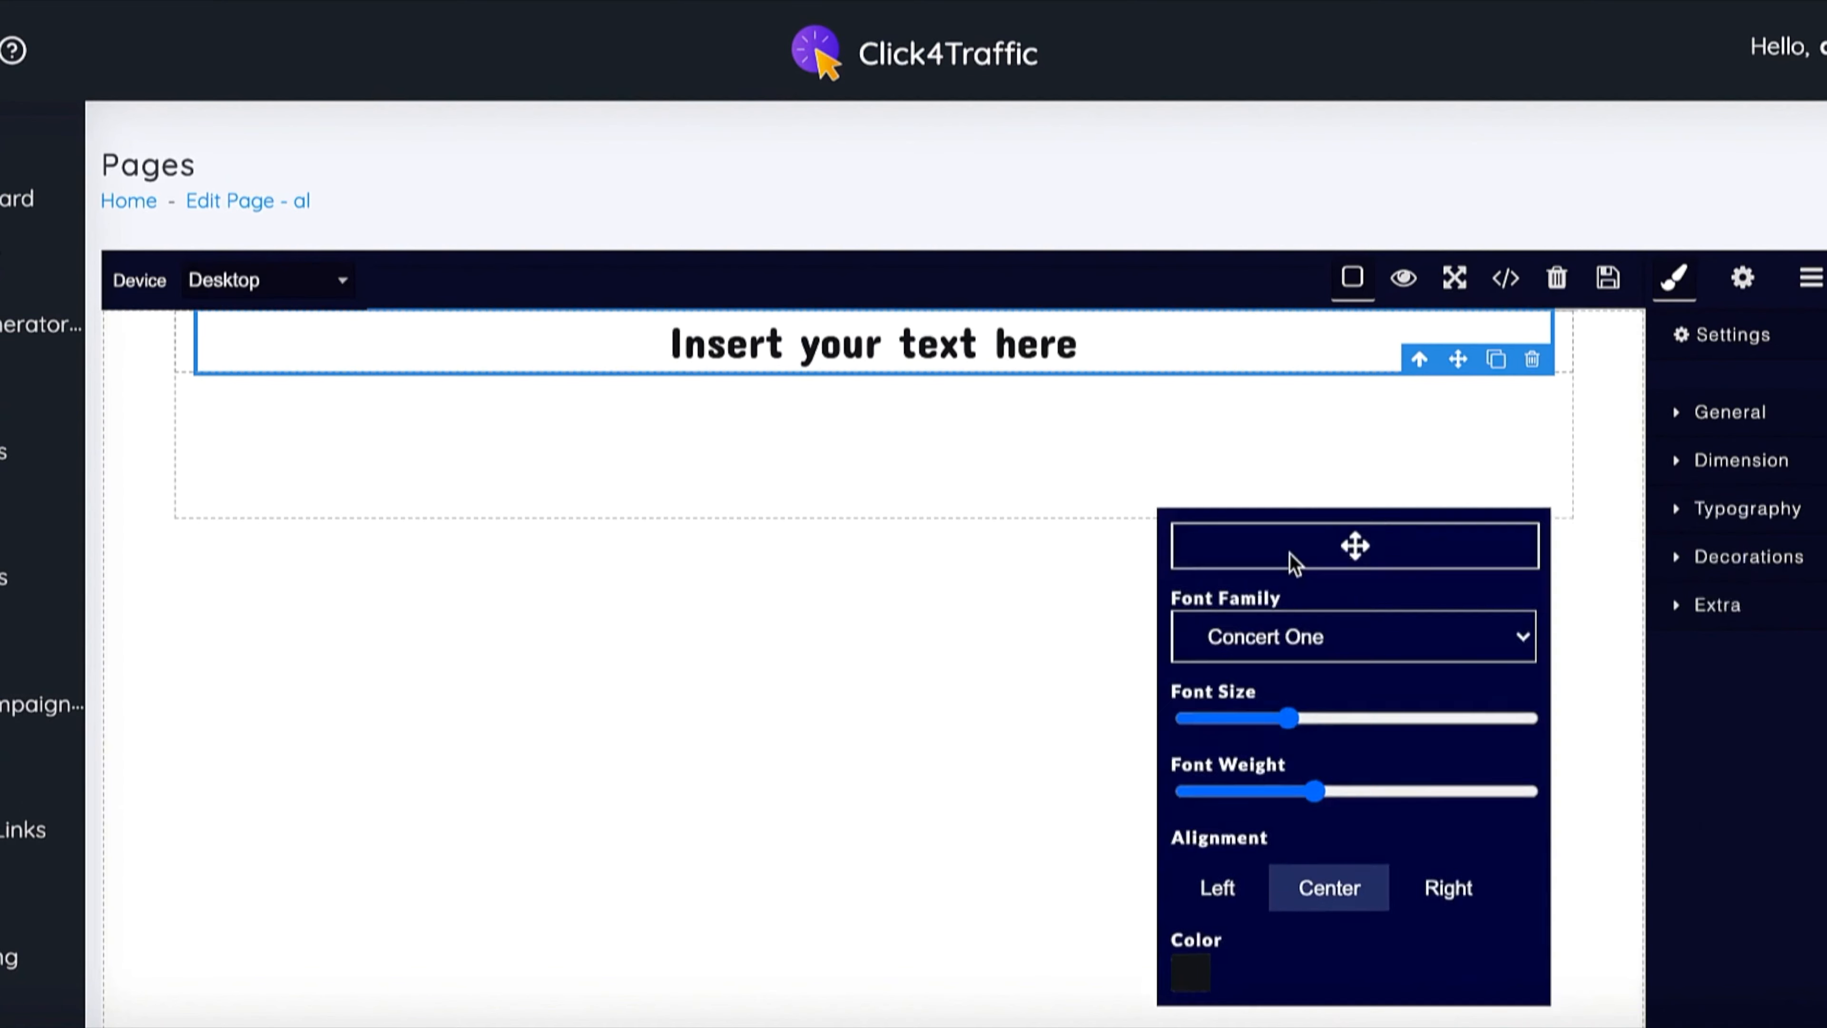
{"action": "left_click_drag", "start_coordinate": [1354, 544], "coordinate": [400, 630]}
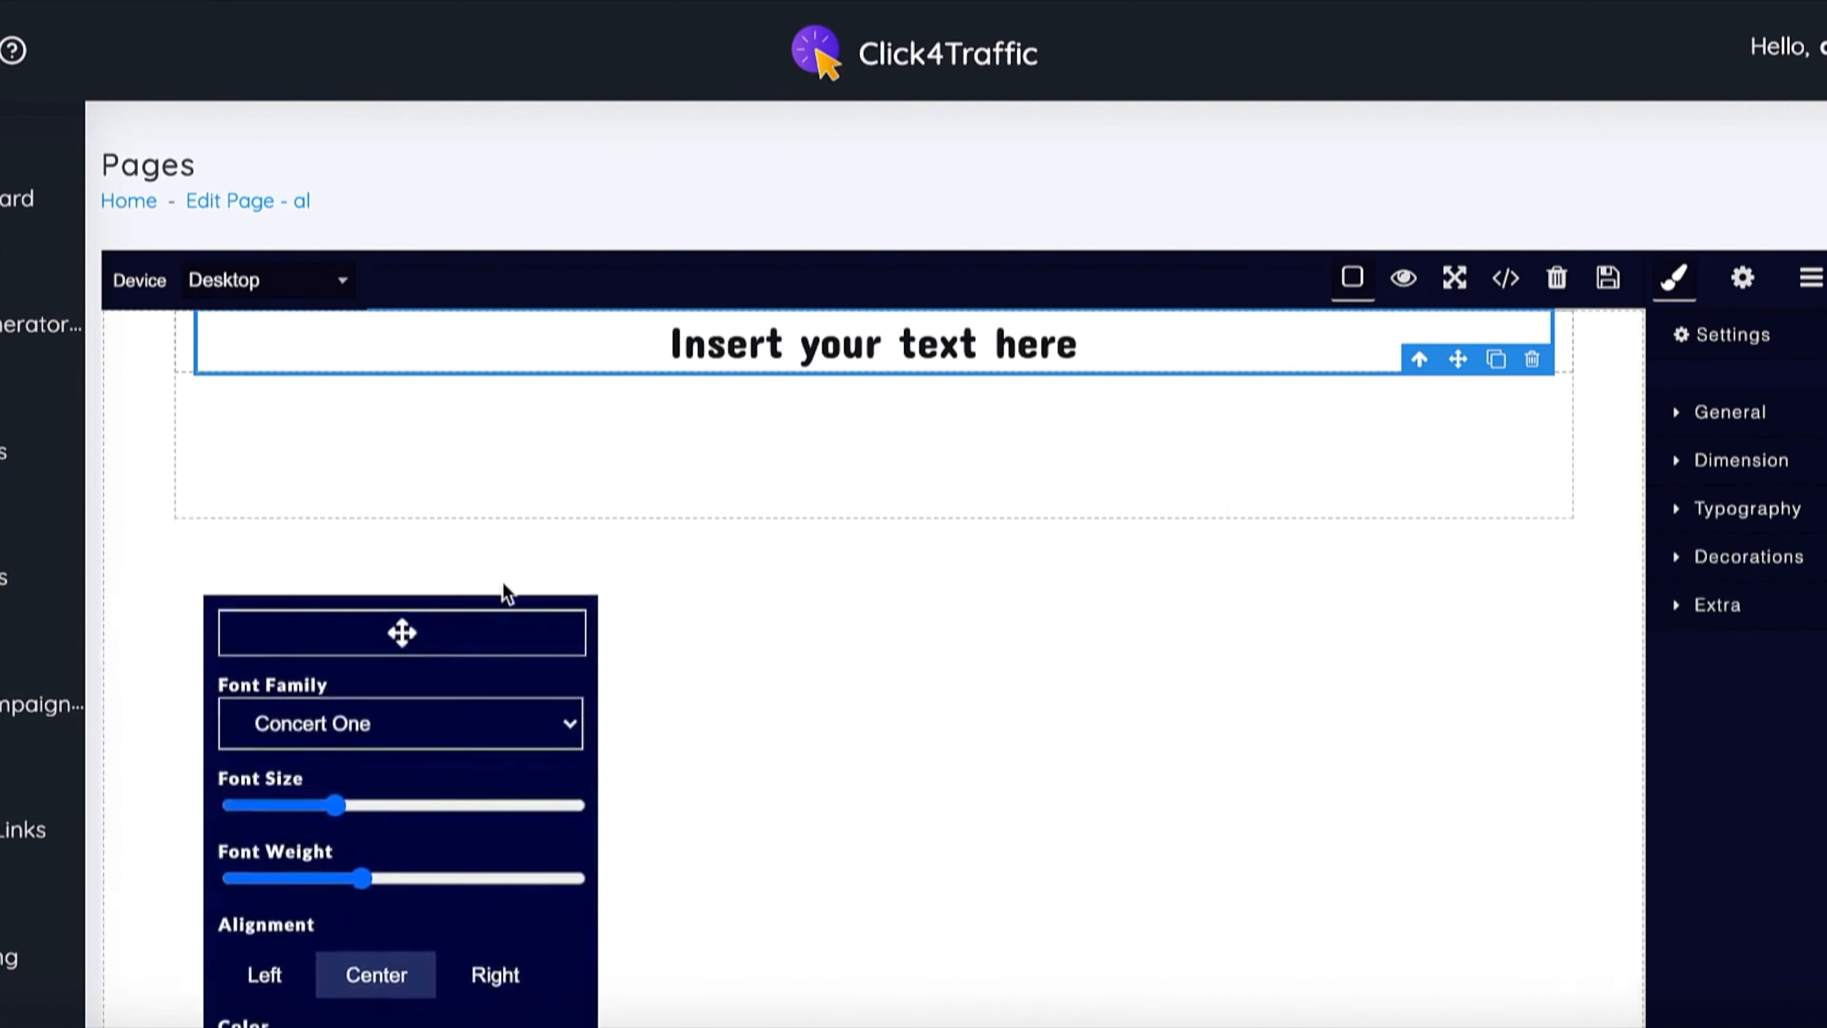
Replace the placeholder headline with FREE MAKE MONEY E-BOOK
{"action": "double_click", "coordinate": [871, 343]}
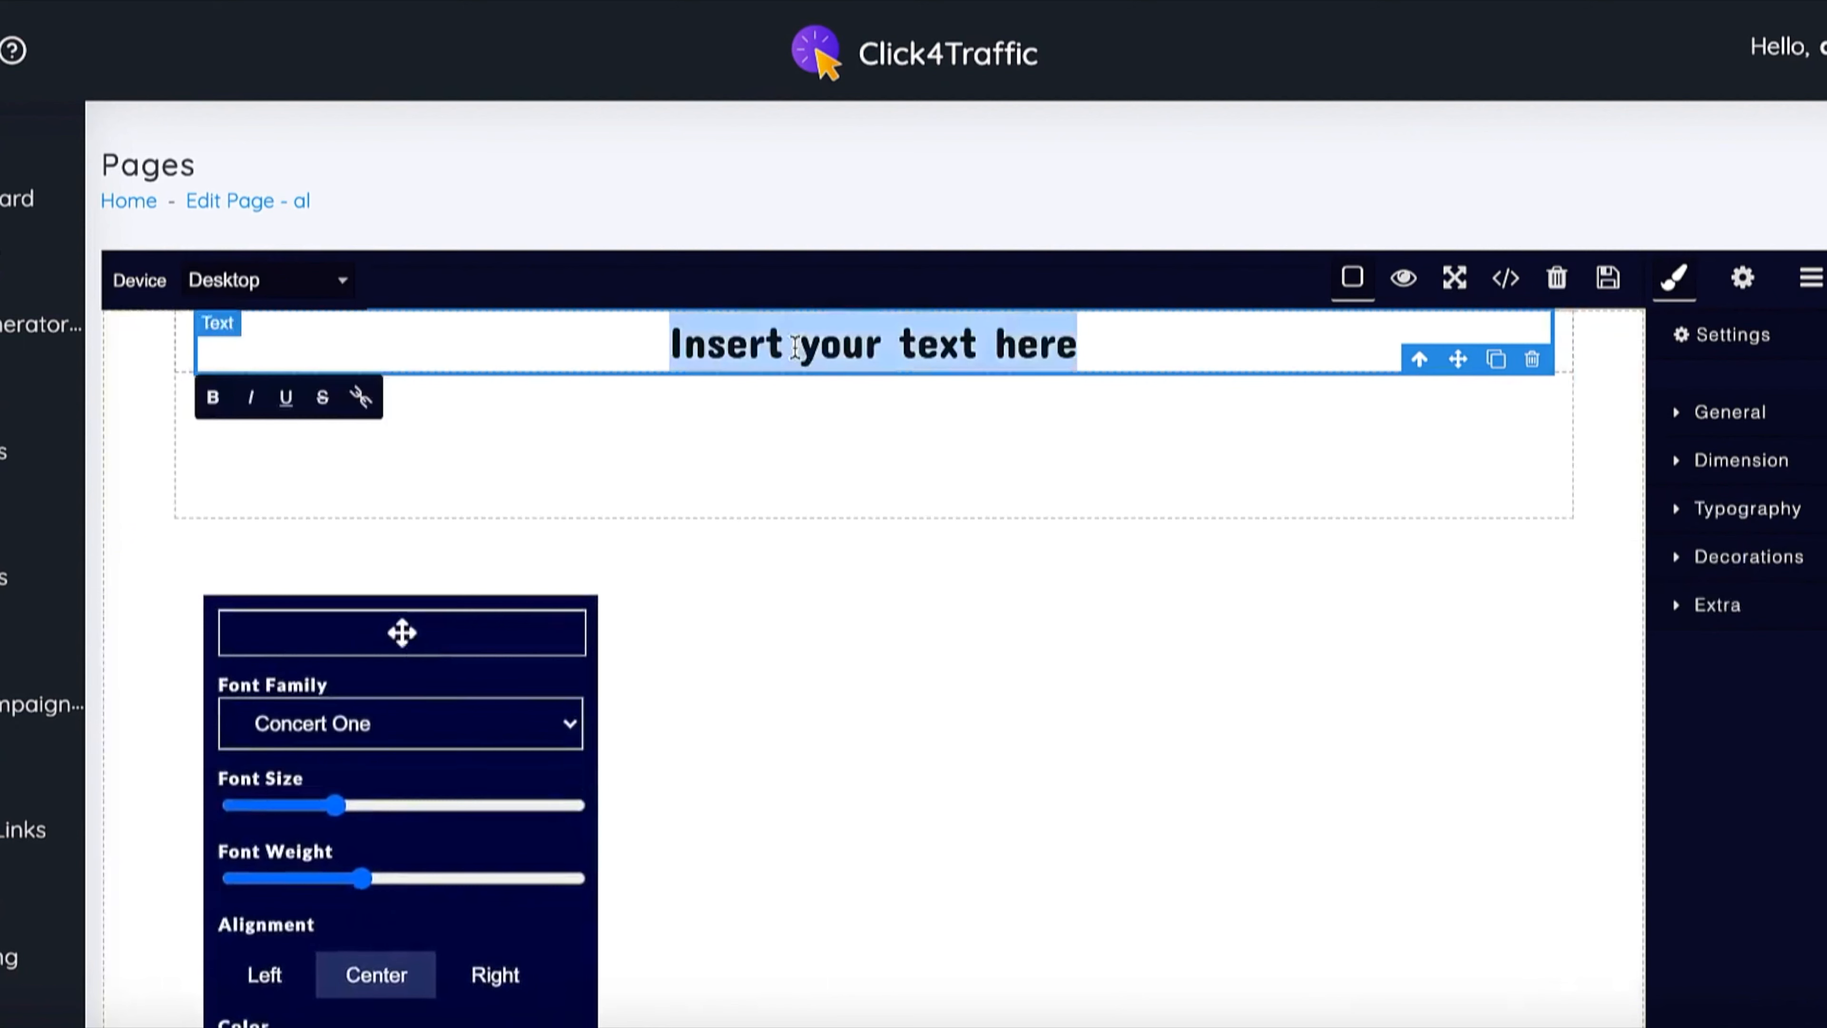
{"action": "type", "text": "FREE M"}
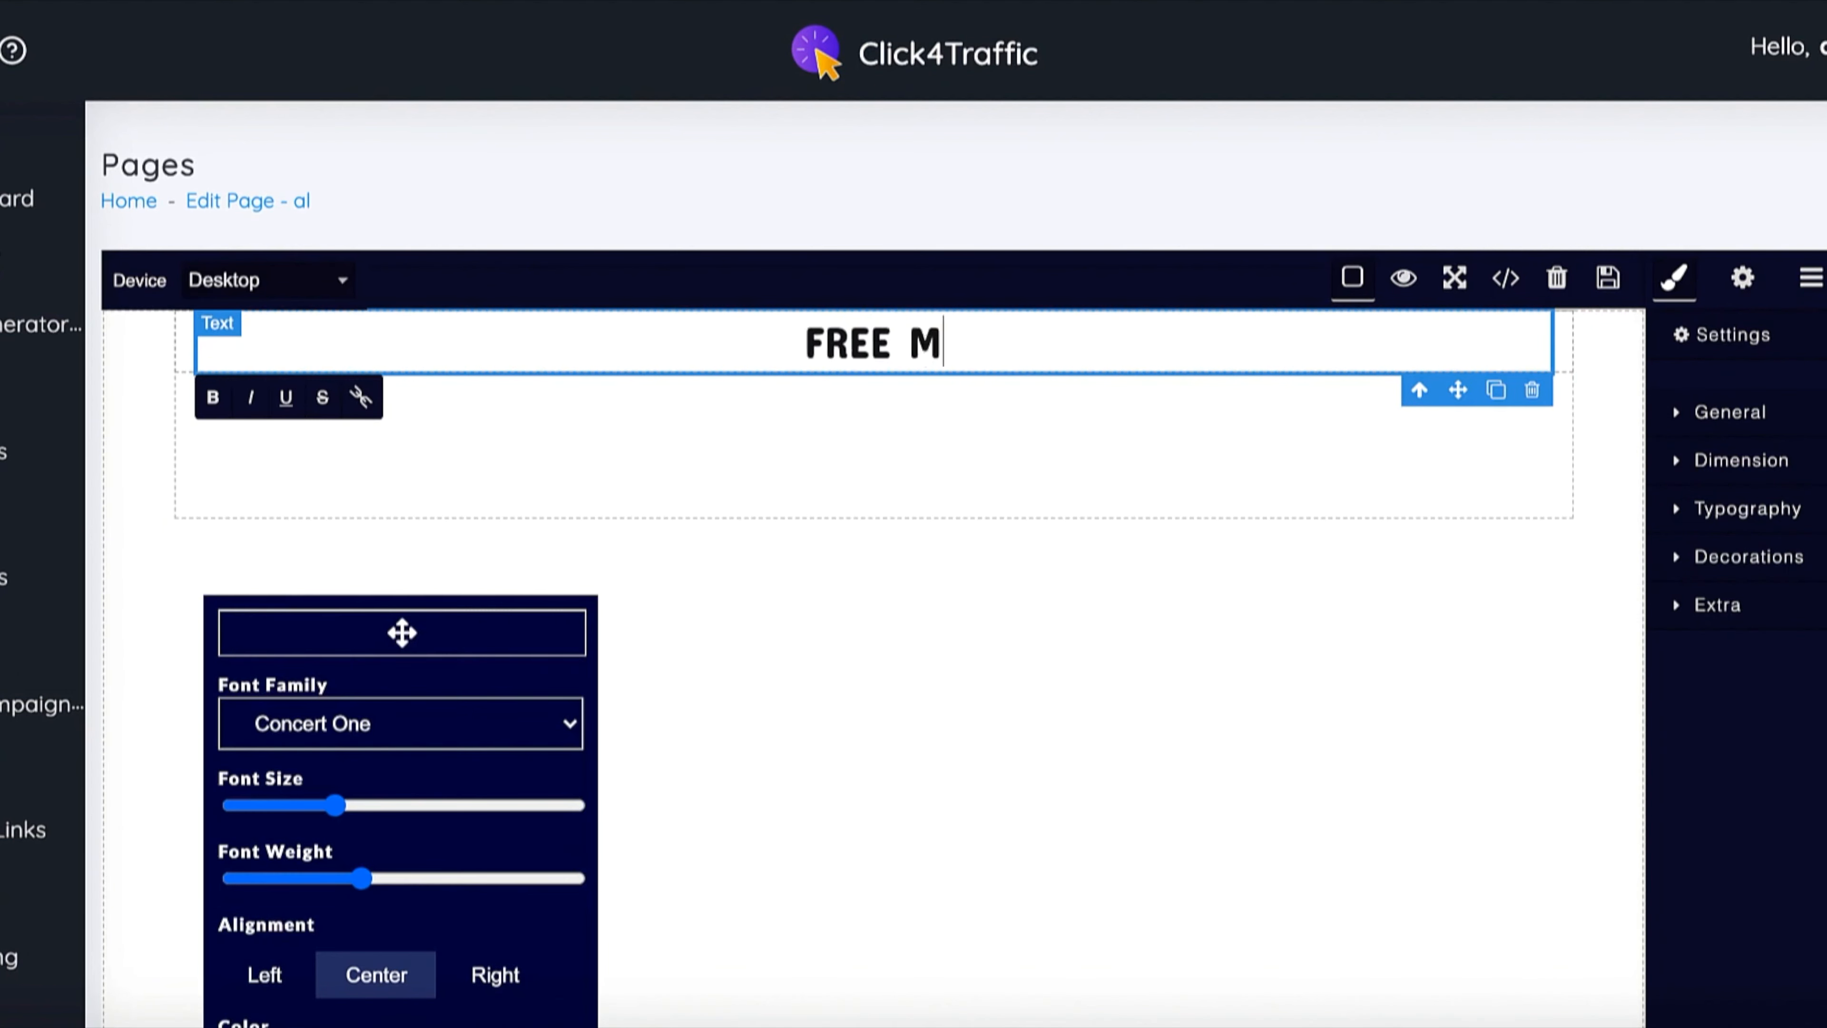
{"action": "type", "text": "AKE M"}
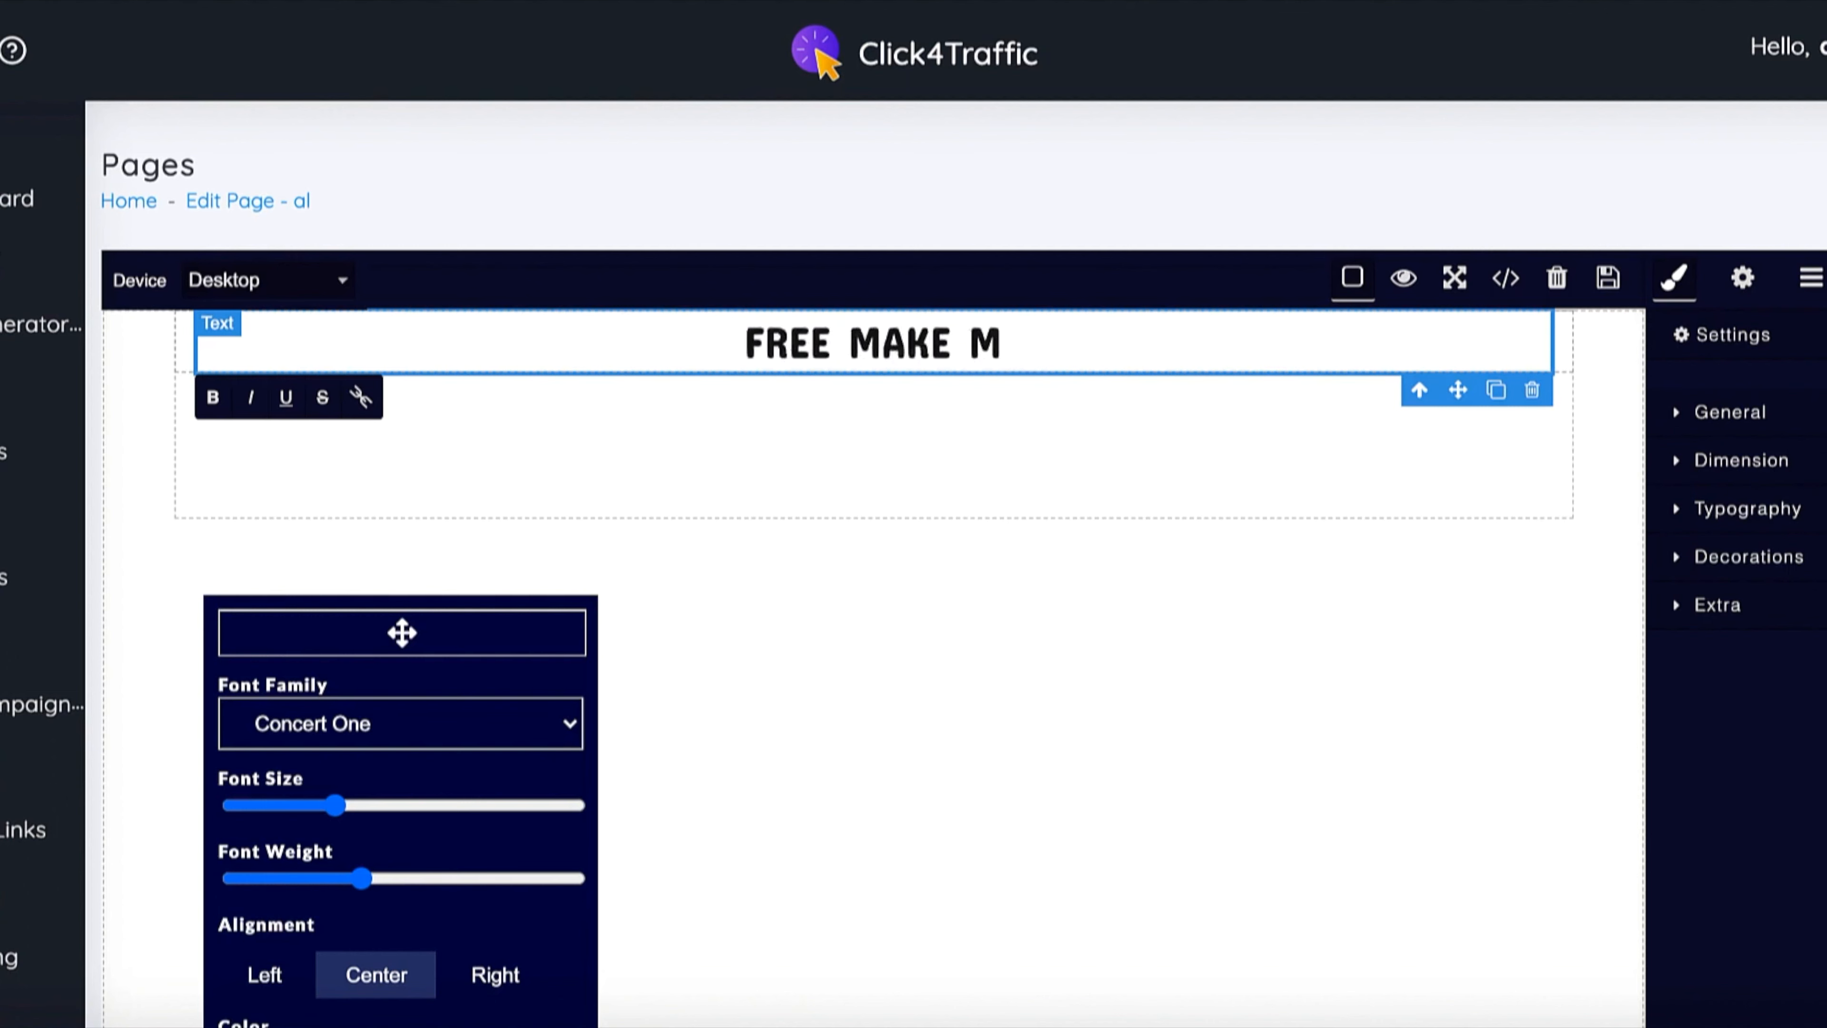
{"action": "type", "text": "ONEY E"}
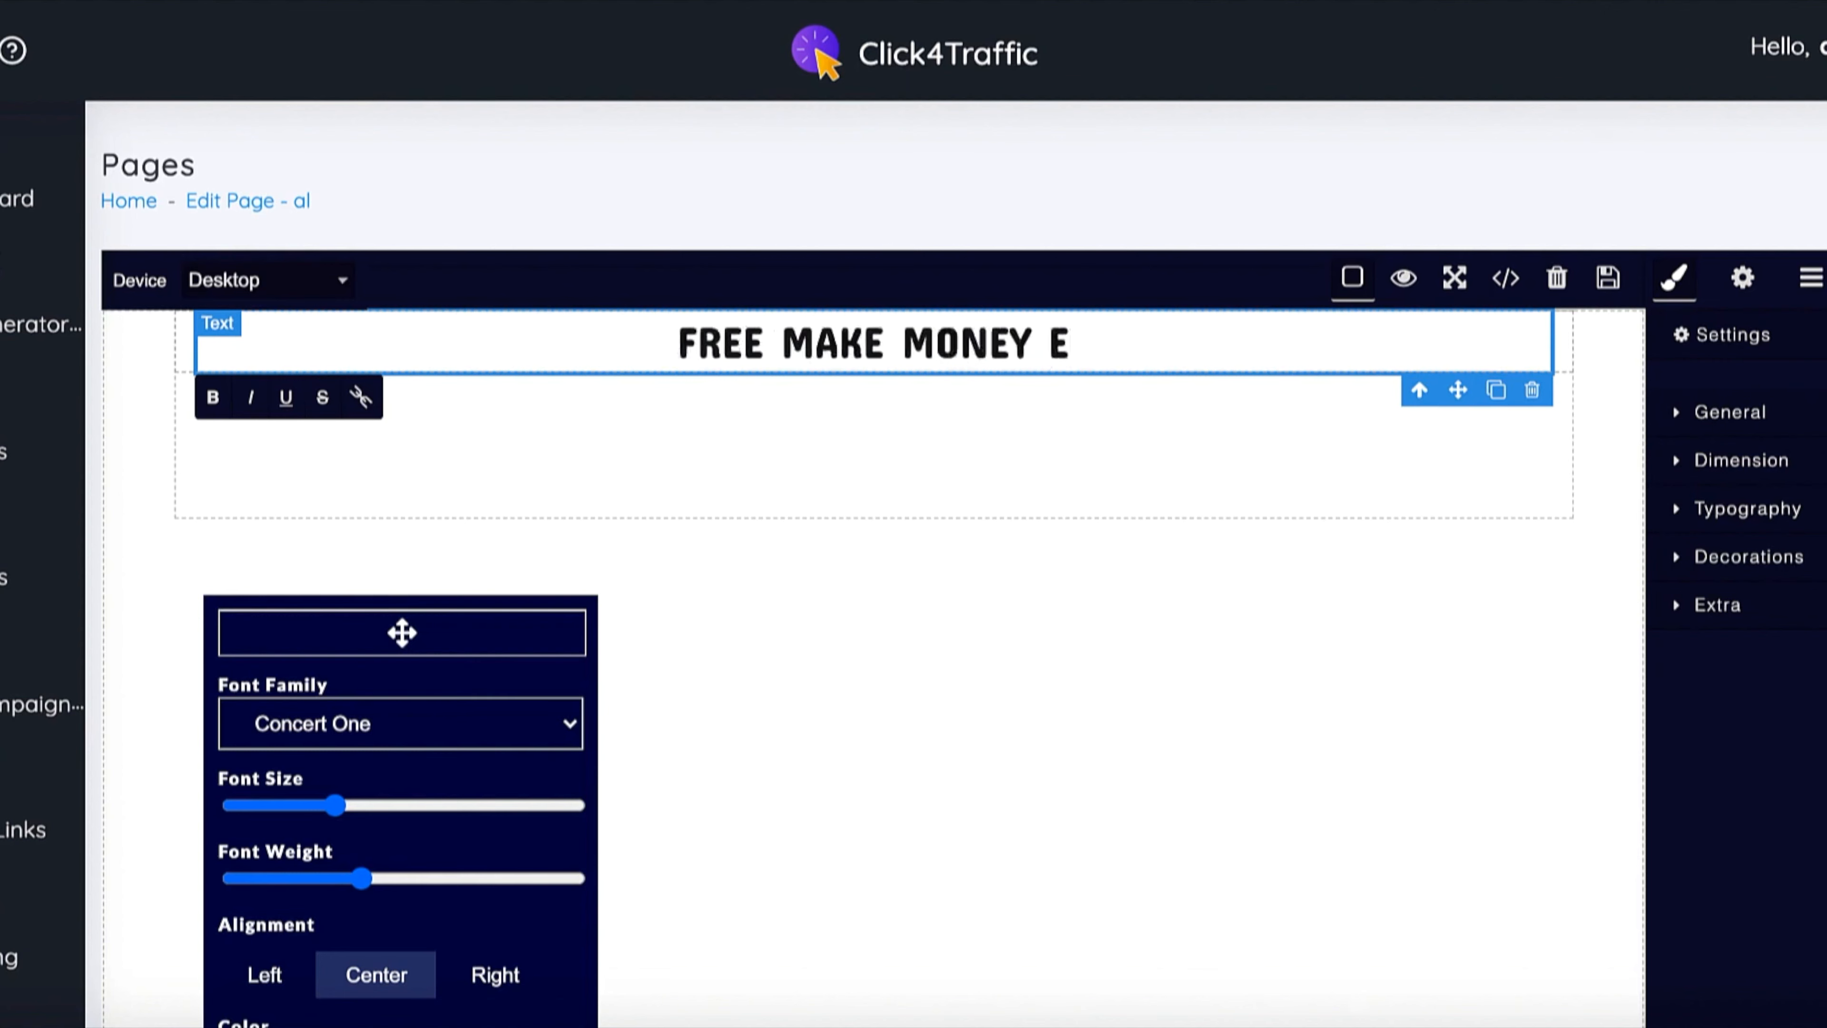
{"action": "type", "text": "-BOOK"}
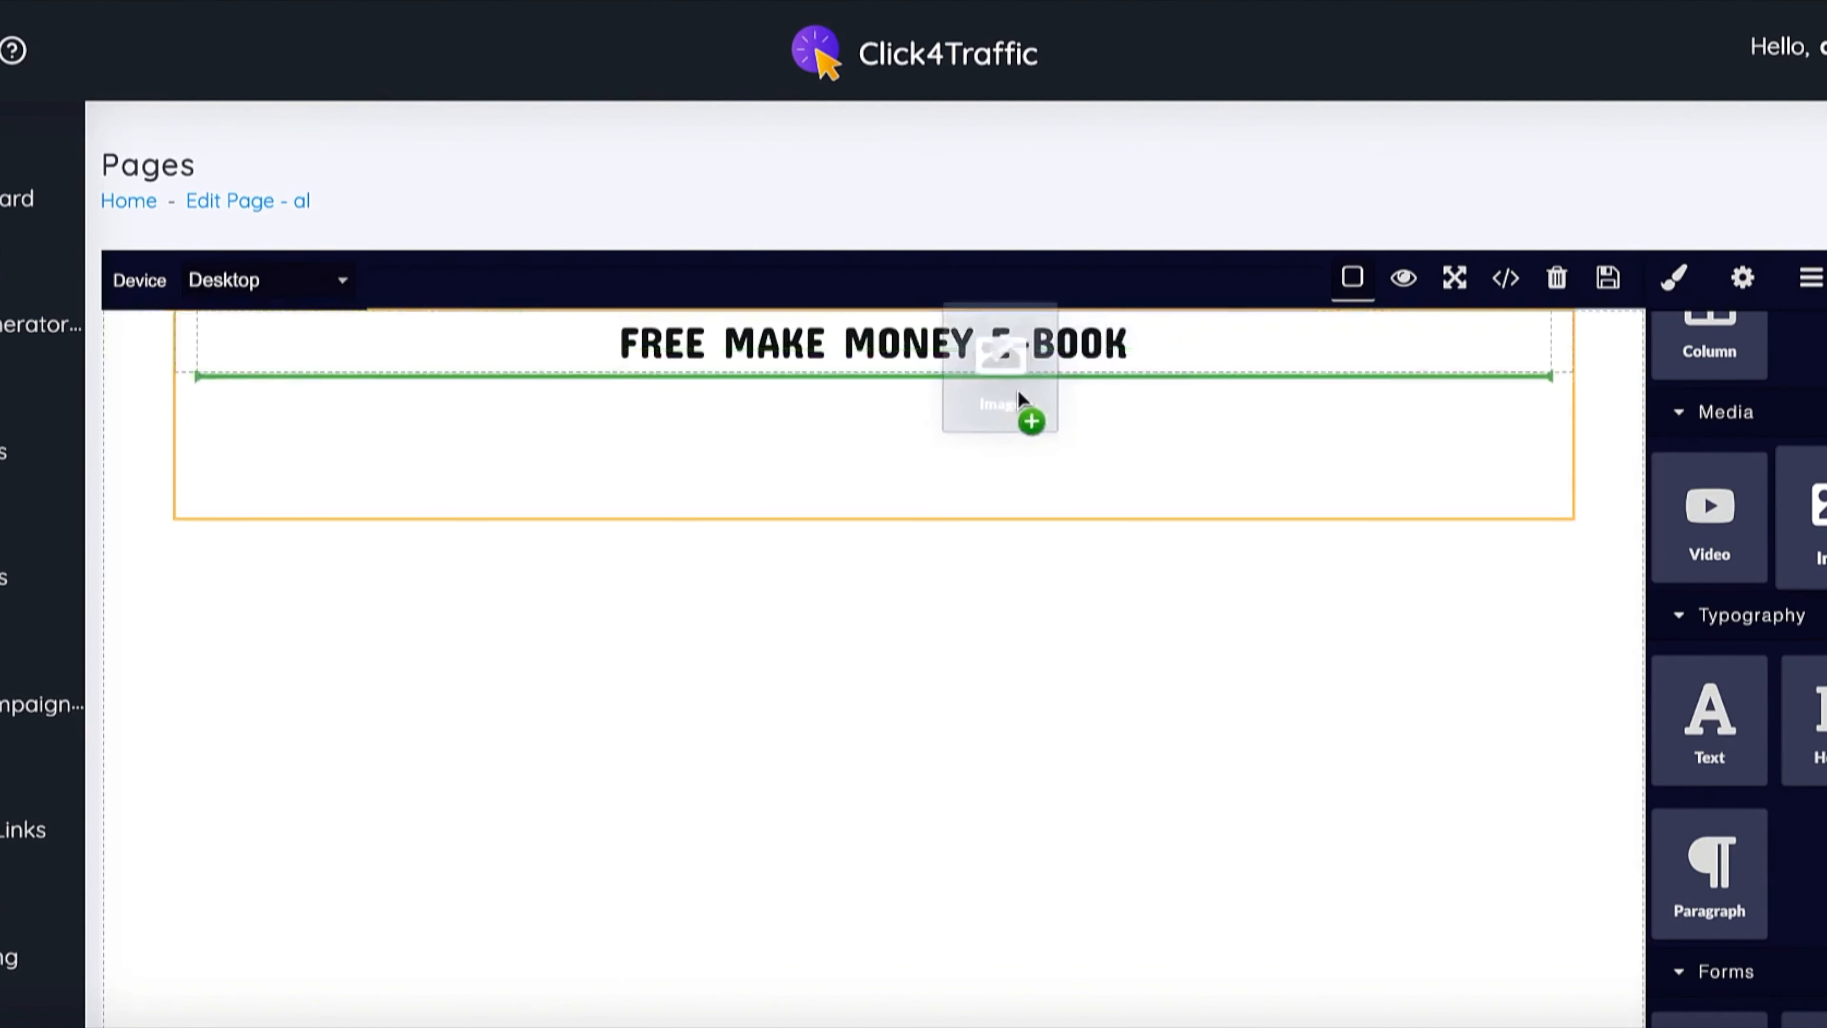
Place an 800×500 placeholder image block under the headline, closing the image chooser
{"action": "left_click", "coordinate": [998, 390]}
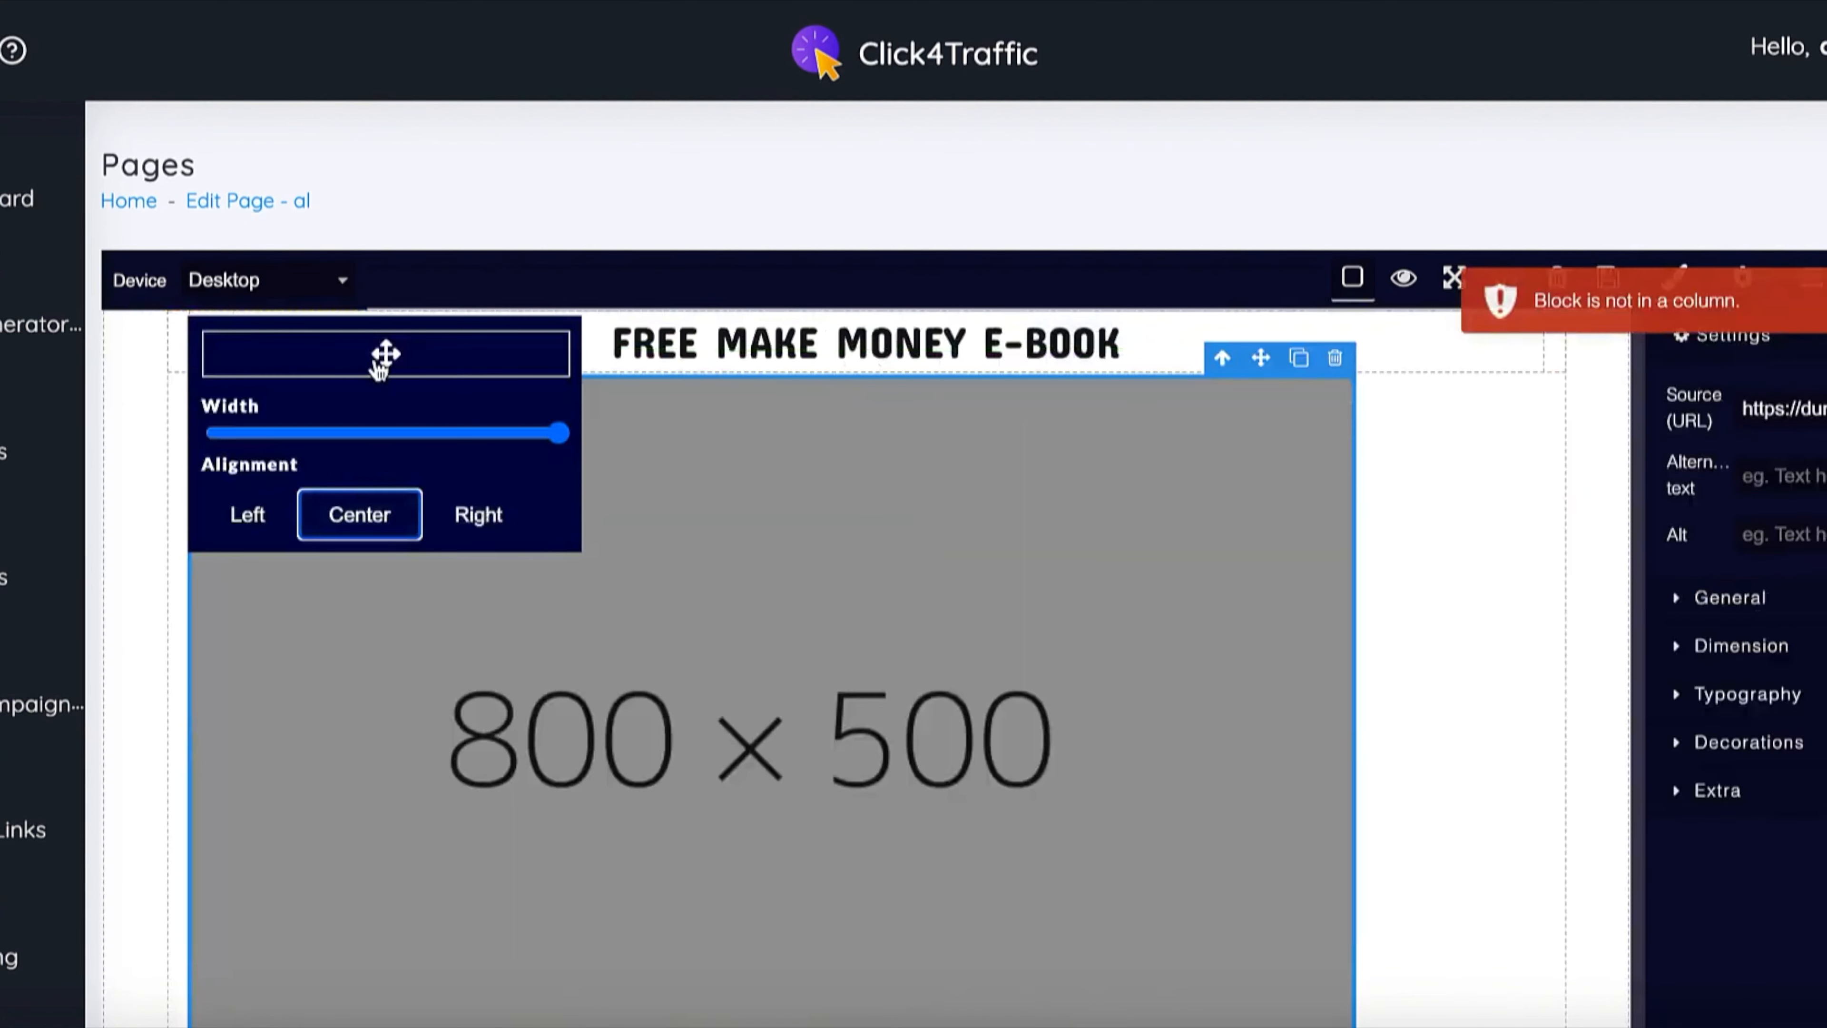
{"action": "left_click", "coordinate": [1336, 357]}
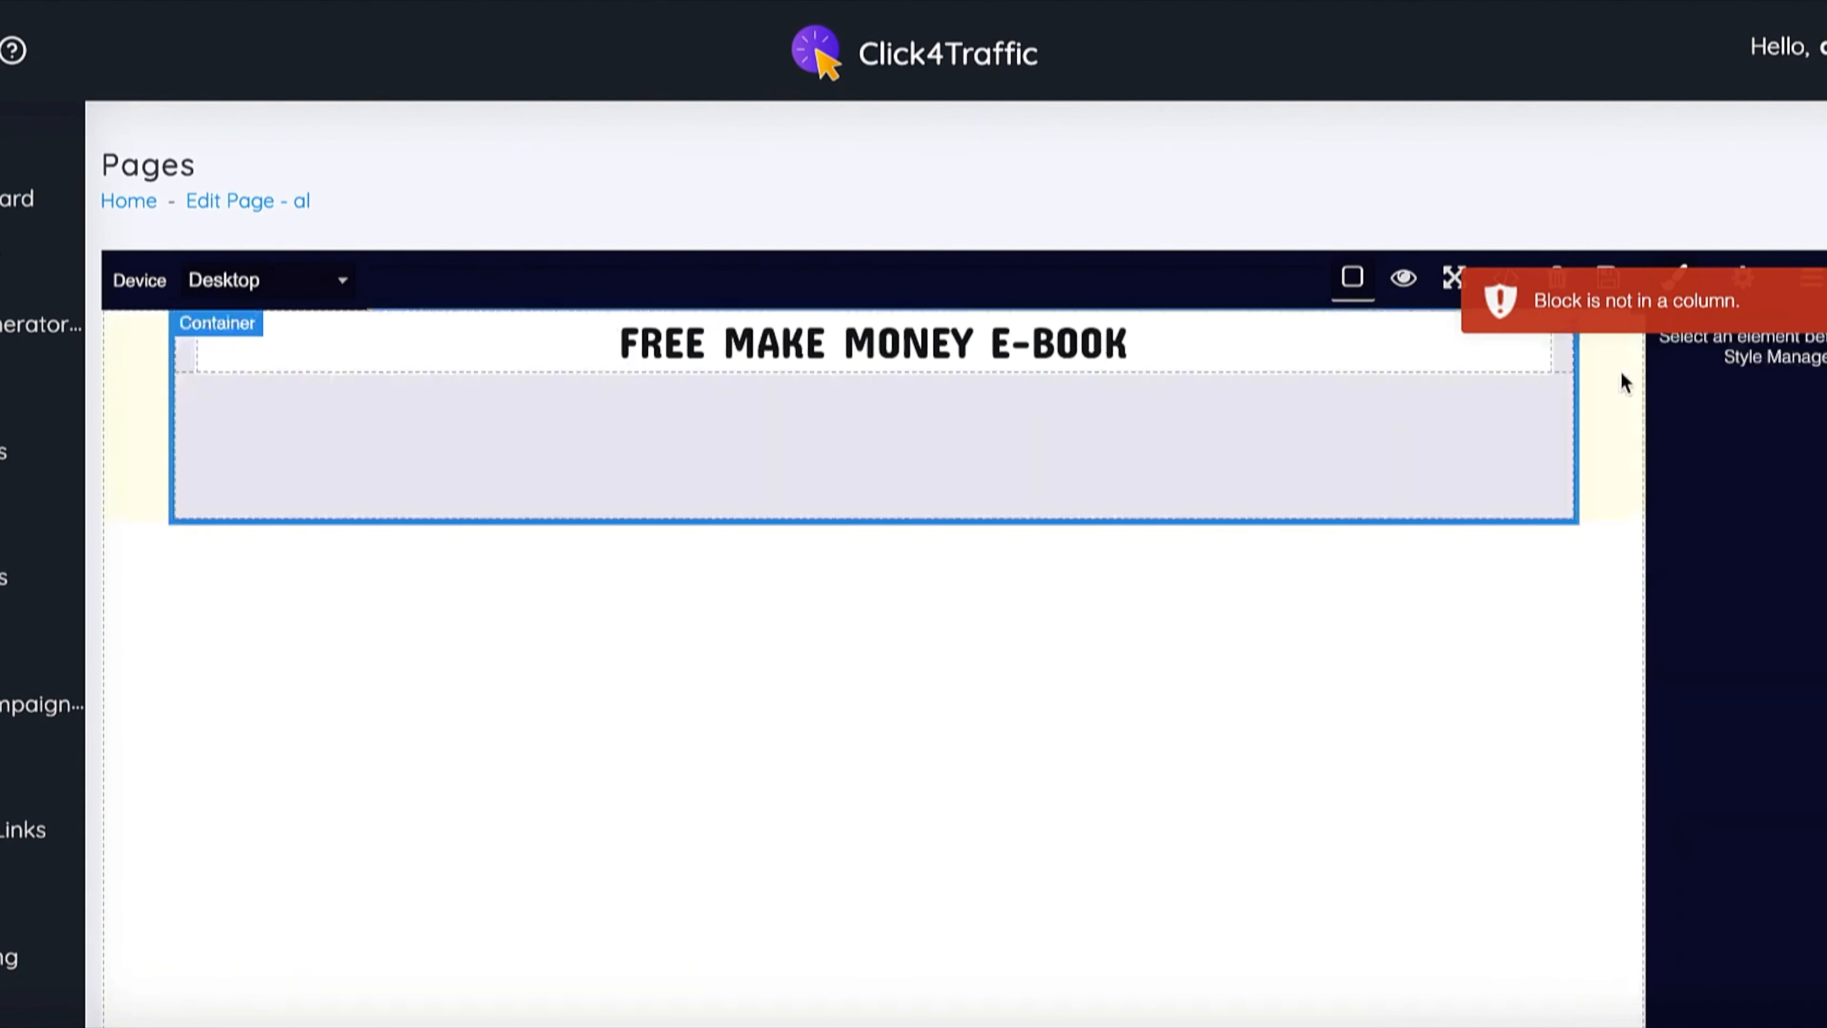
{"action": "left_click", "coordinate": [873, 343]}
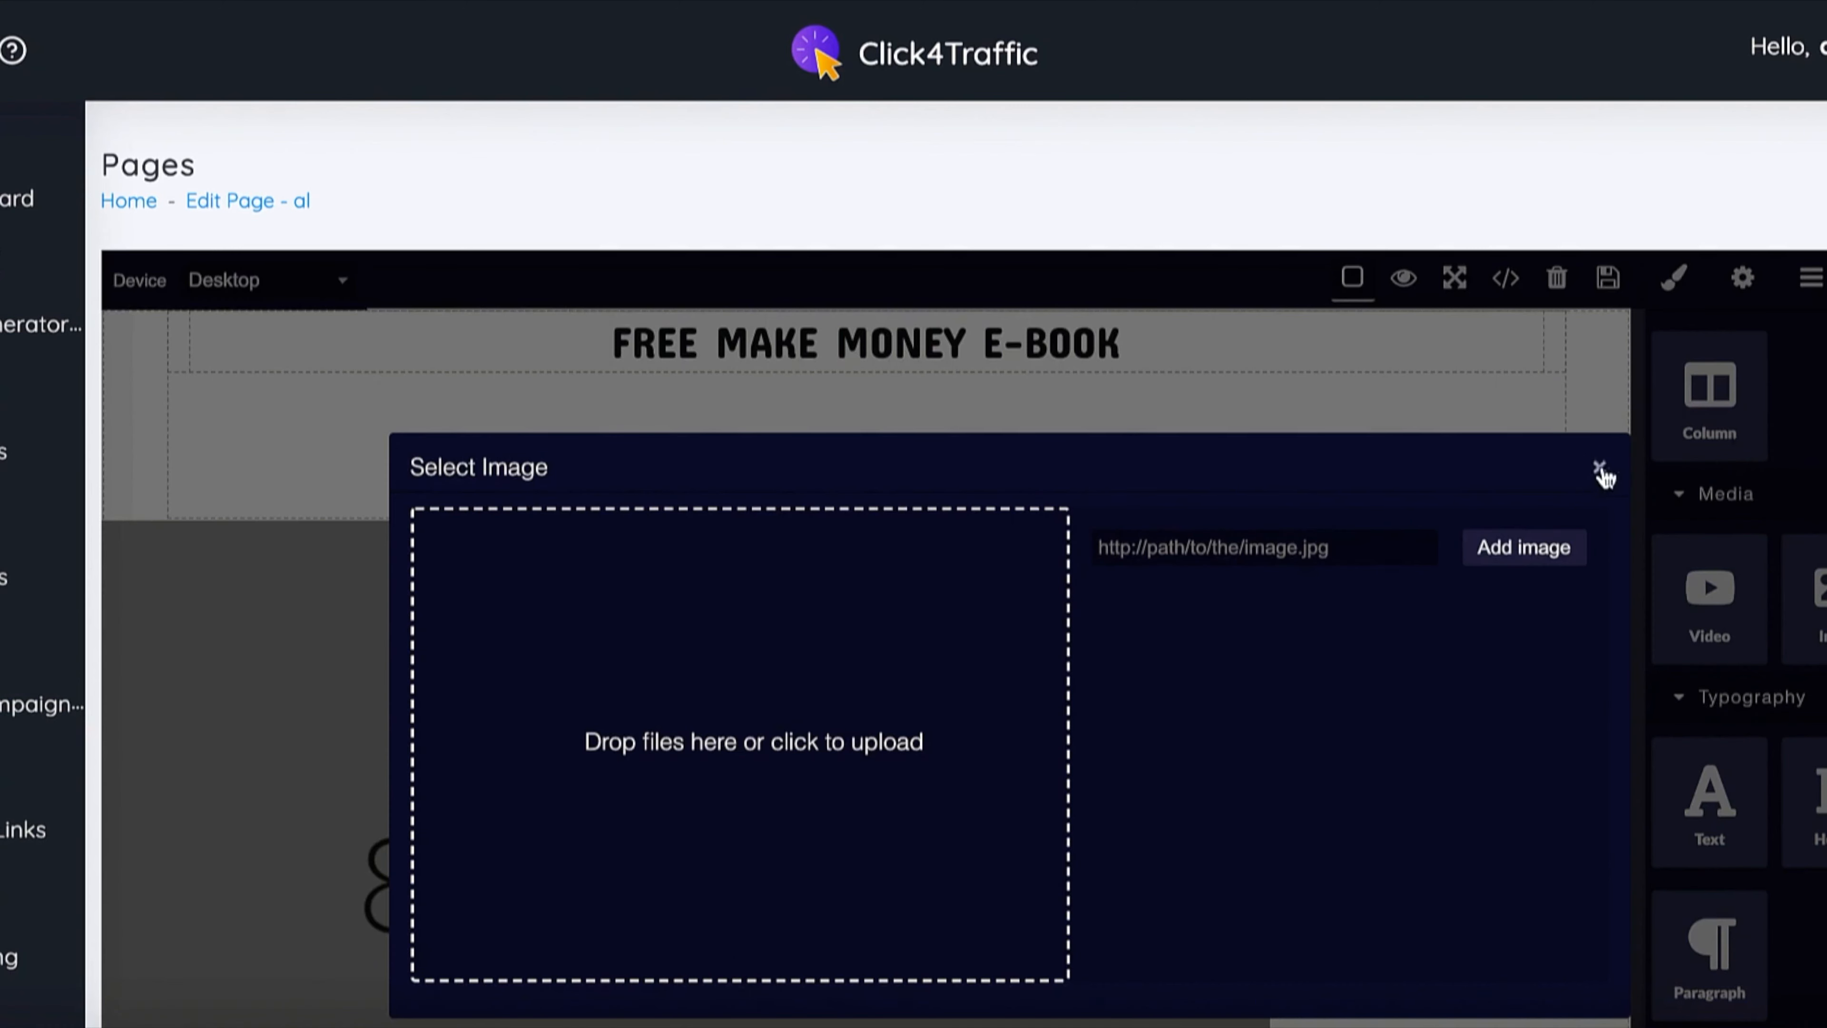
{"action": "left_click", "coordinate": [1605, 467]}
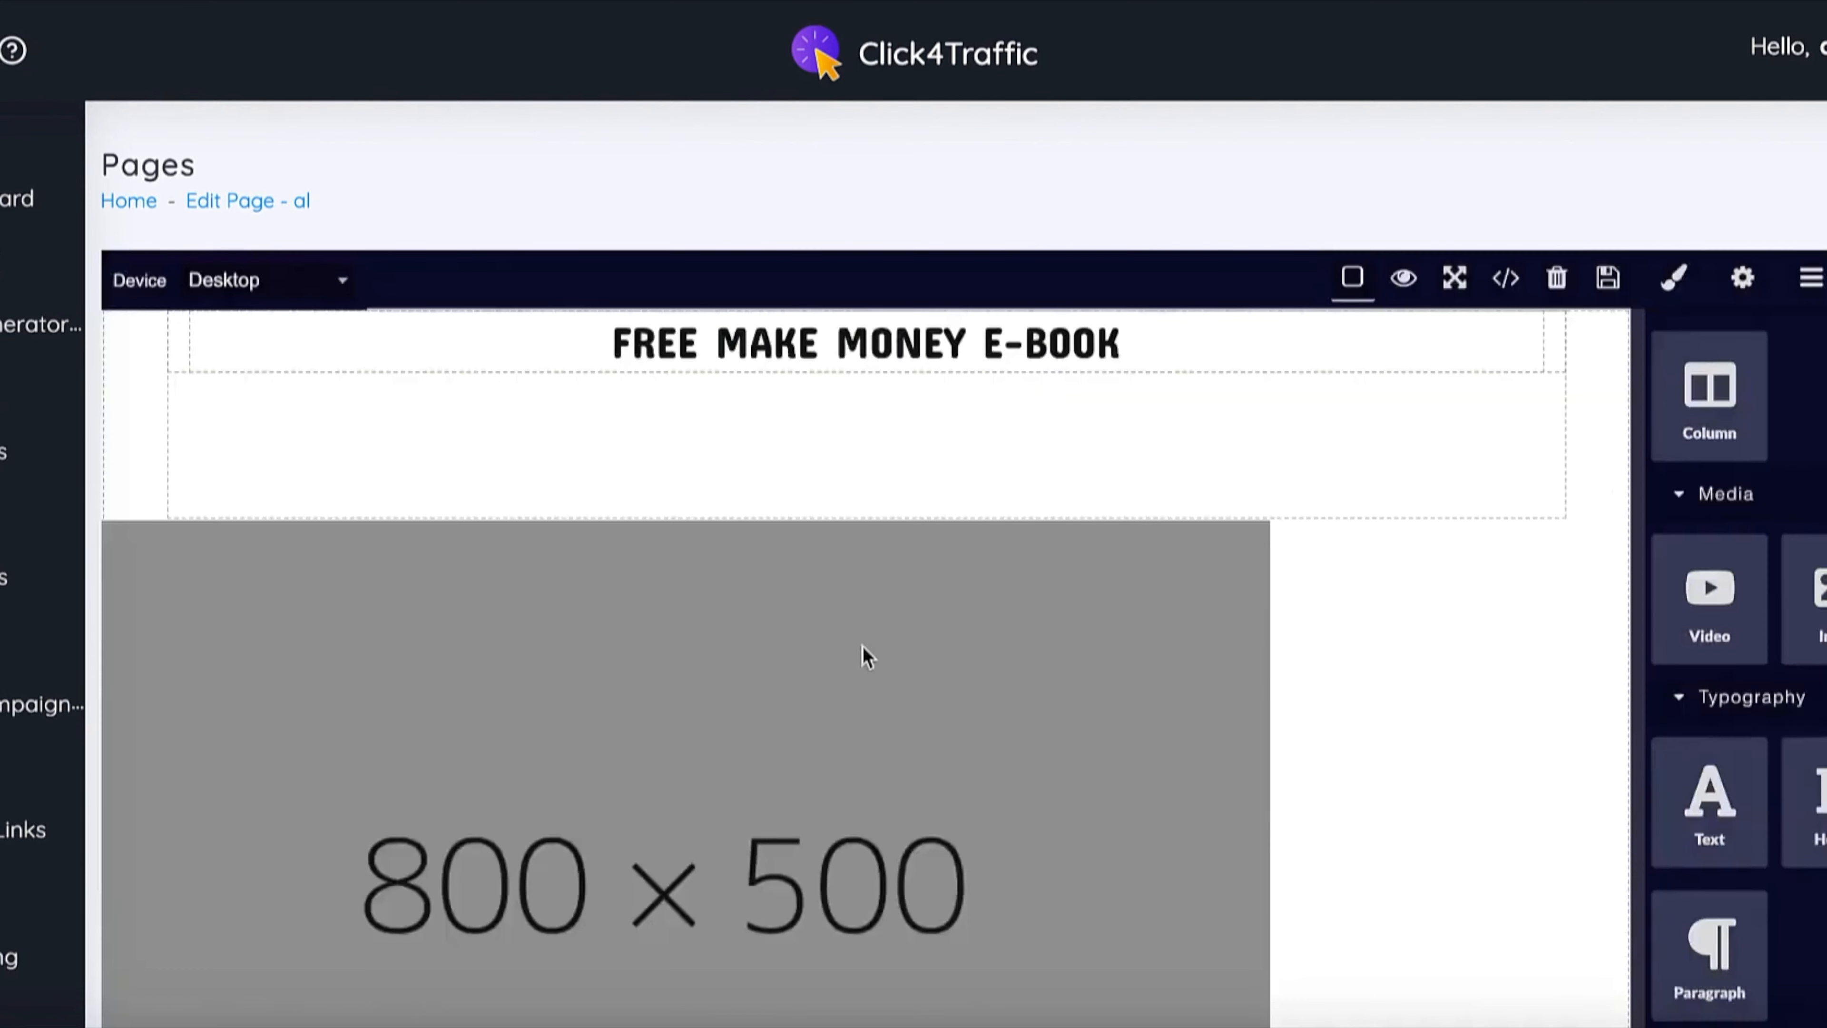
{"action": "mouse_move", "coordinate": [1543, 613]}
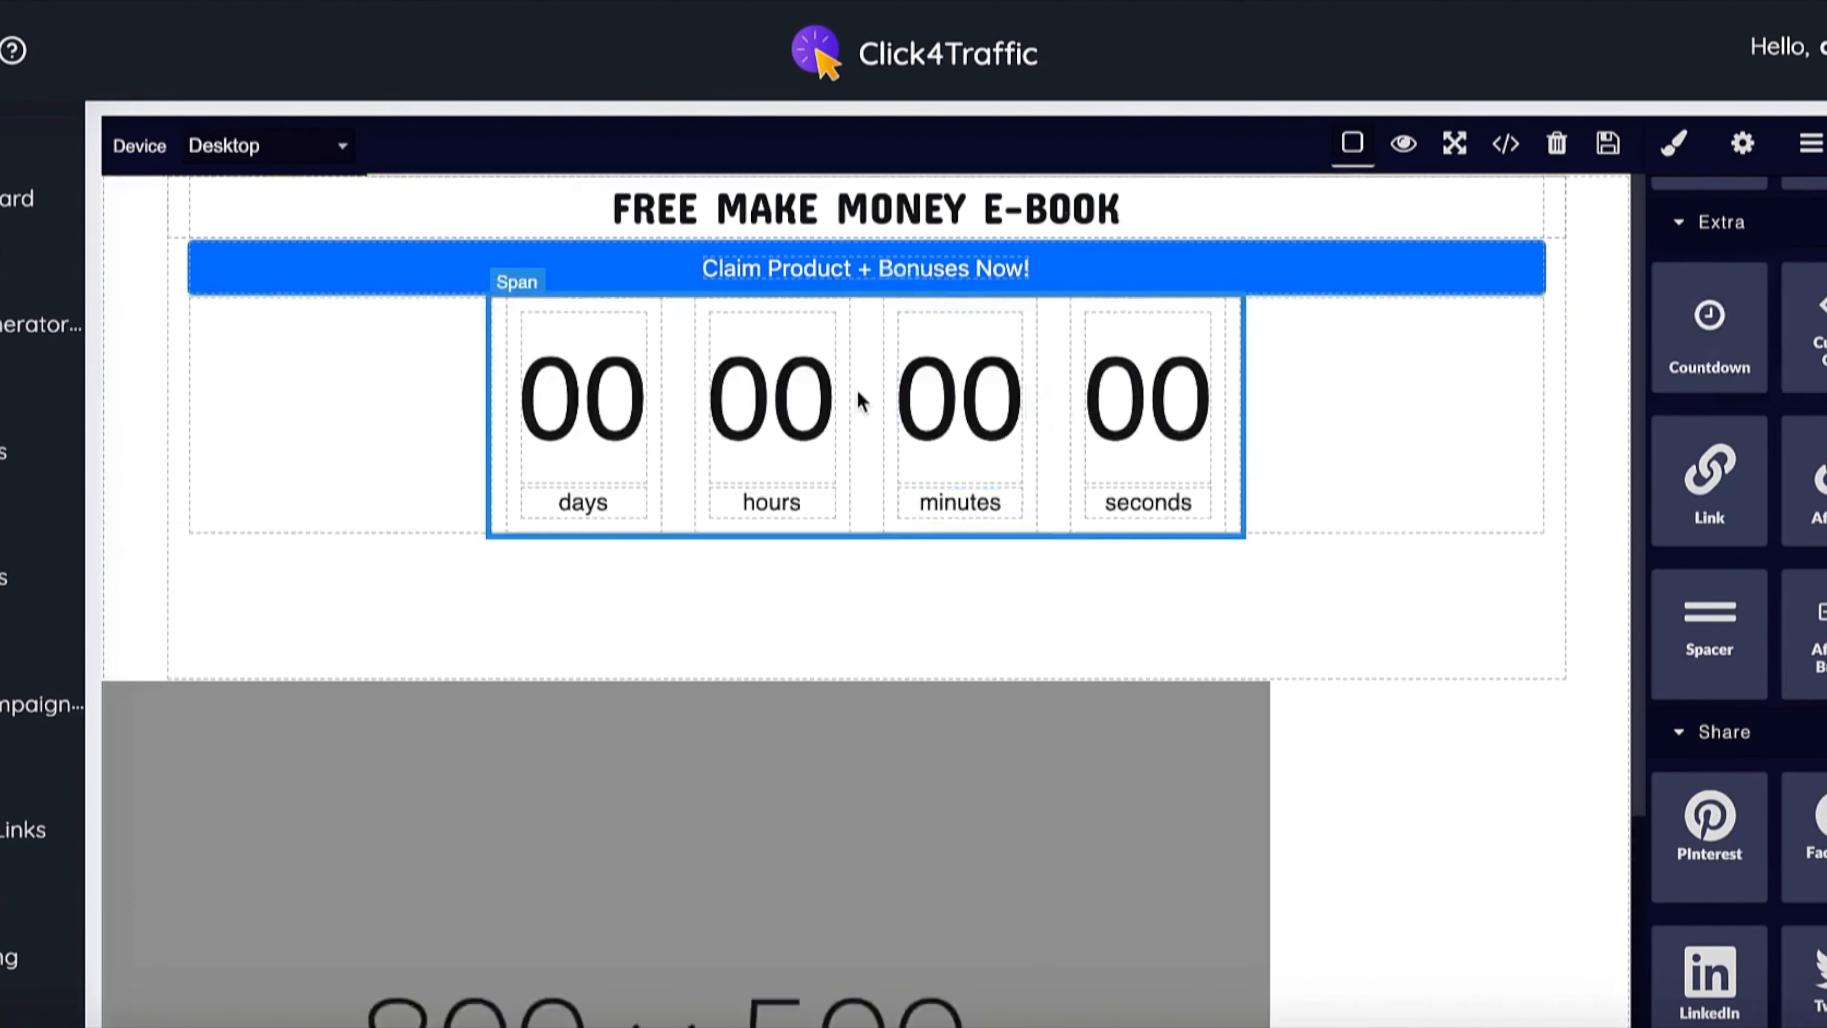
{"action": "left_click", "coordinate": [1674, 143]}
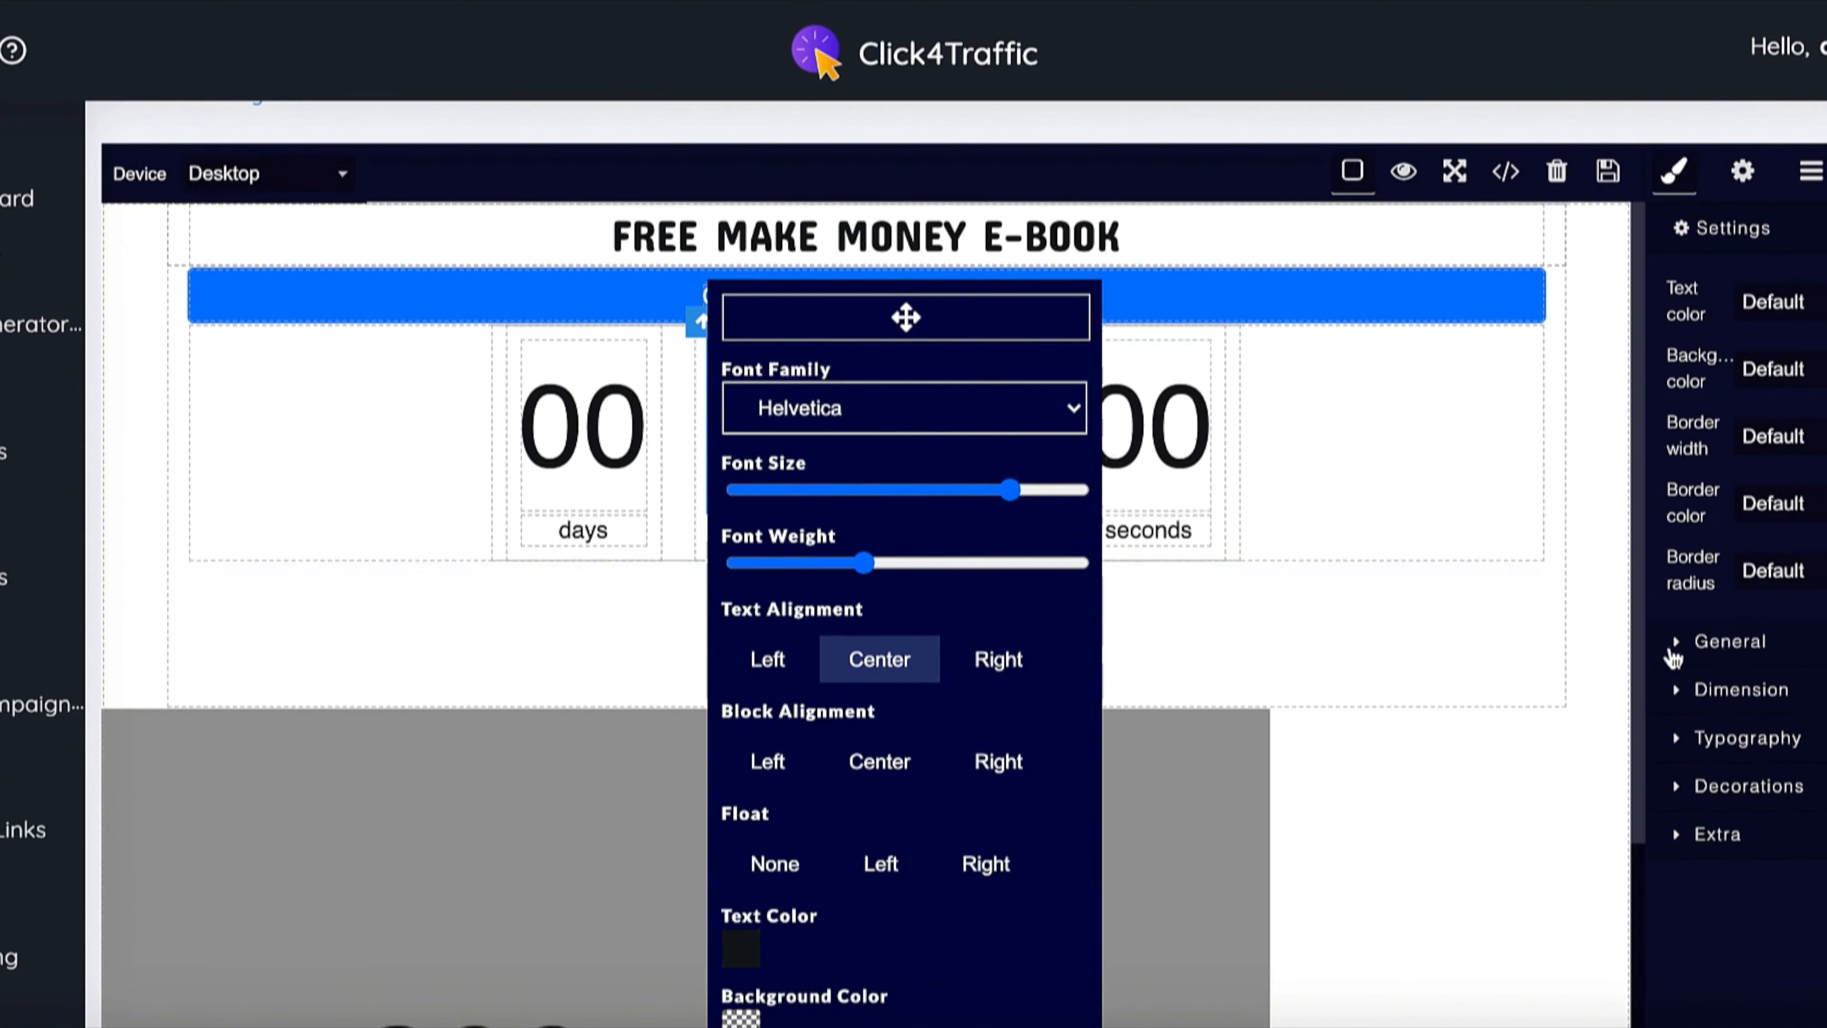
{"action": "left_click", "coordinate": [1734, 641]}
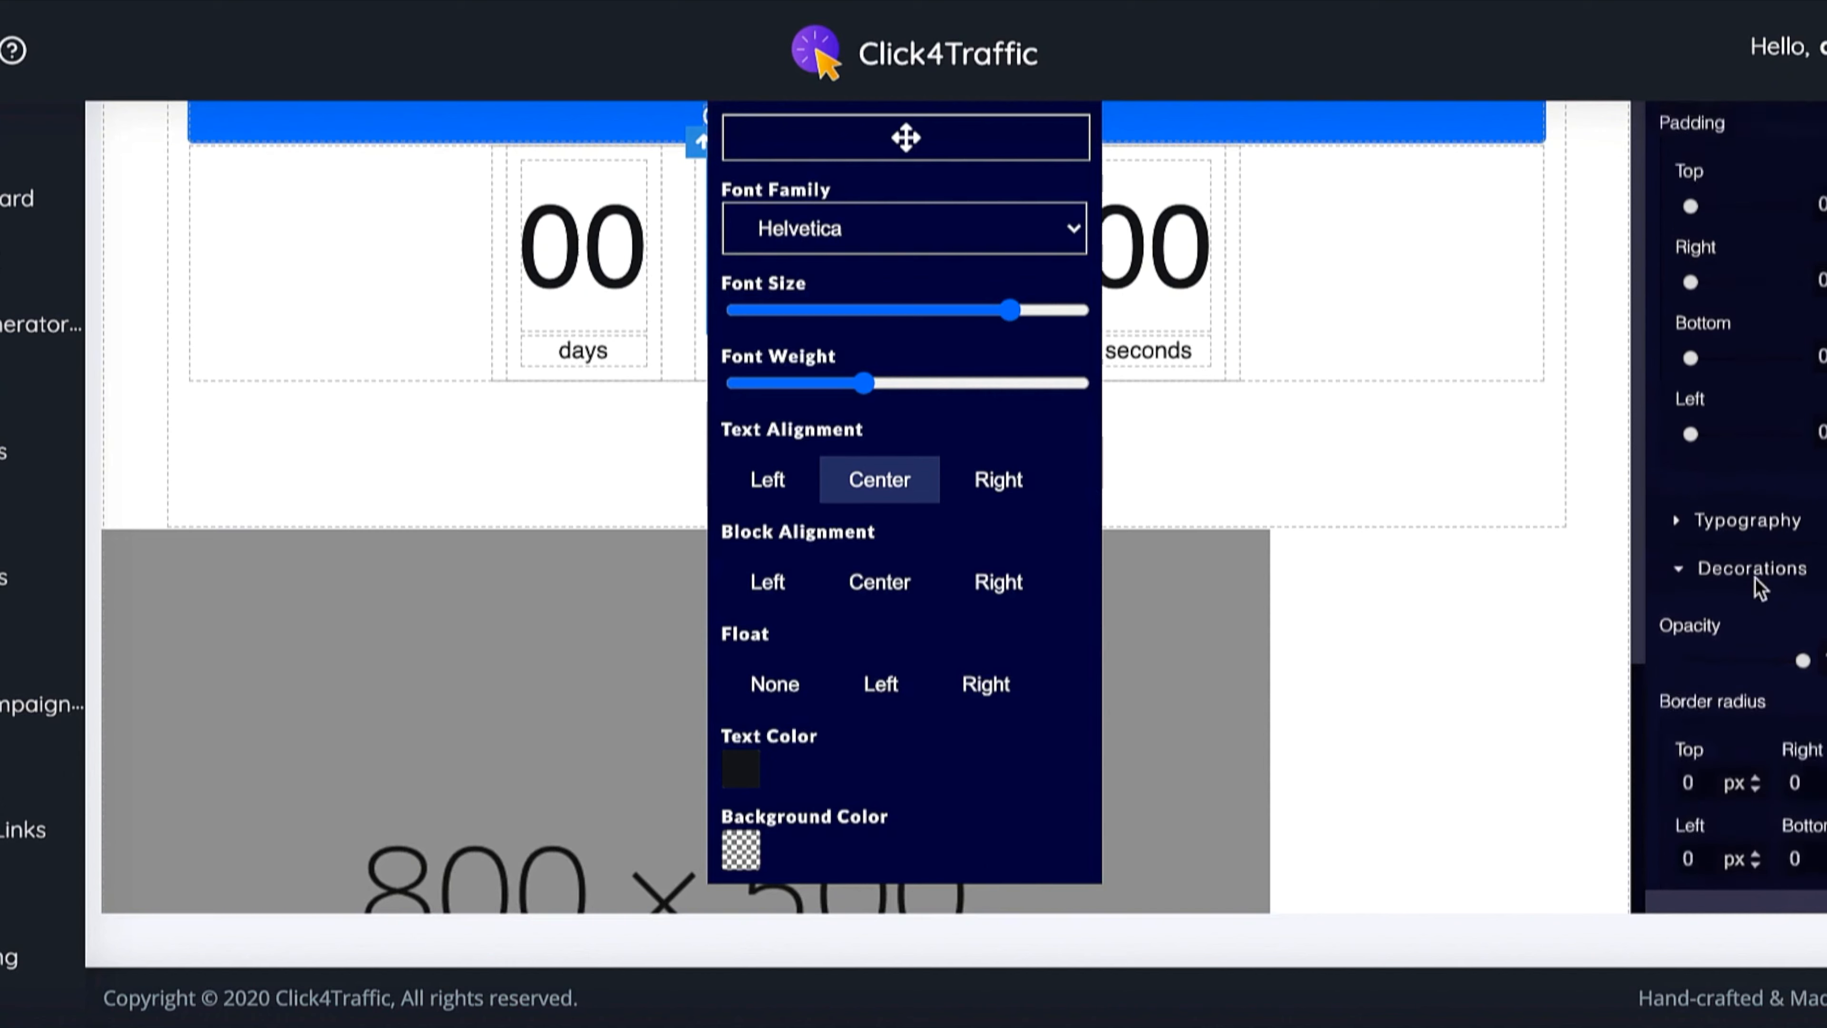
{"action": "left_click", "coordinate": [1748, 520]}
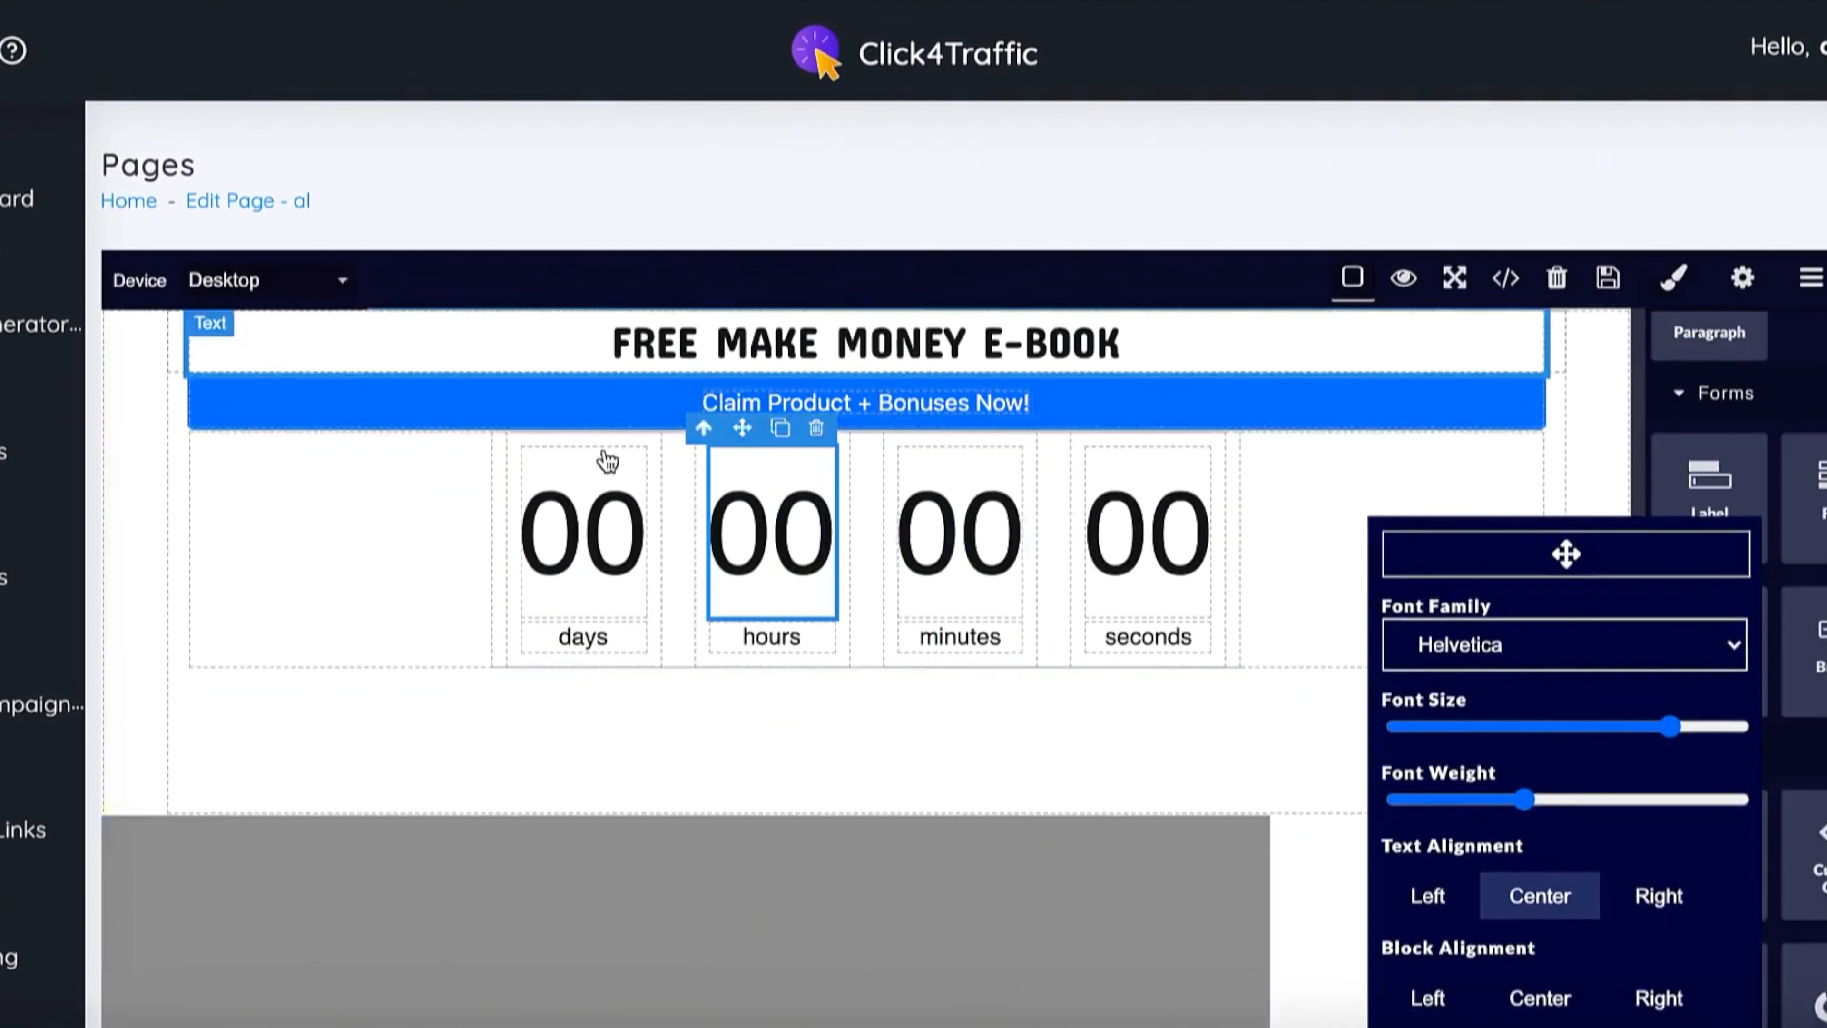
{"action": "left_click", "coordinate": [17, 266]}
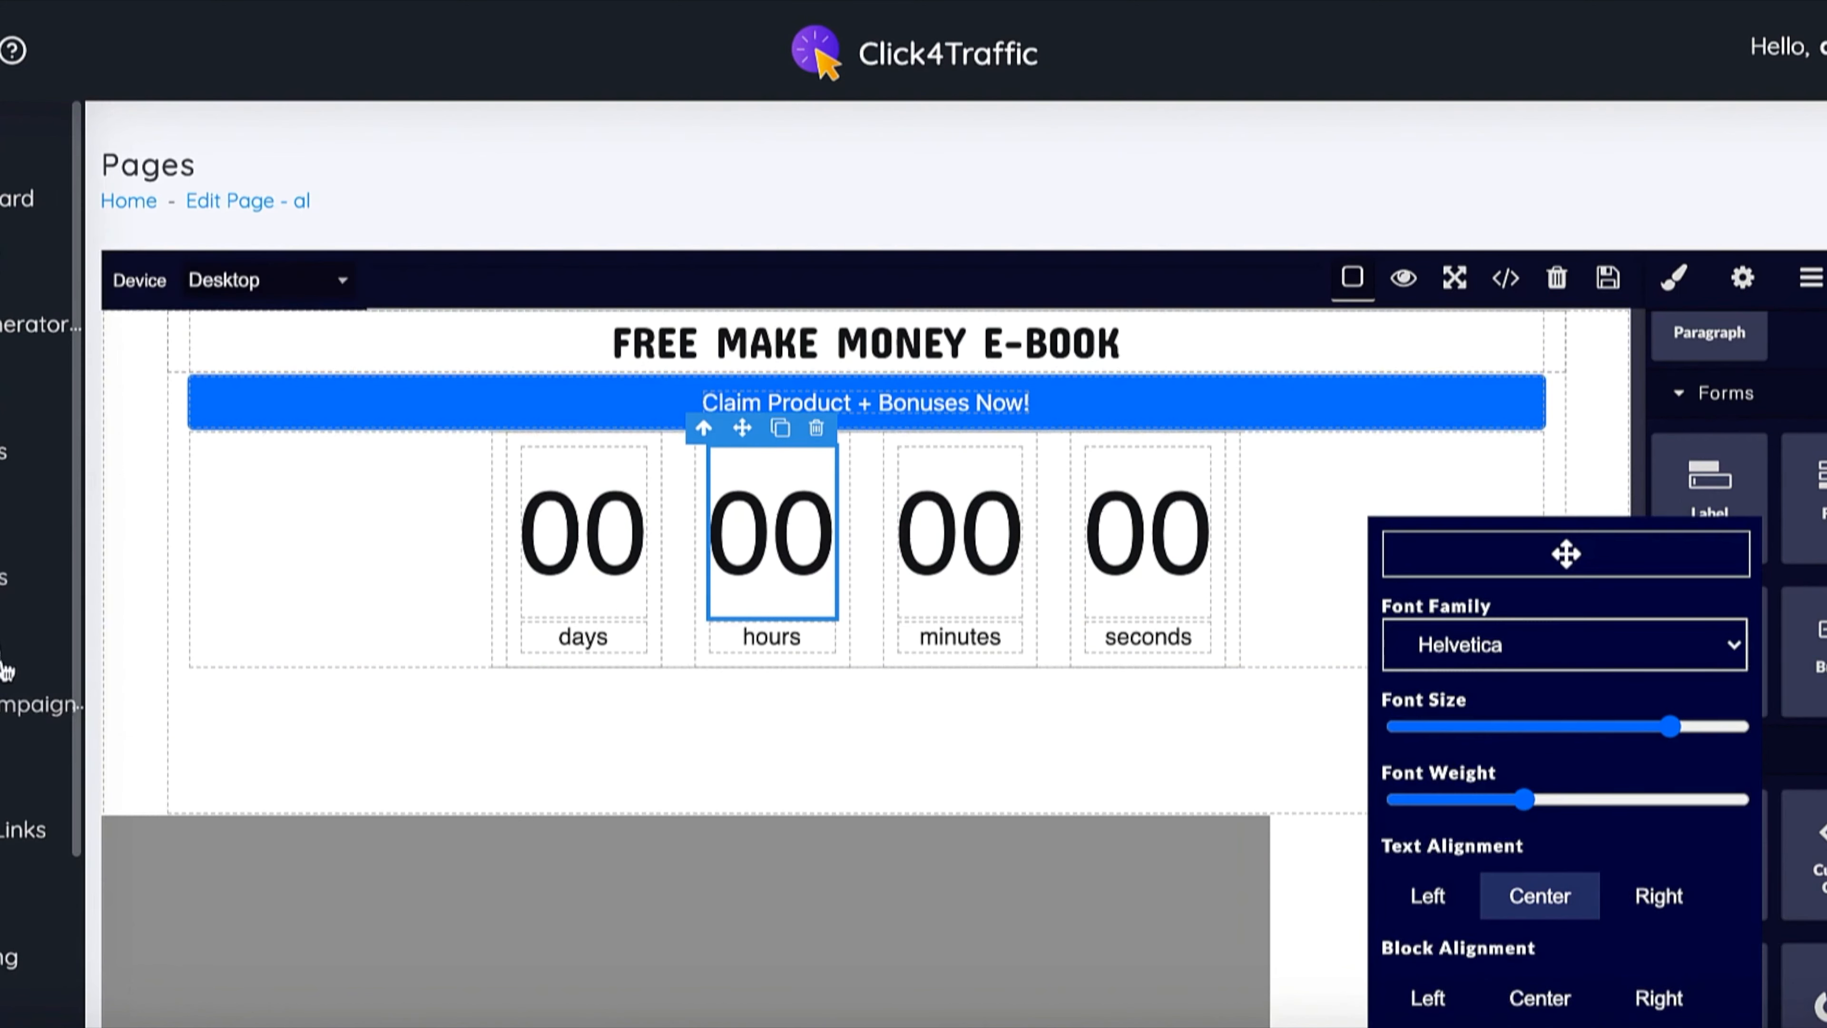
{"action": "scroll", "scroll_direction": "down", "scroll_amount": 3}
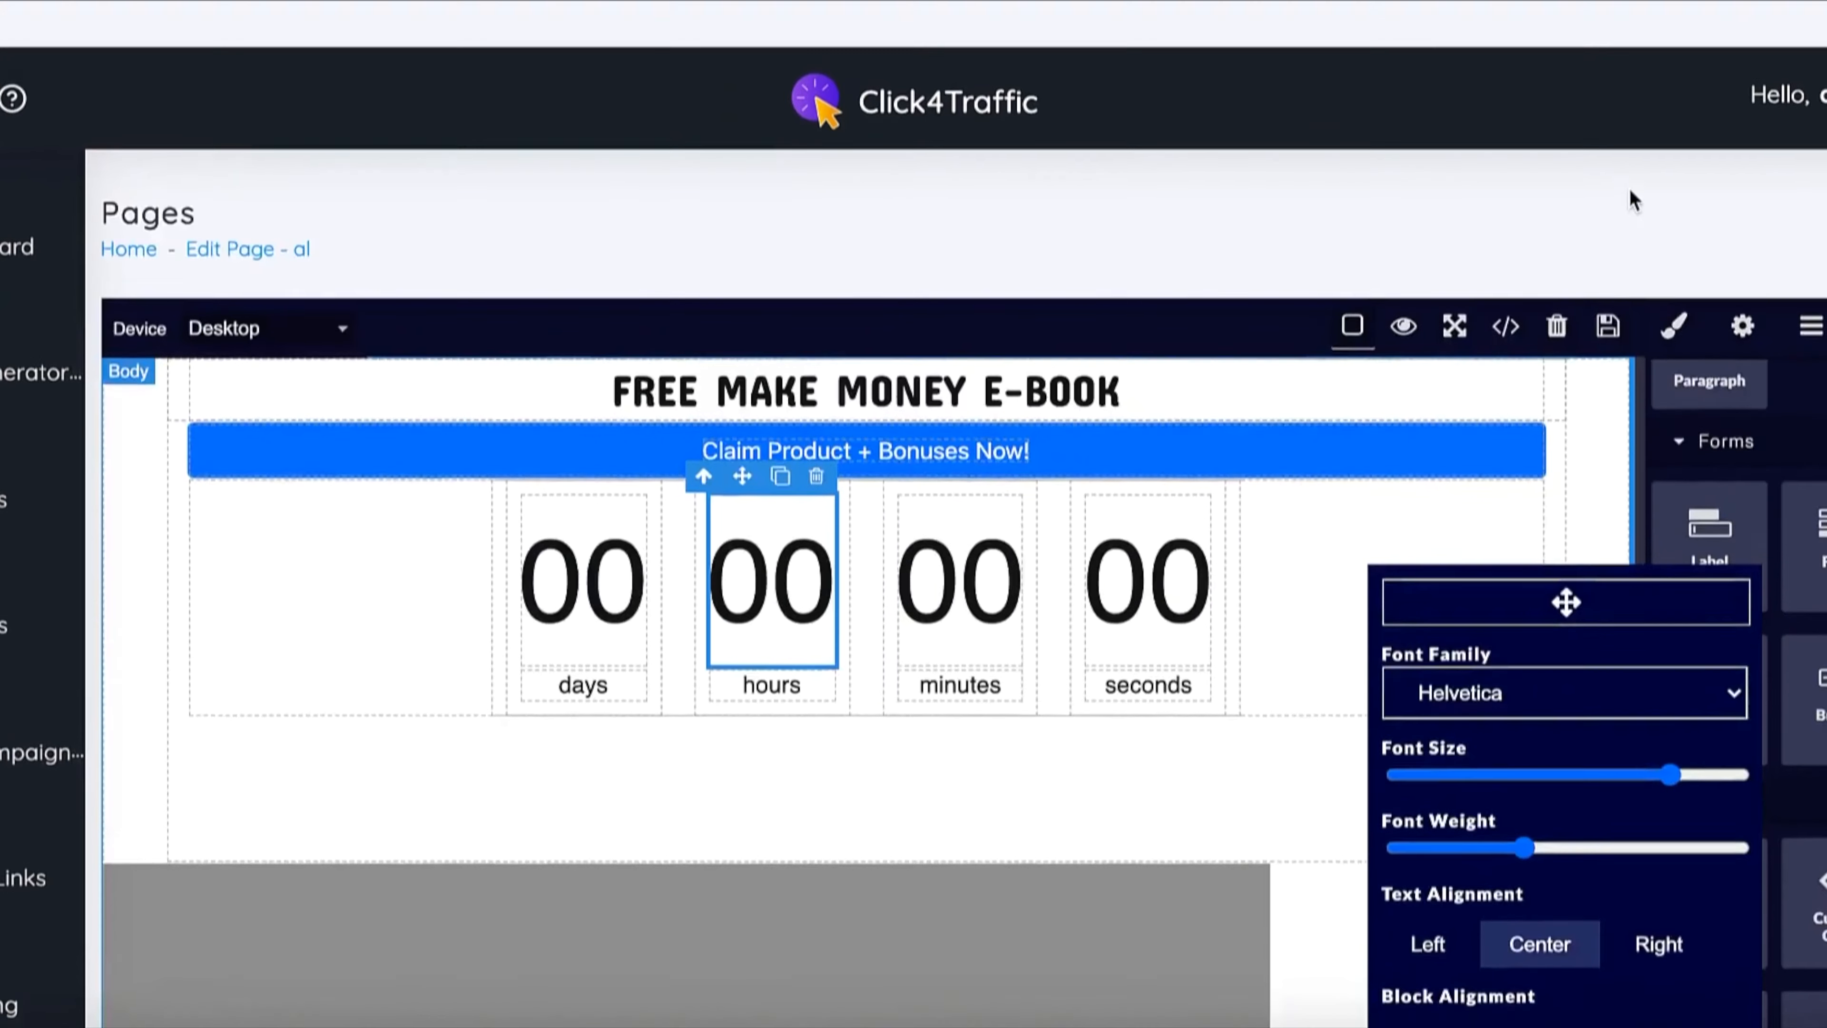
{"action": "scroll", "scroll_direction": "down", "scroll_amount": 3}
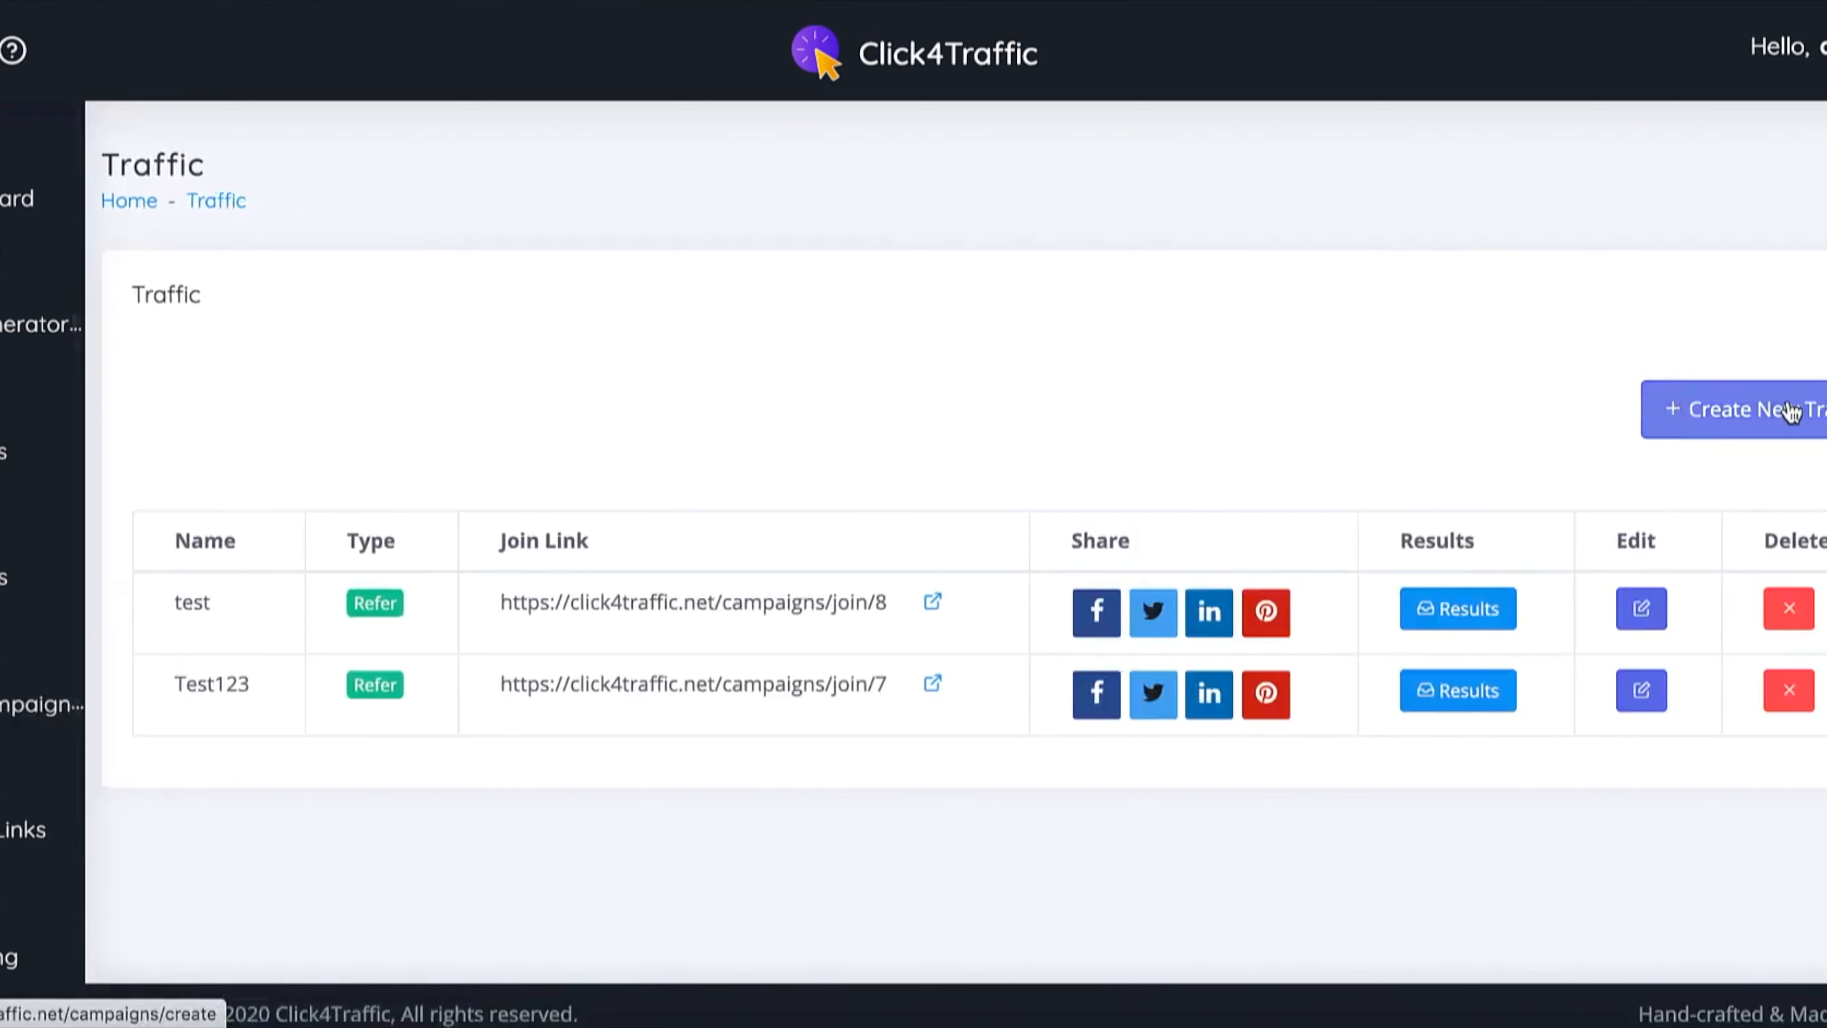
Create campaign 'Al Cheeseman' using profit page al with type Share All
{"action": "left_click", "coordinate": [1736, 409]}
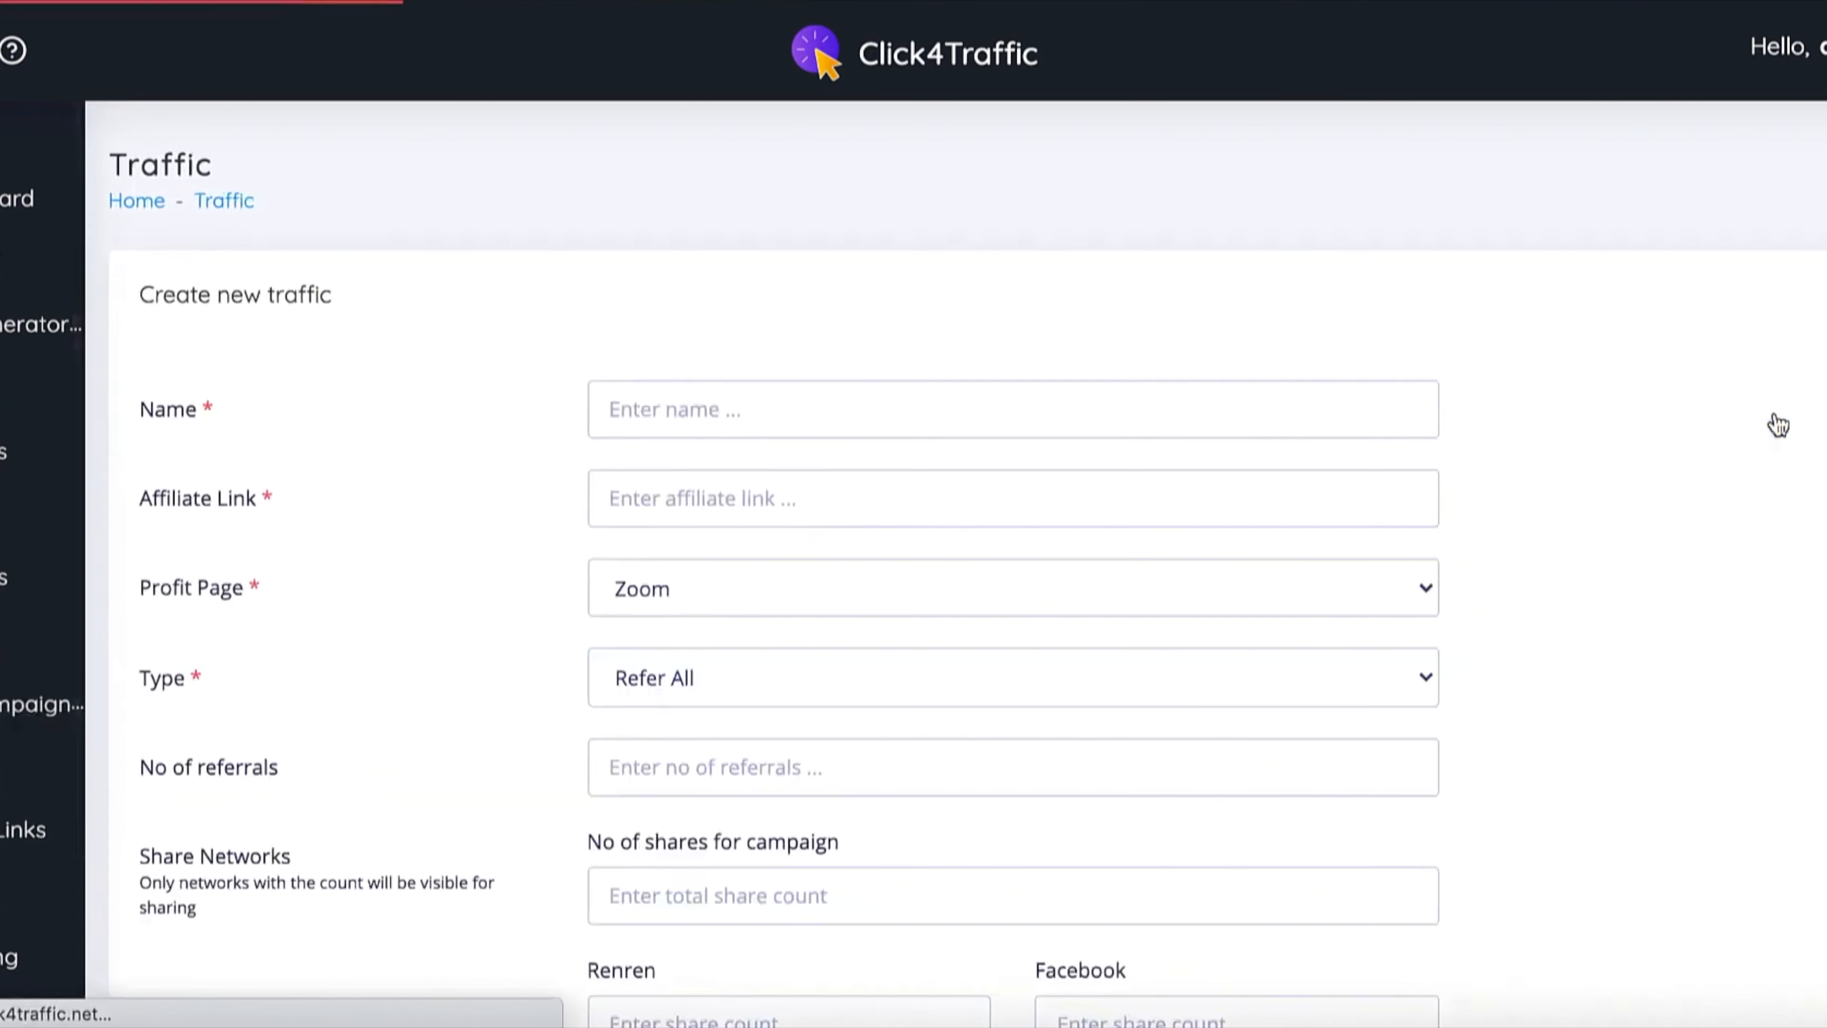
{"action": "type", "text": "Al Cheeseman"}
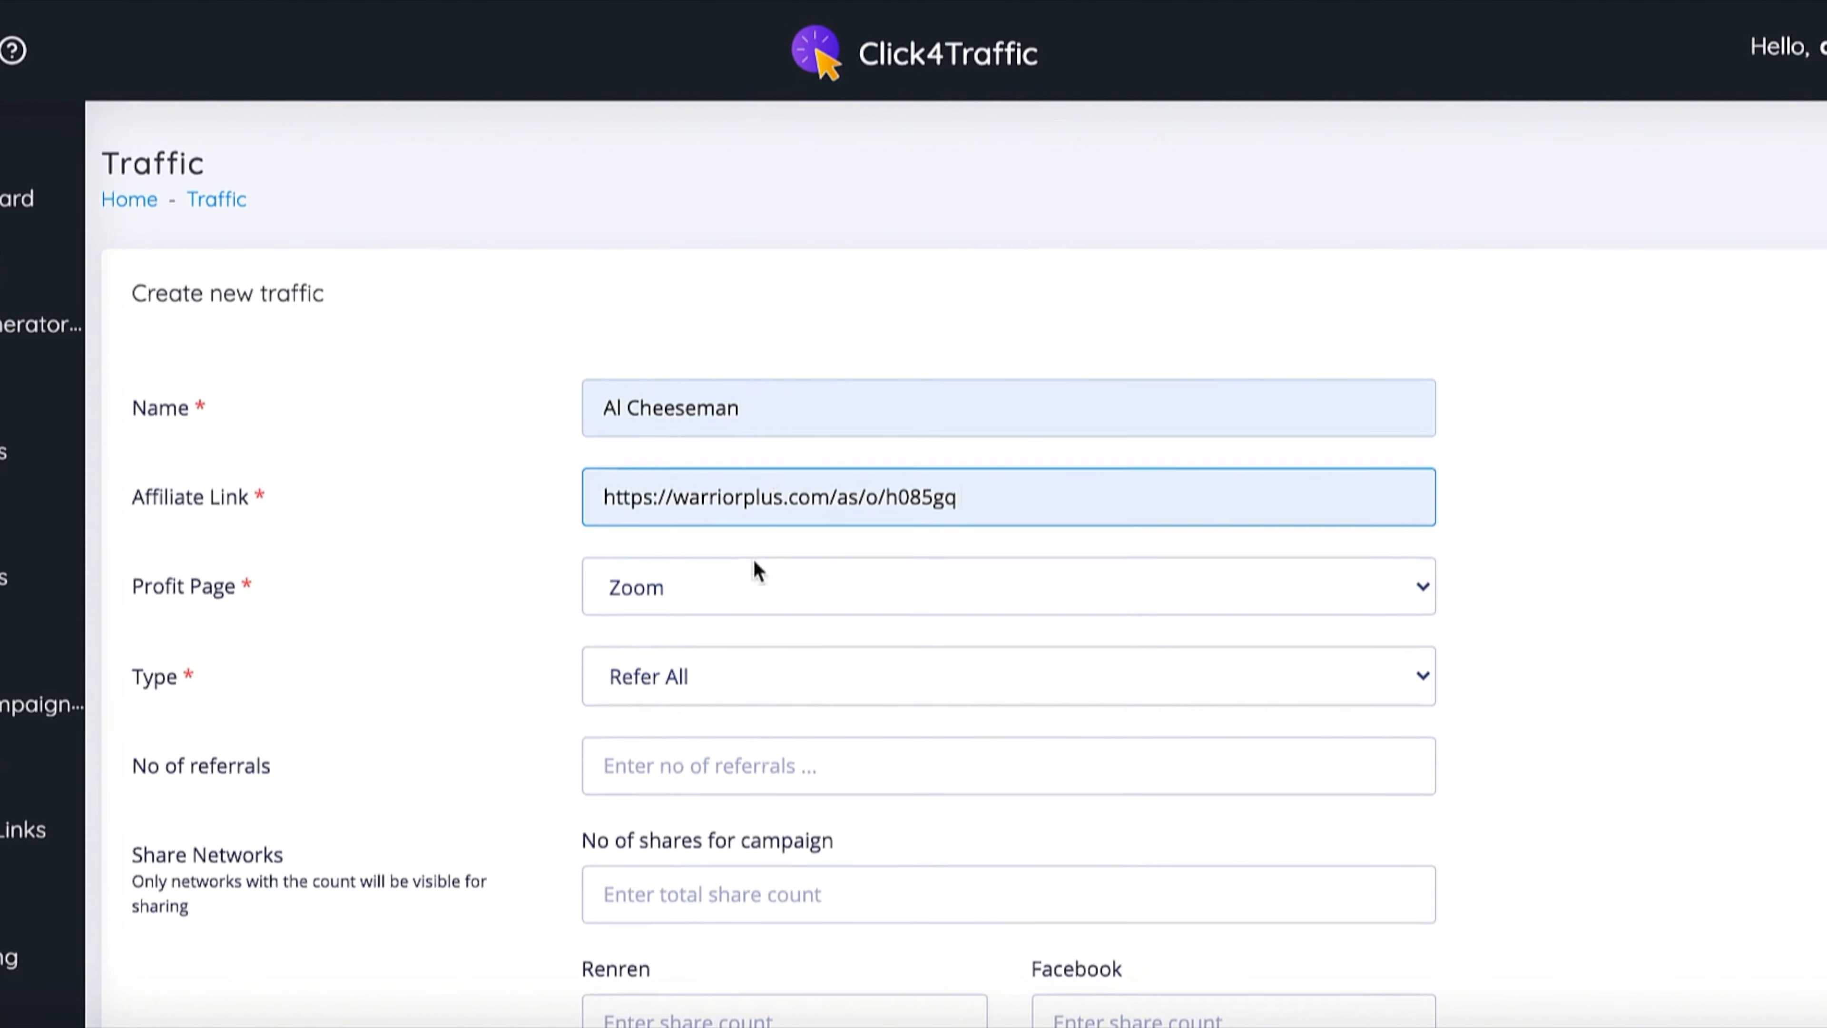
{"action": "left_click", "coordinate": [1006, 586]}
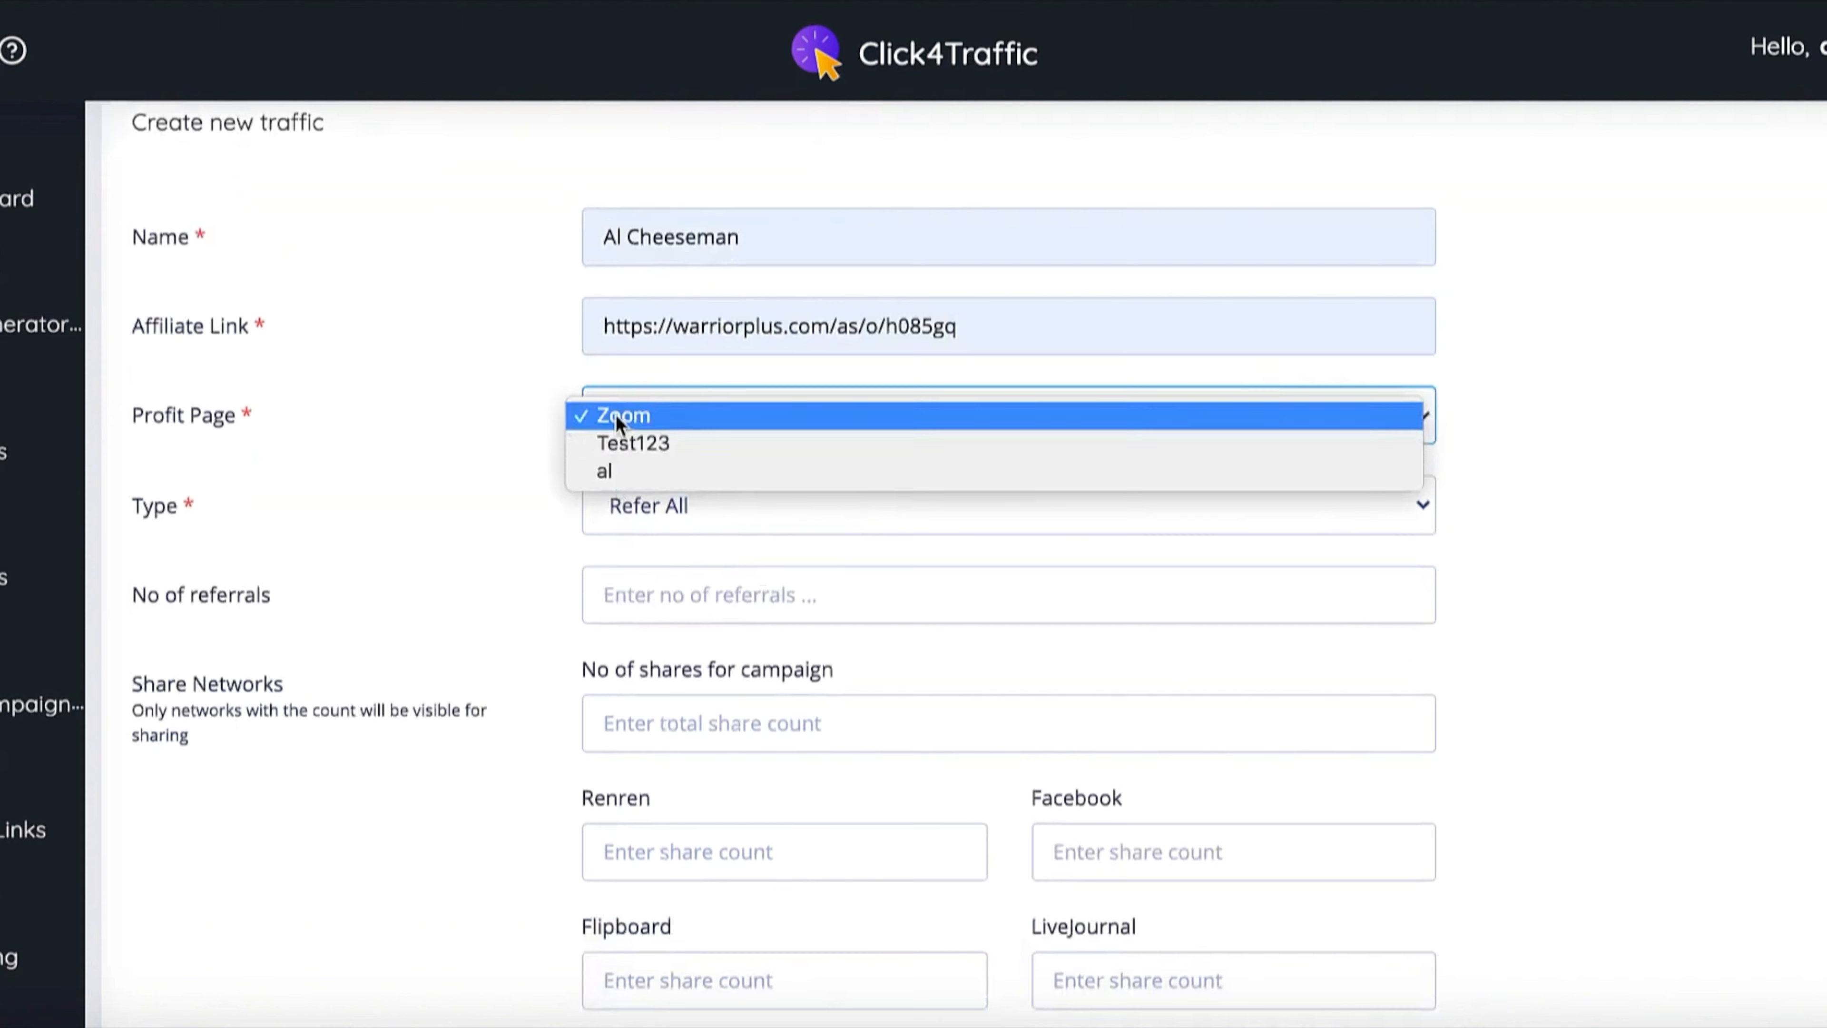
{"action": "left_click", "coordinate": [605, 472]}
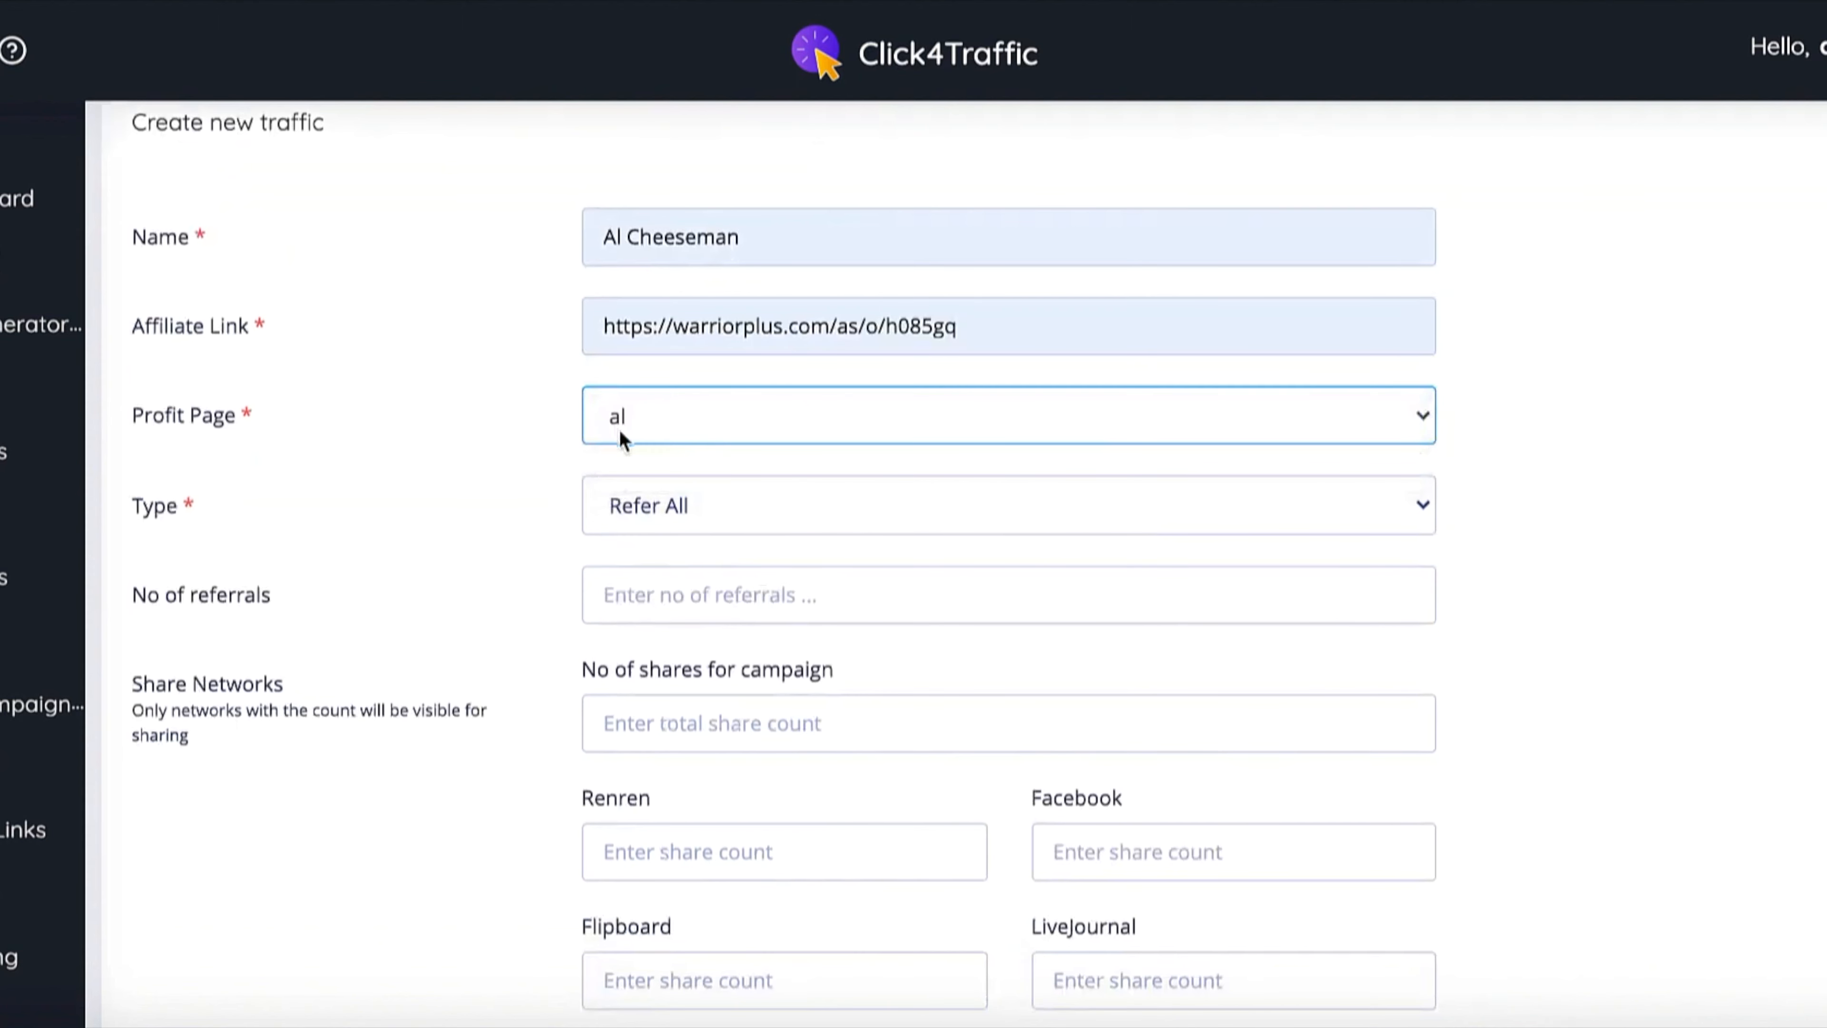
{"action": "left_click", "coordinate": [1005, 505]}
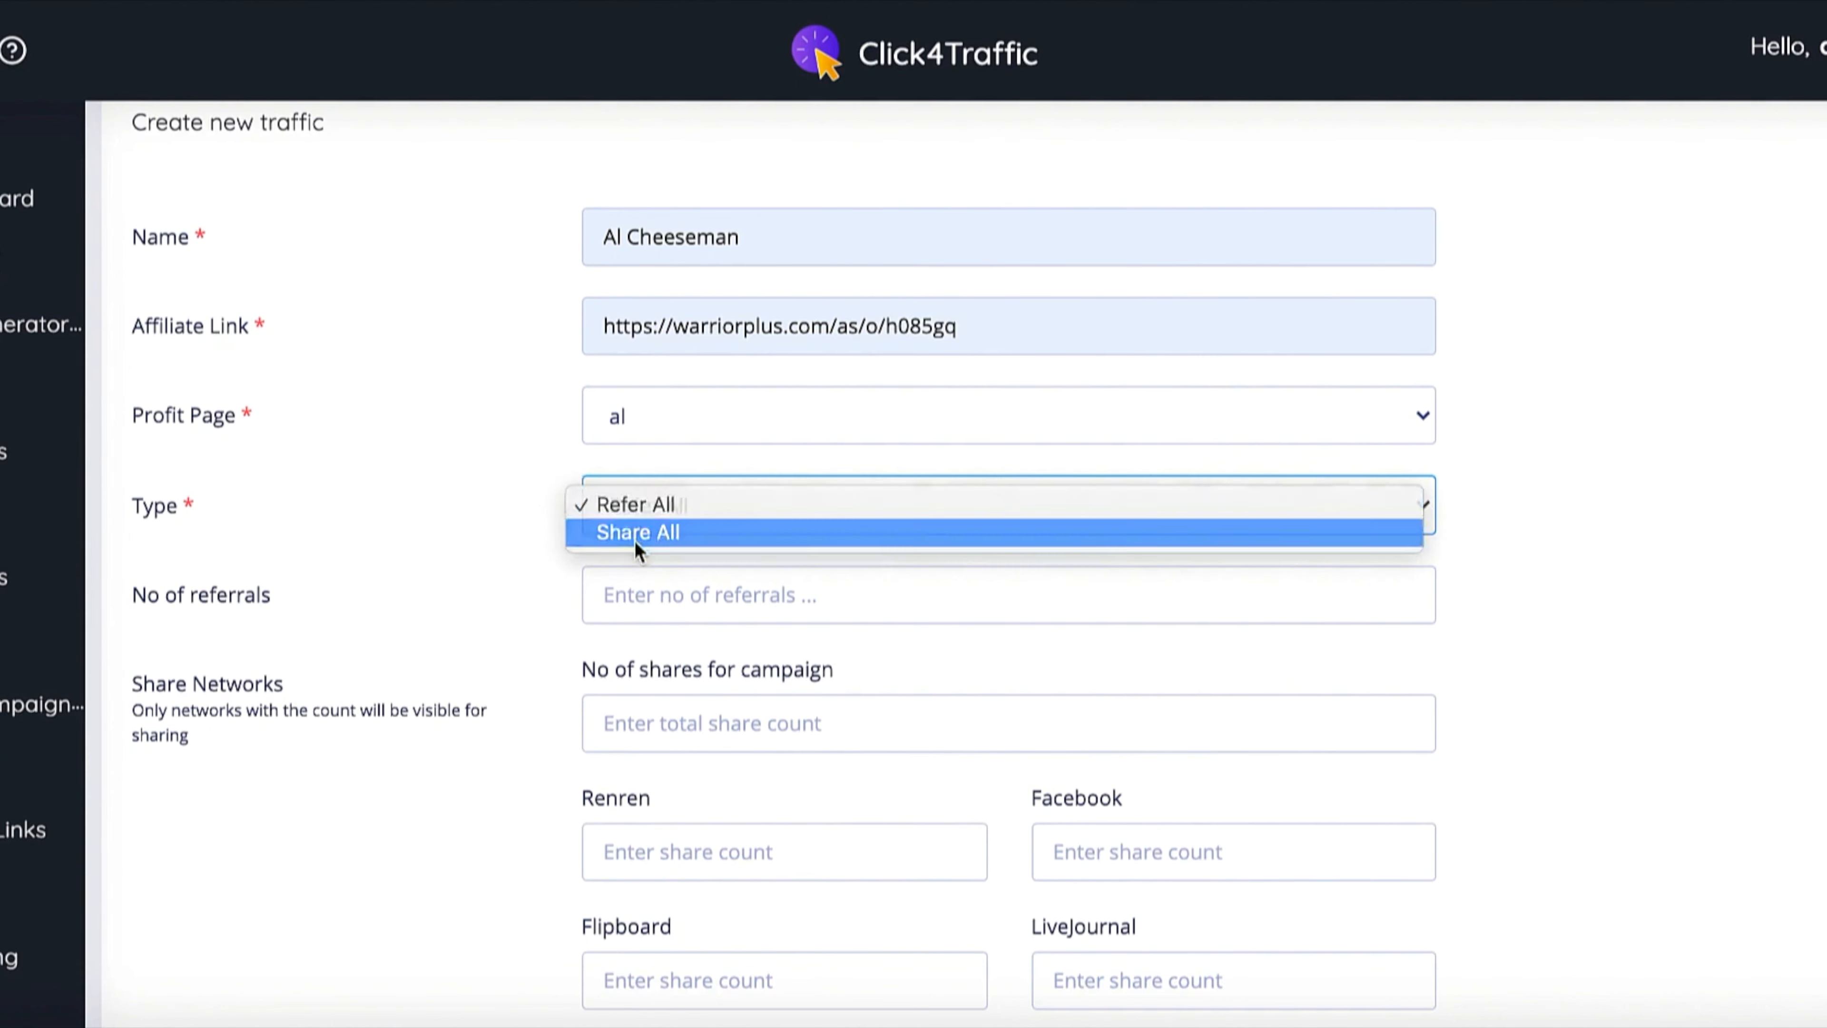
{"action": "left_click", "coordinate": [638, 533]}
{"action": "type", "text": "5"}
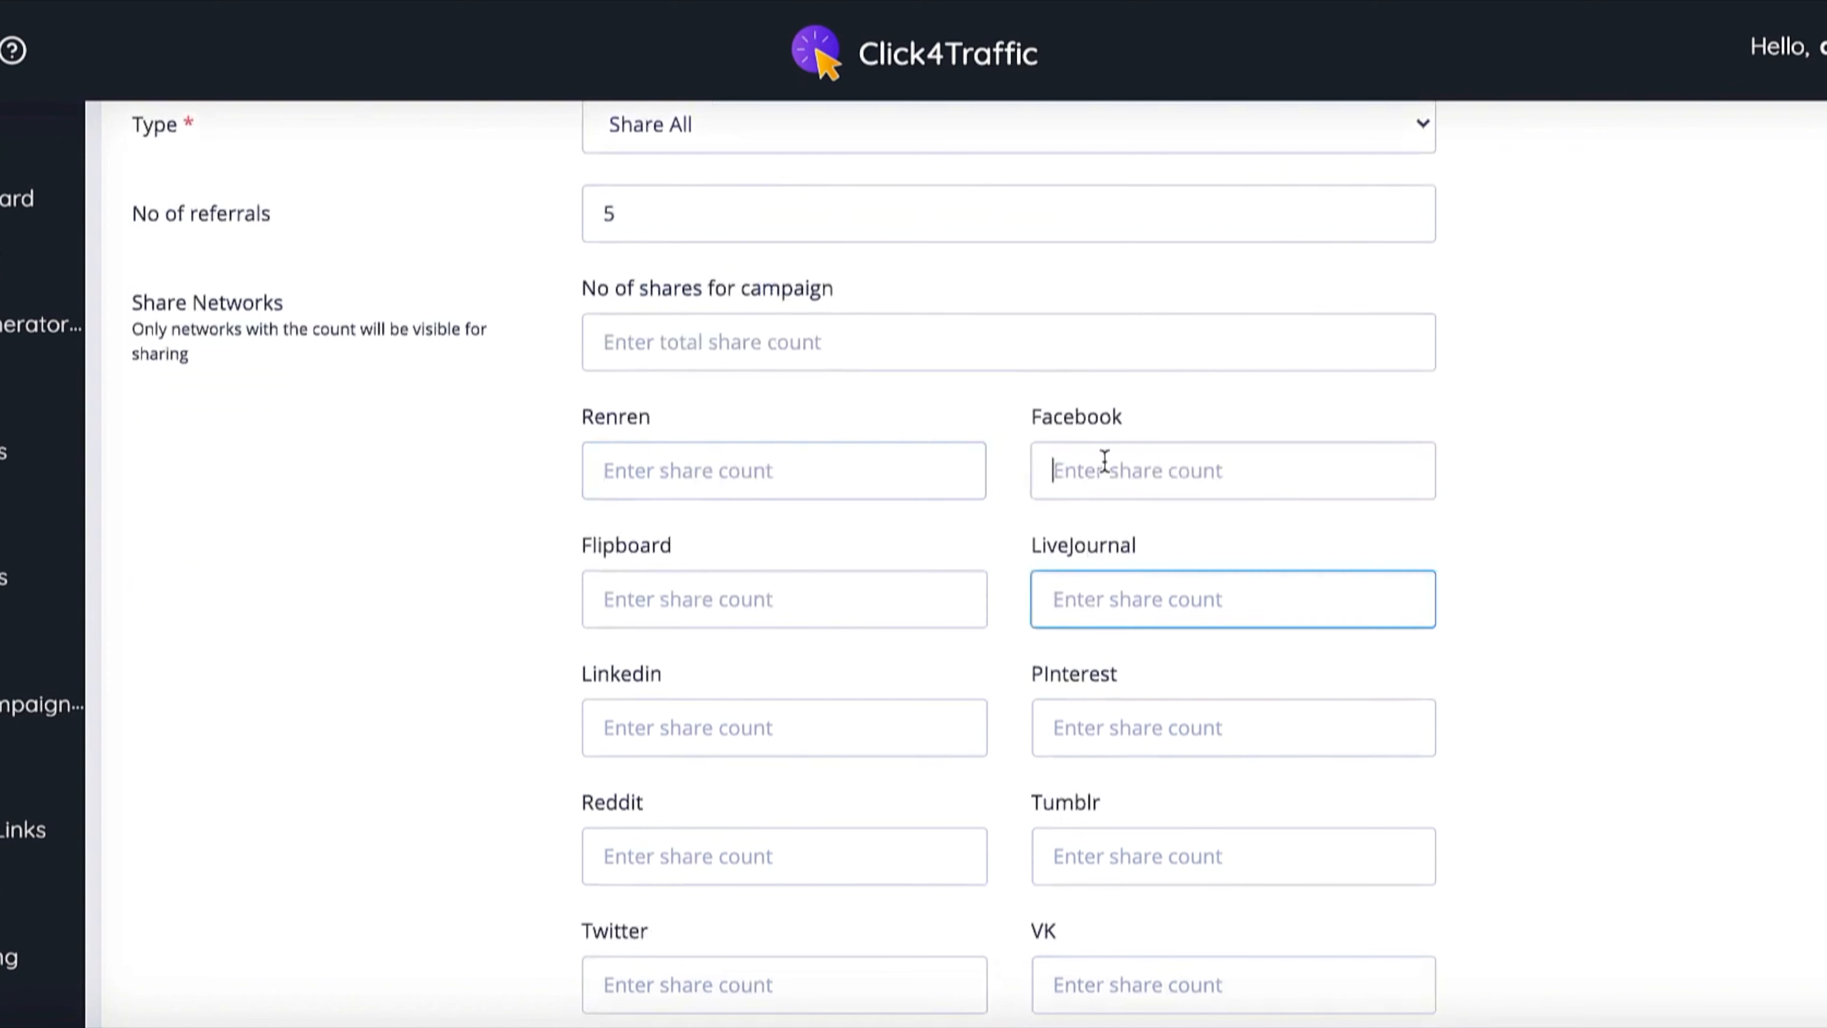
Enter the share counts for Facebook, Linkedin and Reddit and save the campaign
{"action": "type", "text": "2"}
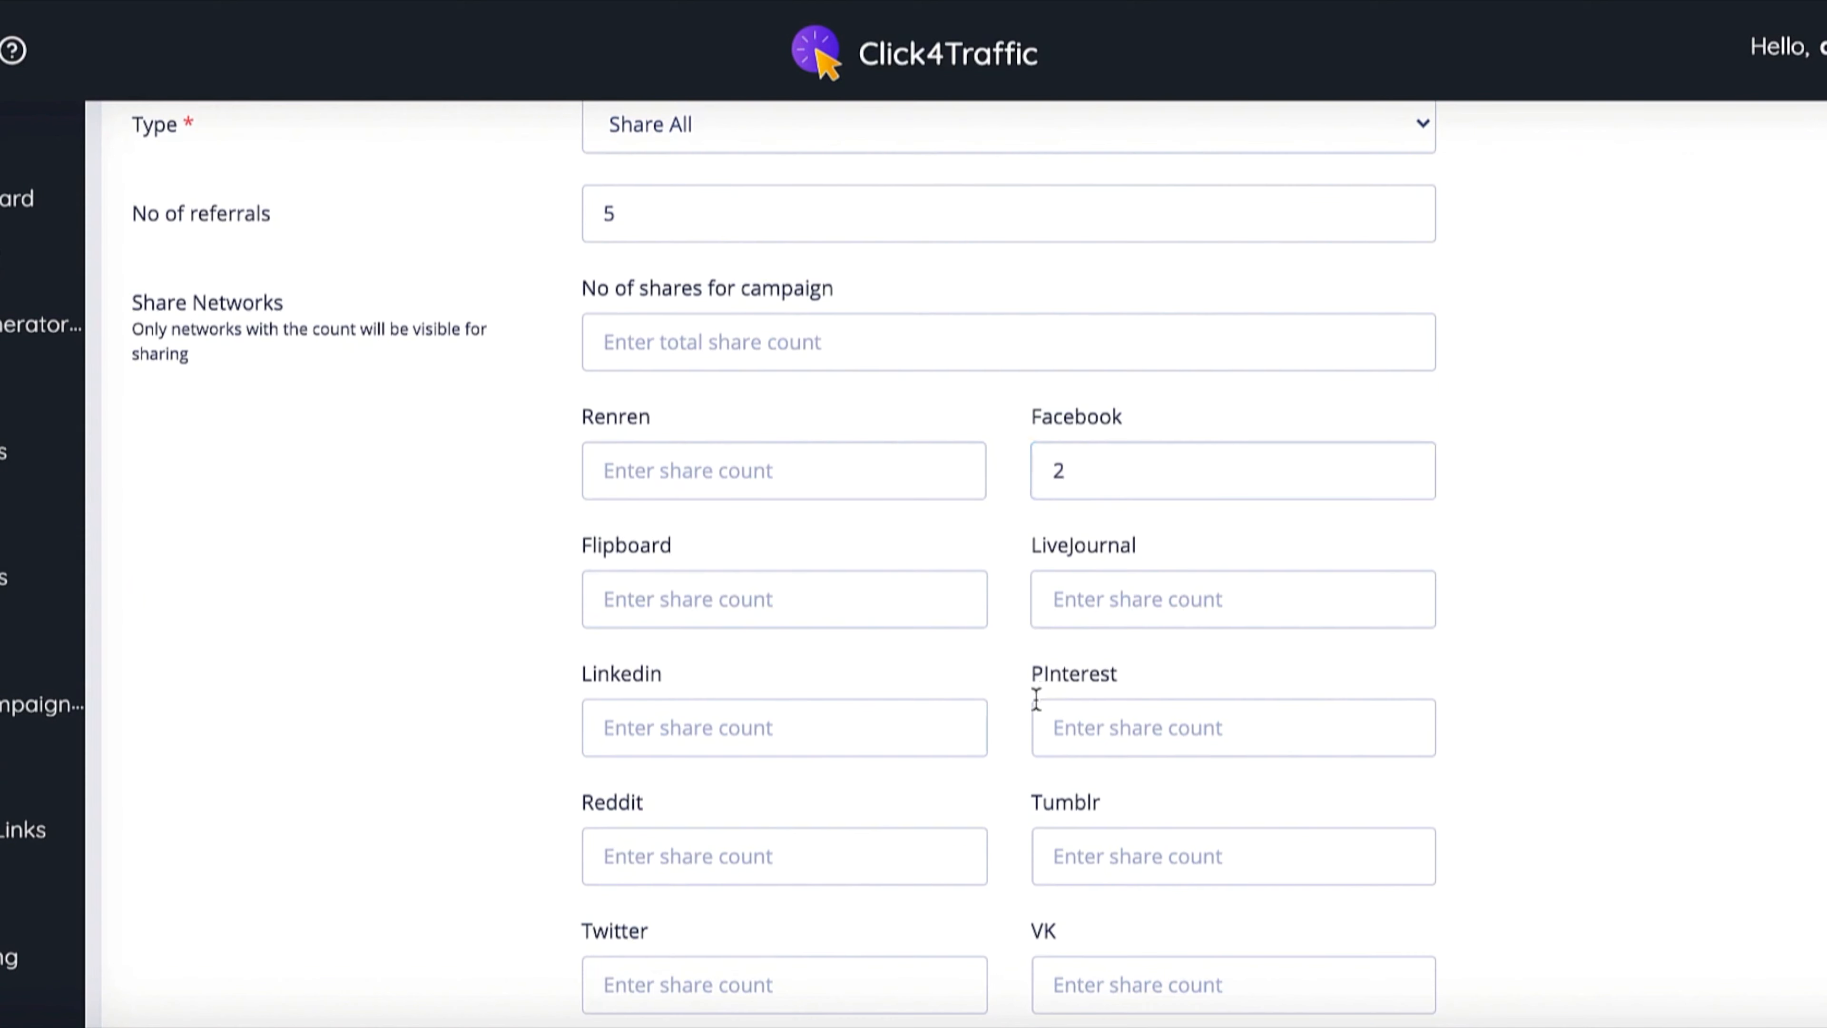
{"action": "type", "text": "2"}
{"action": "type", "text": "1"}
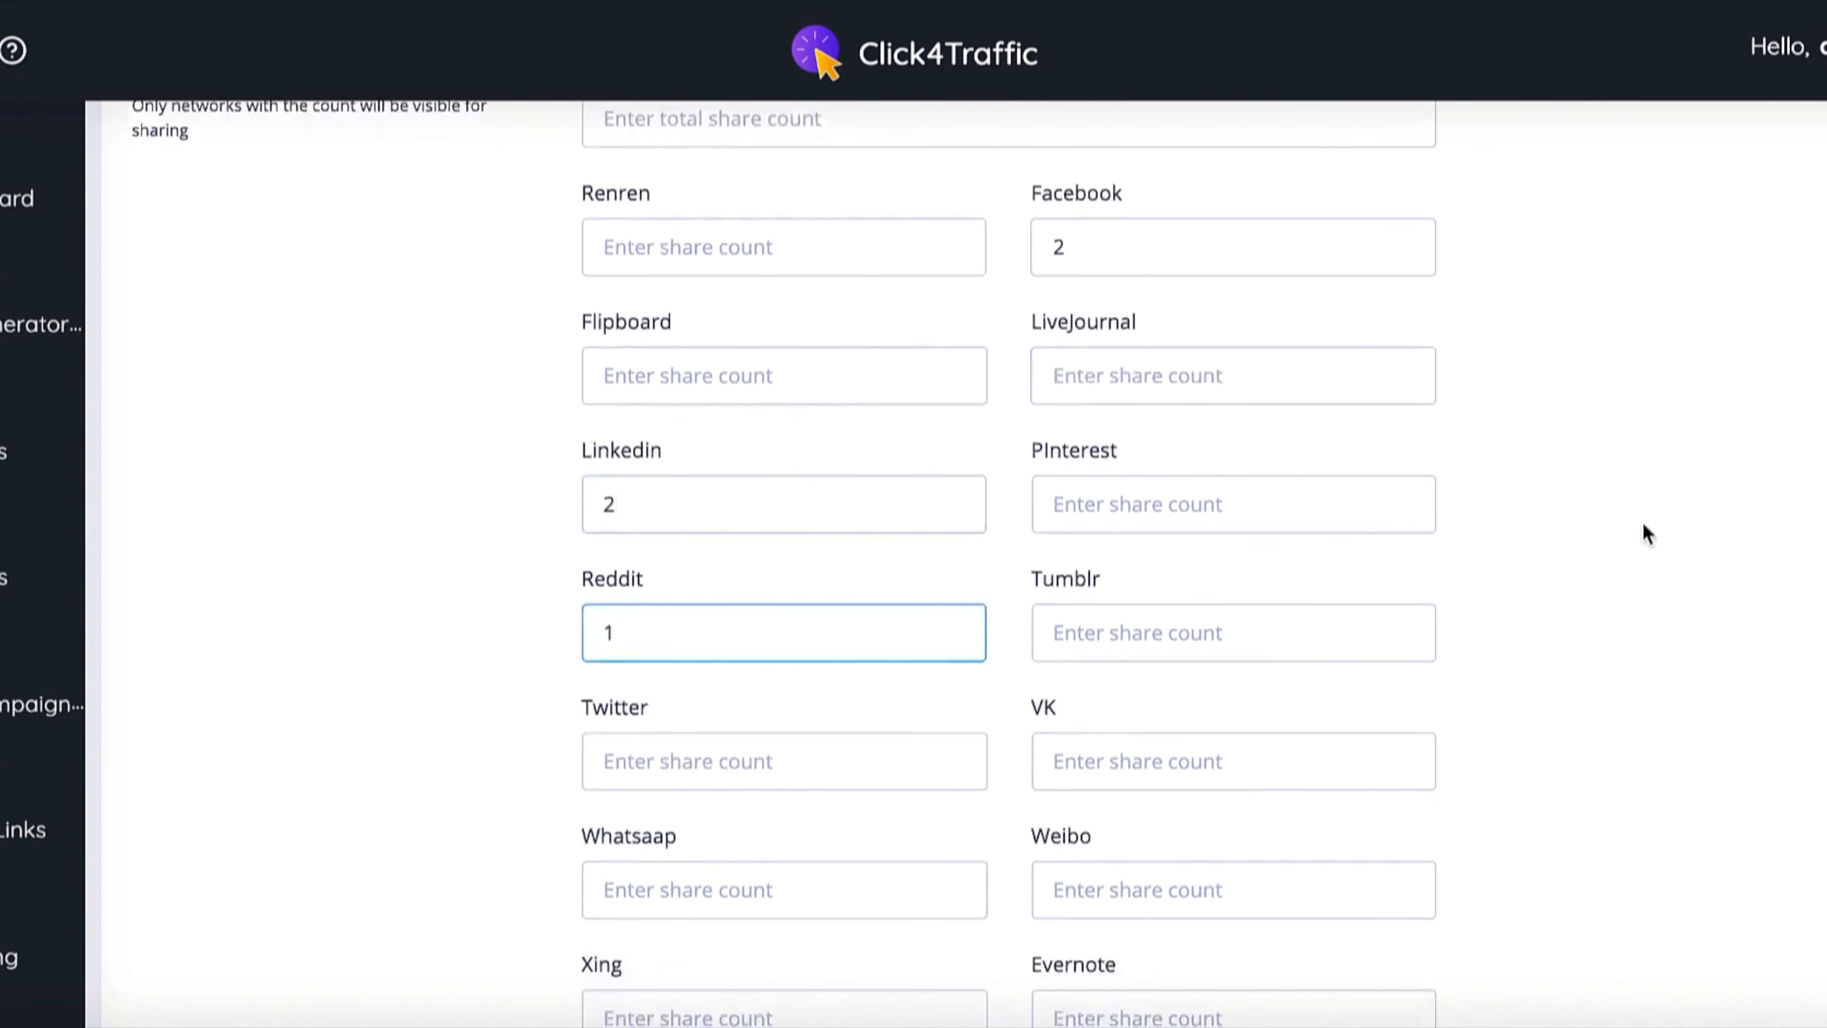
{"action": "scroll", "scroll_direction": "down", "scroll_amount": 3}
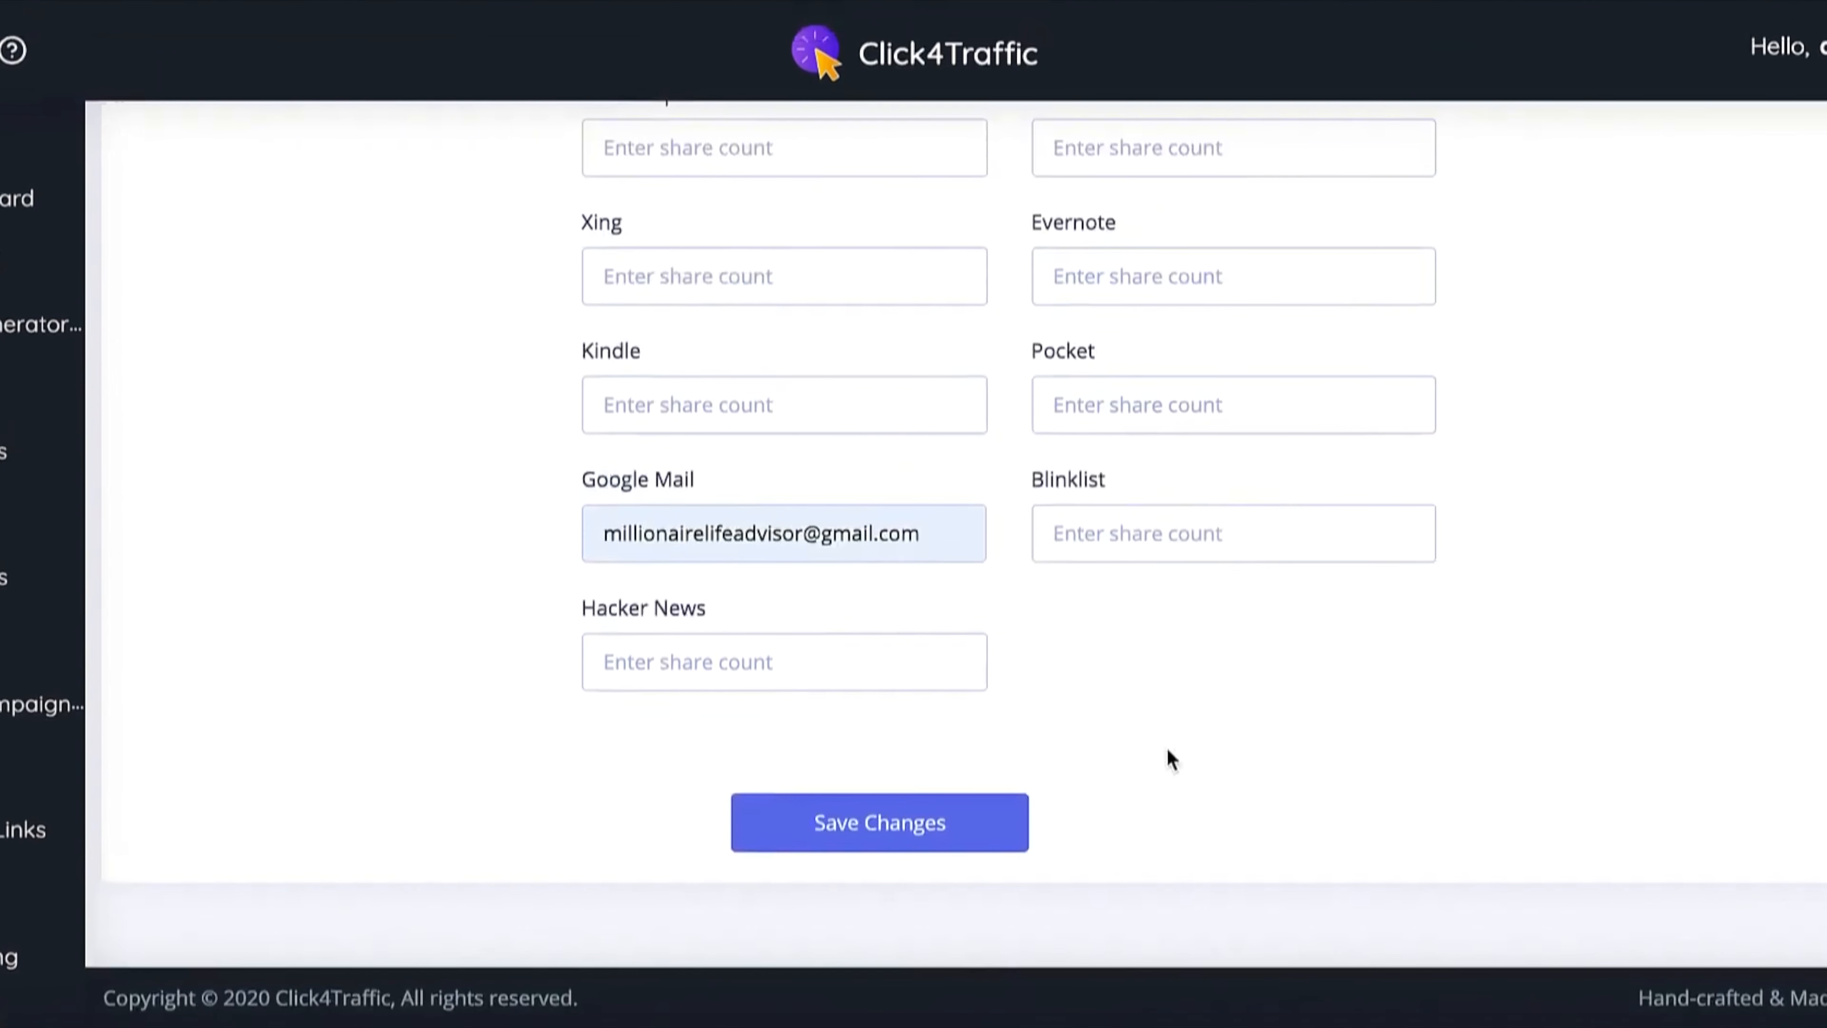
{"action": "left_click", "coordinate": [879, 822]}
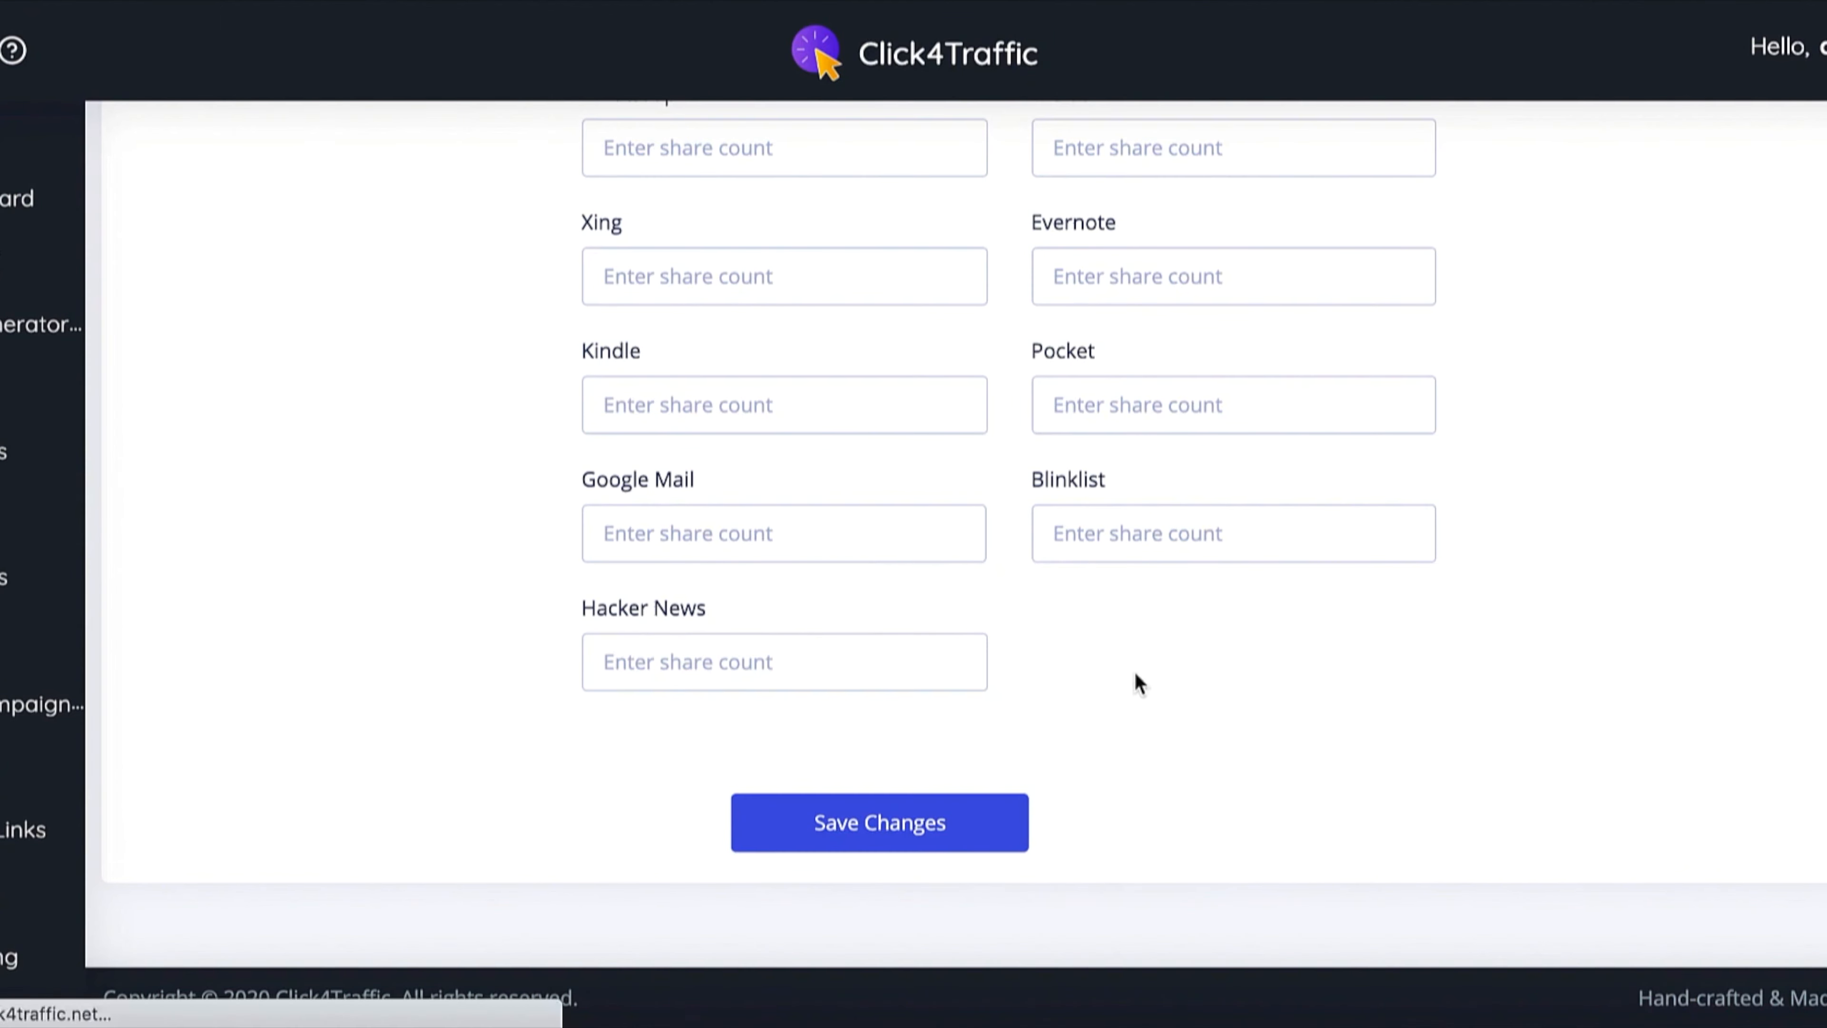
{"action": "left_click", "coordinate": [878, 822]}
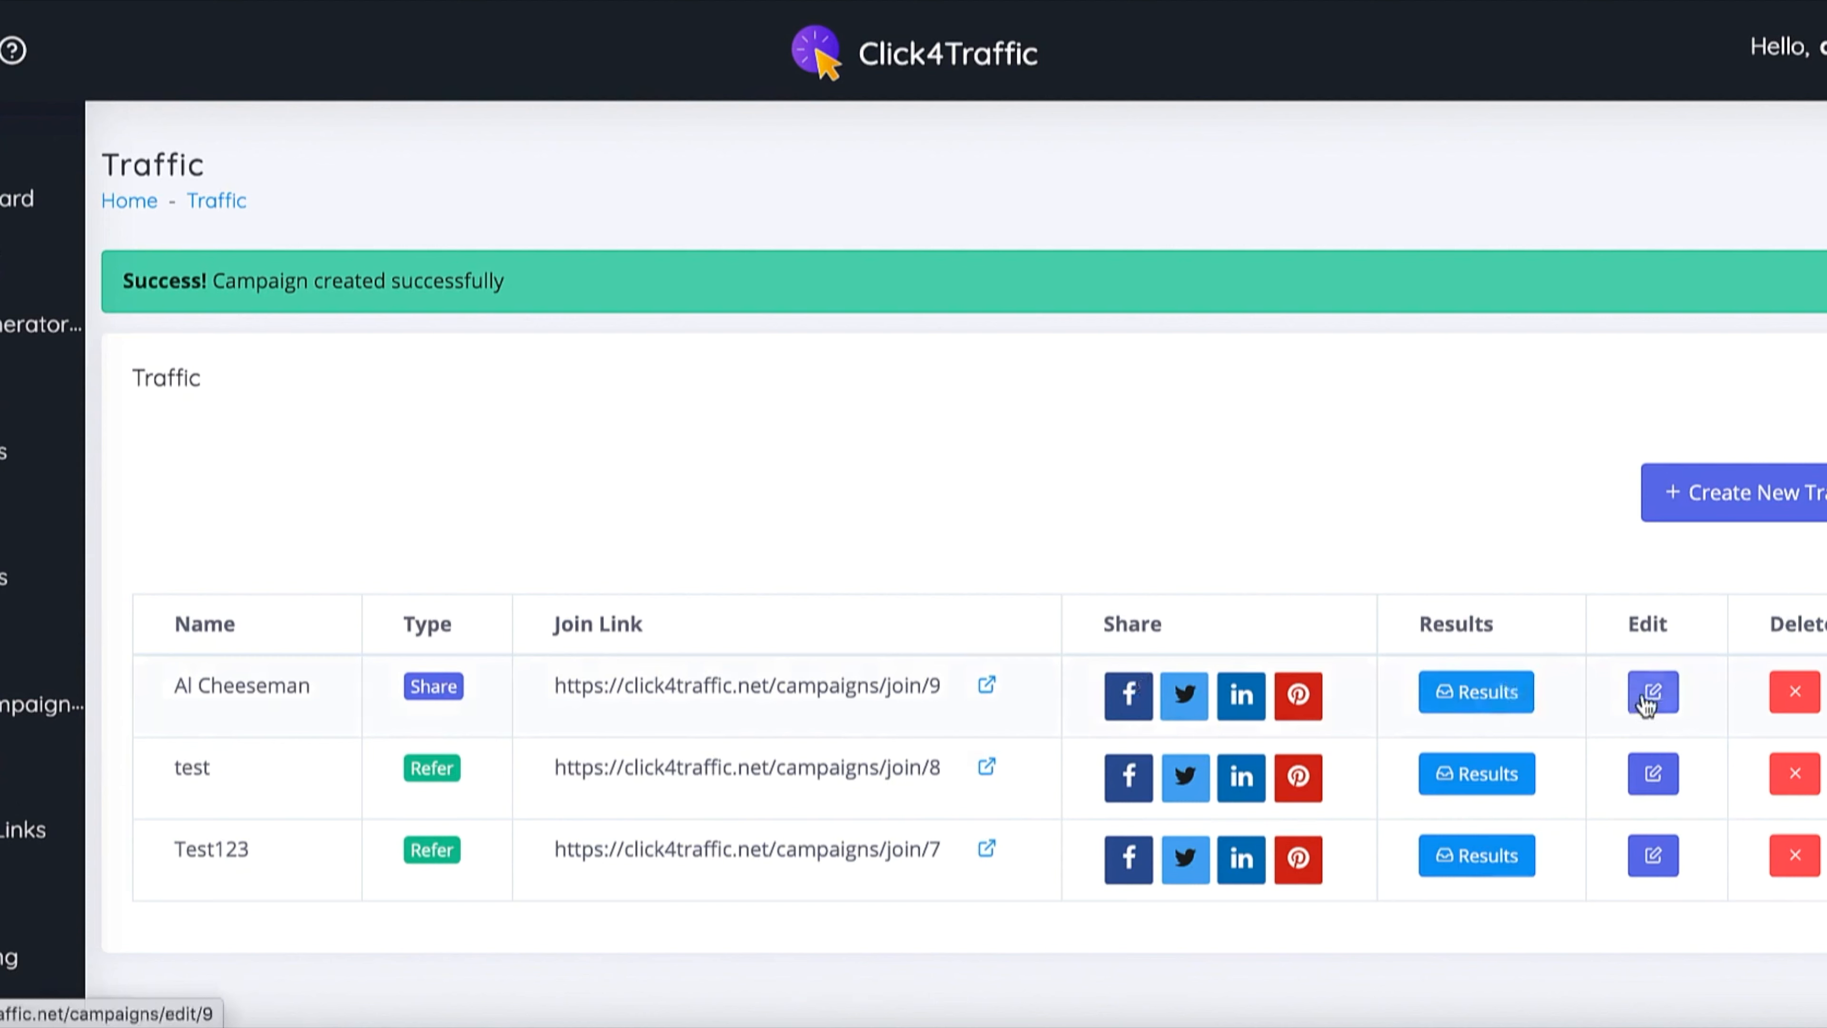
{"action": "mouse_move", "coordinate": [824, 697]}
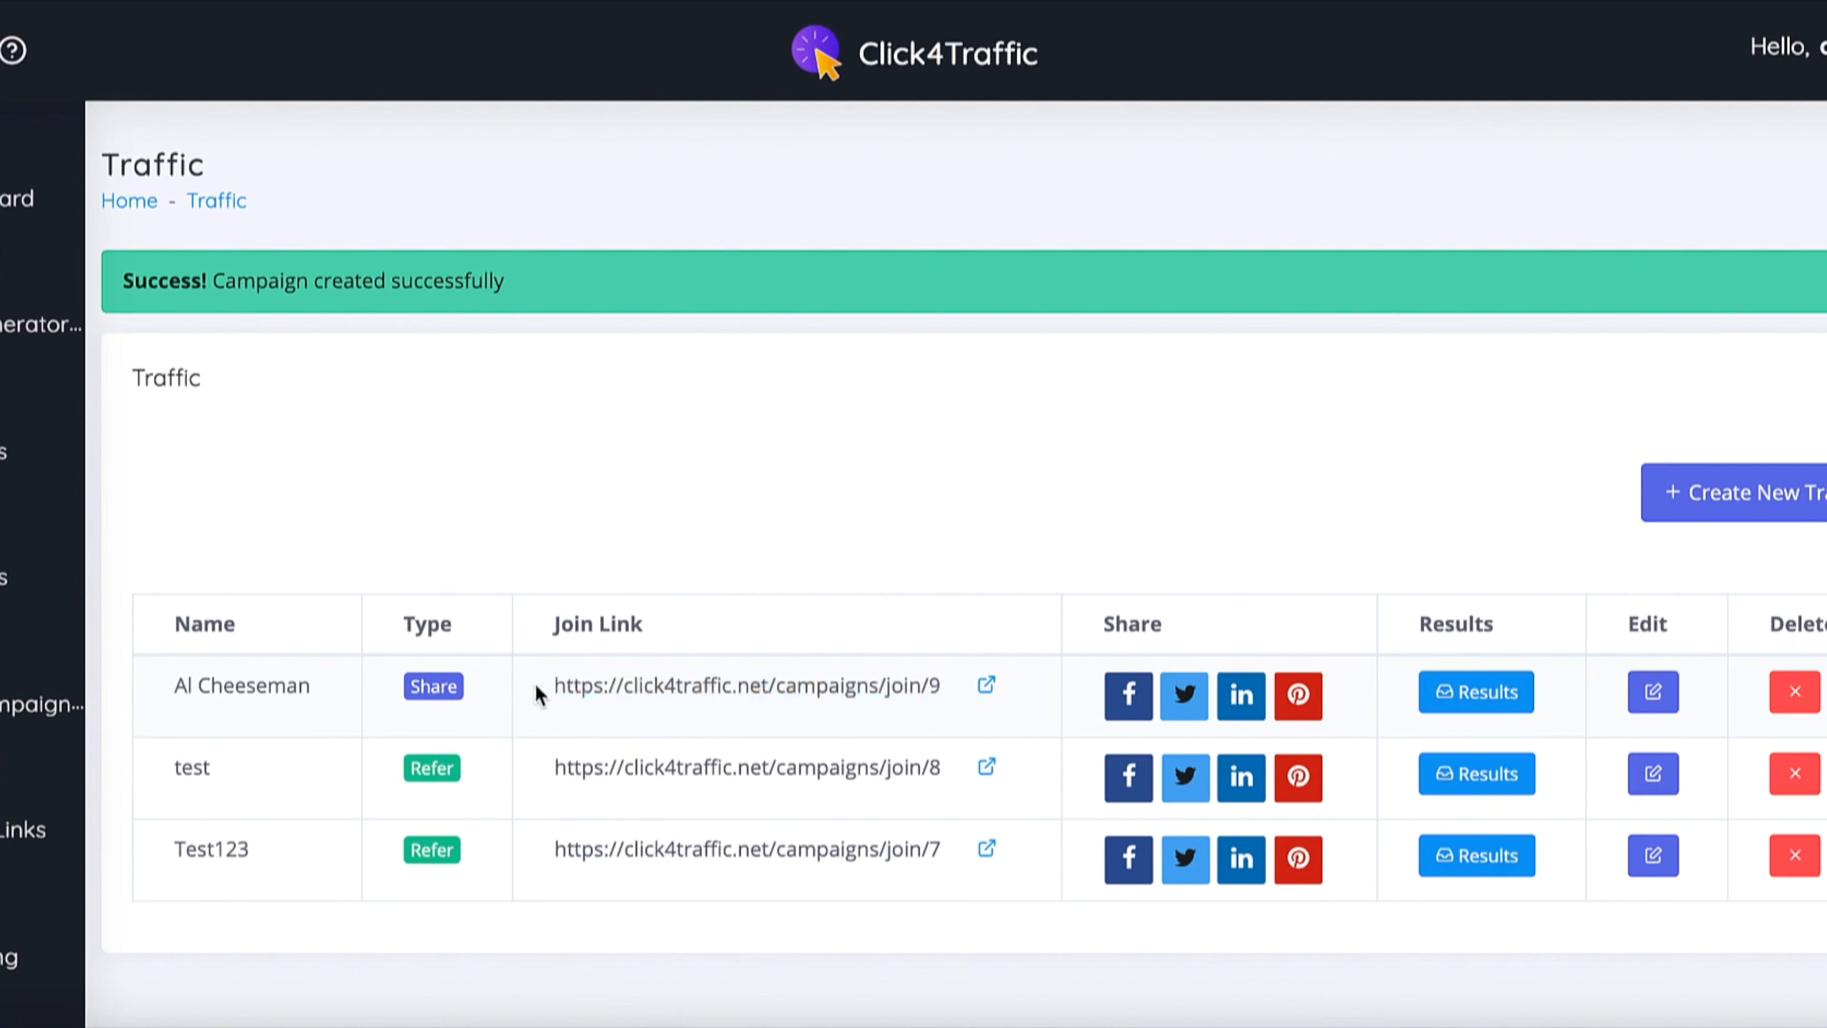
{"action": "double_click", "coordinate": [746, 685]}
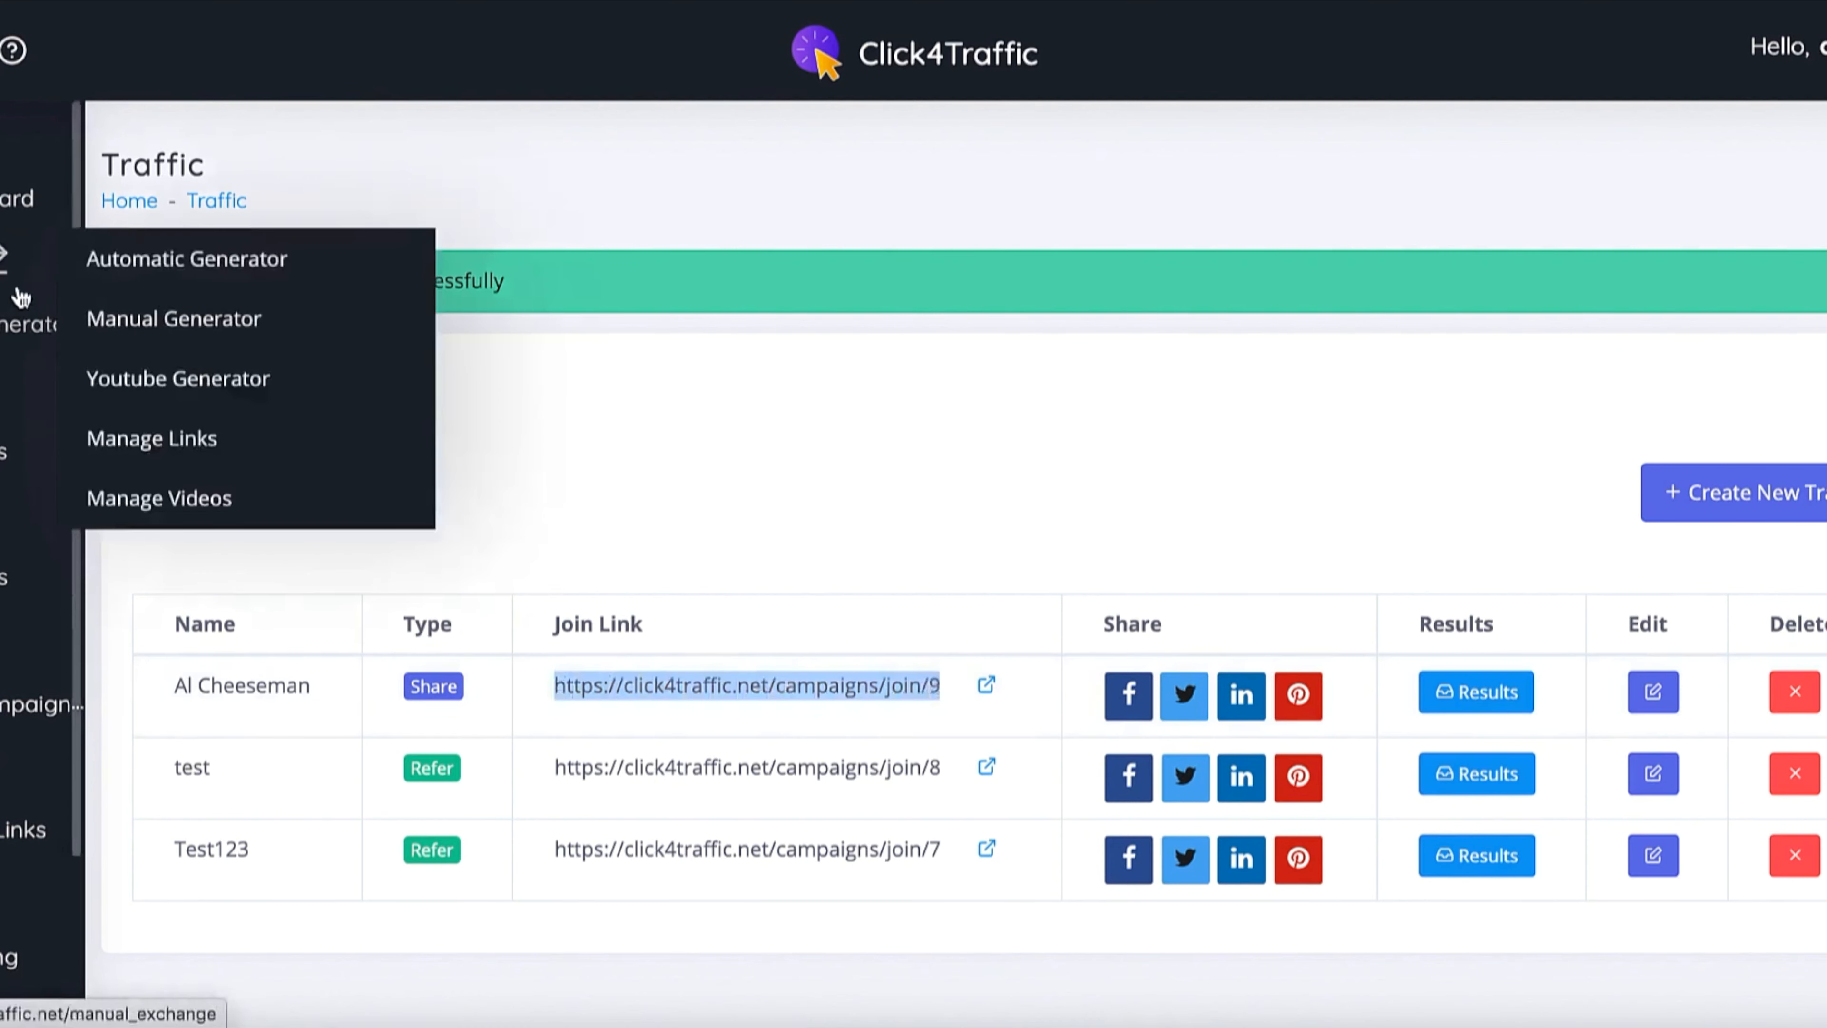
{"action": "mouse_move", "coordinate": [150, 438]}
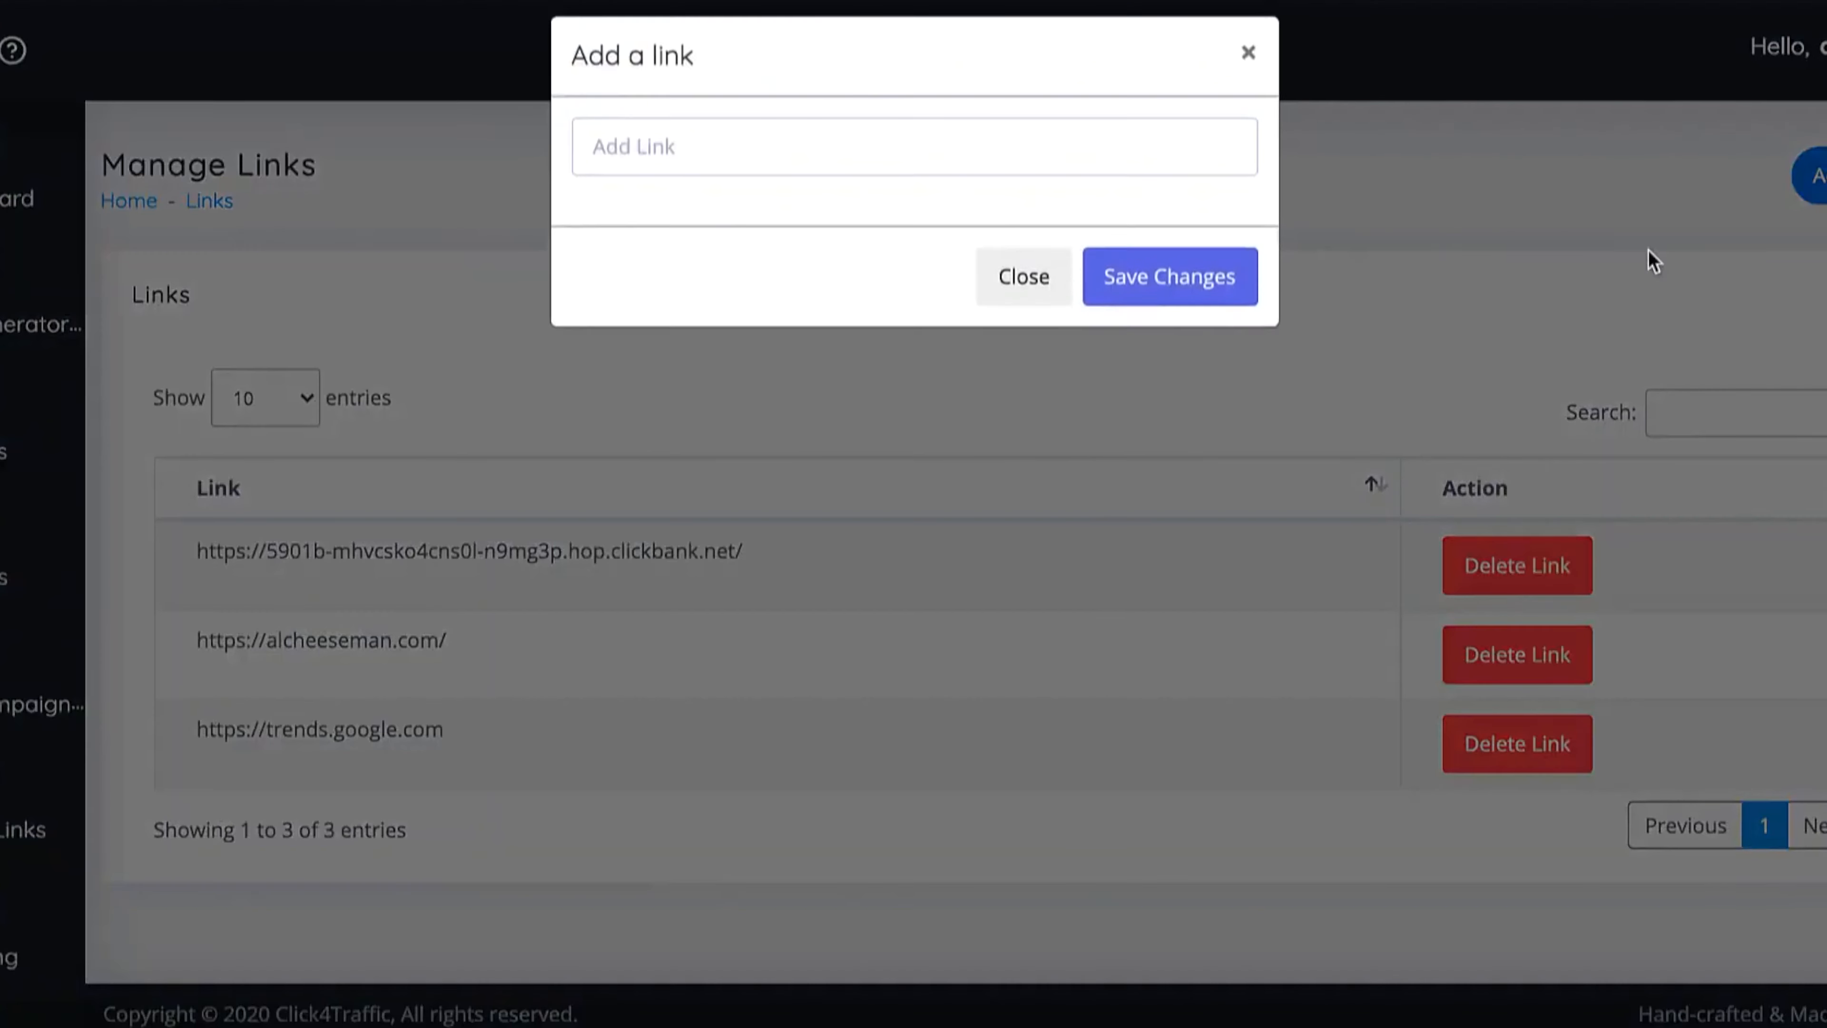
{"action": "type", "text": "https://click4traffic.net/campaigns/join/9"}
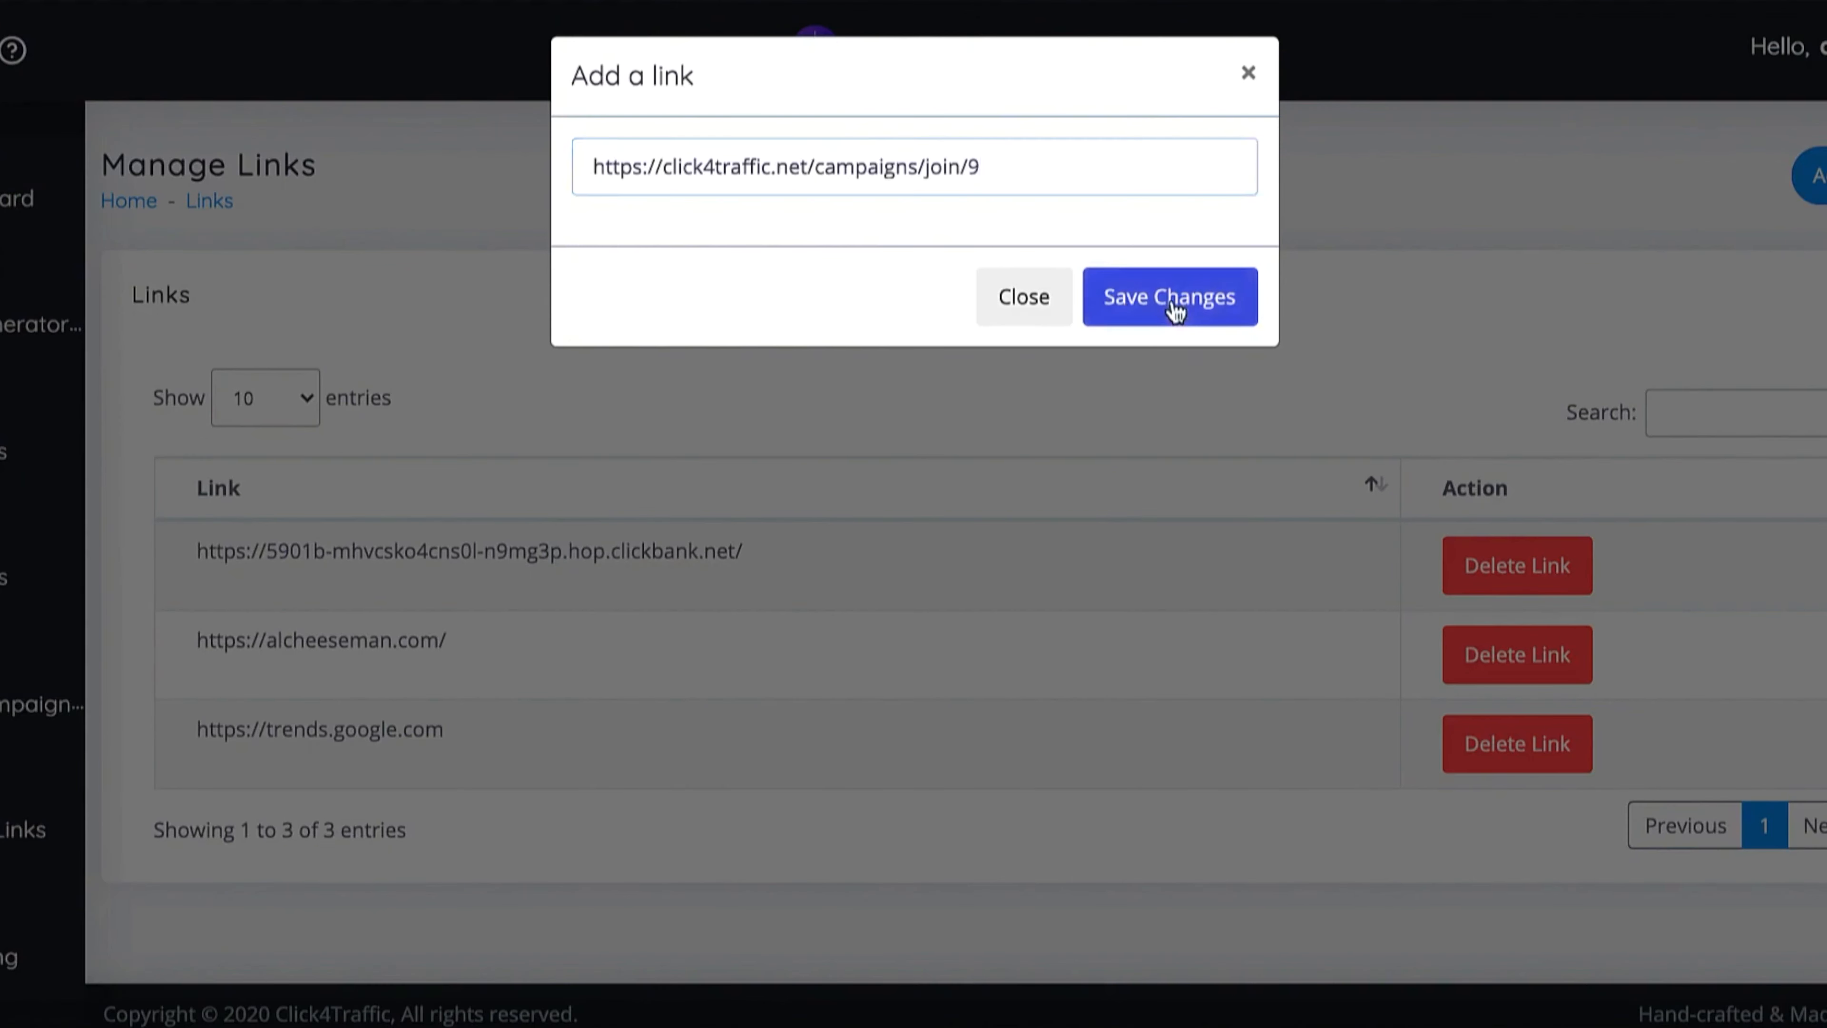
{"action": "left_click", "coordinate": [1169, 296]}
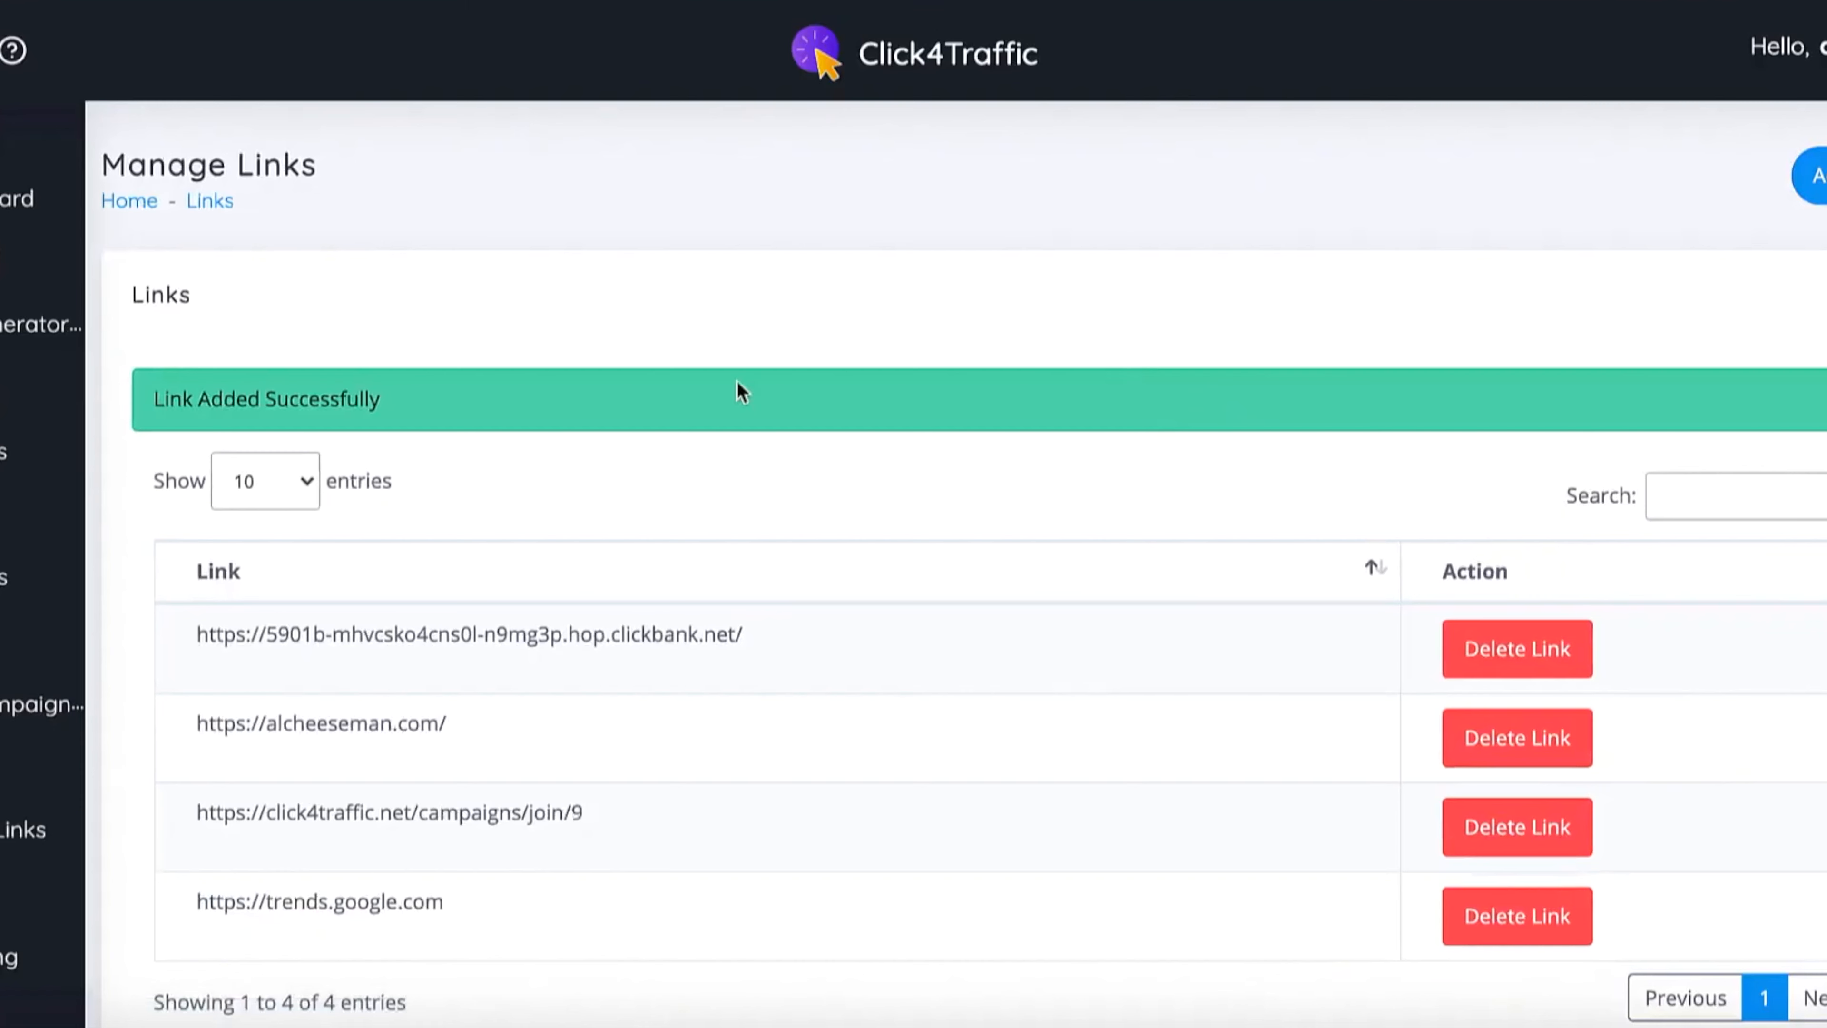
{"action": "mouse_move", "coordinate": [600, 485]}
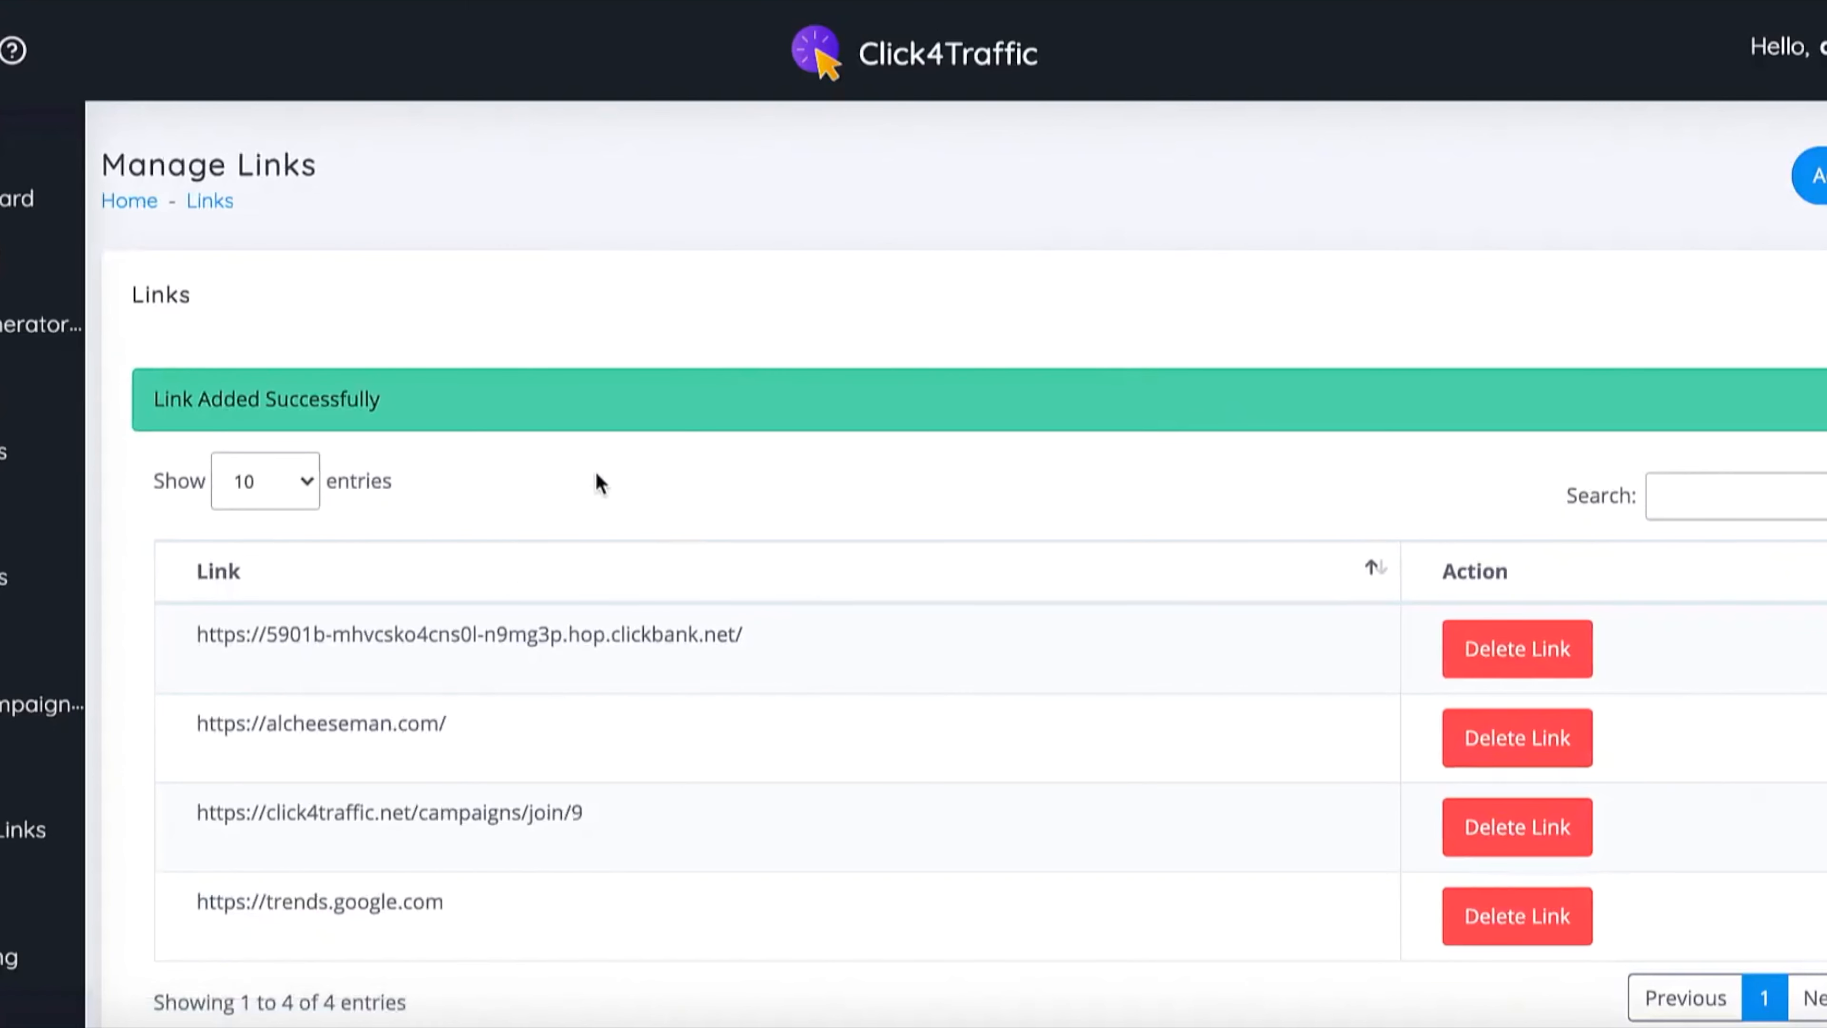
{"action": "scroll", "scroll_direction": "down", "scroll_amount": 3}
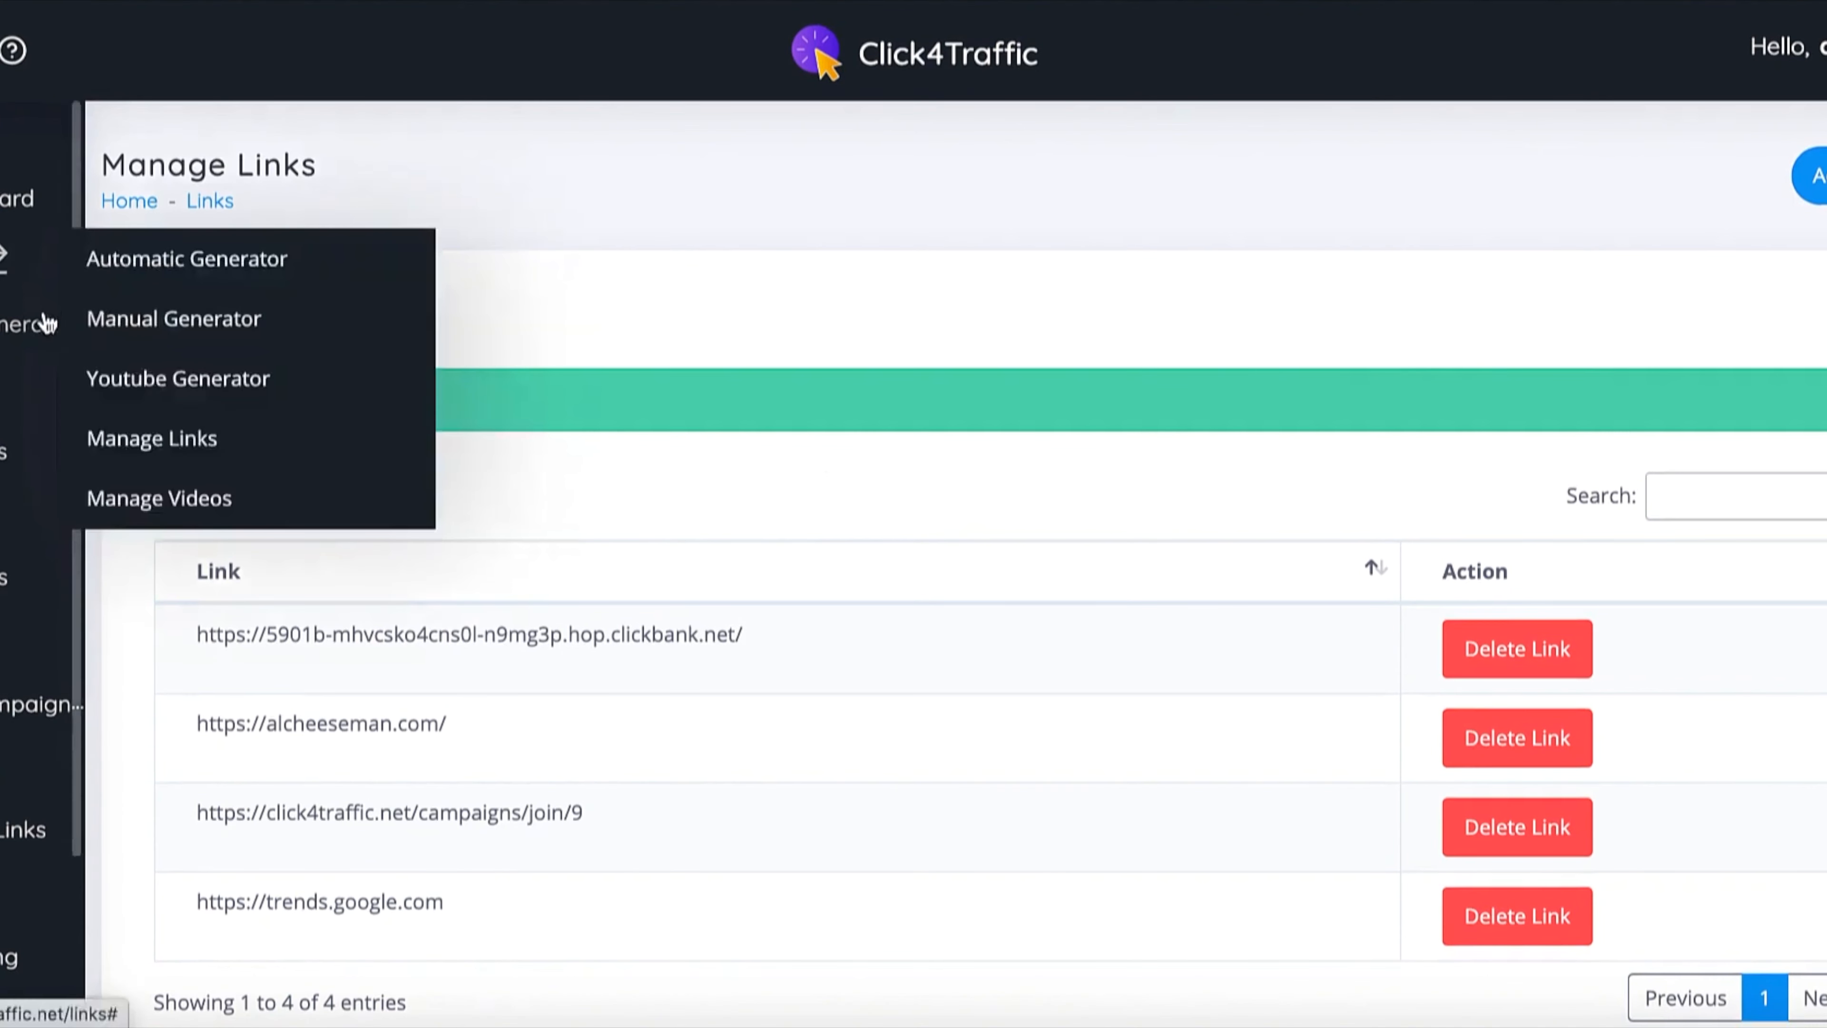
{"action": "mouse_move", "coordinate": [49, 312]}
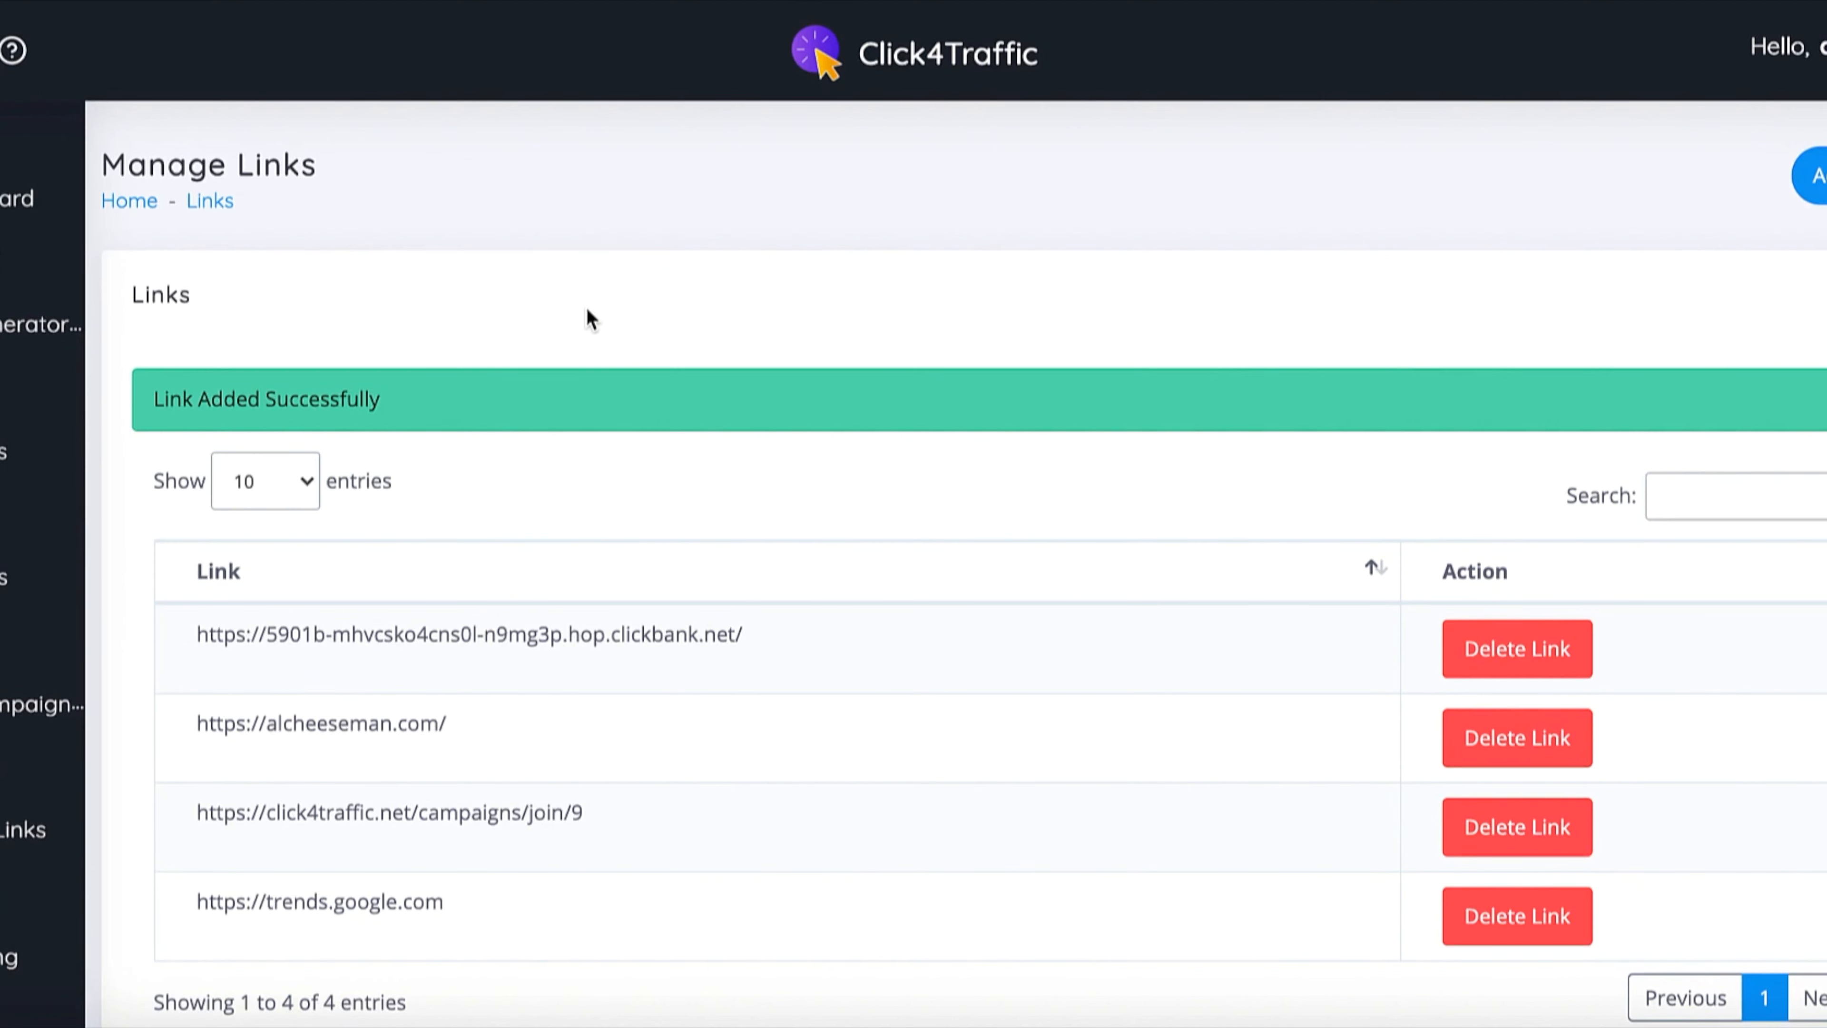
{"action": "scroll", "scroll_direction": "down", "scroll_amount": 3}
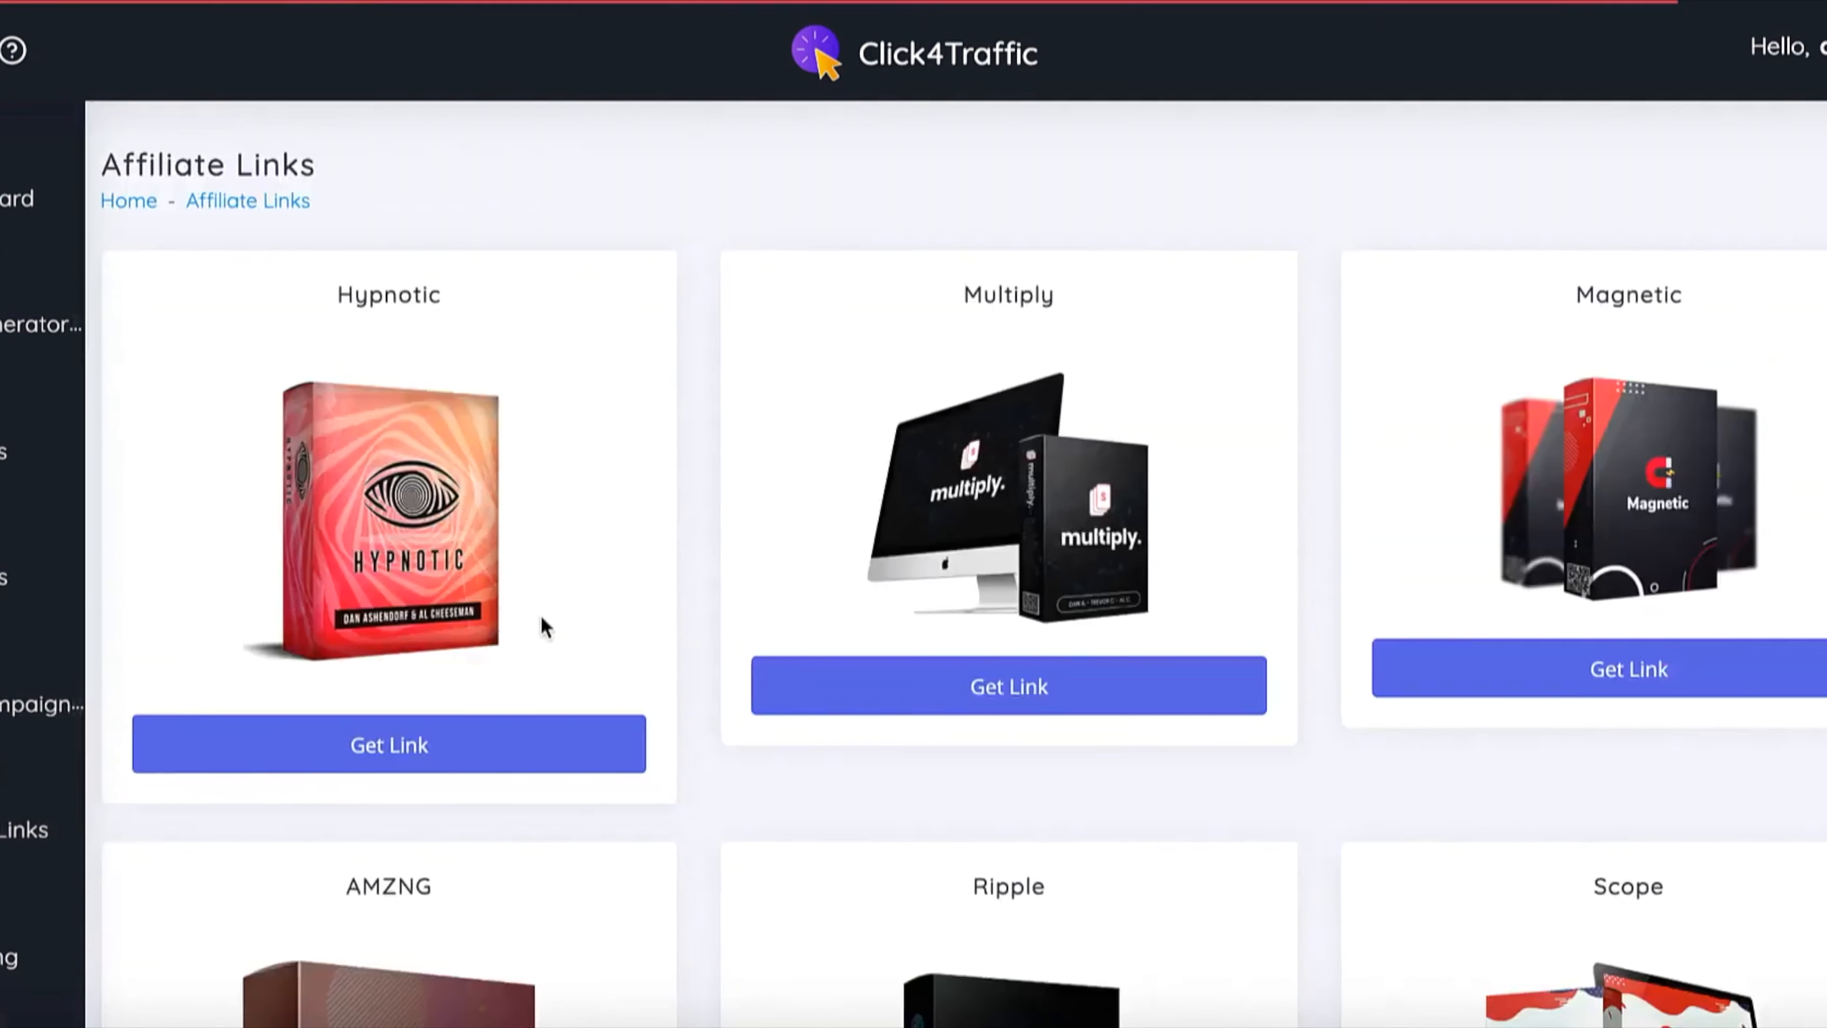
{"action": "mouse_move", "coordinate": [897, 239]}
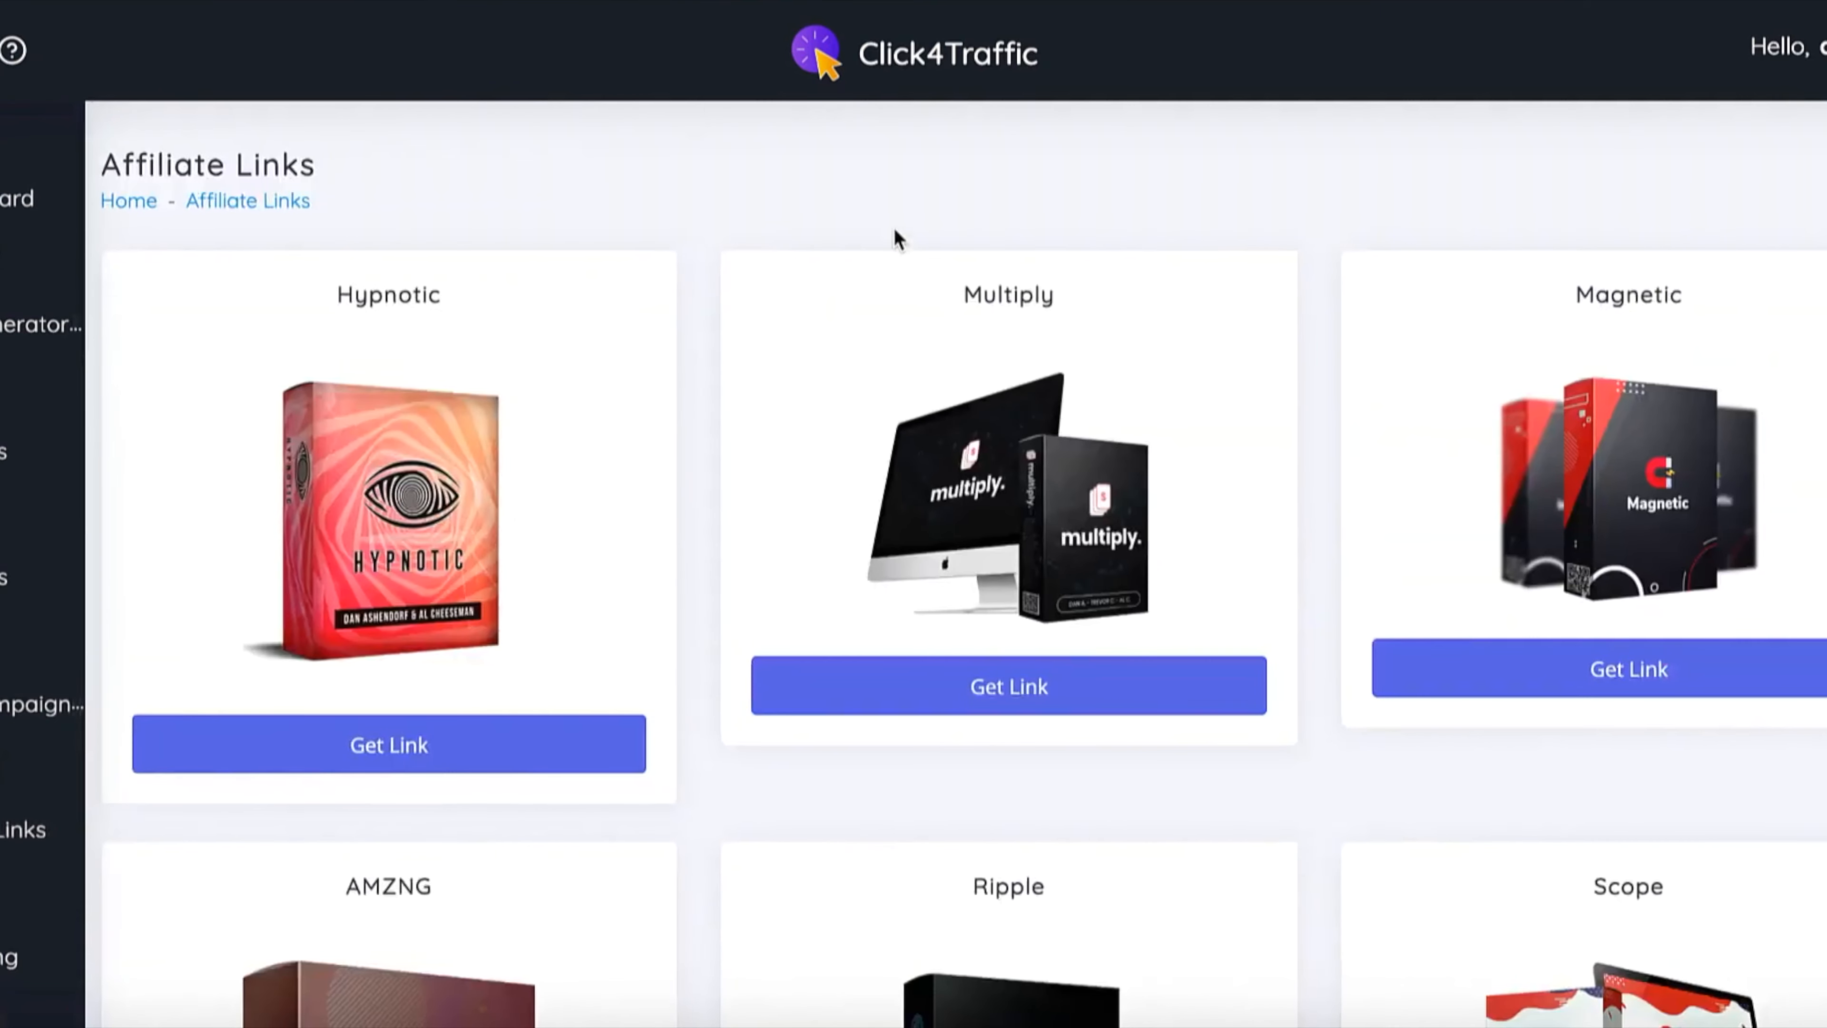
{"action": "scroll", "scroll_direction": "down", "scroll_amount": 3}
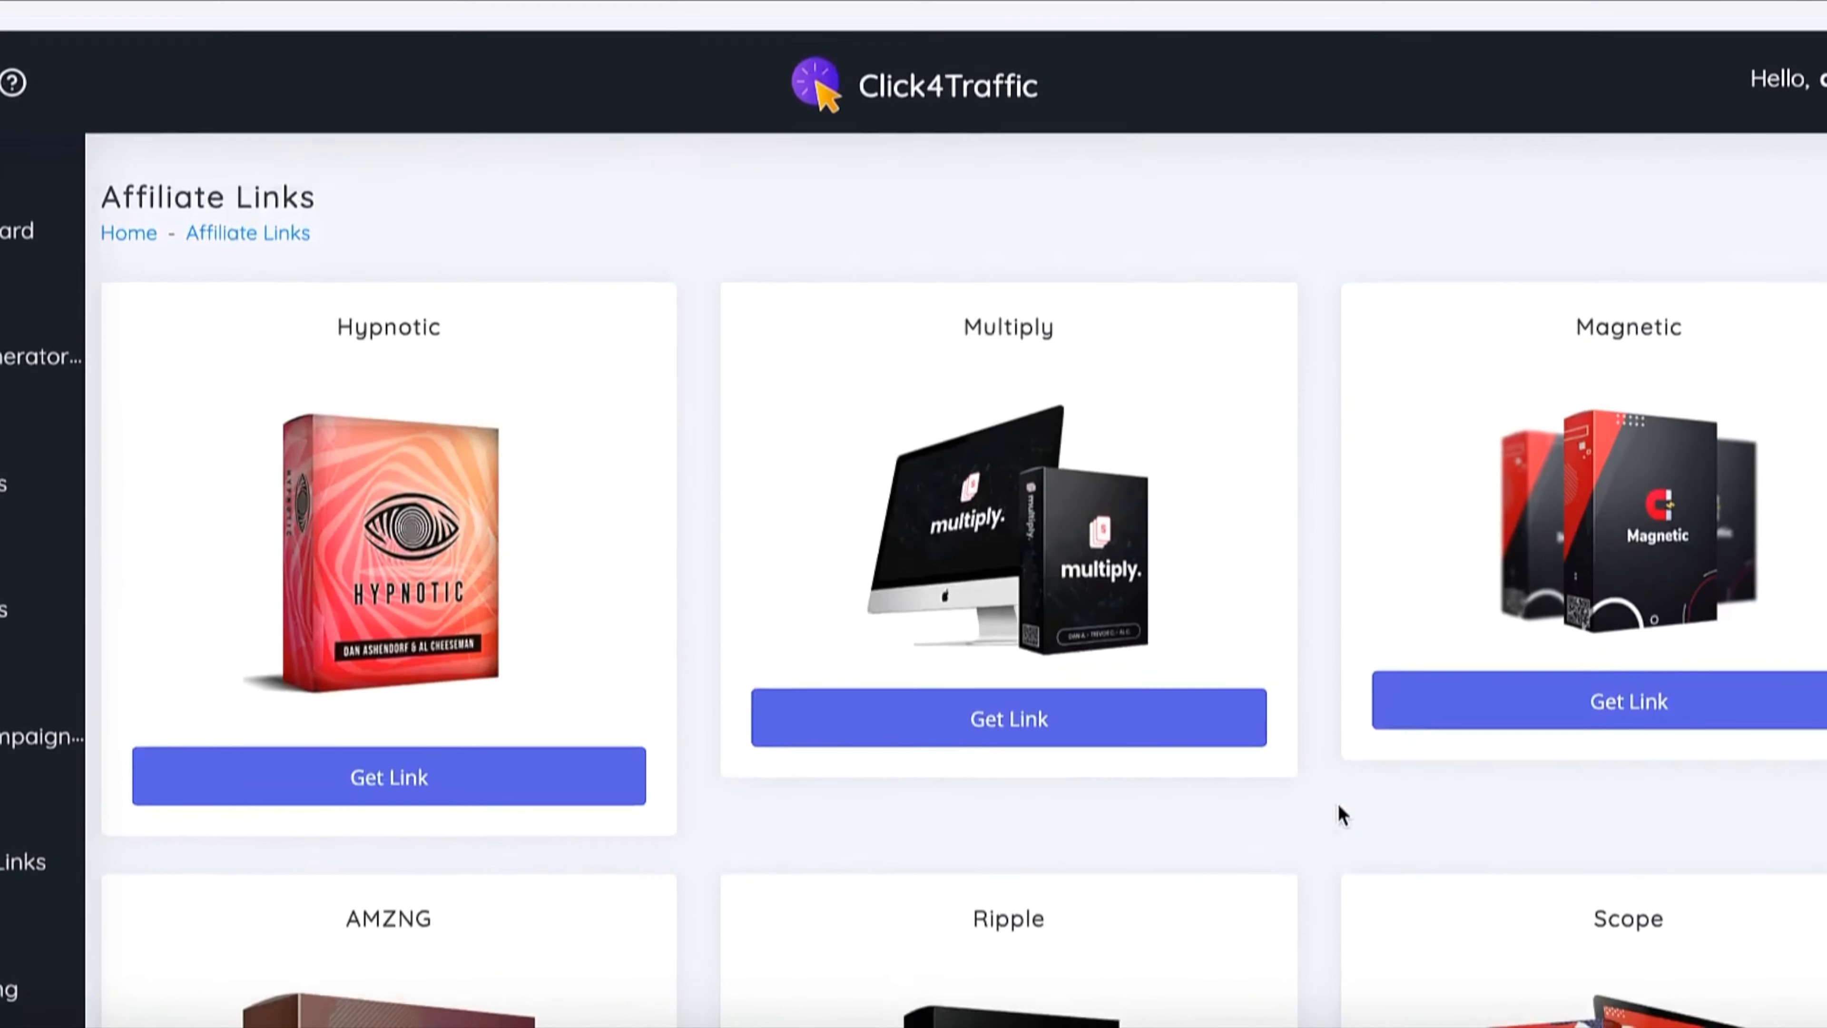
Get the Multiply affiliate link and send a WarriorPlus approval request to the vendor
{"action": "left_click", "coordinate": [1008, 718]}
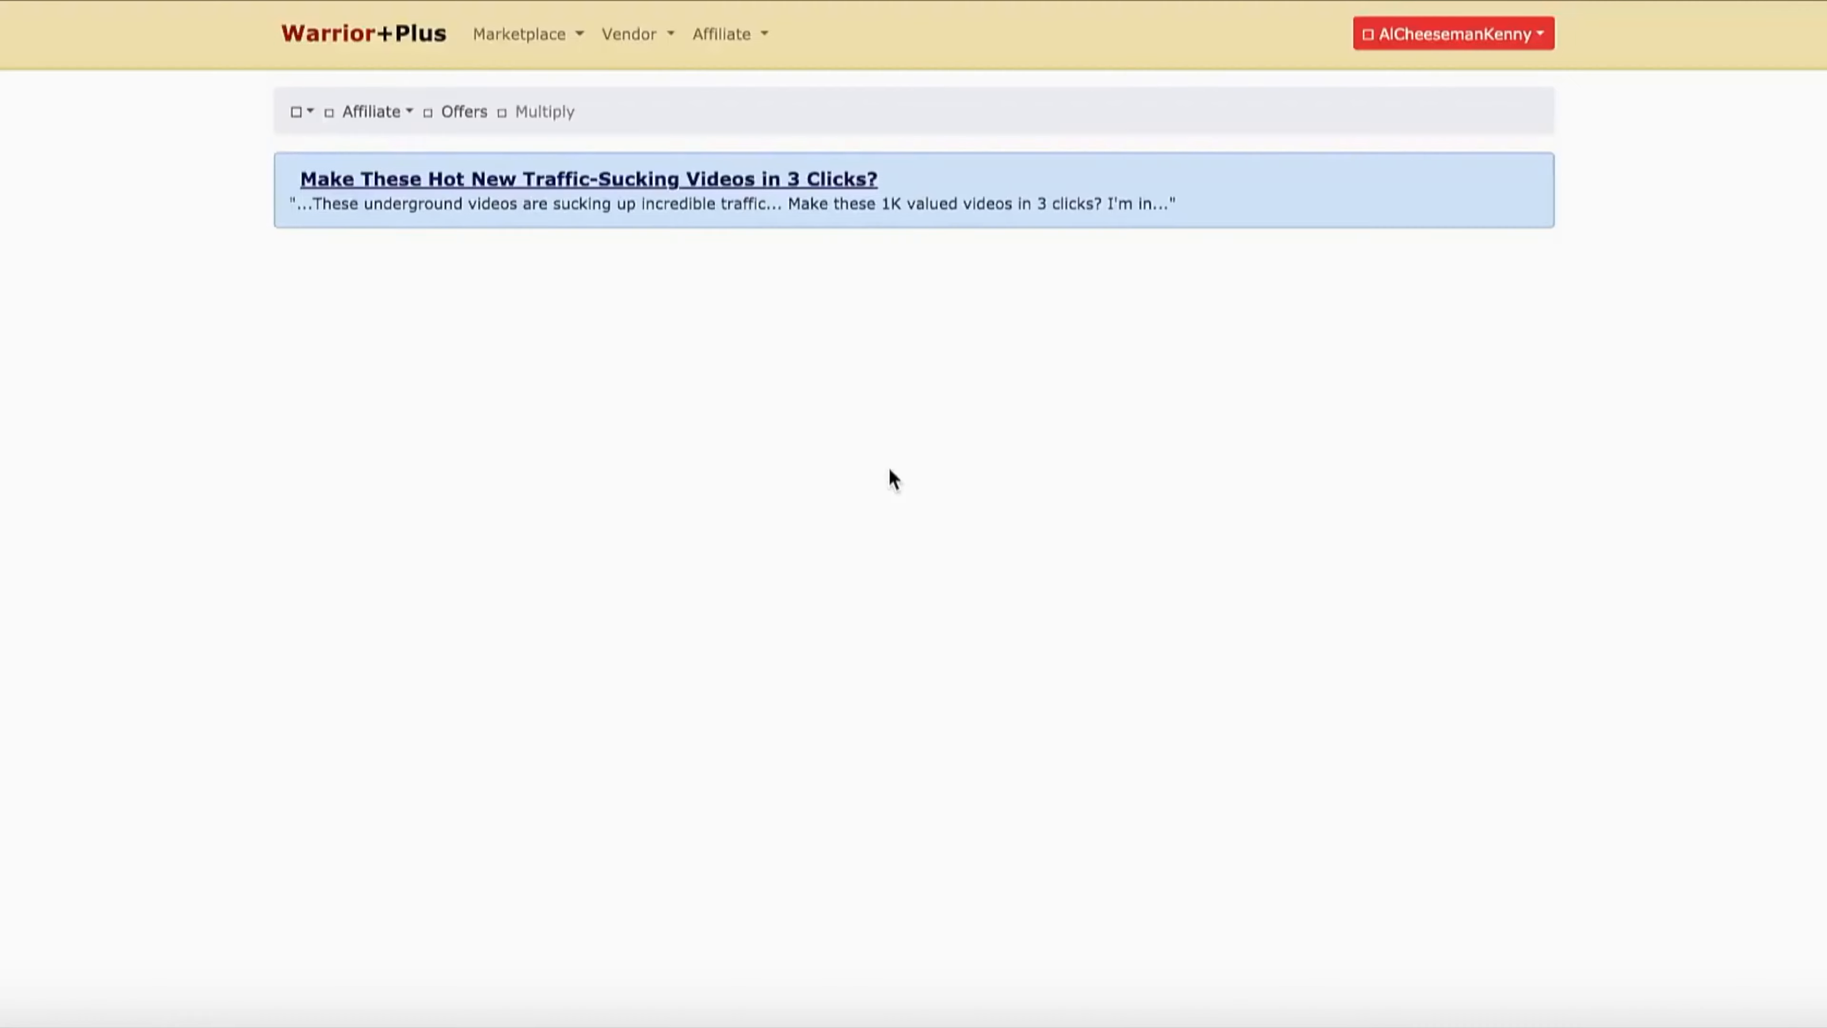
{"action": "left_click", "coordinate": [588, 178]}
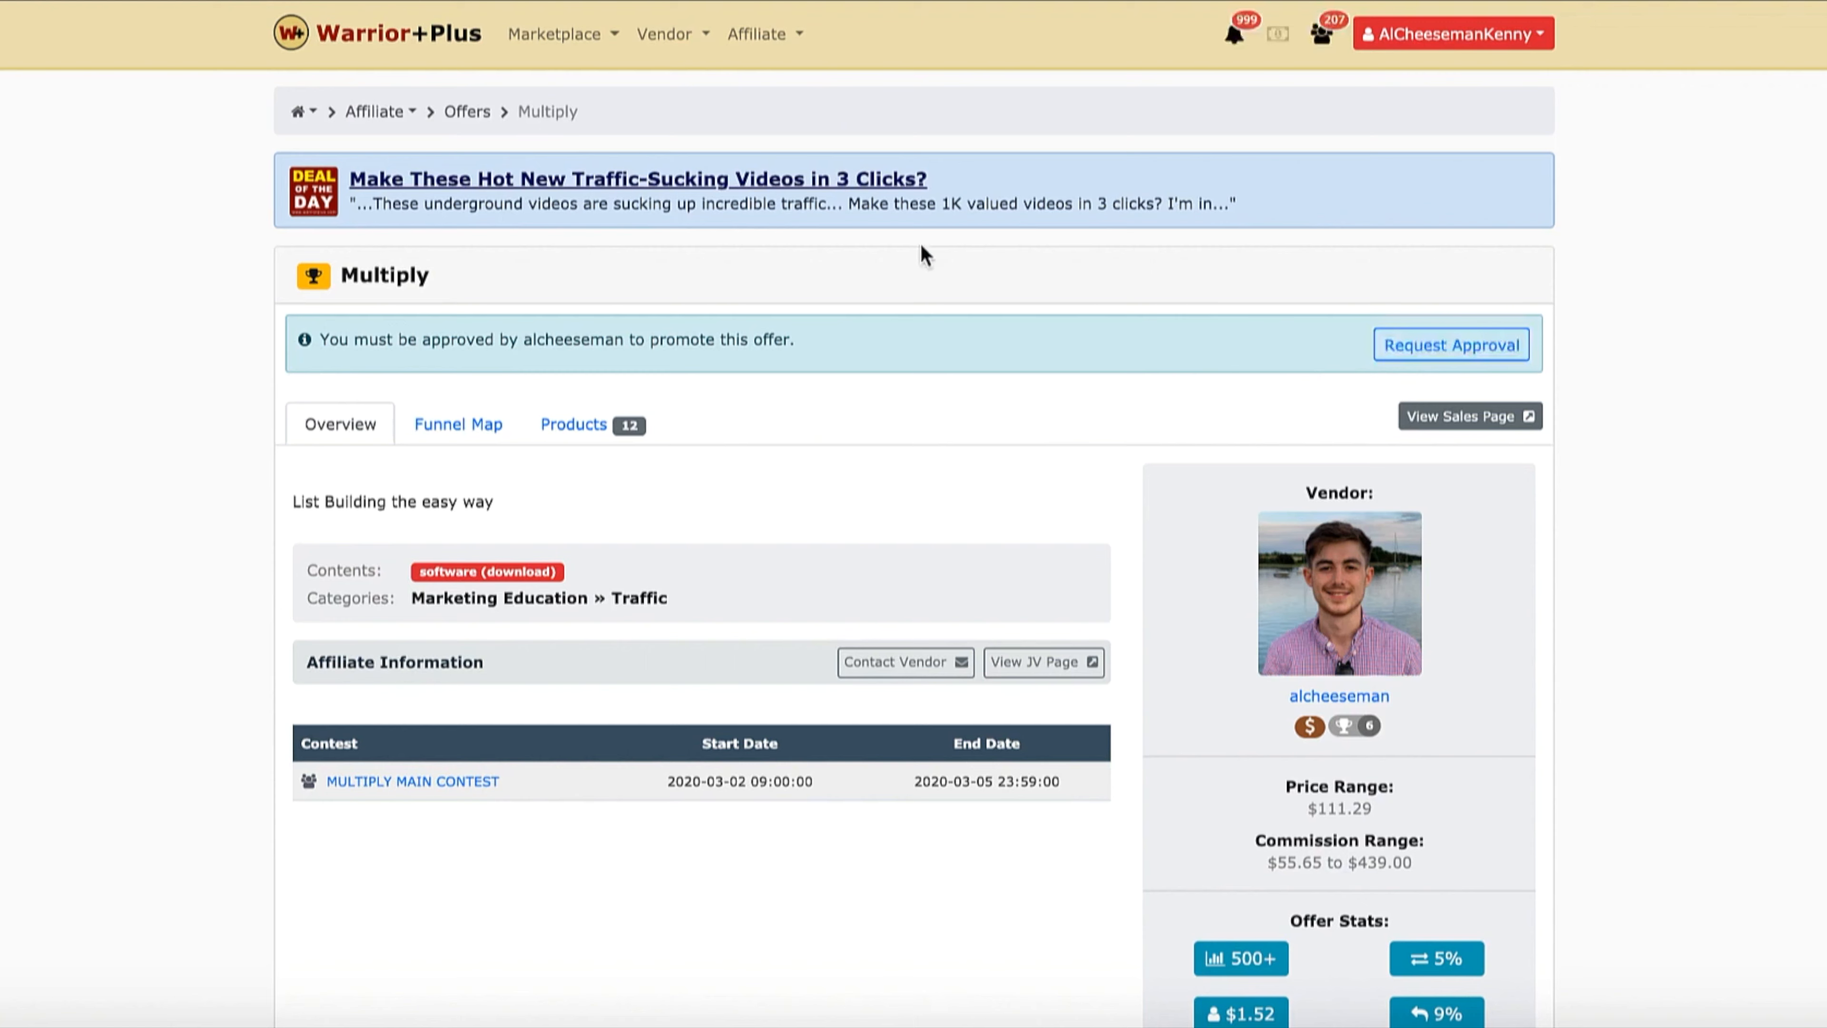
{"action": "mouse_move", "coordinate": [1184, 309]}
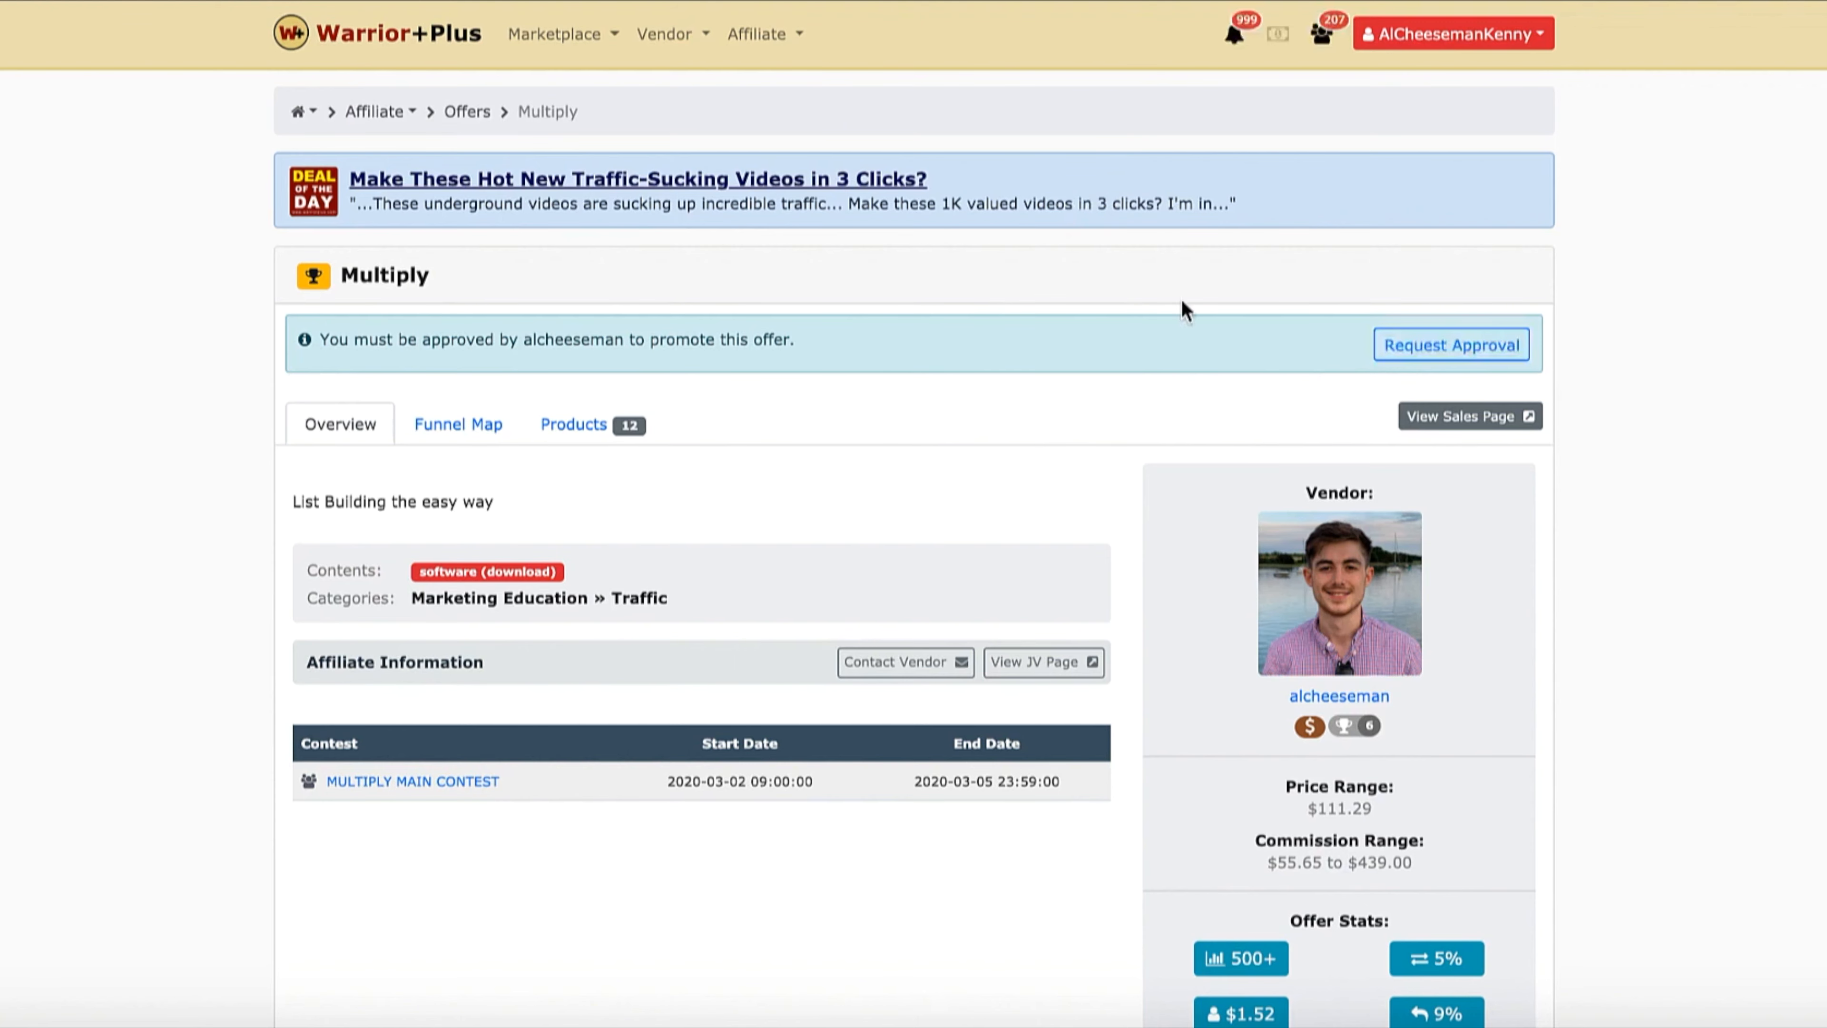
{"action": "left_click", "coordinate": [1449, 344]}
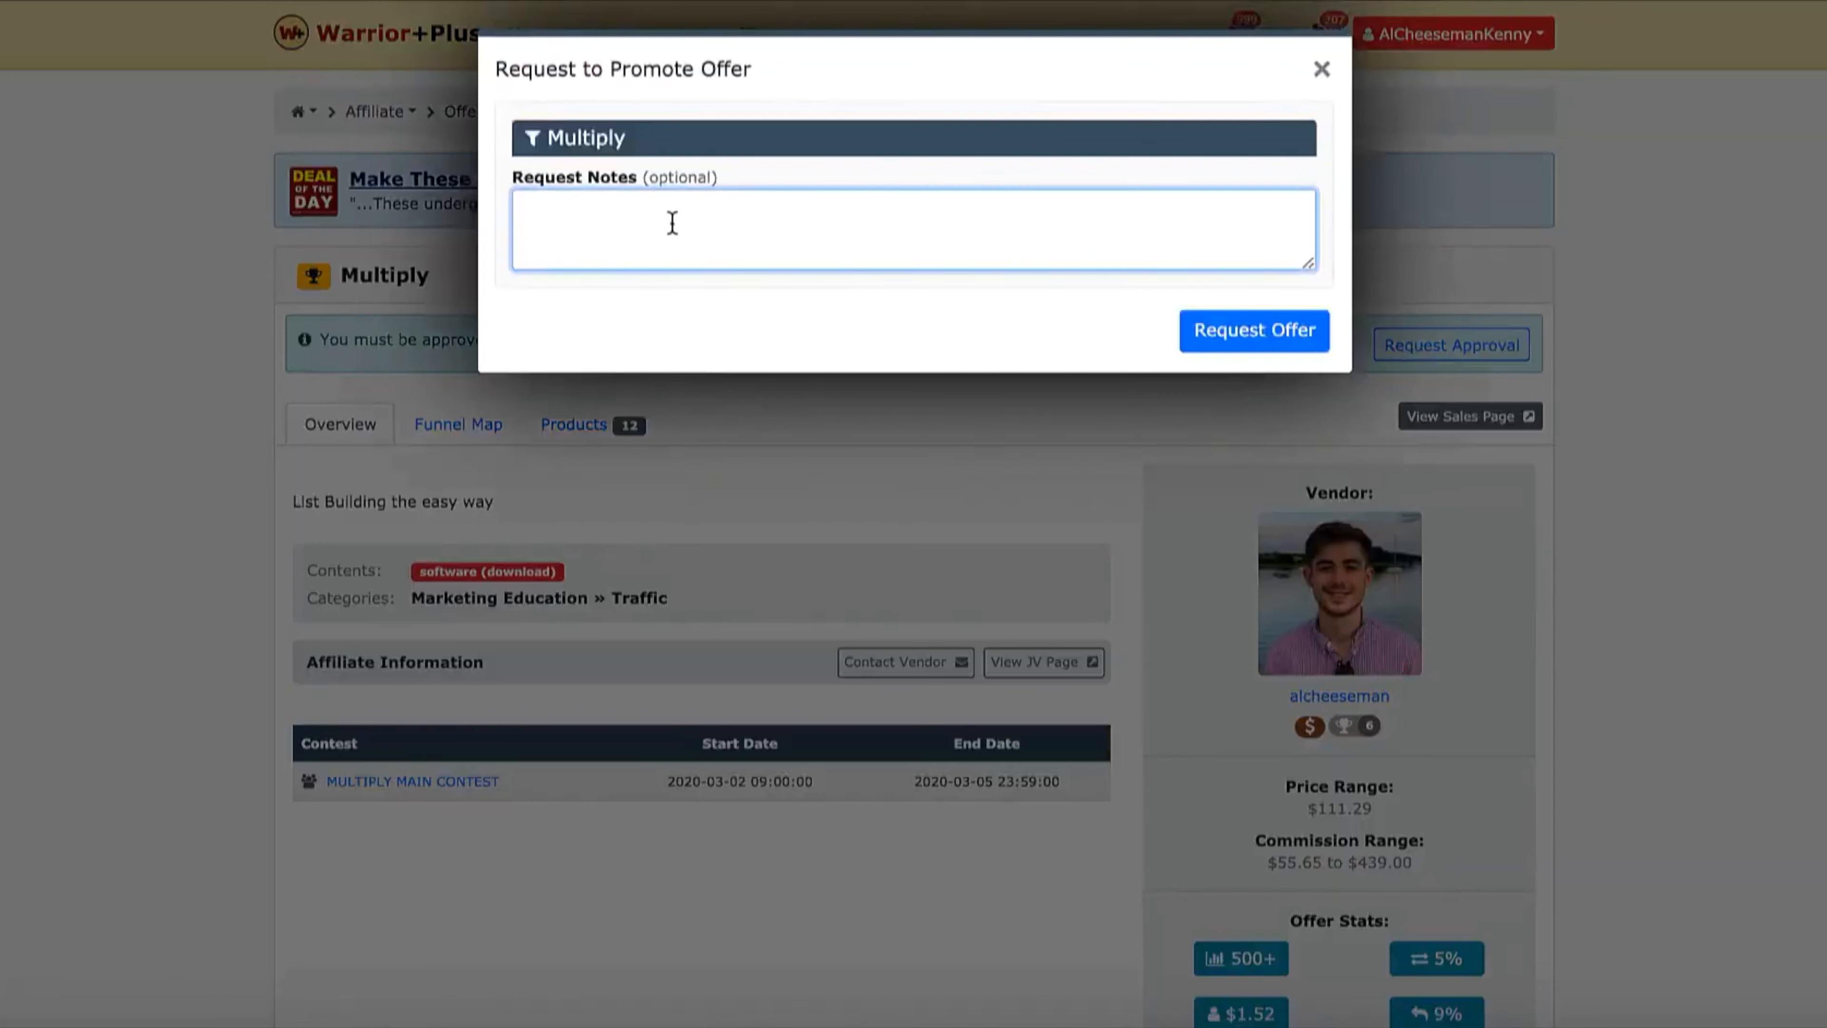
{"action": "mouse_move", "coordinate": [1609, 308]}
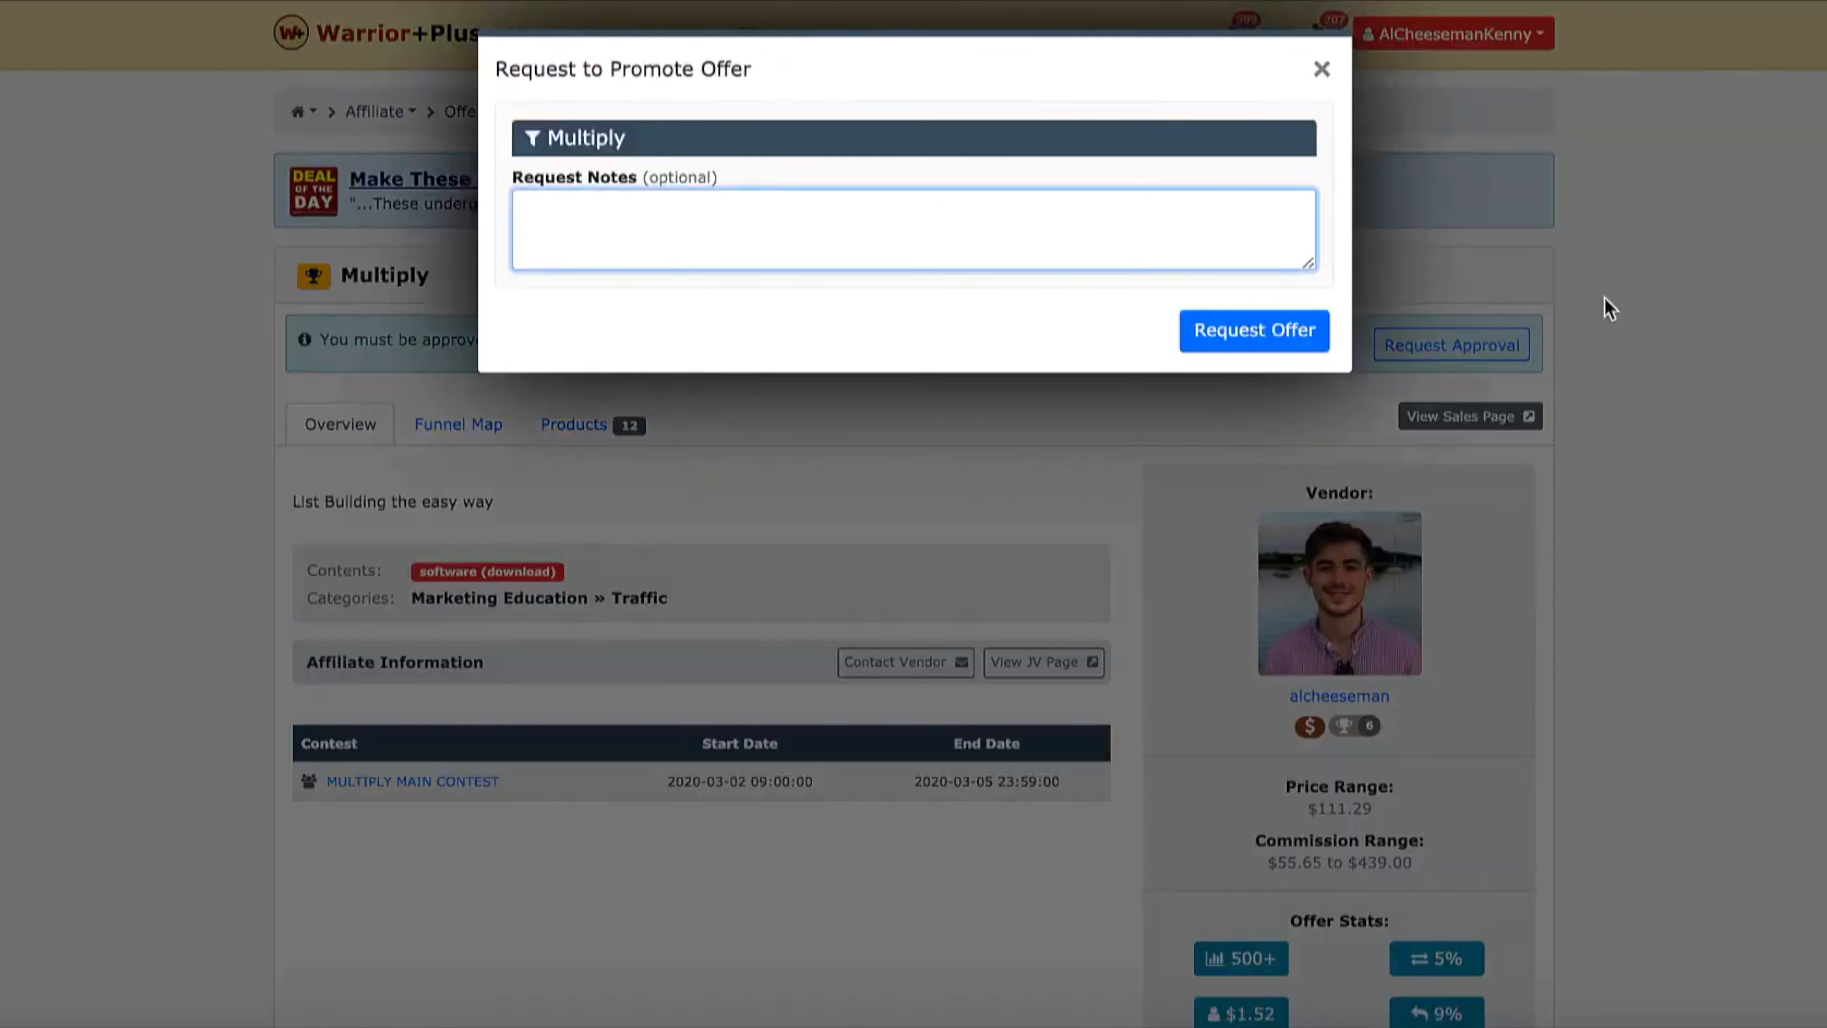
{"action": "left_click", "coordinate": [1322, 69]}
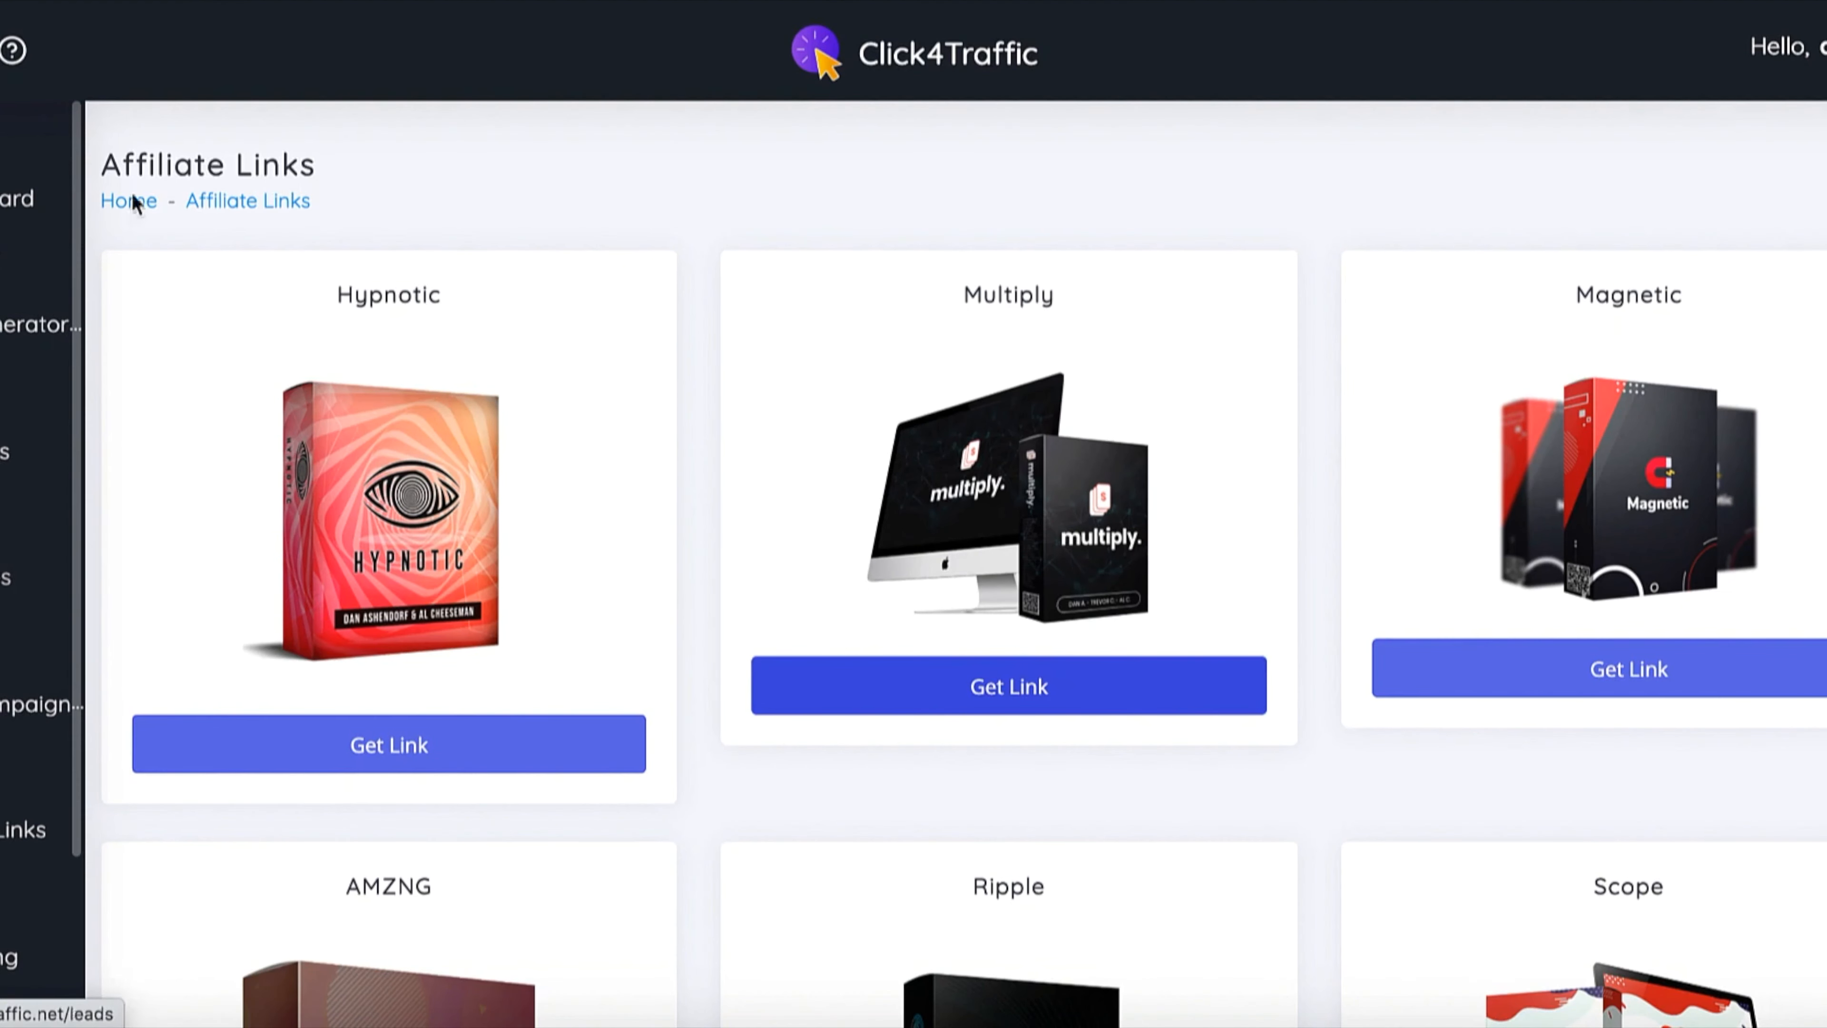
{"action": "mouse_move", "coordinate": [157, 394]}
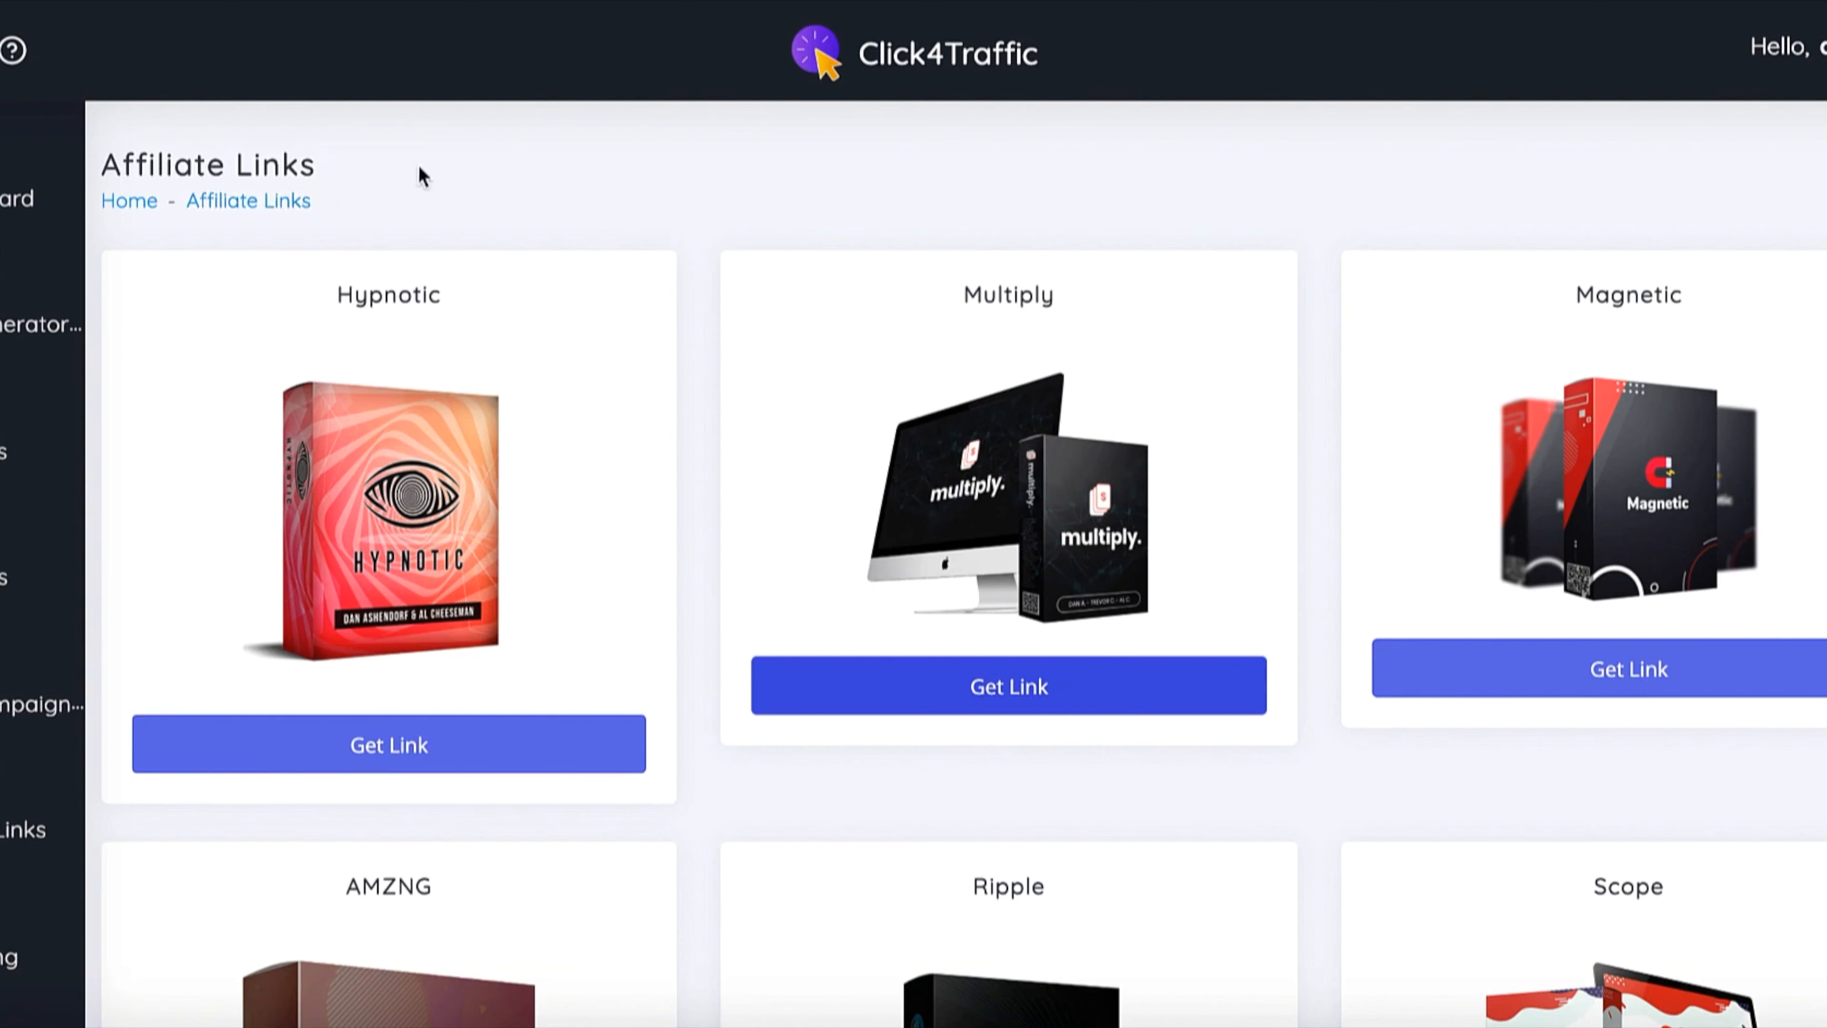
{"action": "mouse_move", "coordinate": [746, 108]}
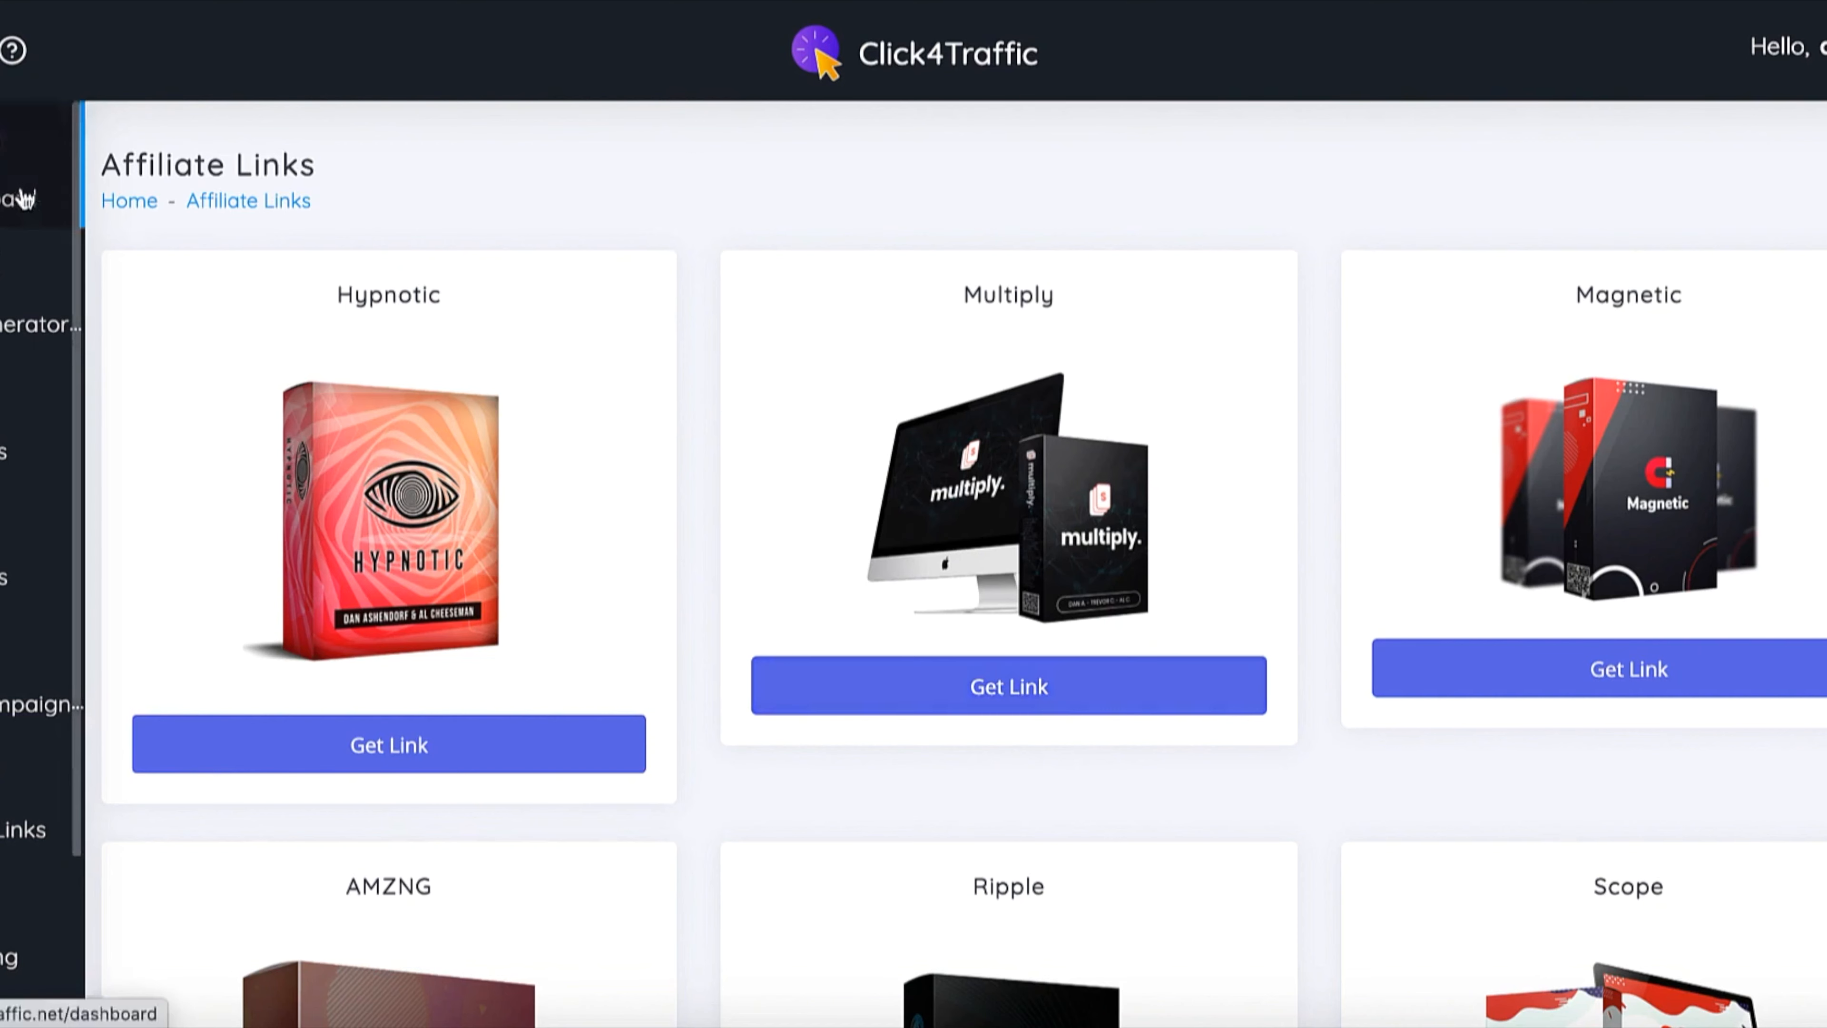
Return to the dashboard showing 105 points available and zero totals
{"action": "left_click", "coordinate": [20, 196]}
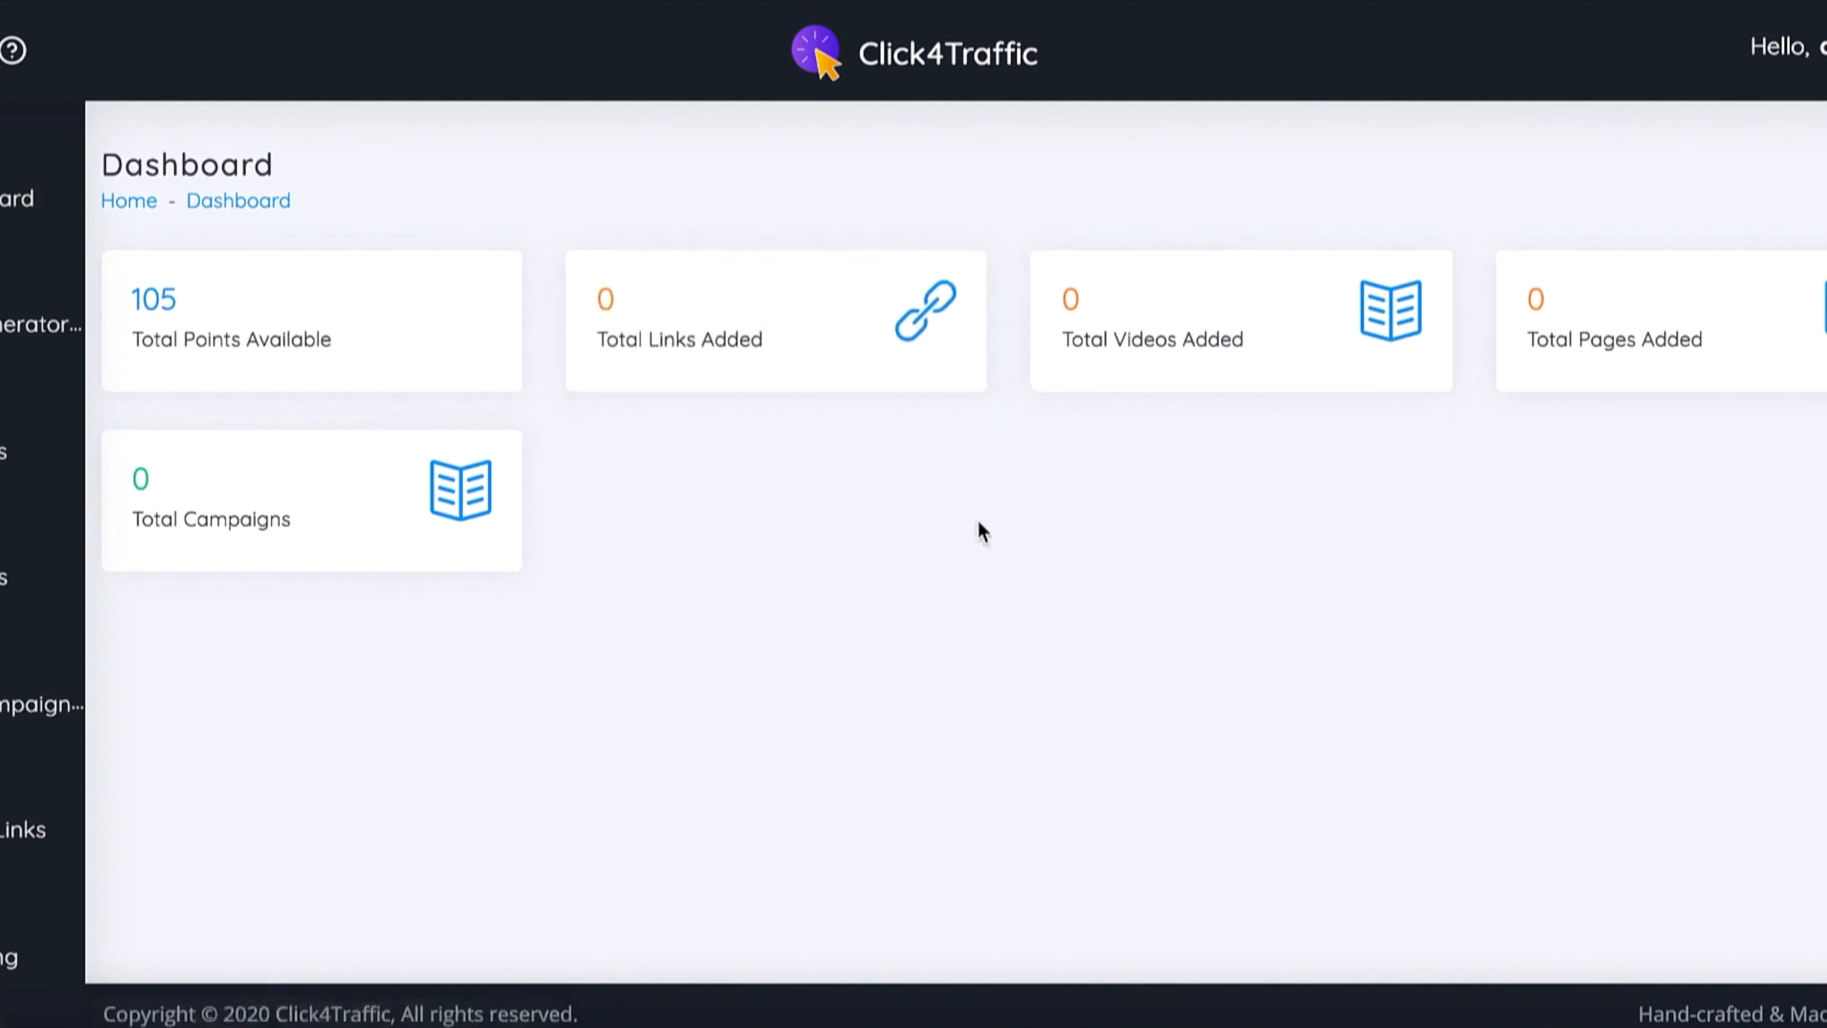